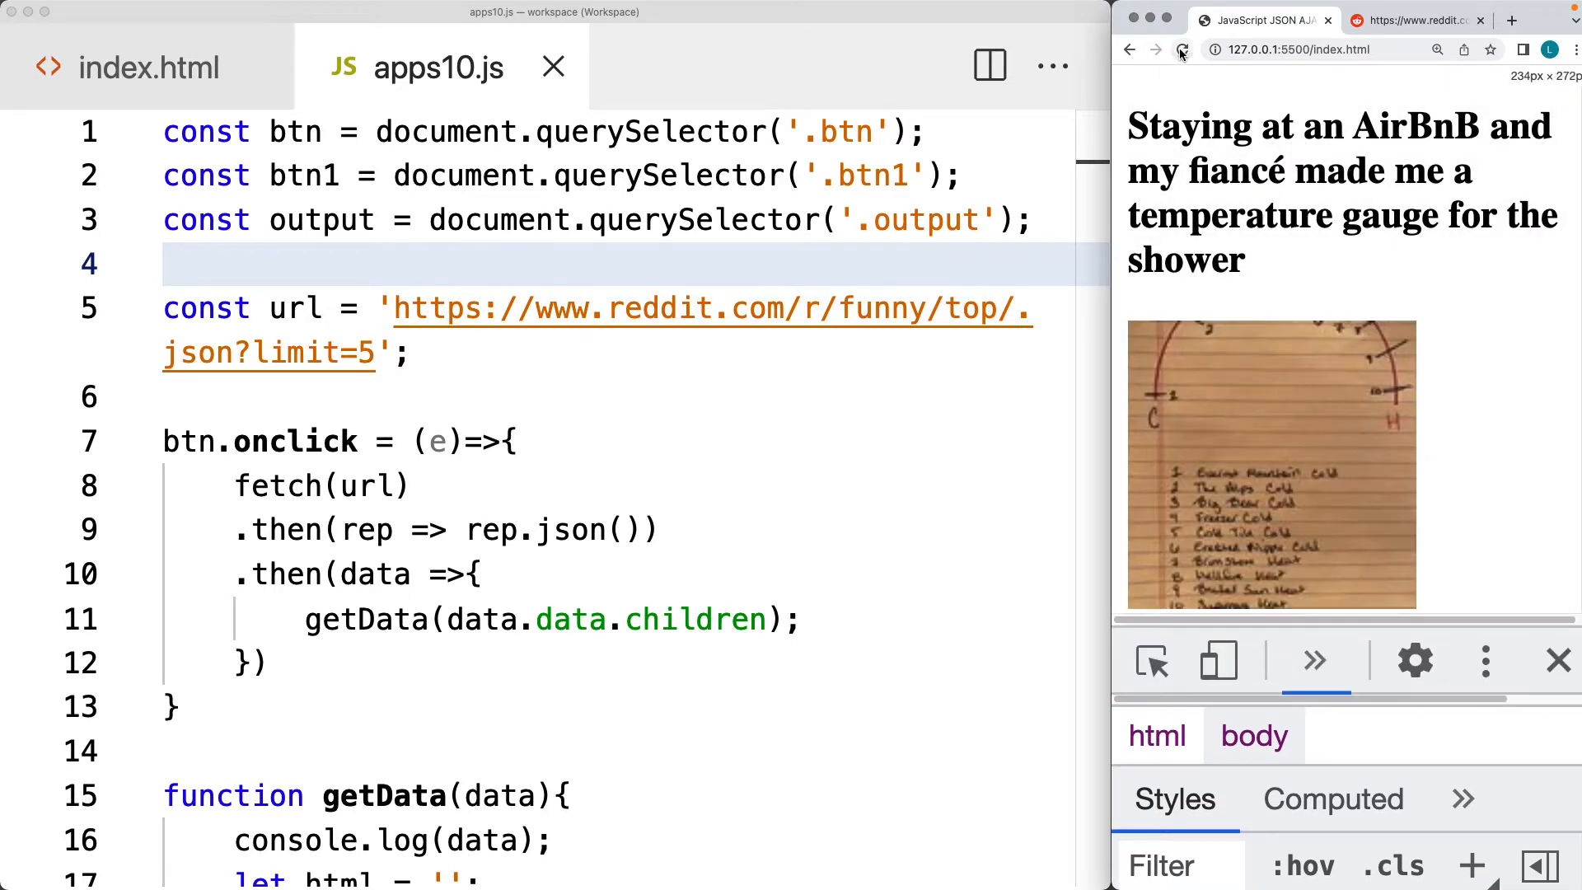
Scroll down the rendered Reddit post titles, thumbnails and image links on the page
left_click(1184, 49)
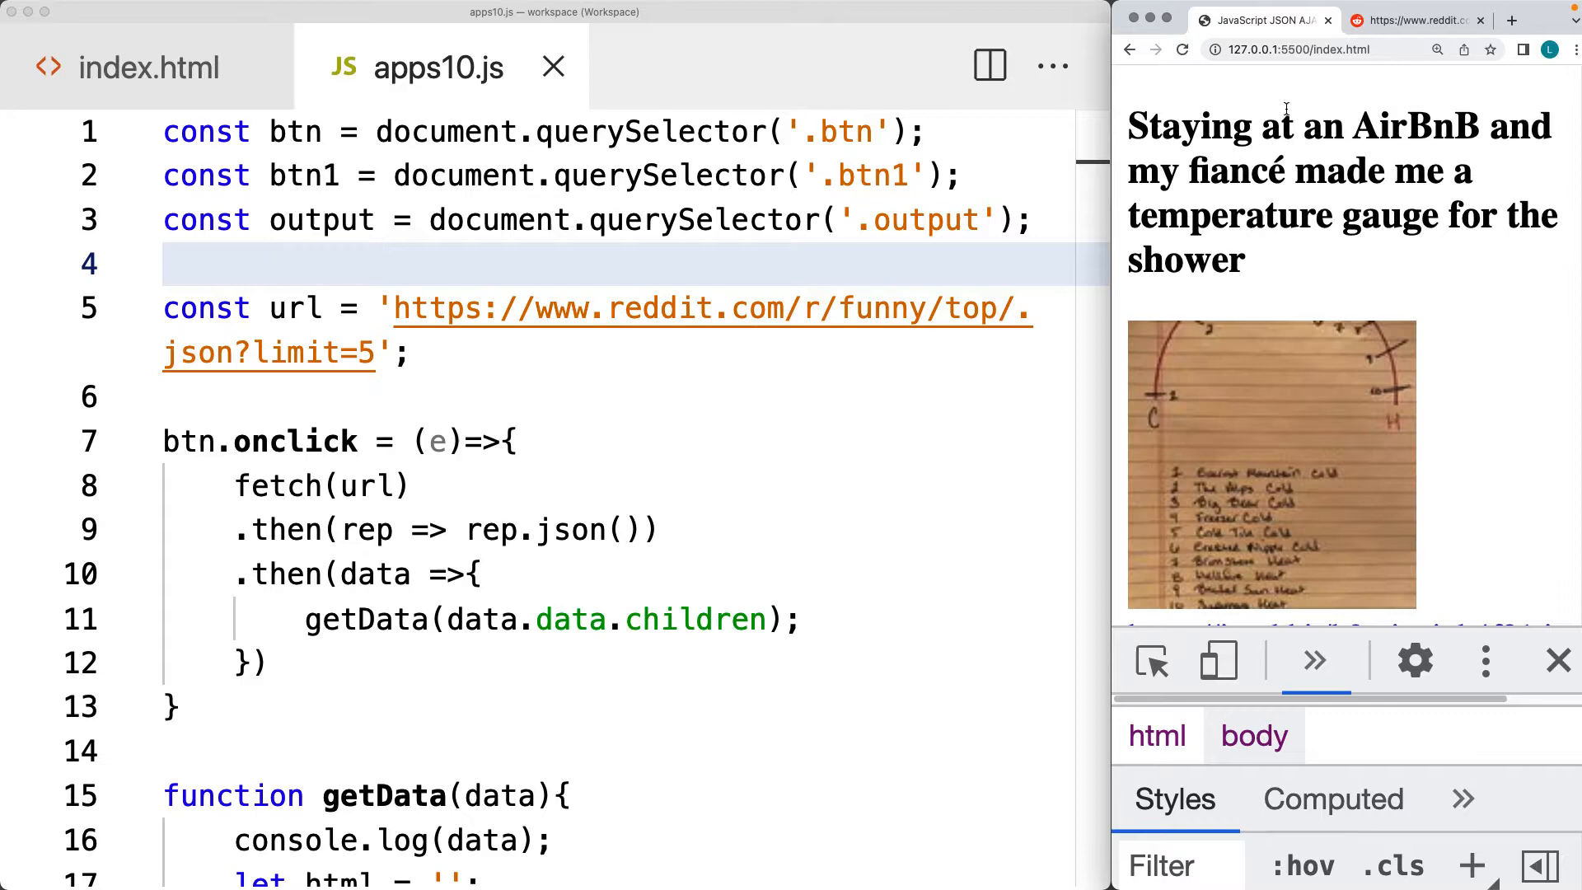
scroll("down", 3)
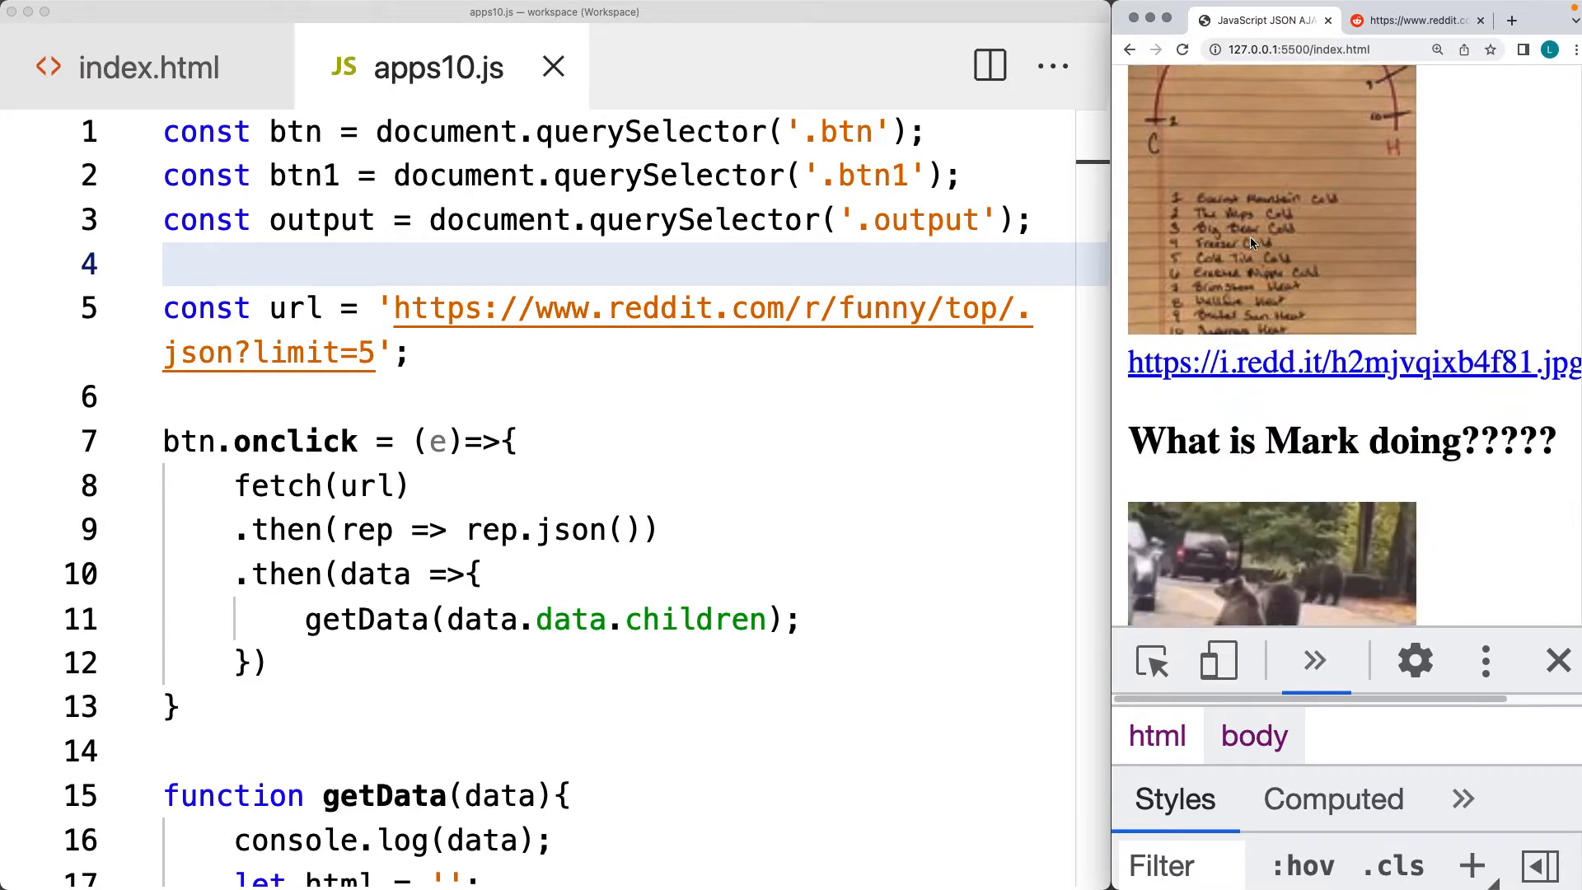
scroll("down", 3)
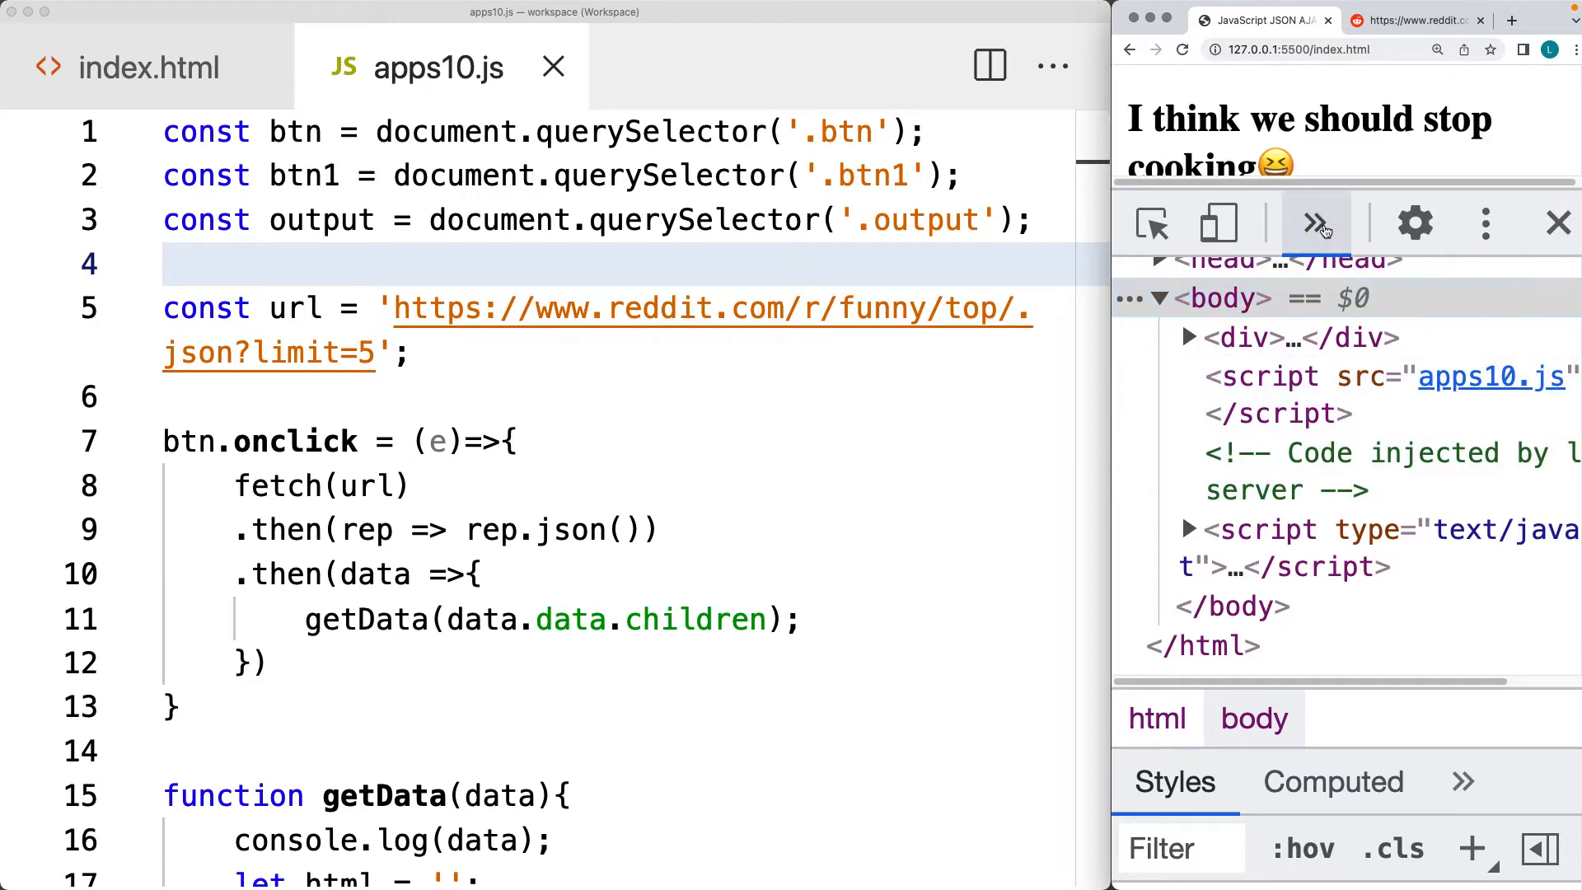
Switch to the Console and scroll through the logged array's first post data fields
left_click(1317, 223)
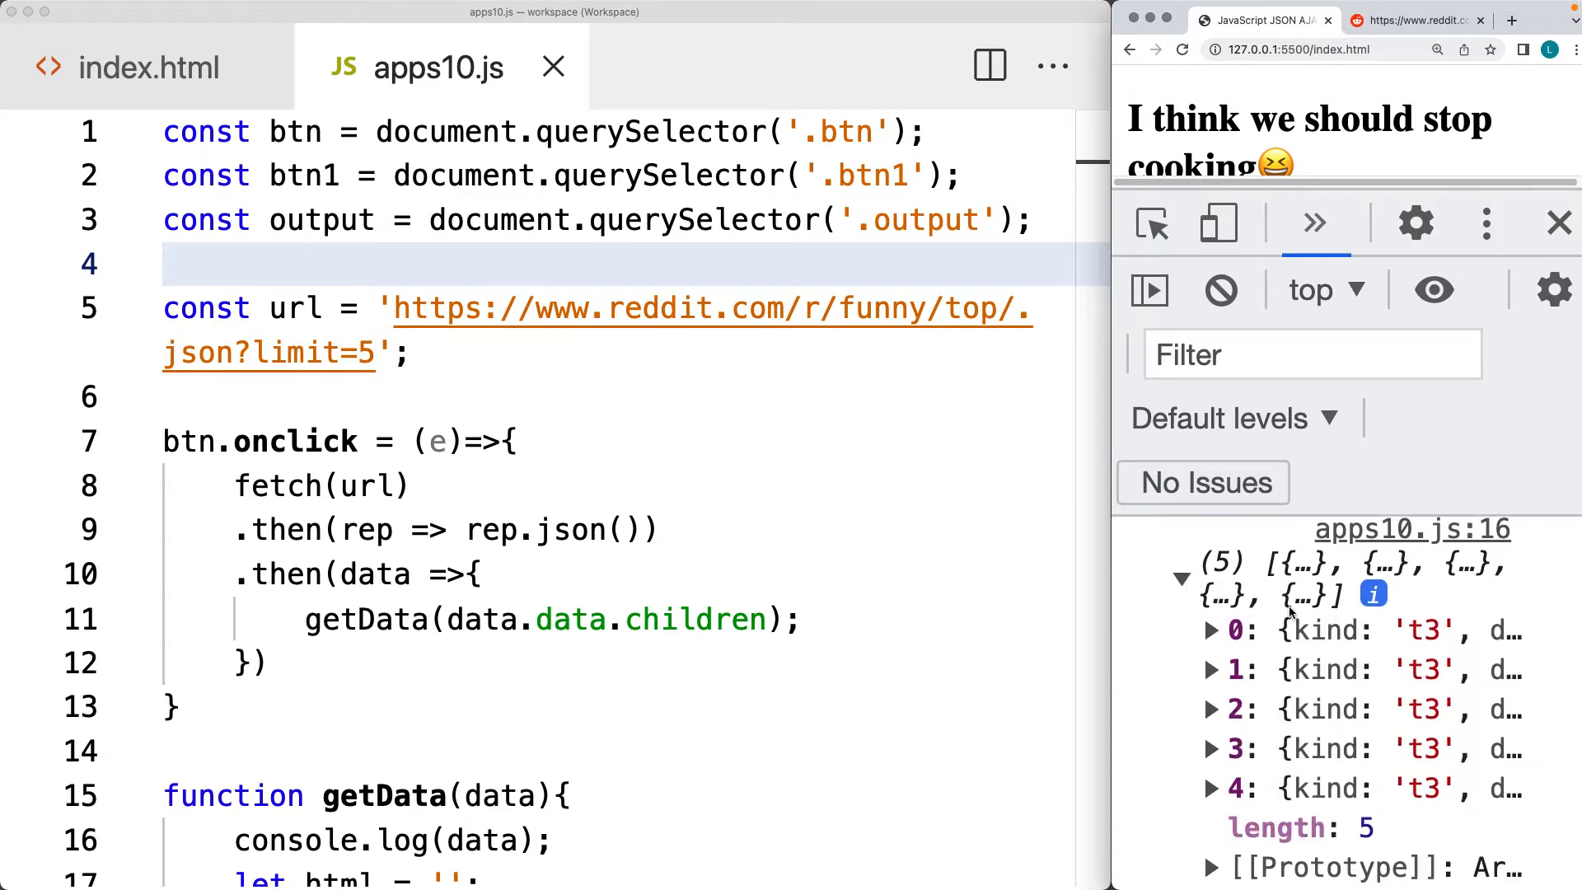
scroll("down", 3)
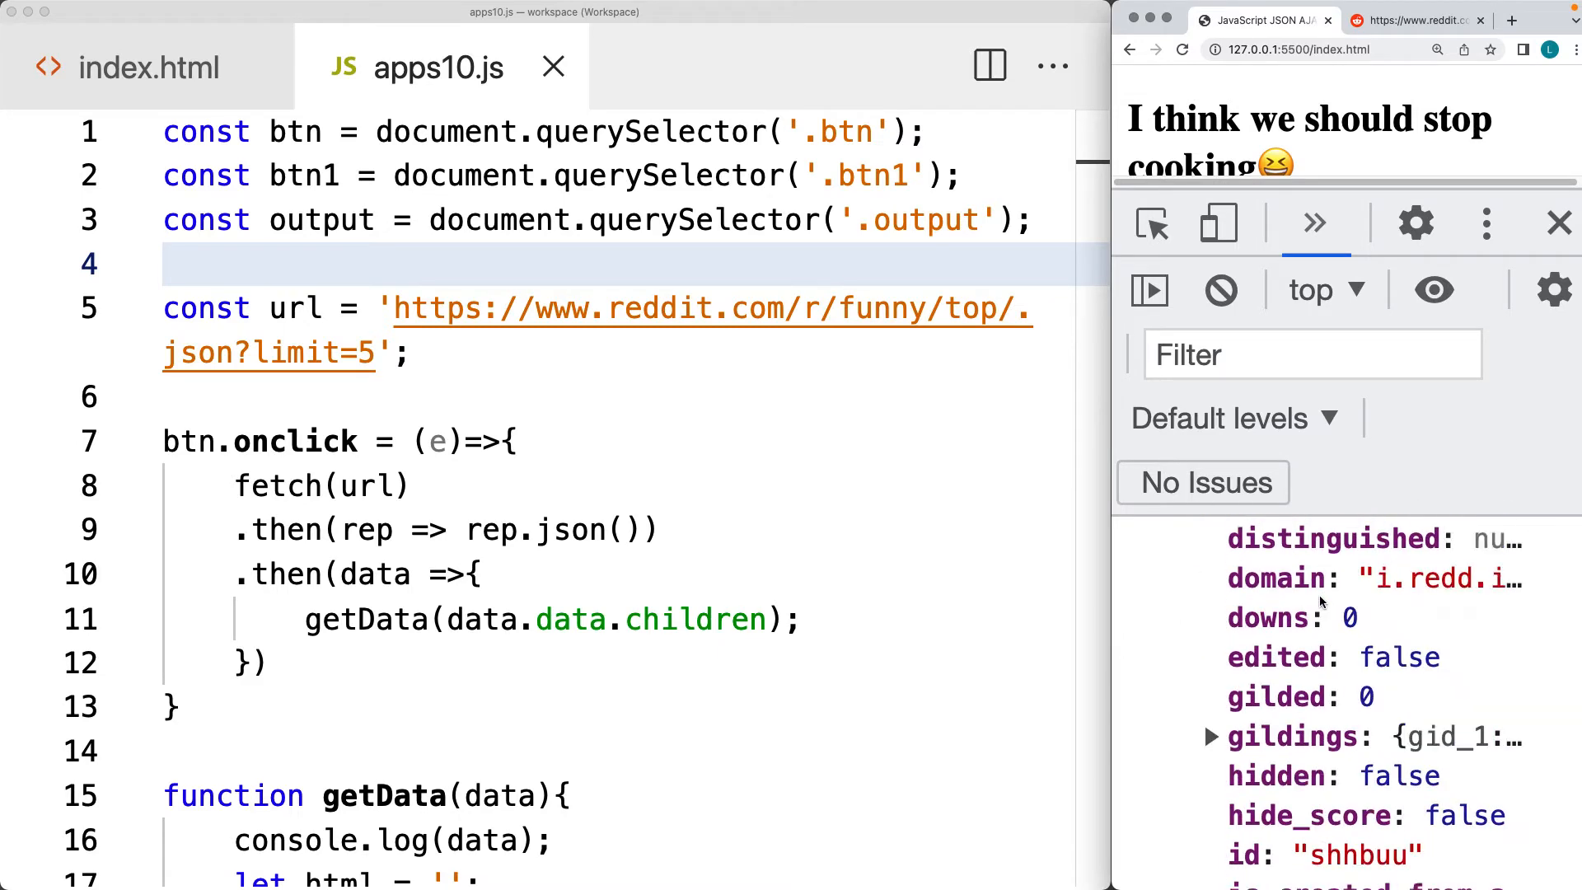
scroll("down", 3)
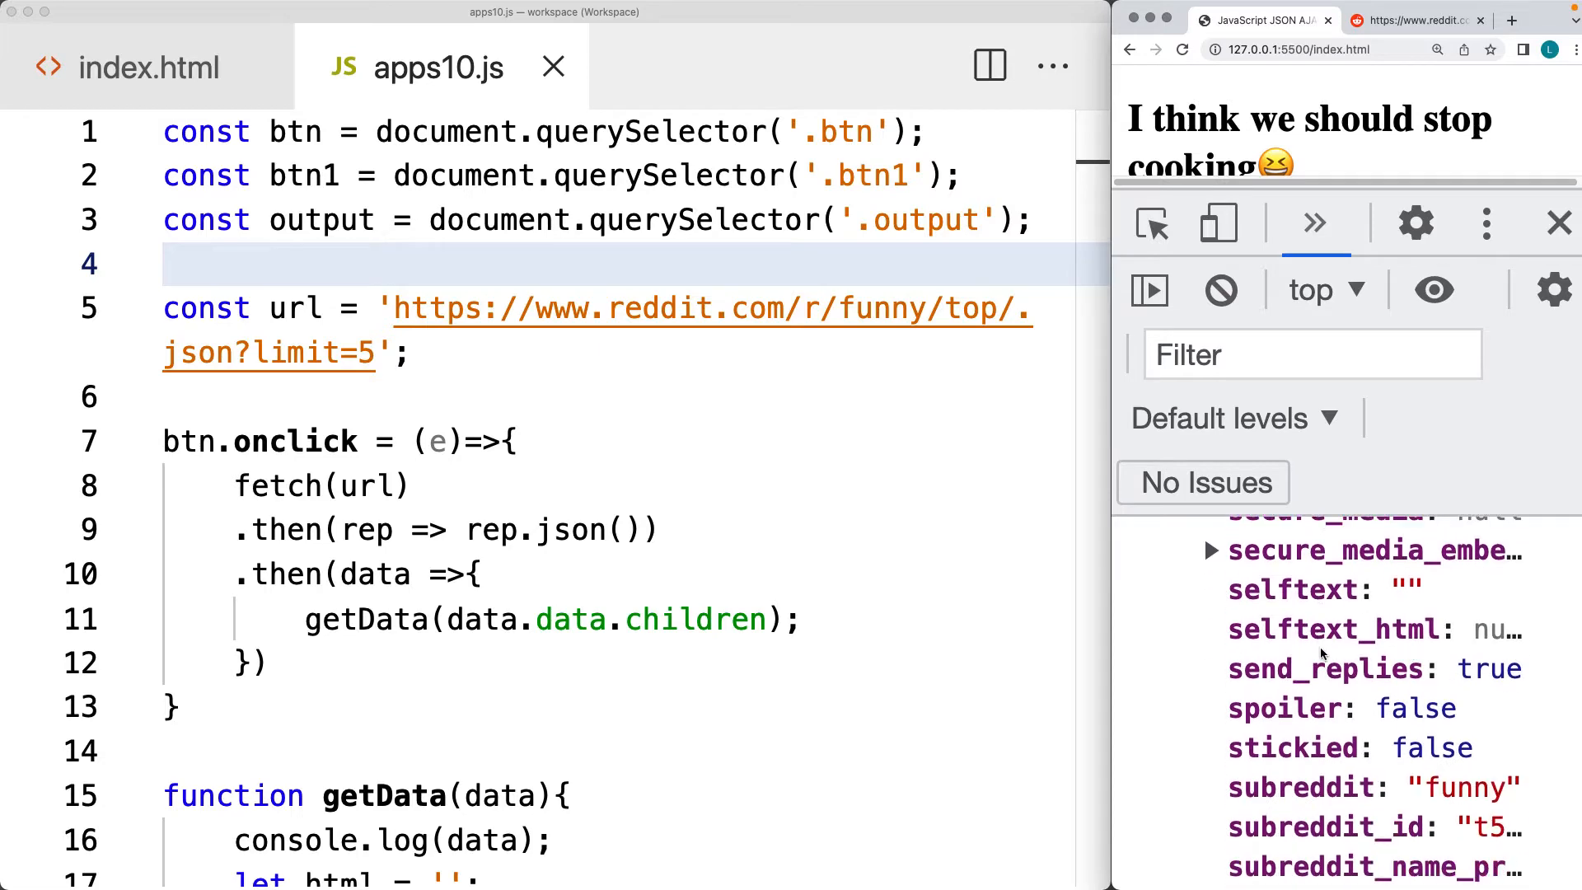
scroll("down", 3)
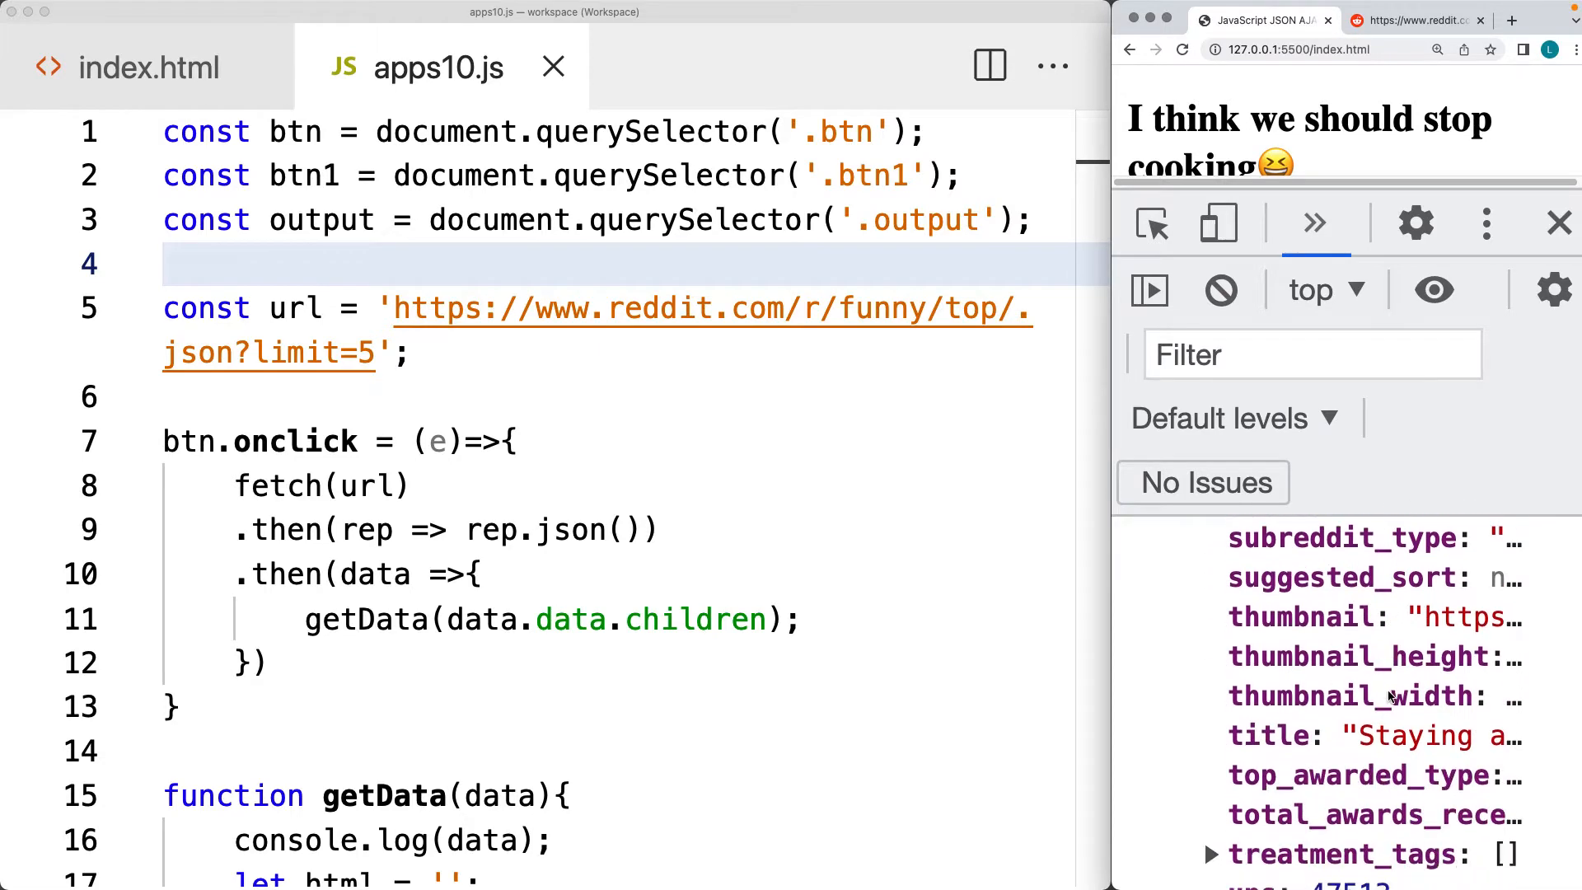
mouse_move(609, 514)
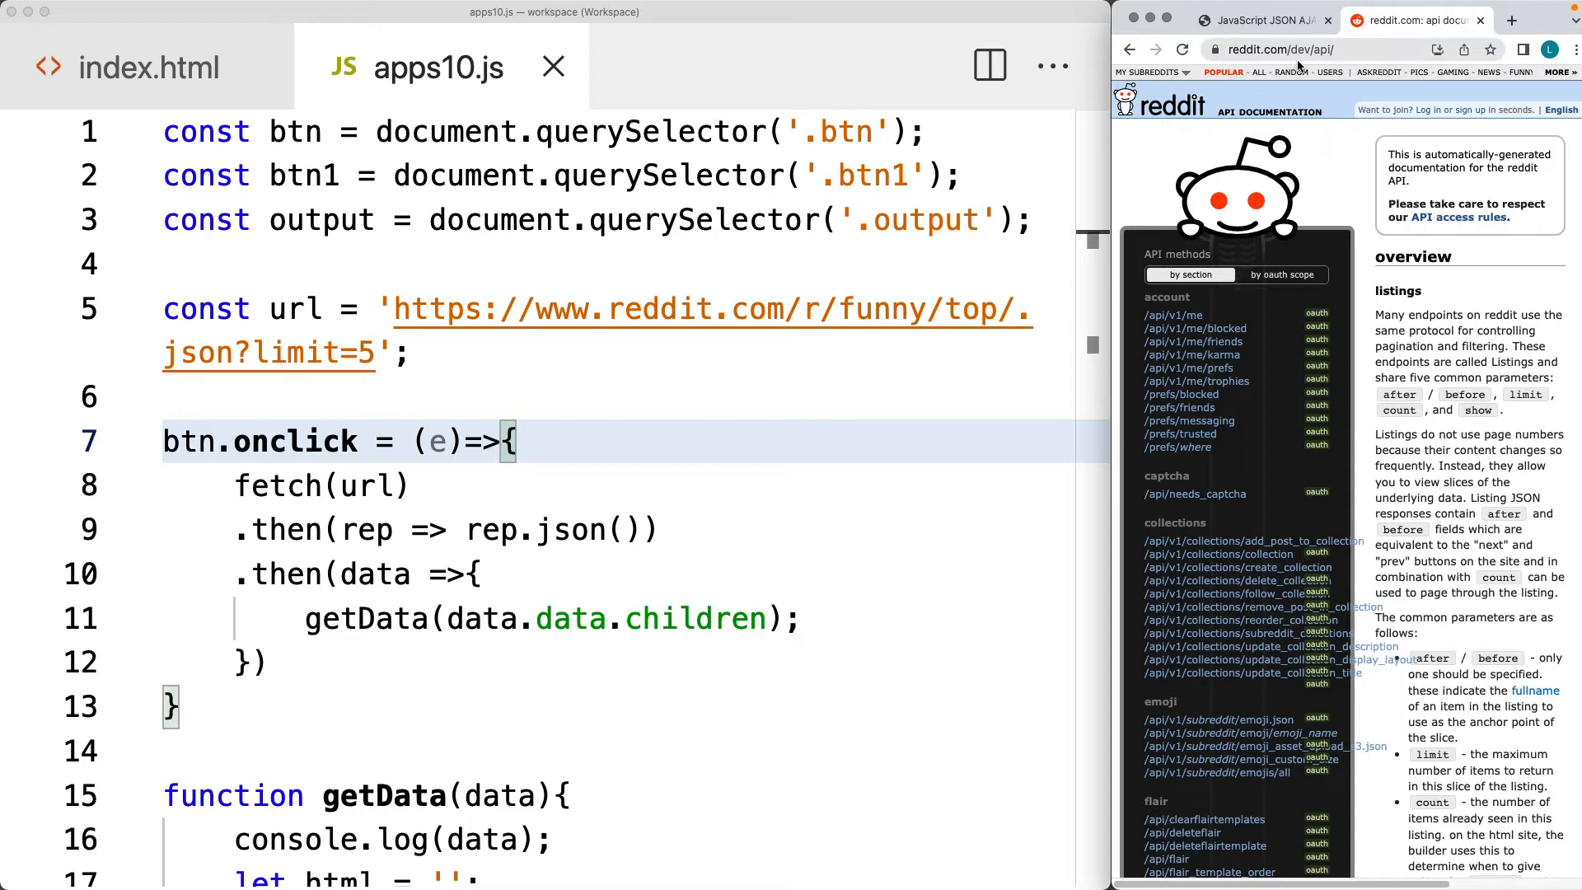
mouse_move(1109, 170)
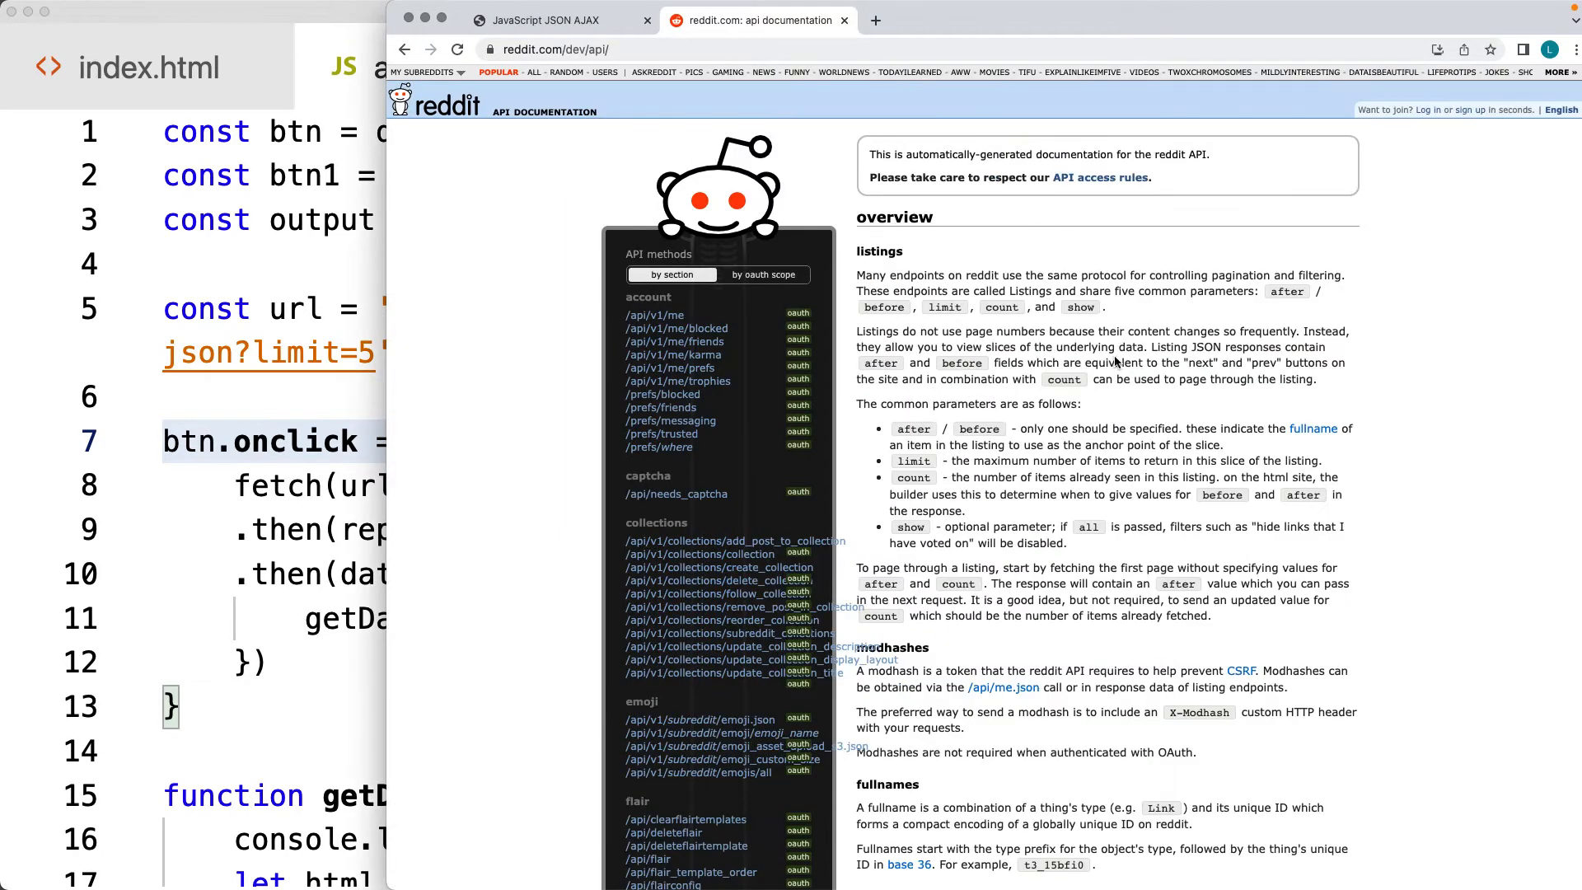
Scroll down the Reddit listing API documentation overview
scroll("down", 3)
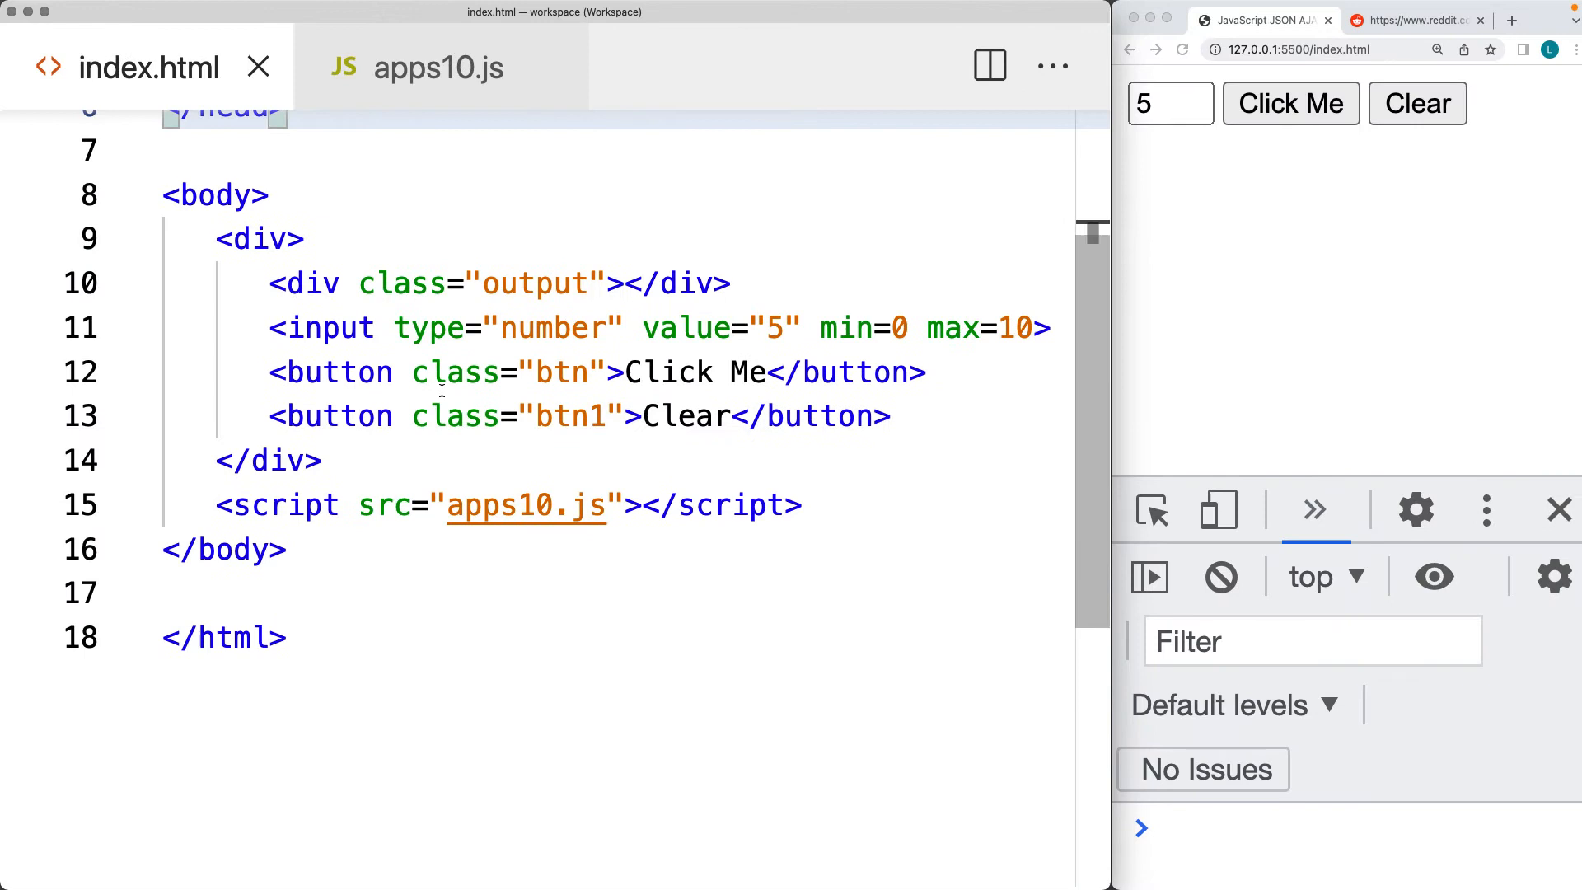
mouse_move(302, 214)
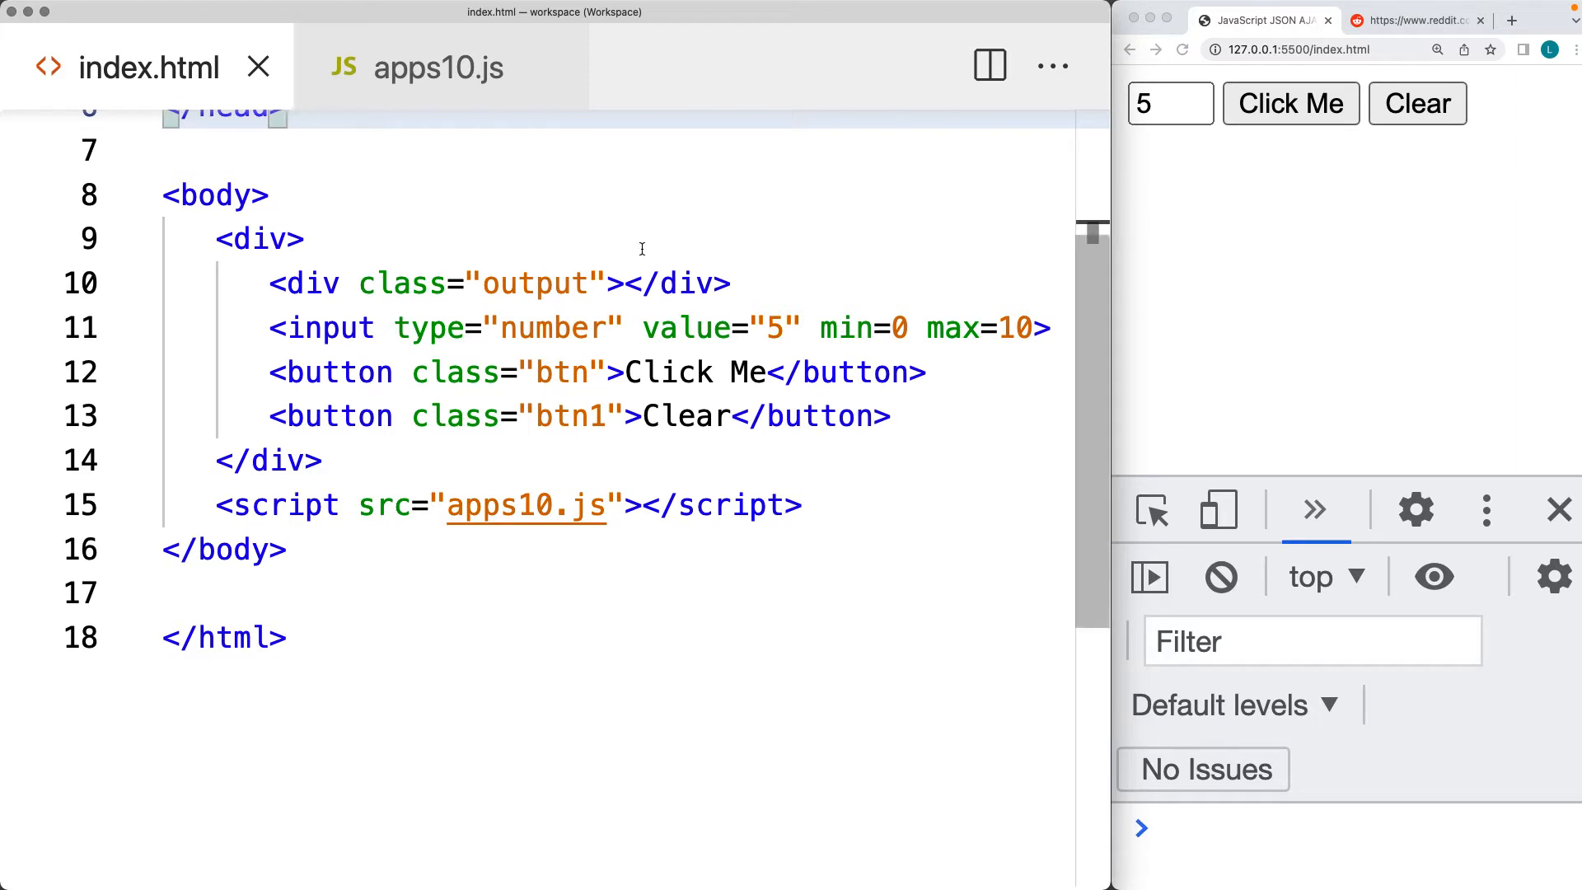
Highlight the apps10.js script name in index.html, then bring up the Chrome window
double_click(525, 506)
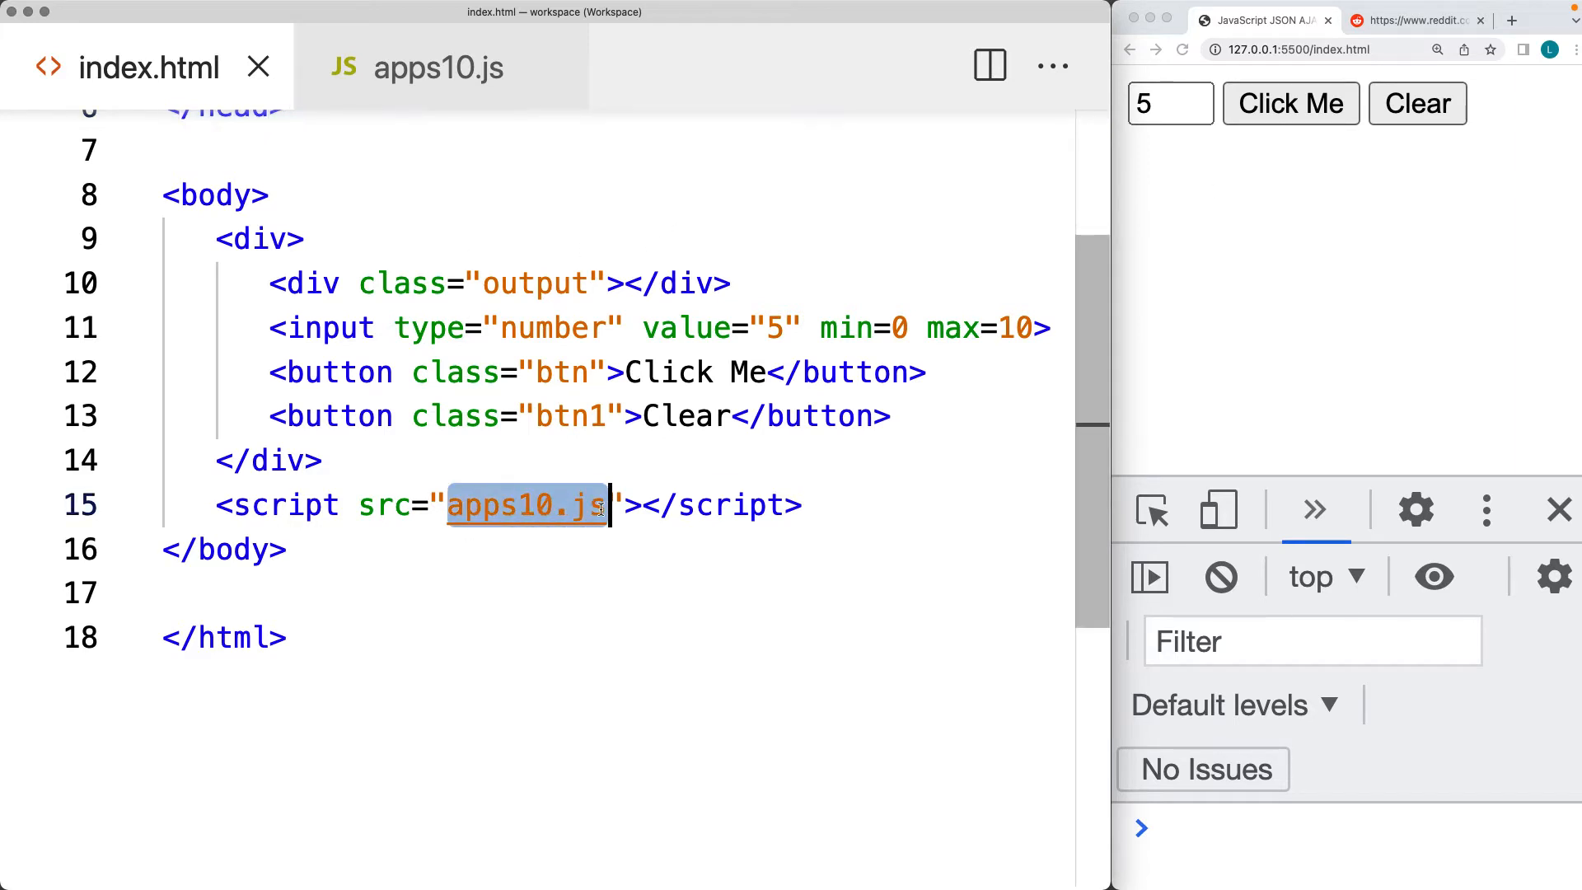
left_click(438, 67)
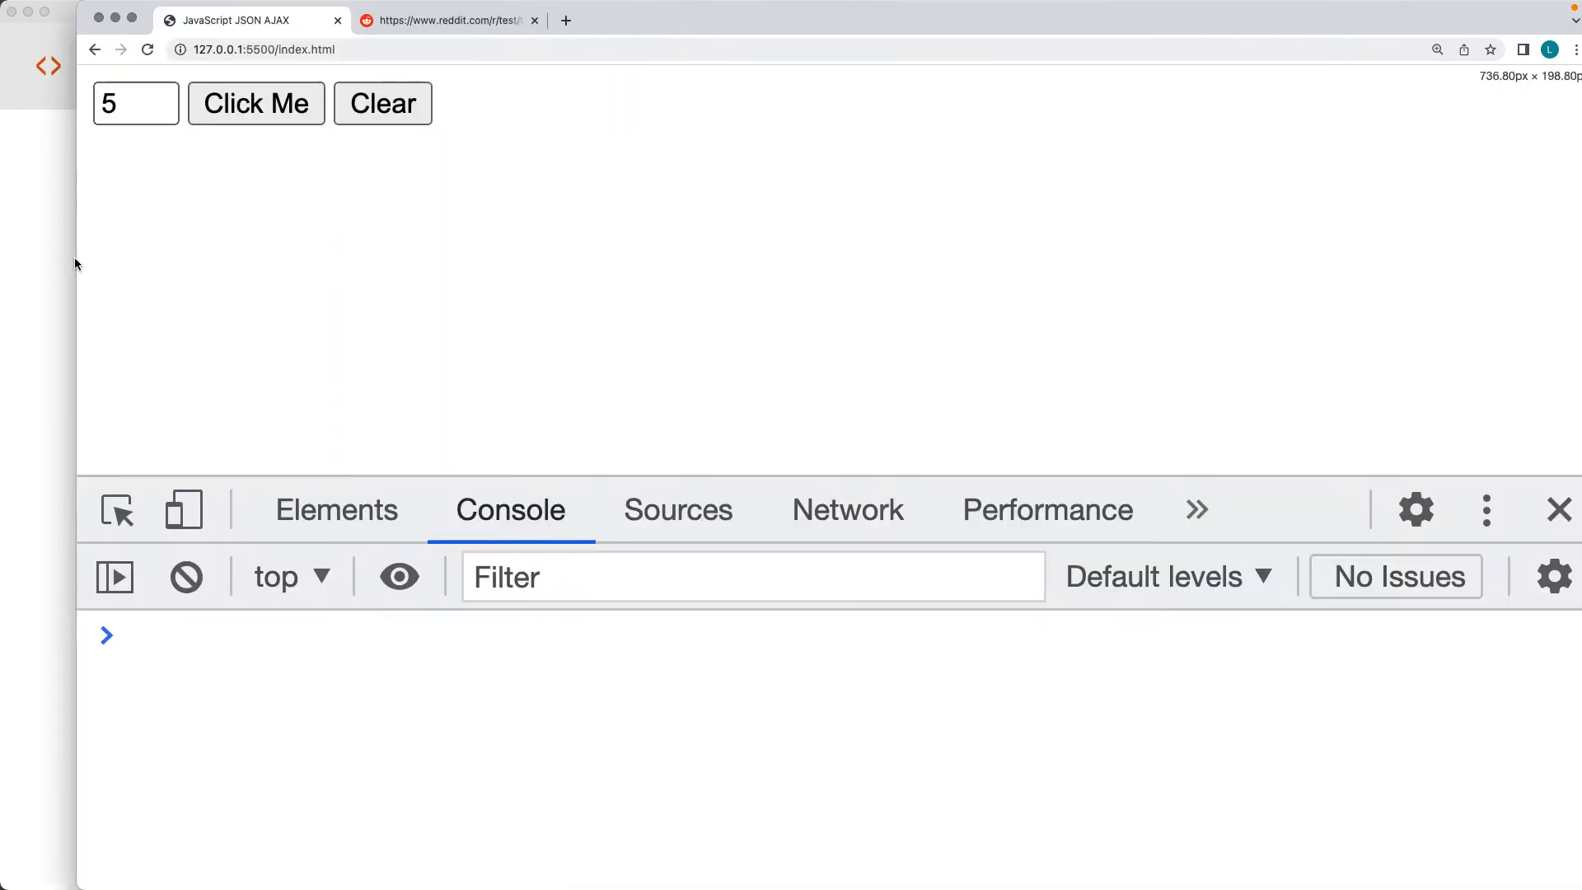
Scroll the raw r/test top.json?limit=5 feed and select its address to copy it
left_click(449, 19)
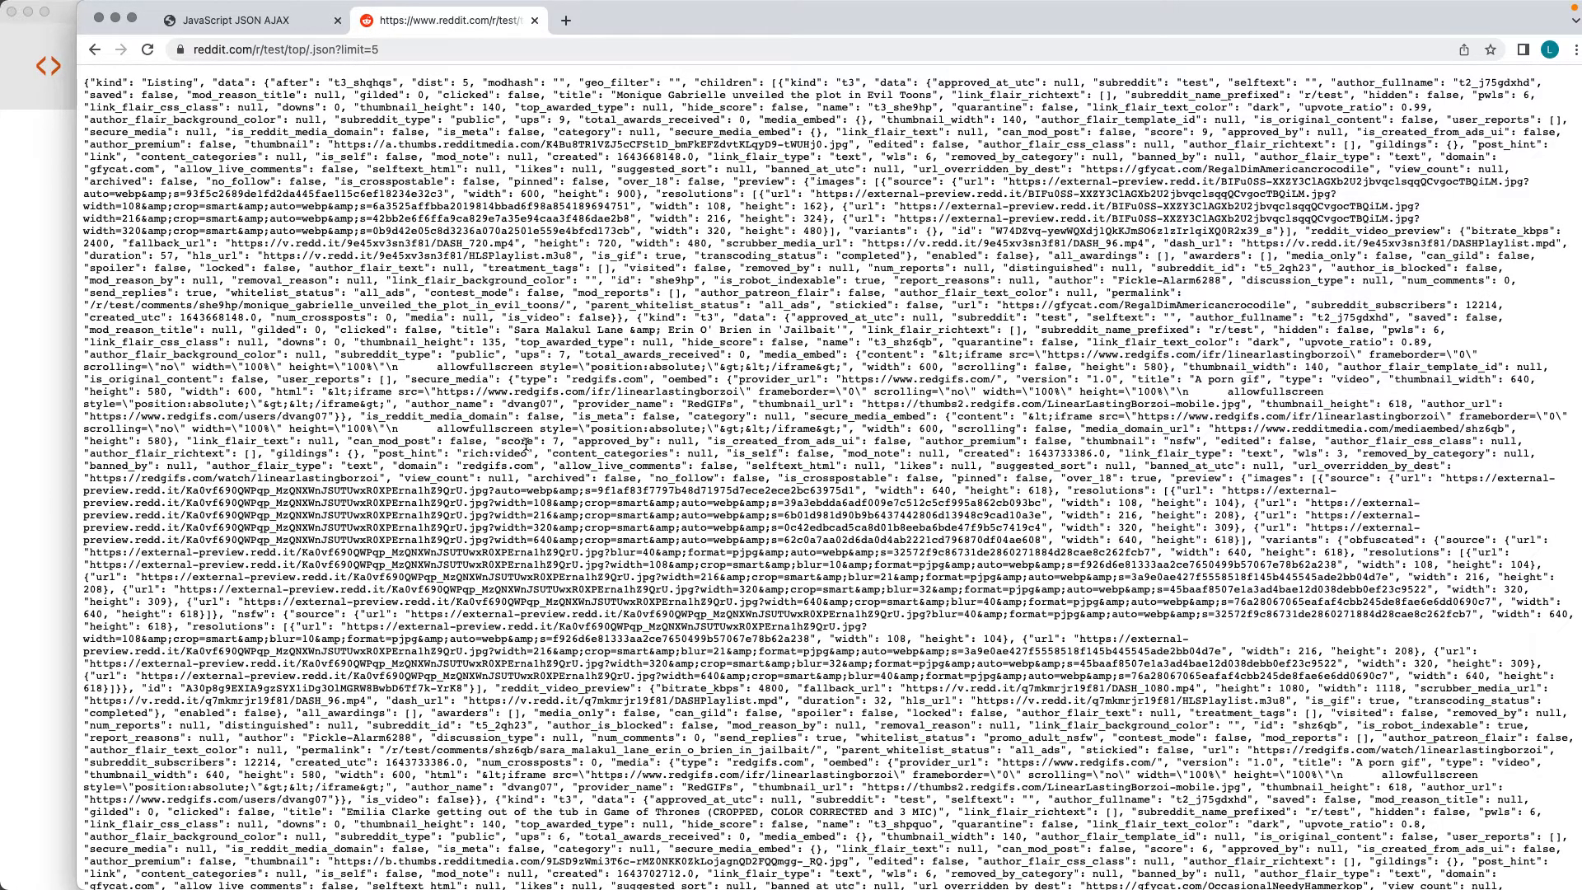
mouse_move(527, 442)
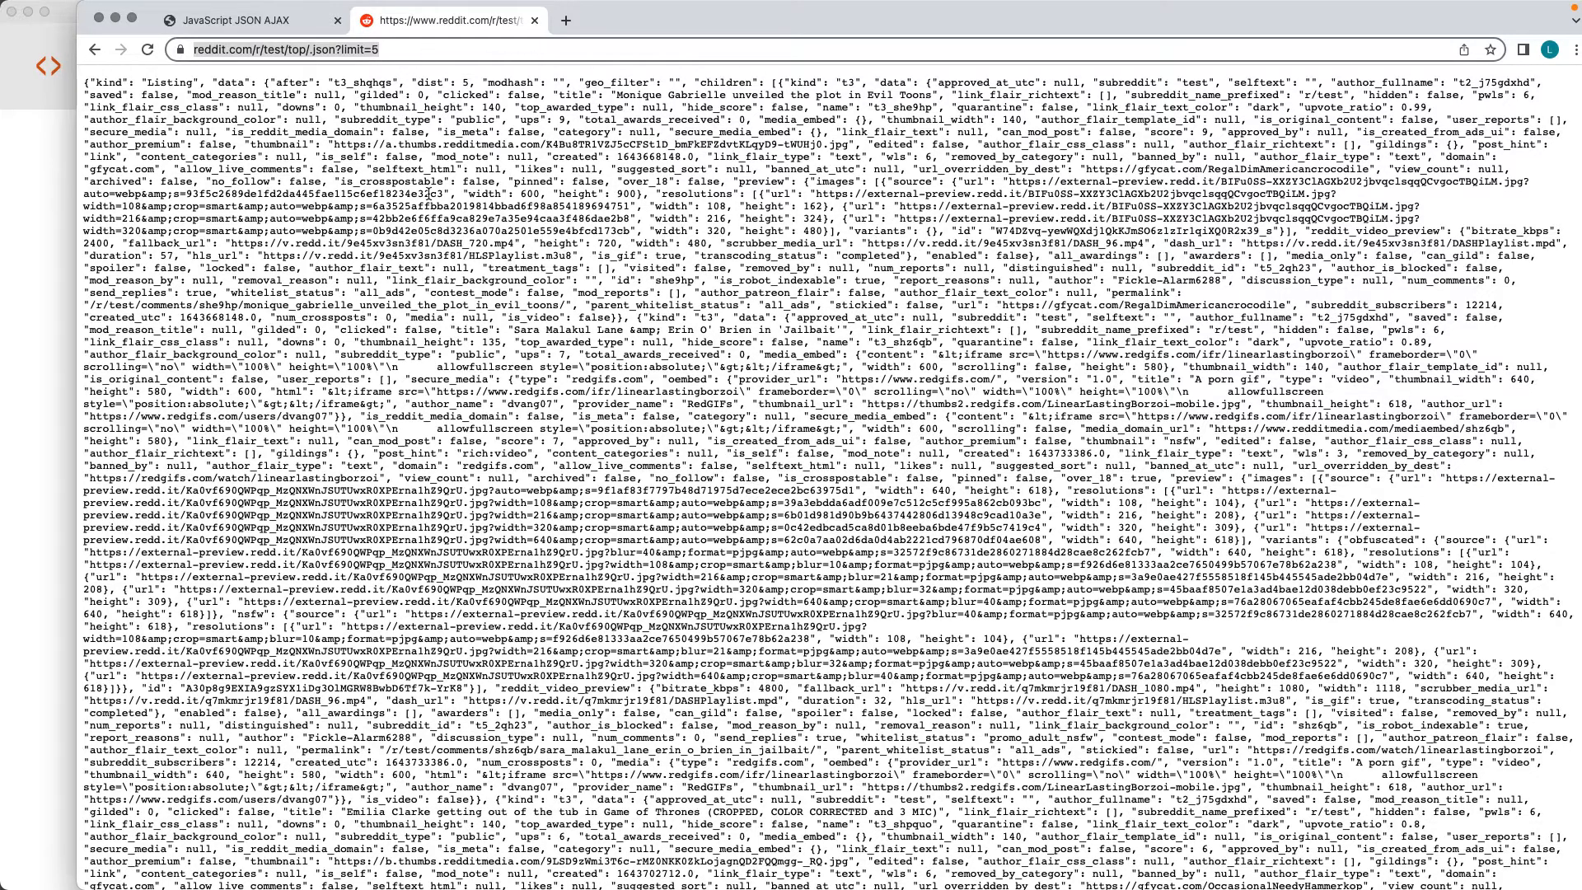
scroll("down", 3)
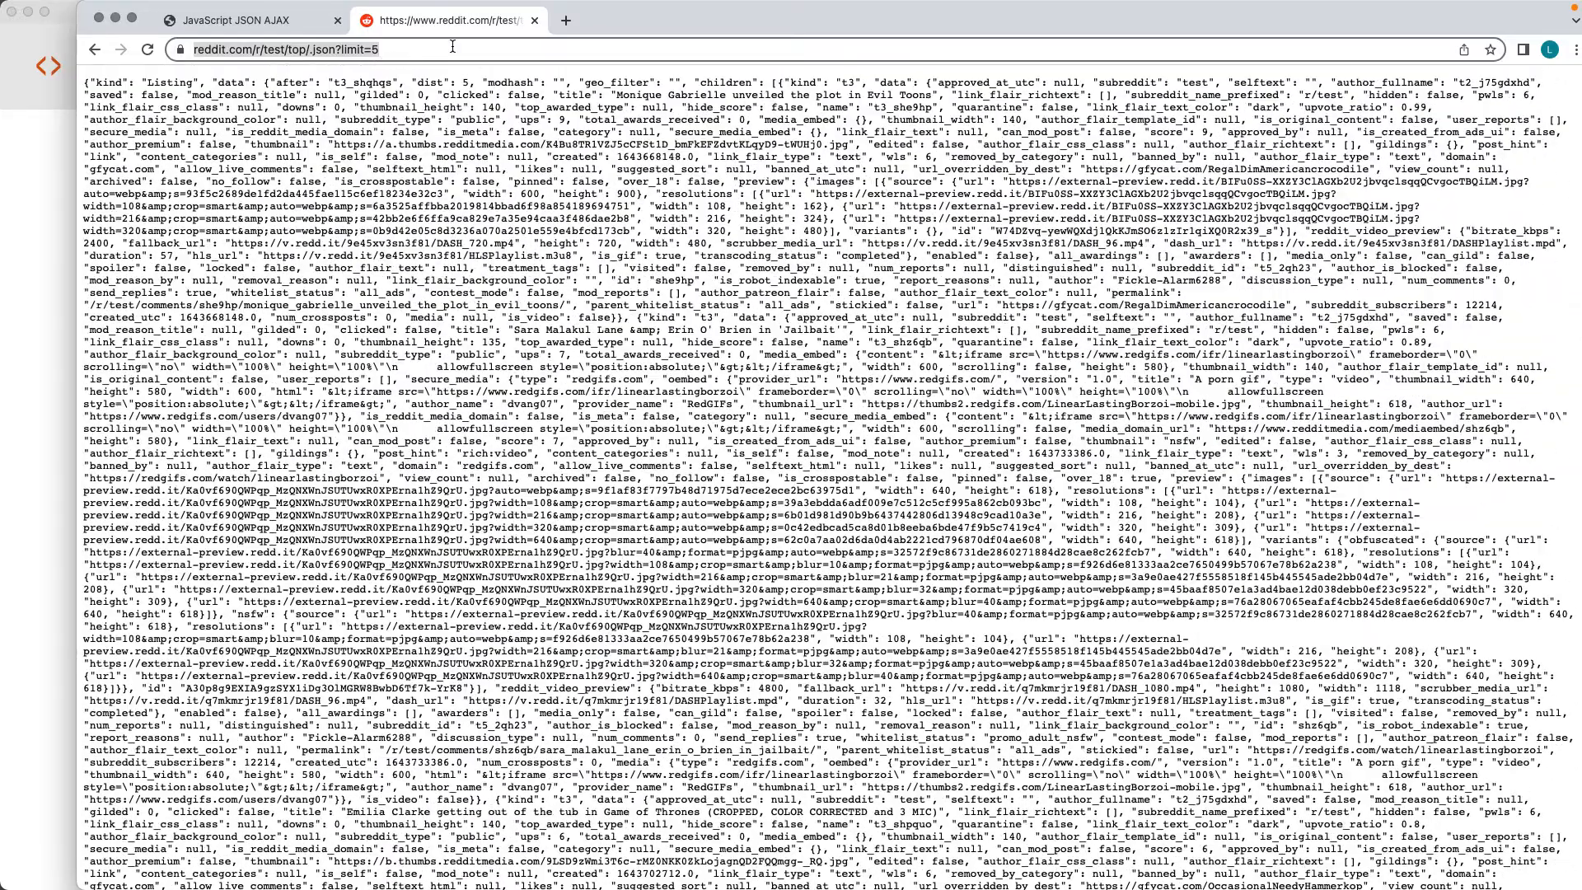
left_click(146, 49)
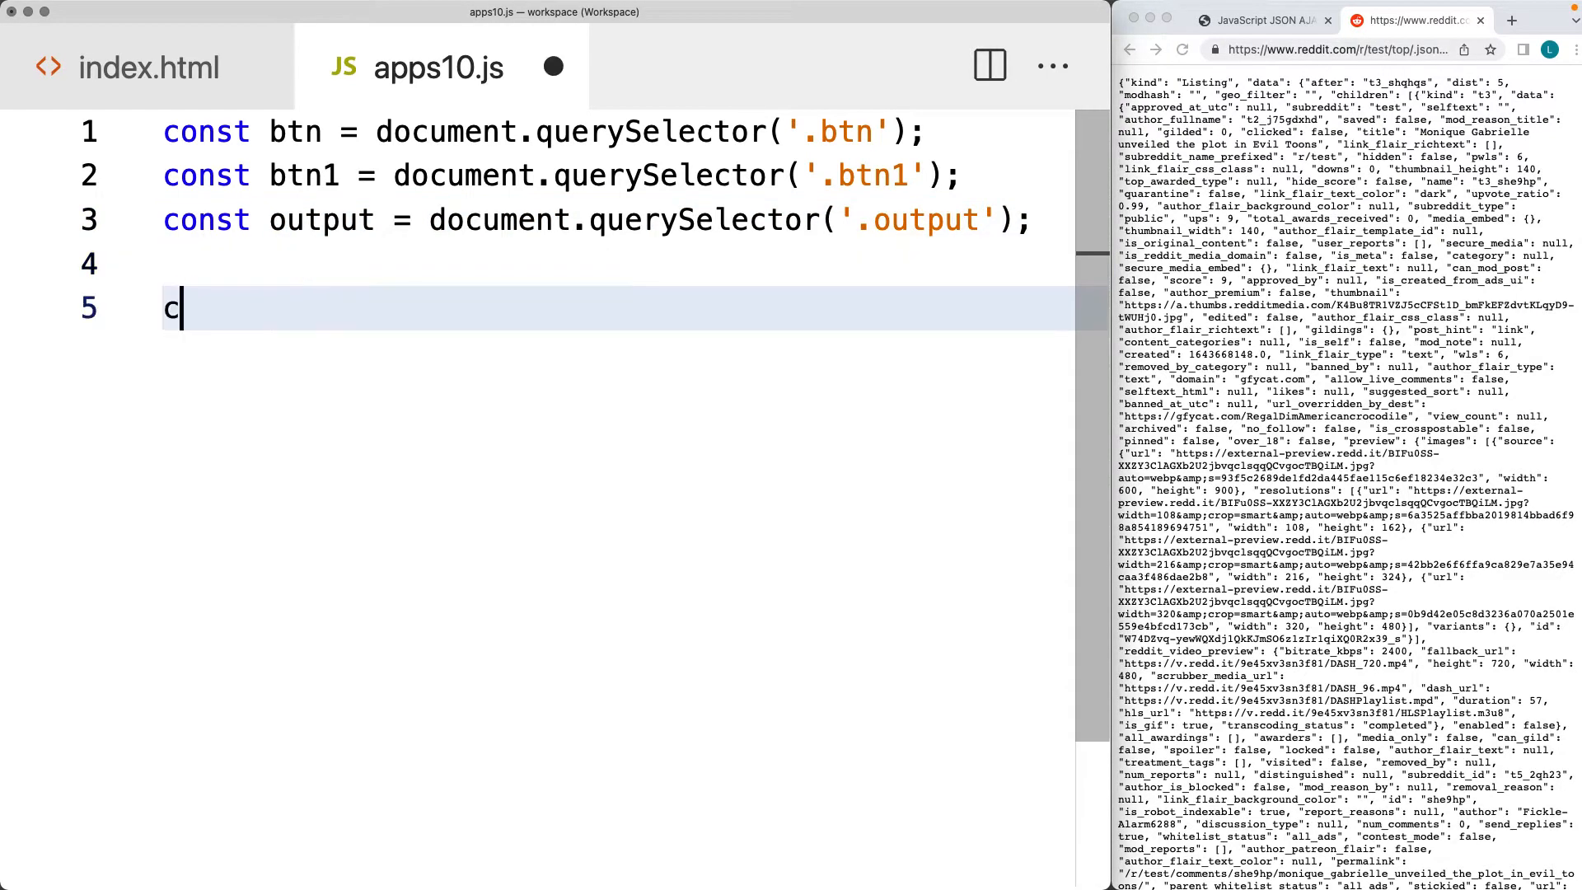
Declare const url for the r/test top.json?limit=5 feed and a btn.onclick handler calling fetch
type("onst url =")
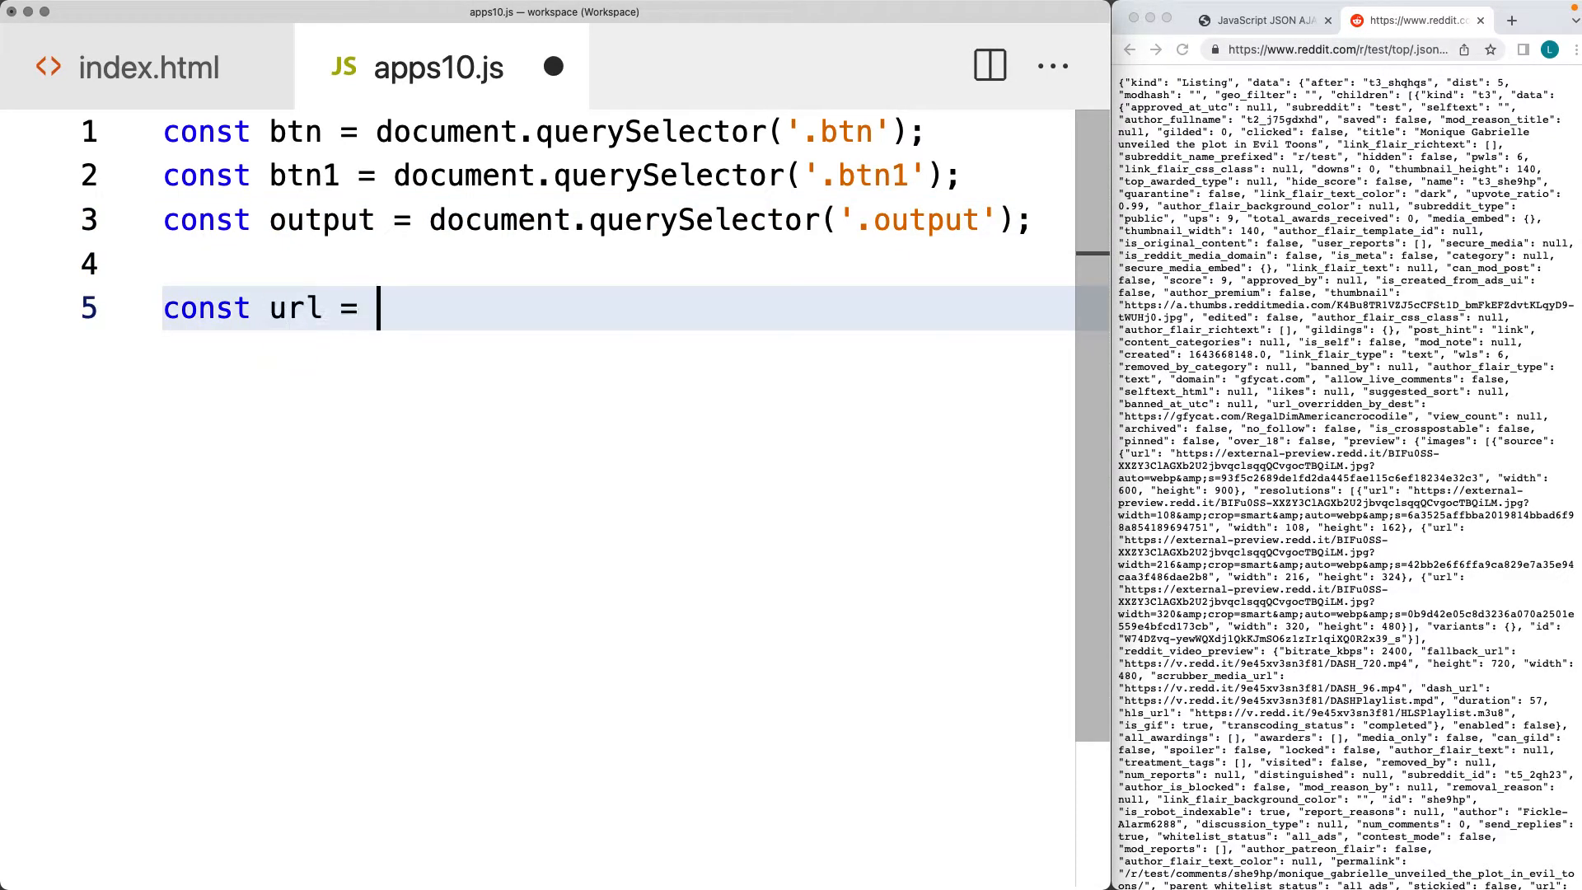
type("'https://www.reddit.com/r/test/top/.json?limit=5';")
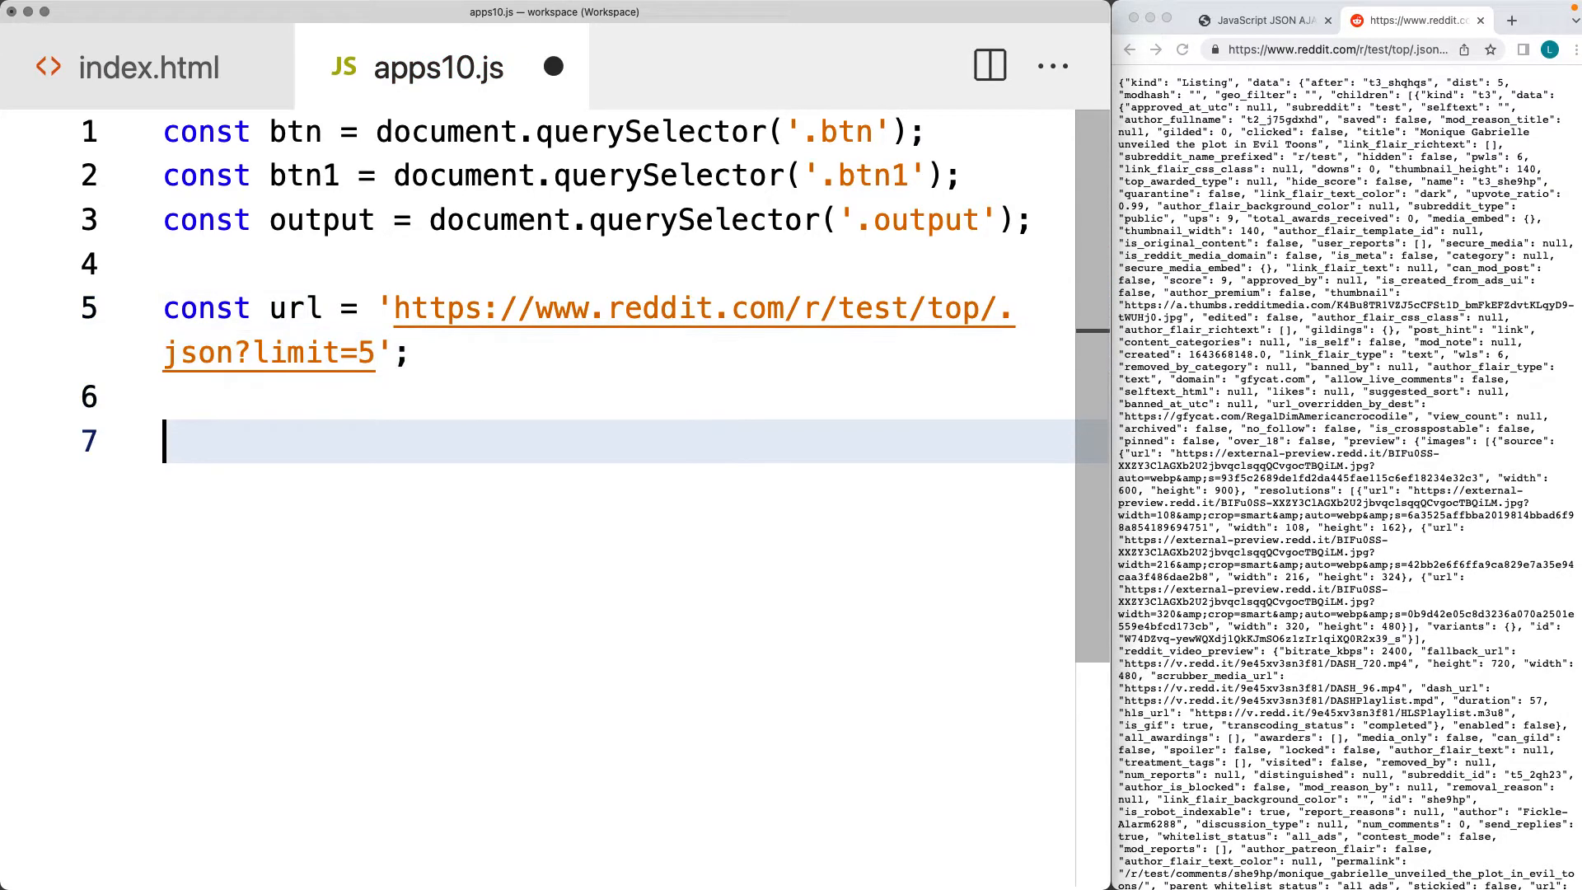
type("btn")
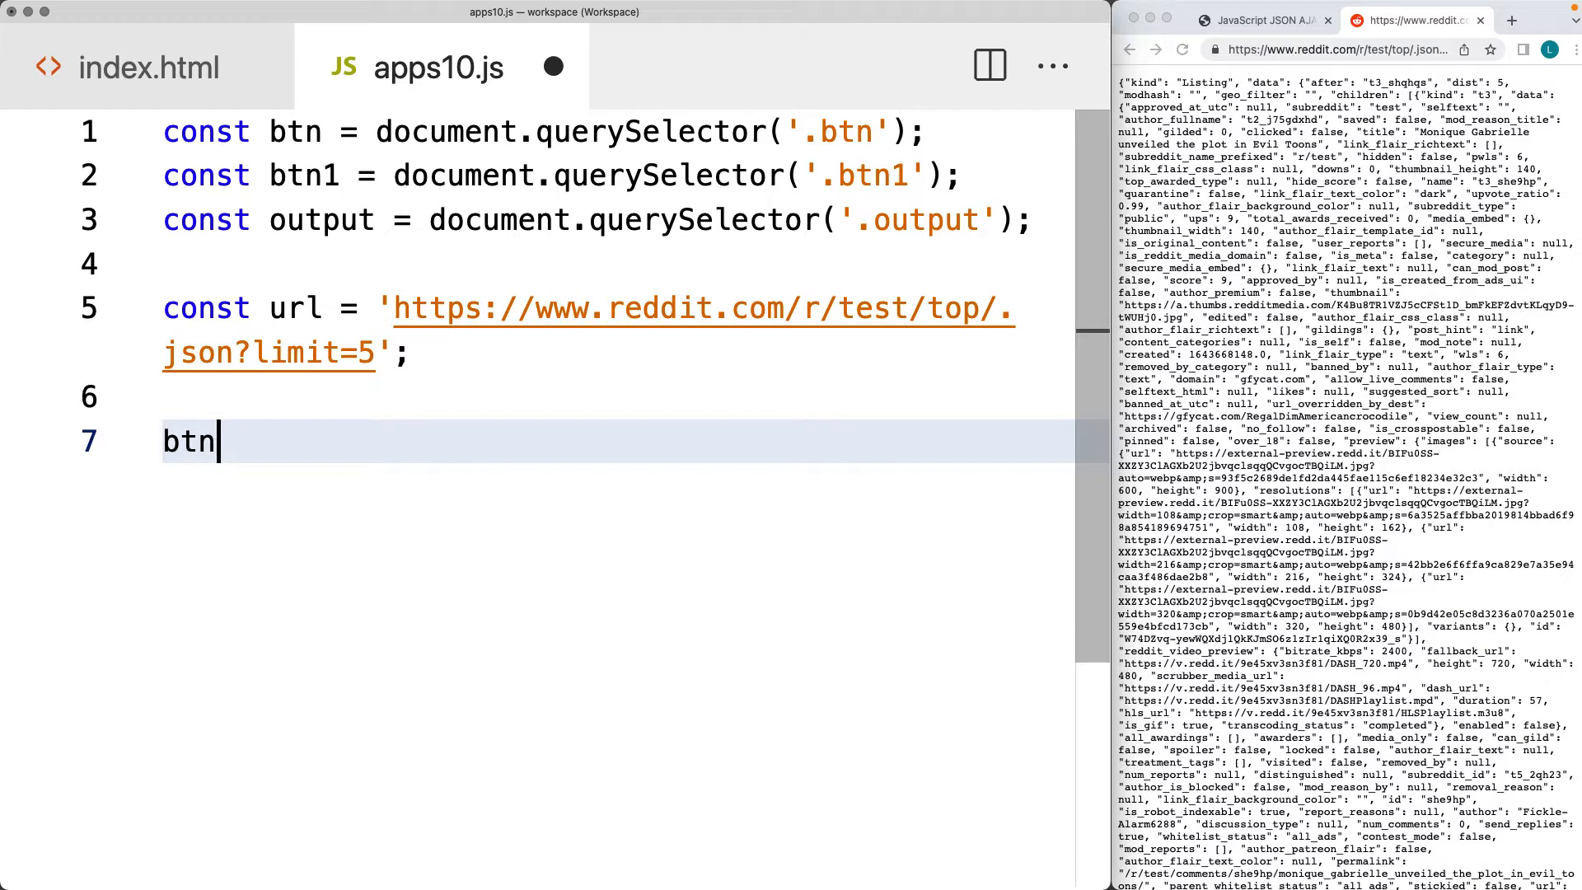
type(".onclick")
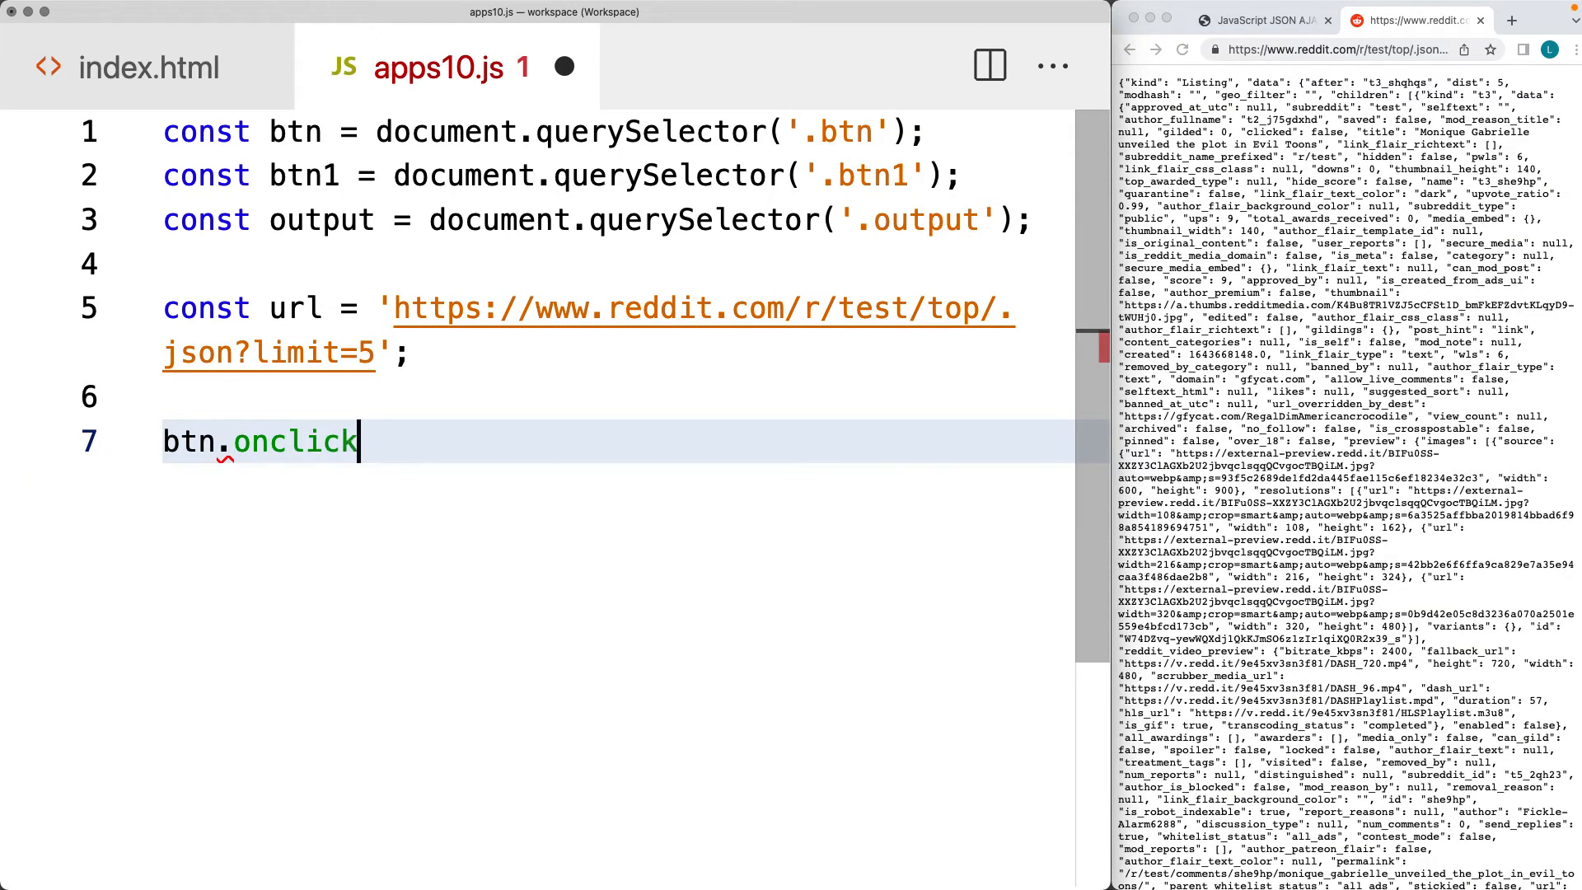
type("= (e)")
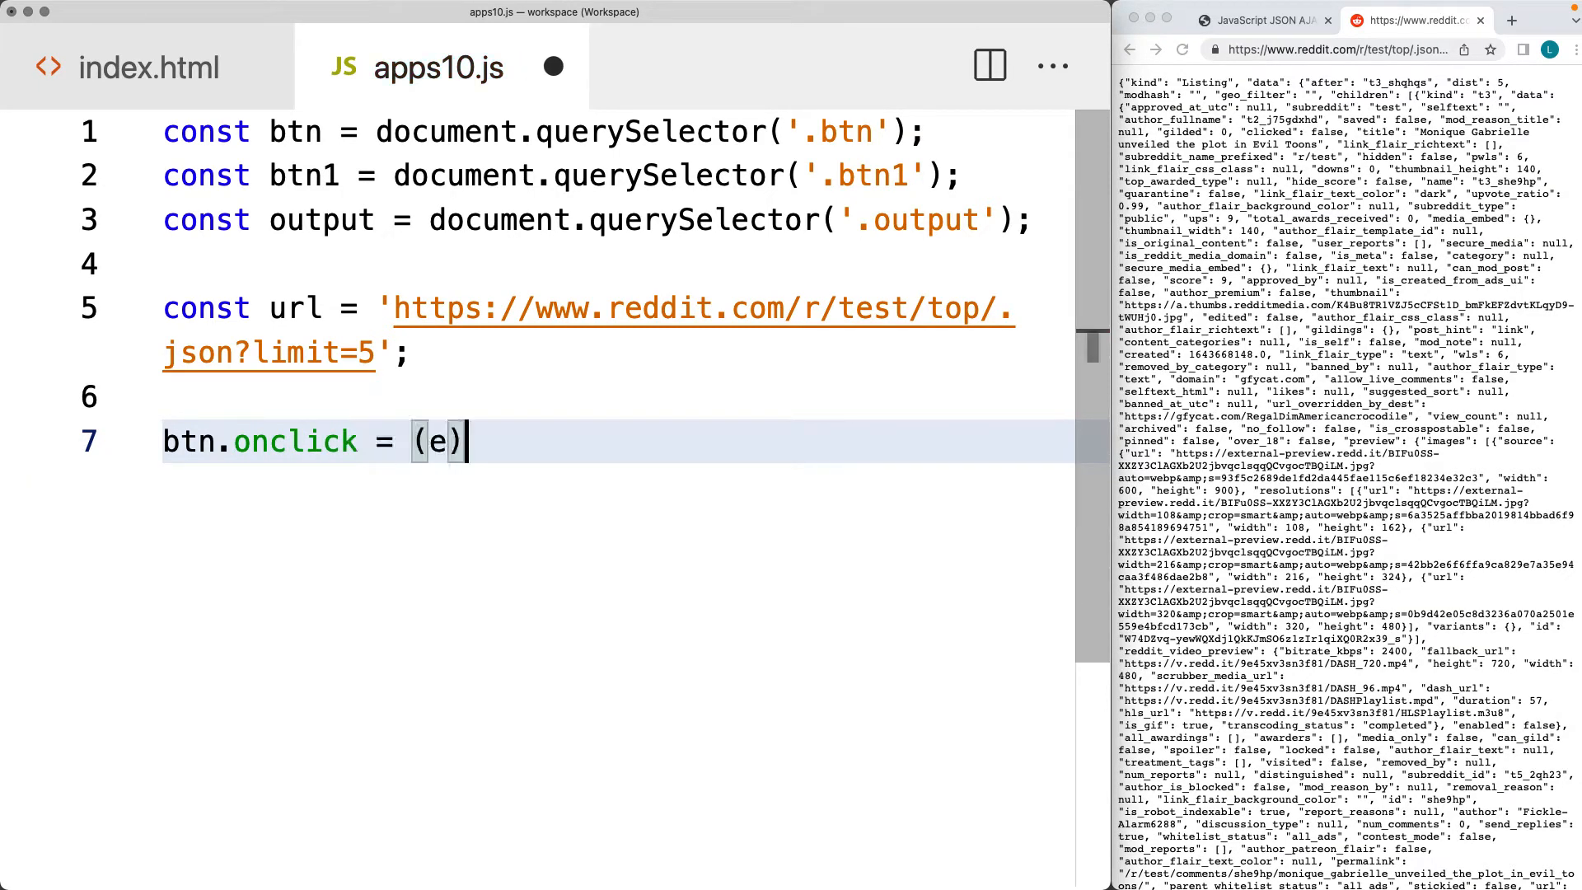
type("=>{")
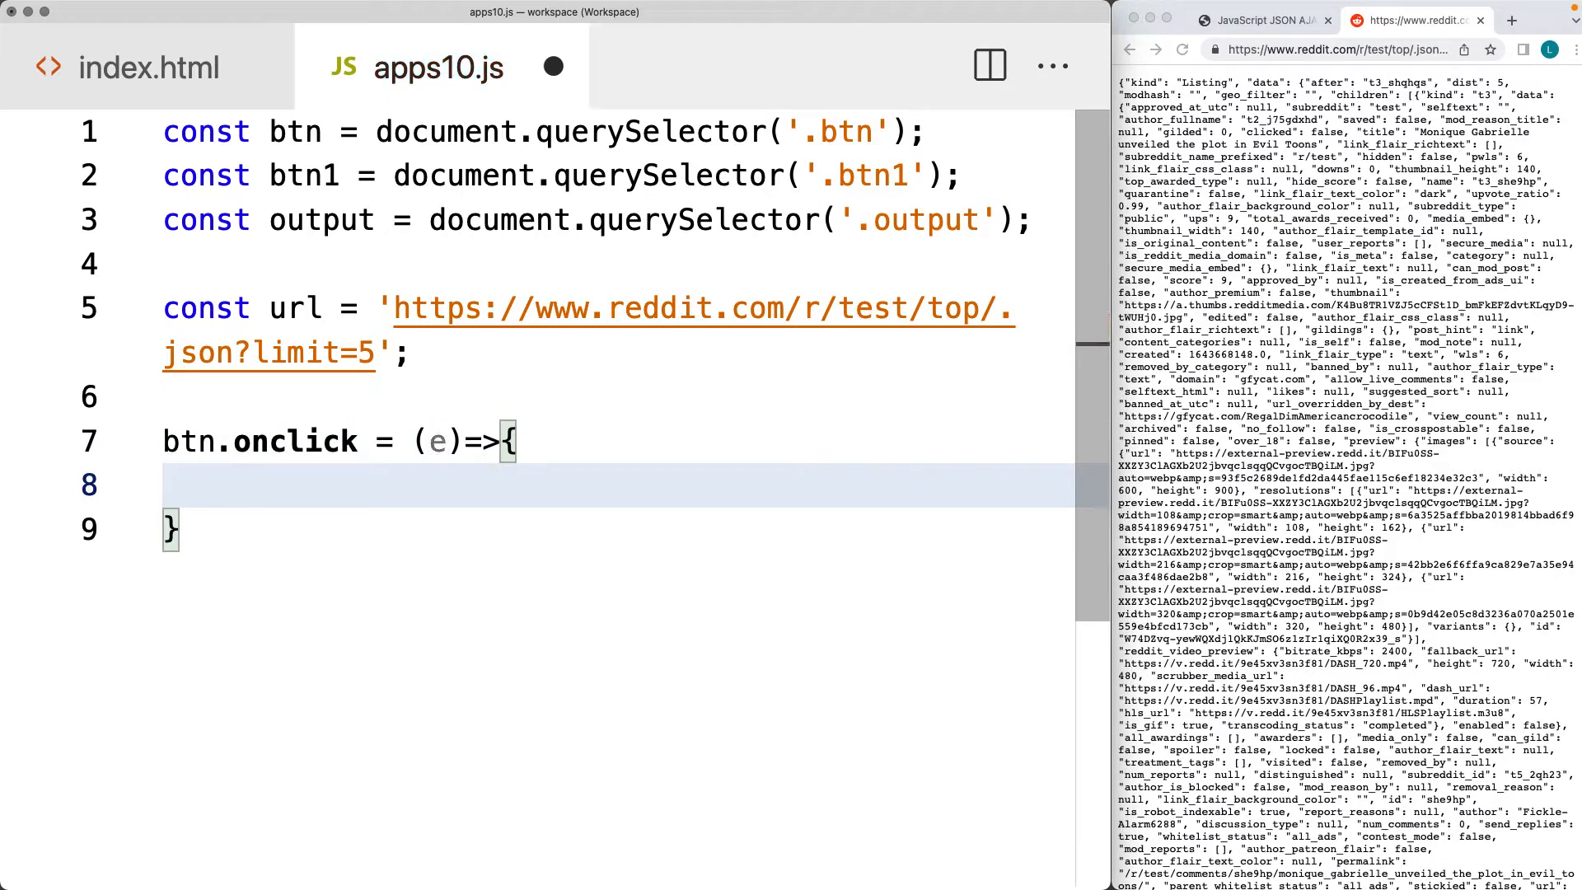
type("fetch()")
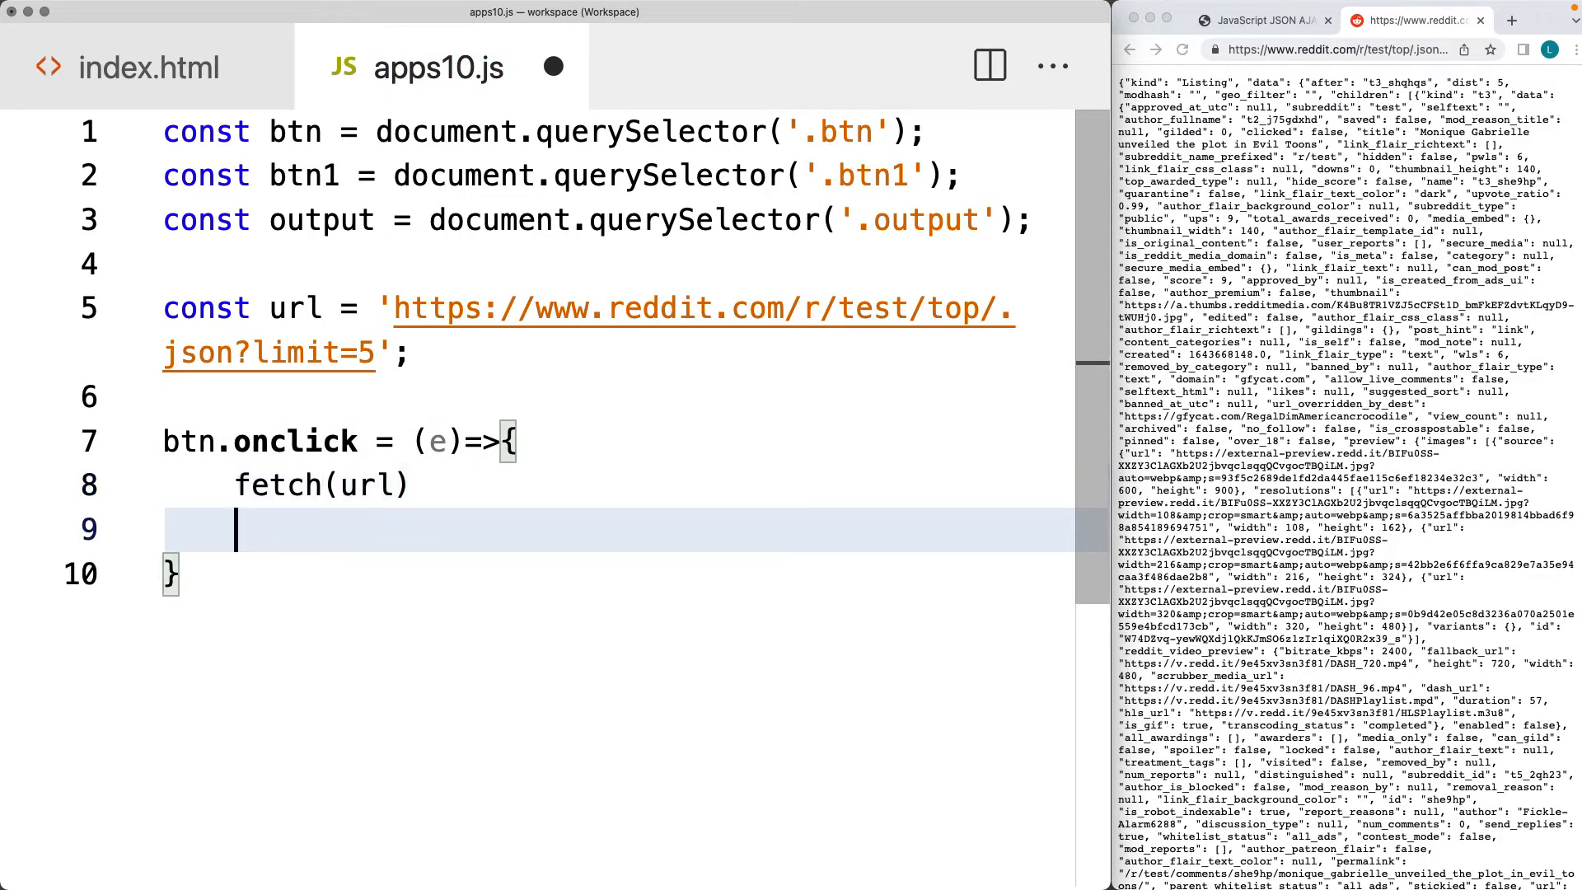
Chain .then(rep => rep.json()) and .then(data => { console.log(data); }) onto the fetch
type(".te")
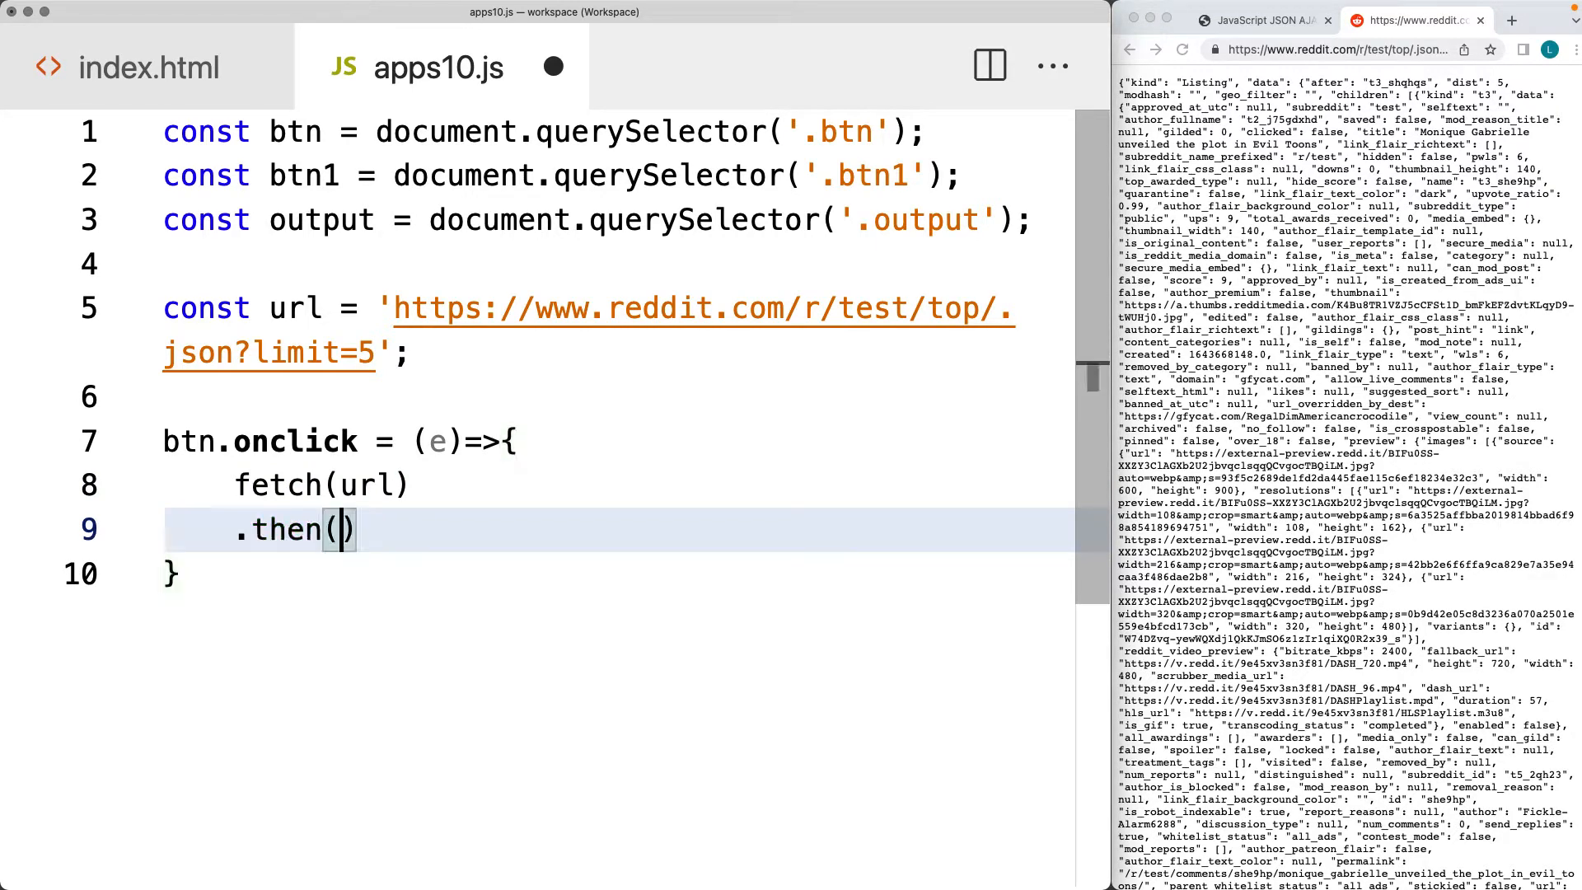
type("rep =>")
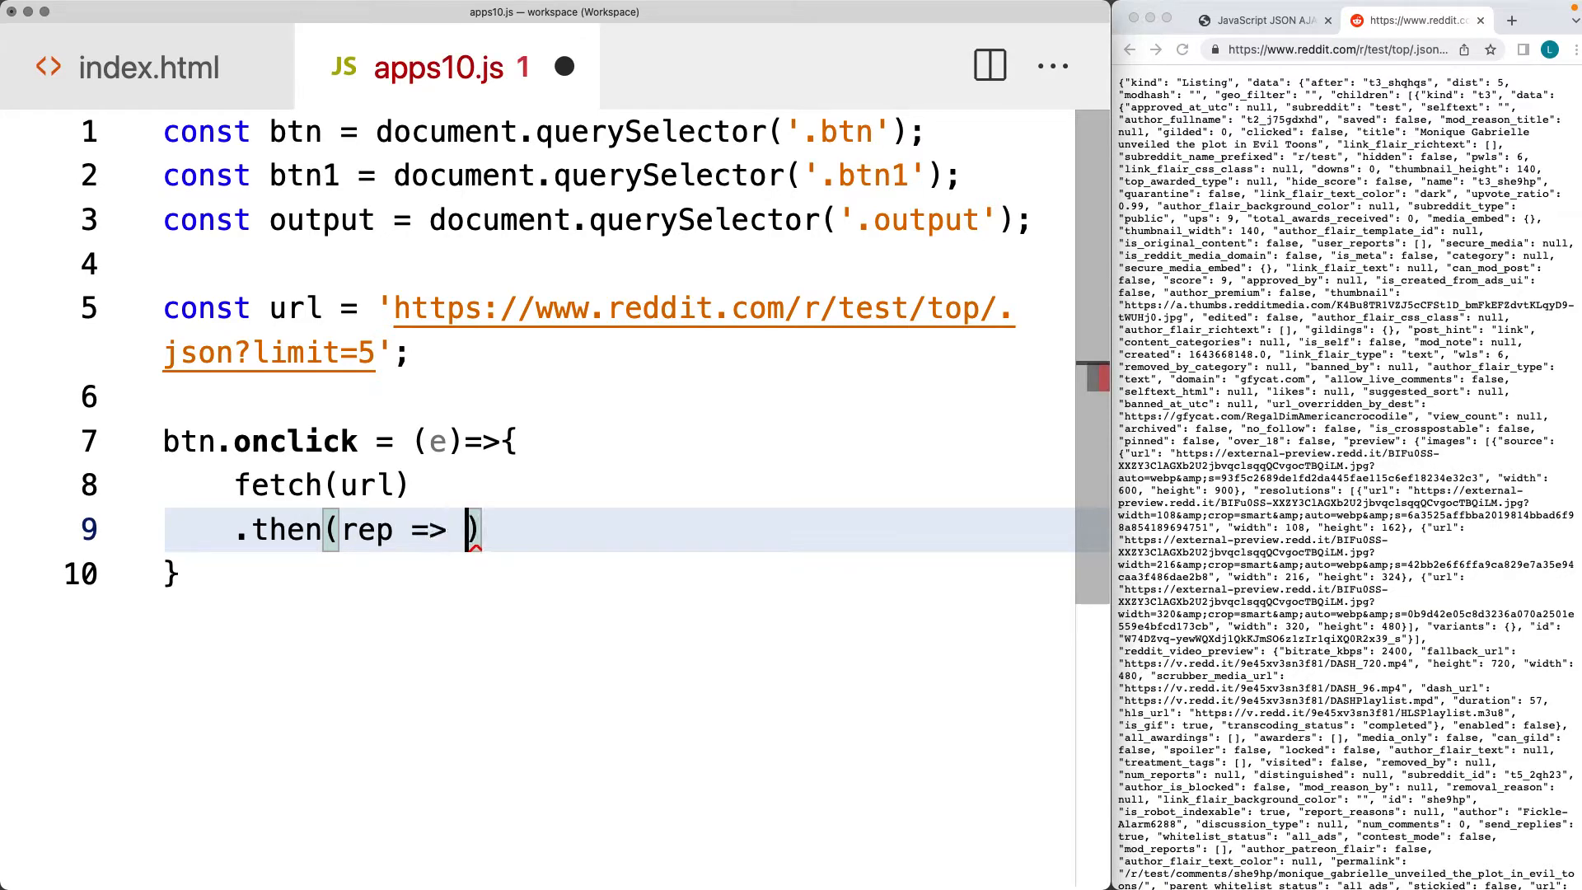
type("rep.json()")
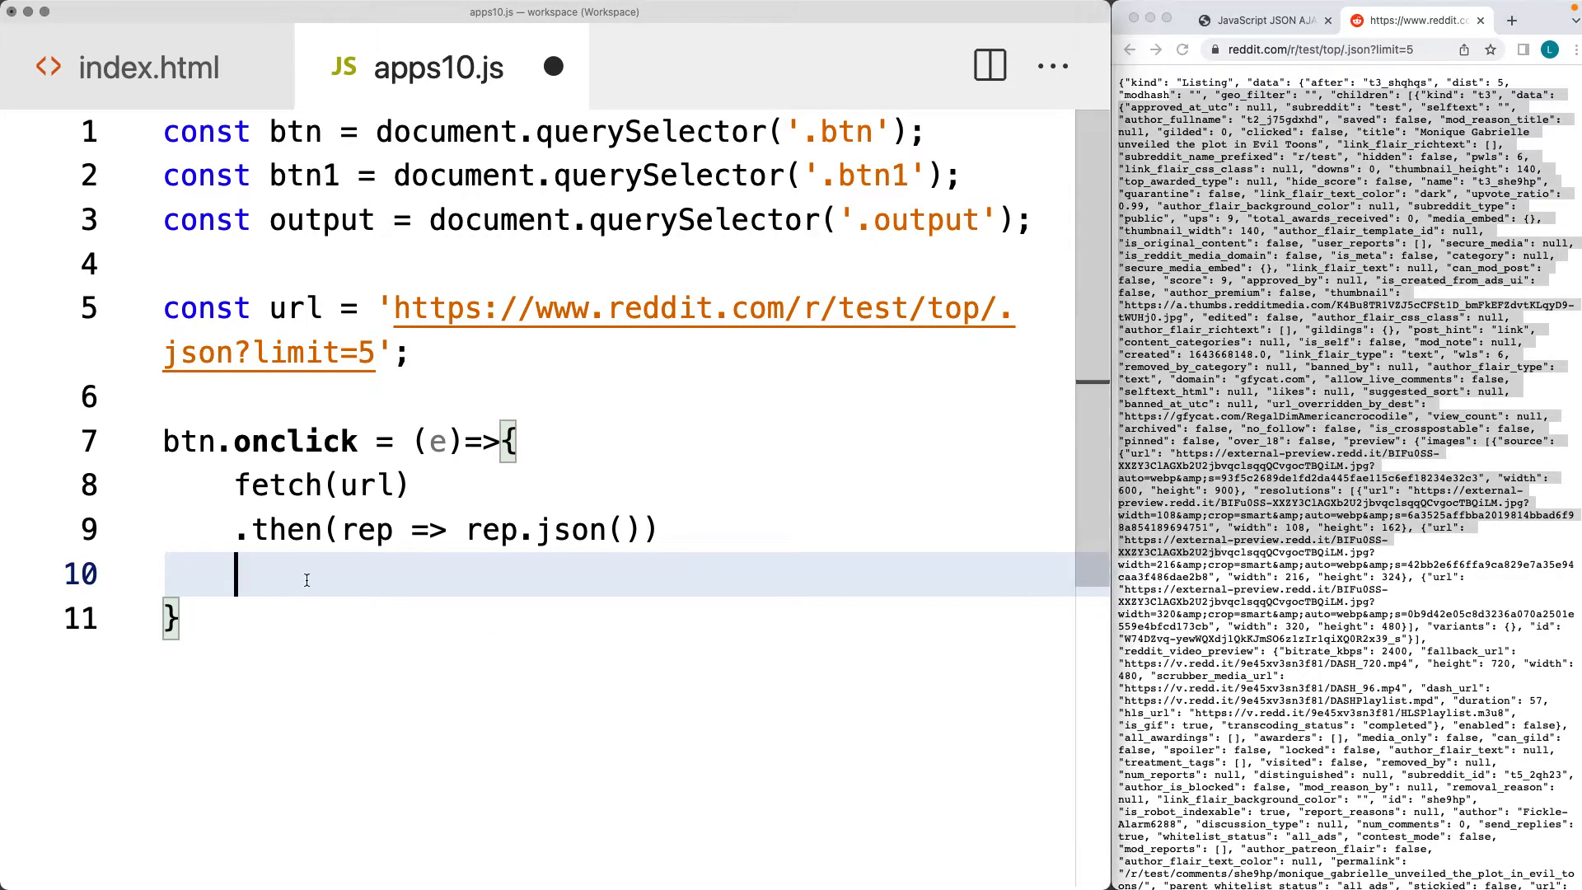
type(".then")
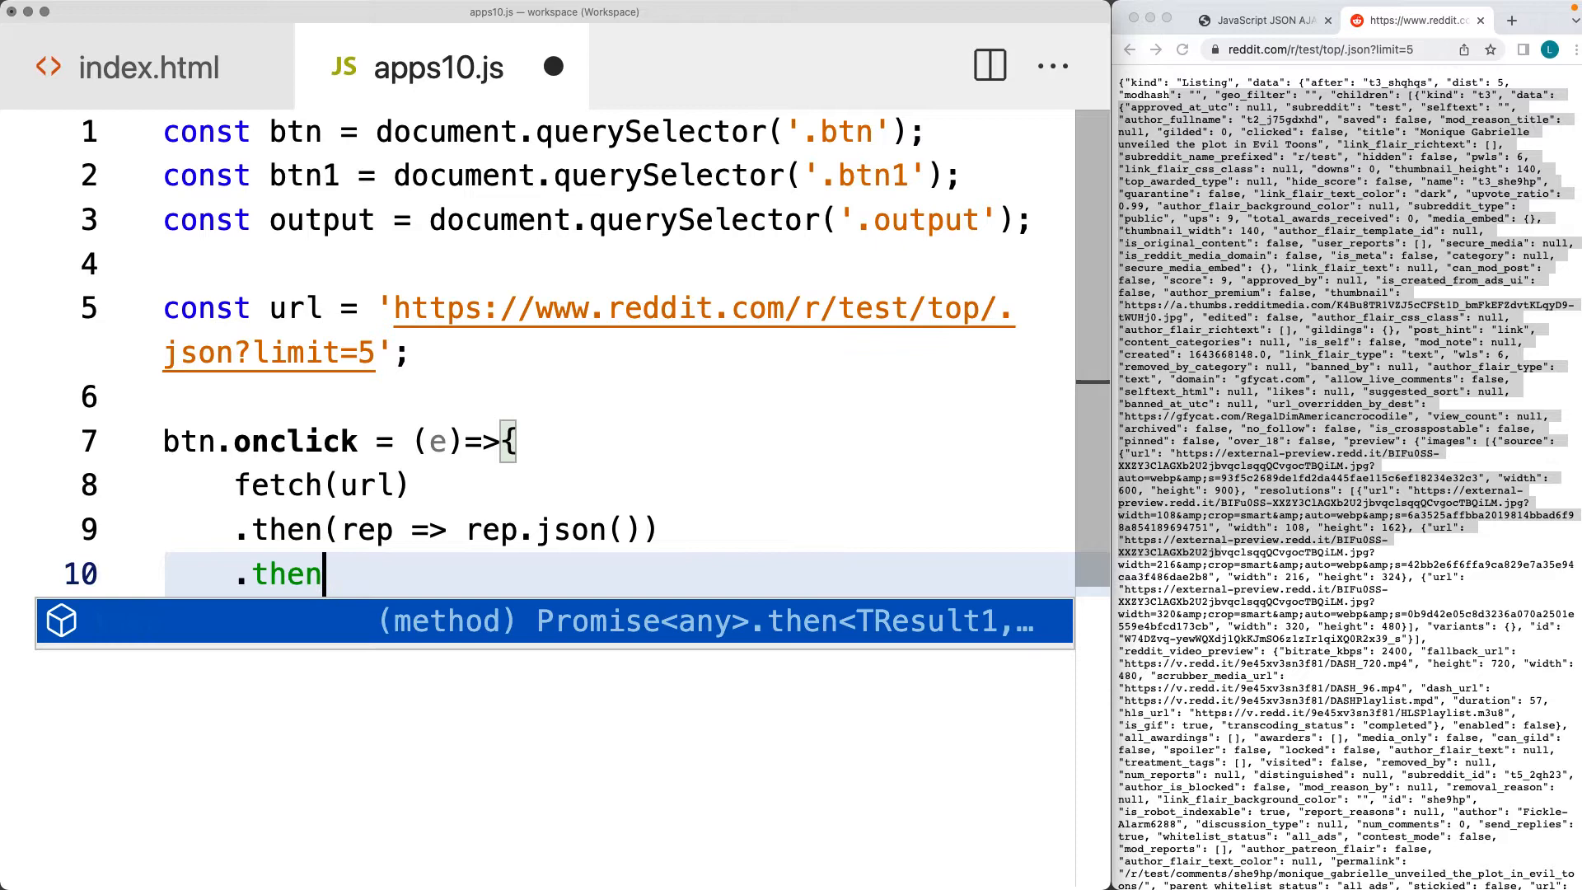
type("(da")
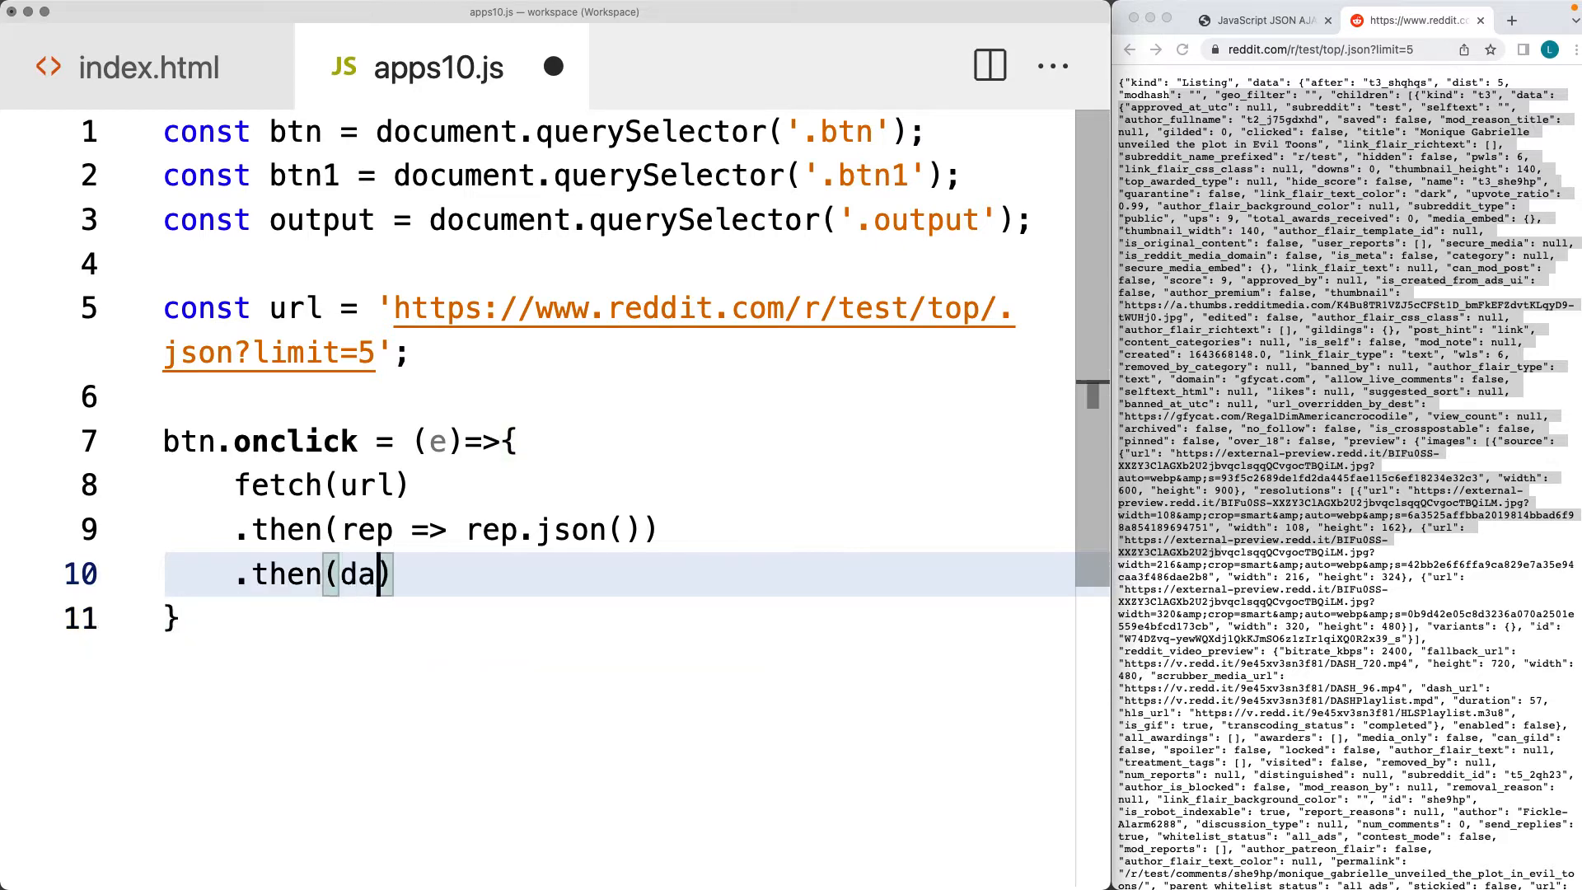
type("ta =>{")
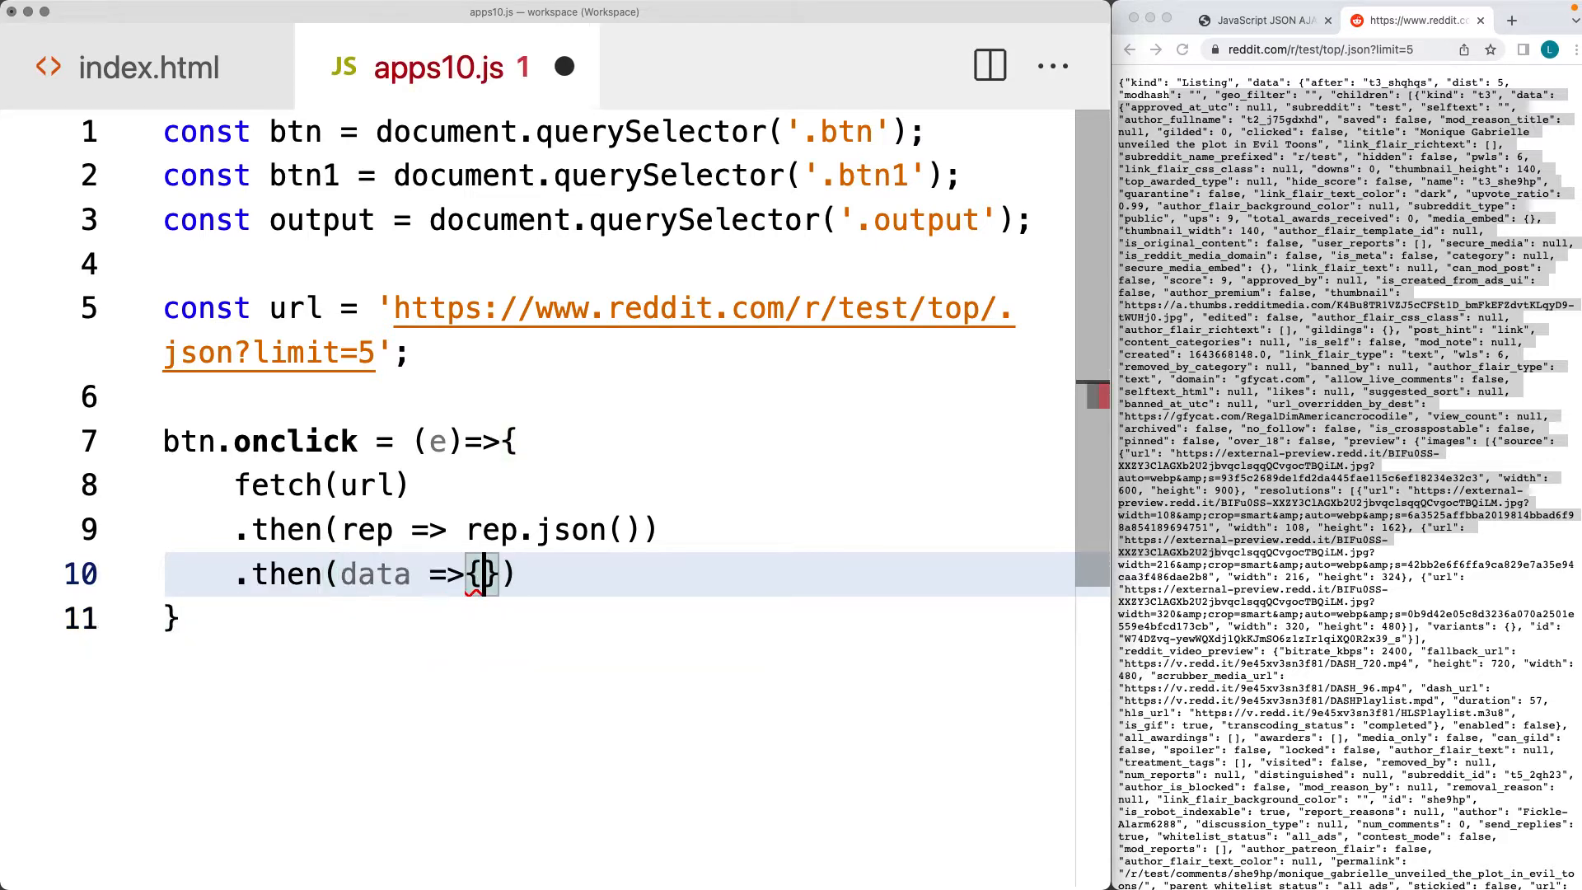
type("console.log(data")
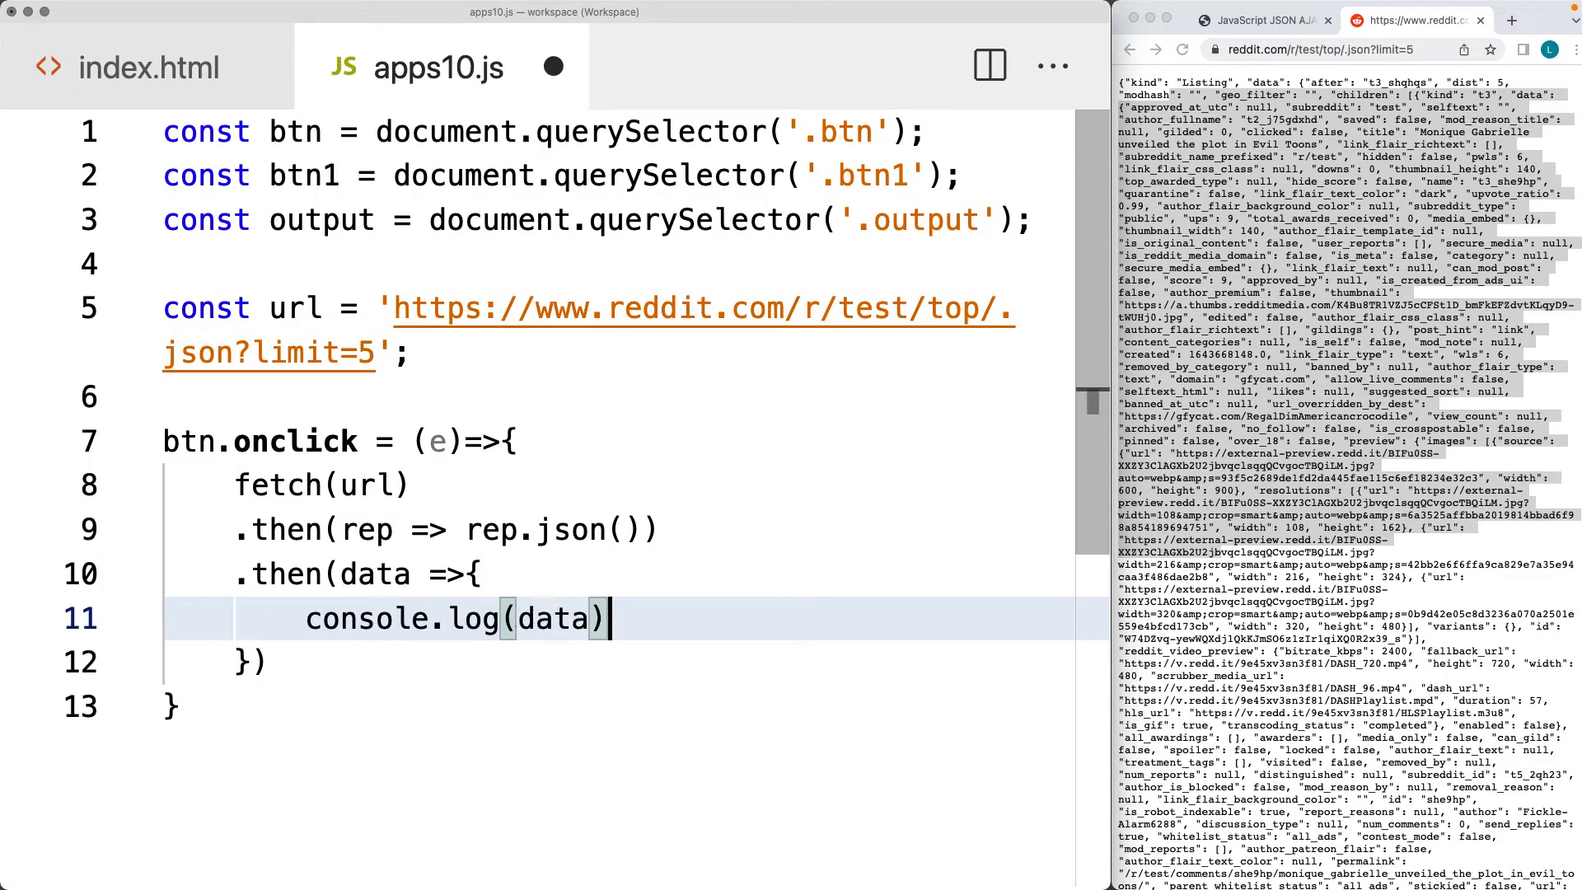
type(";")
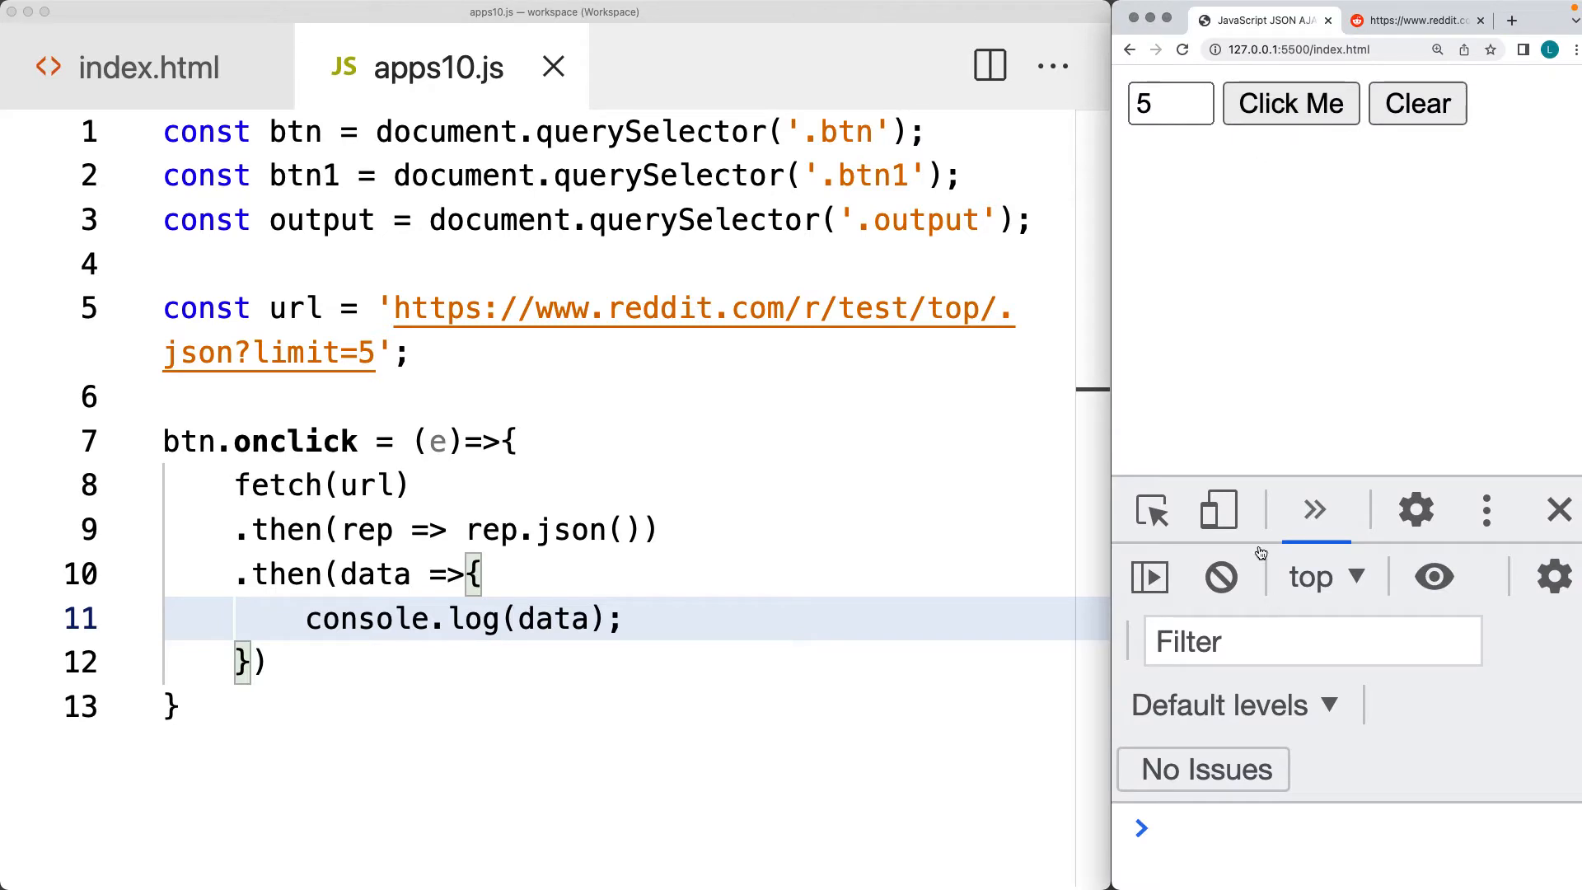
Run Click Me and expand the logged Listing object down to its data property
left_click(1289, 102)
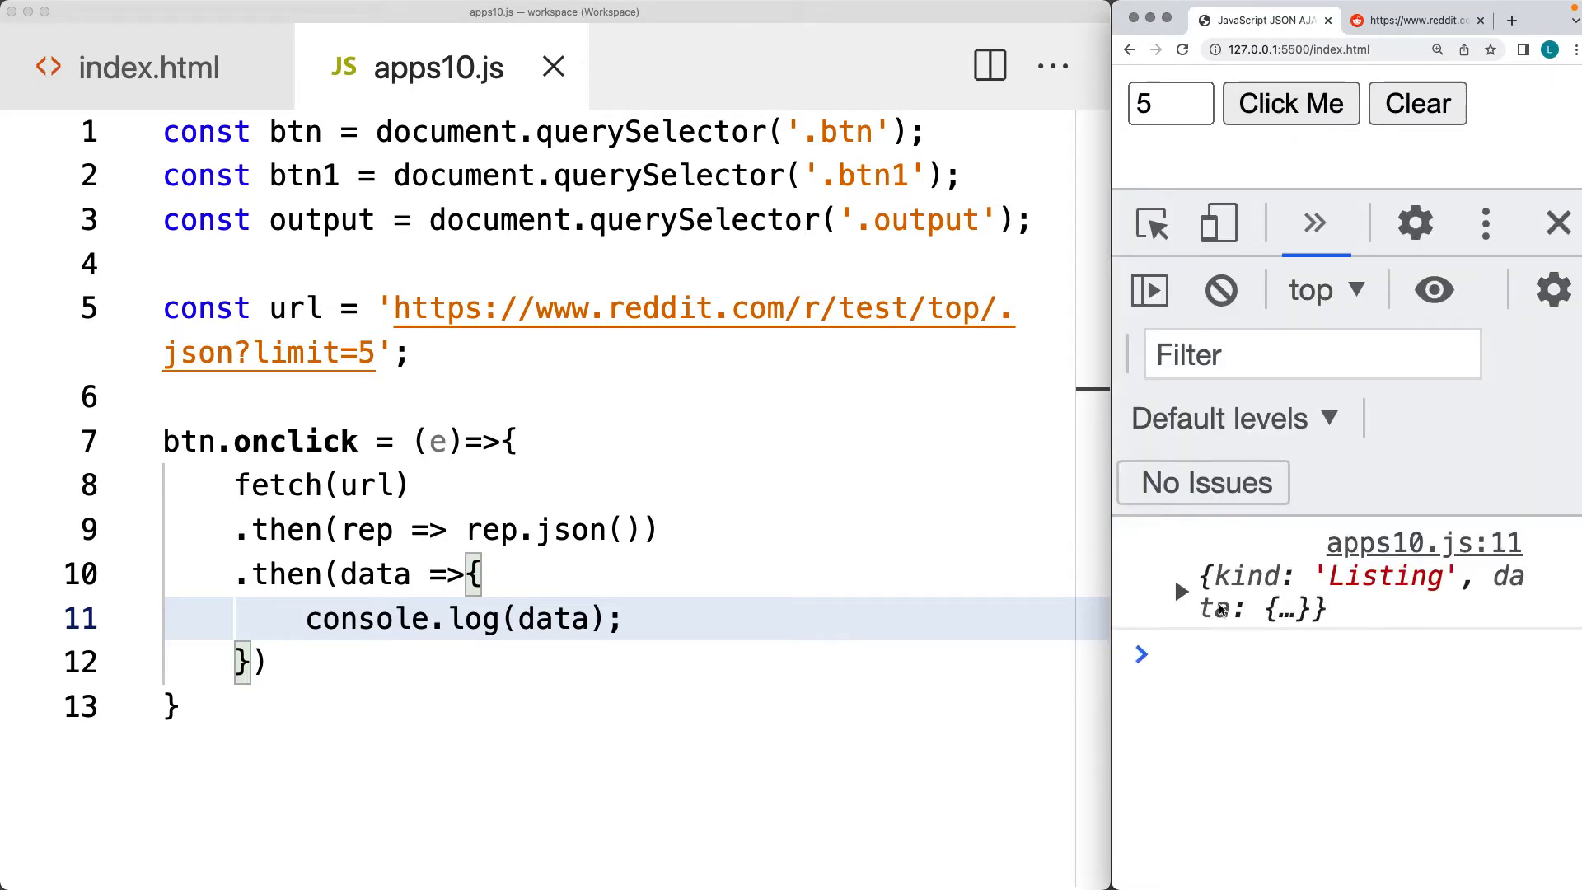
left_click(1181, 591)
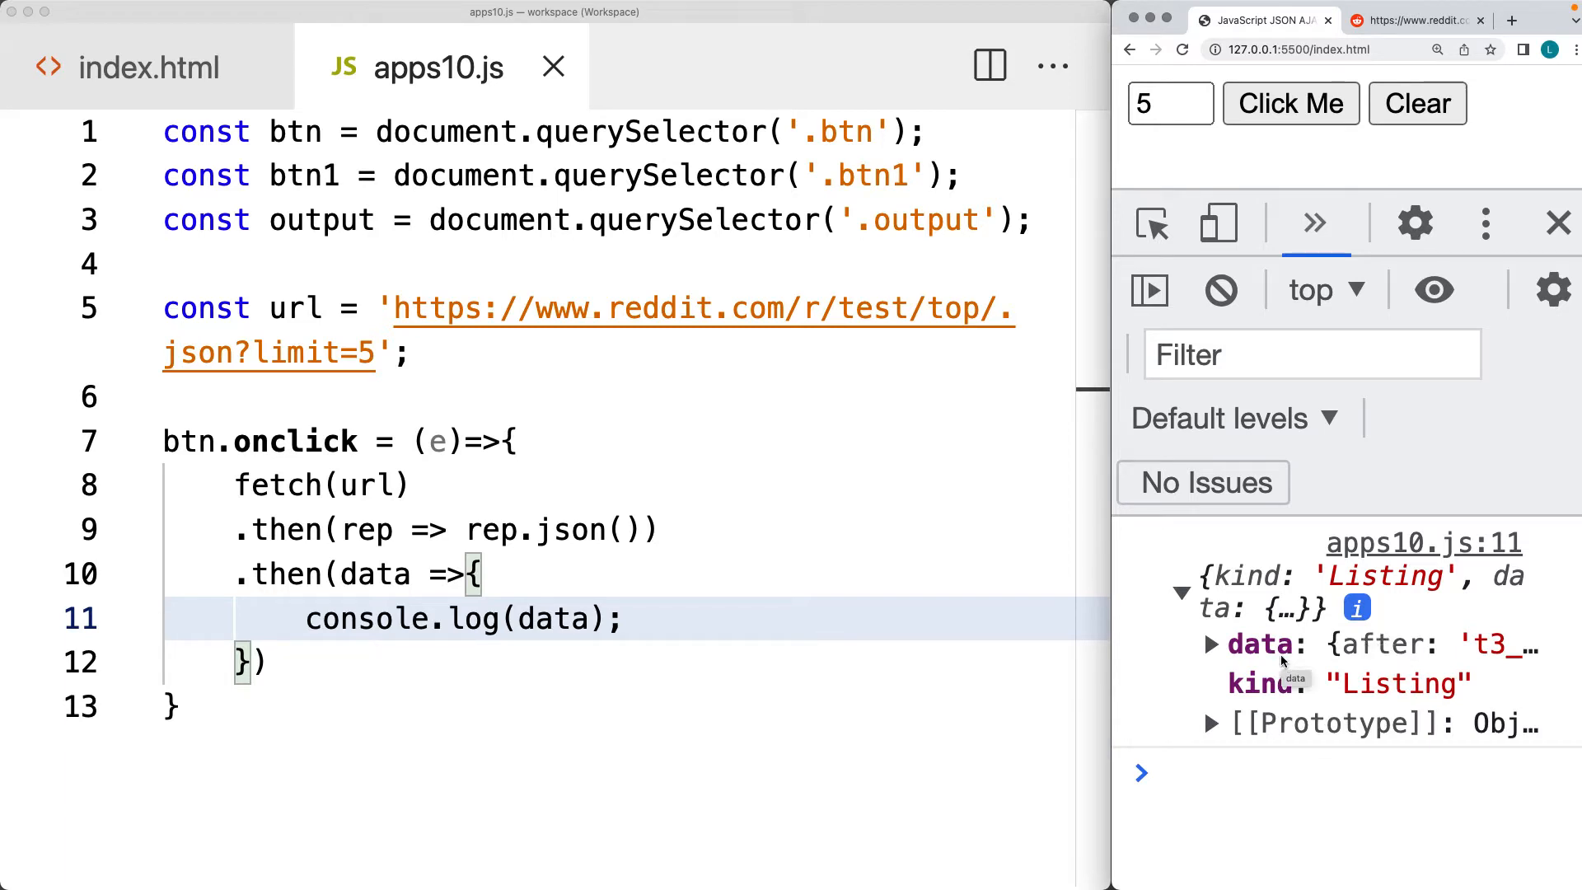
left_click(1213, 645)
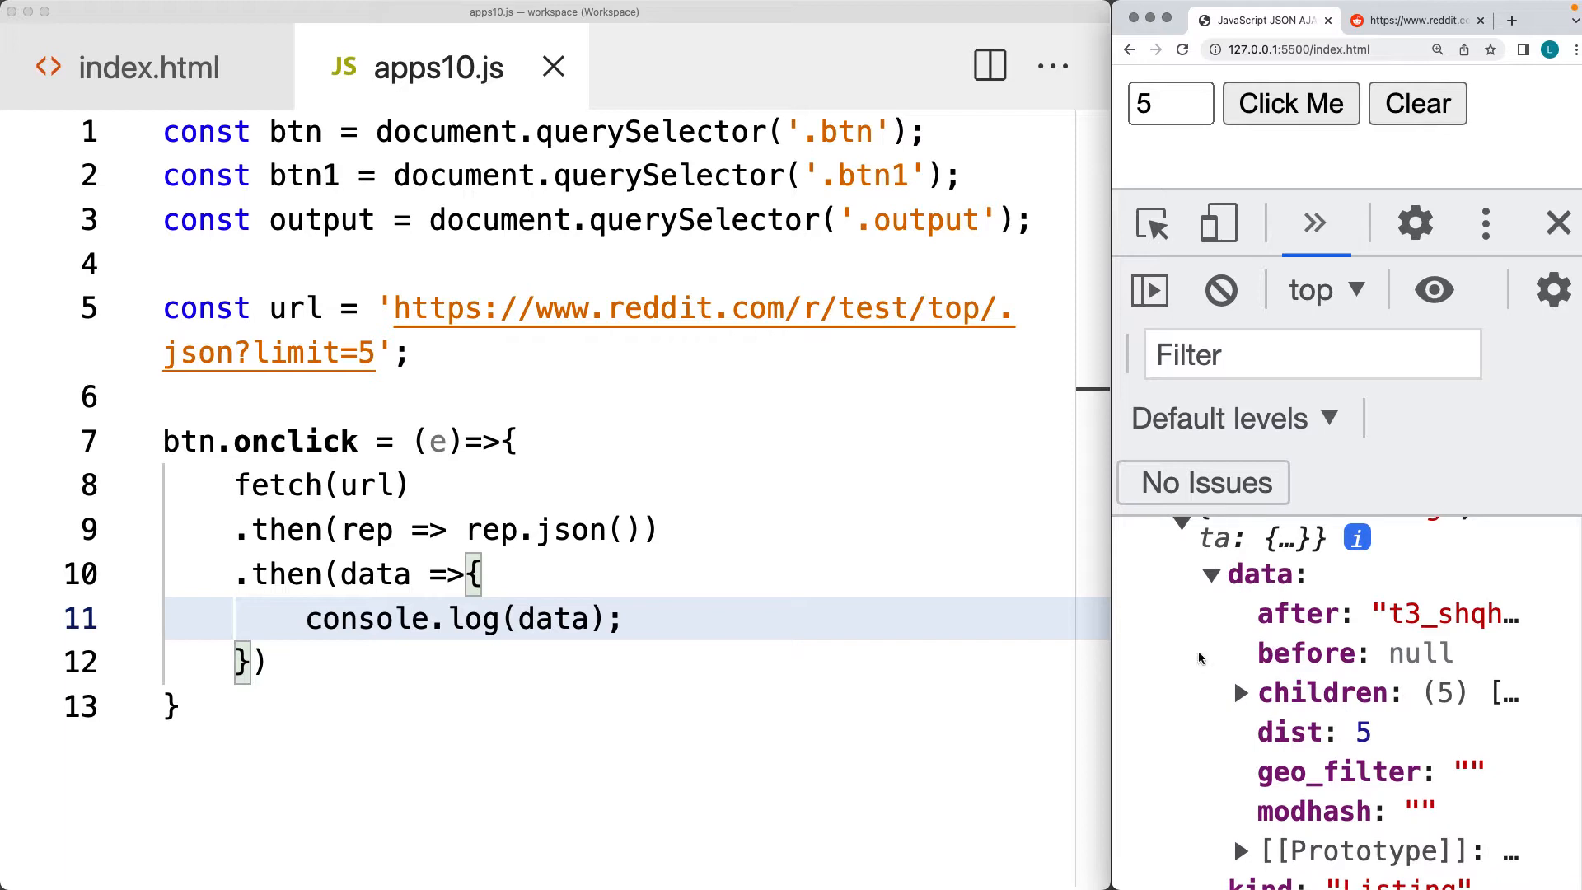
double_click(554, 618)
type(".data.children")
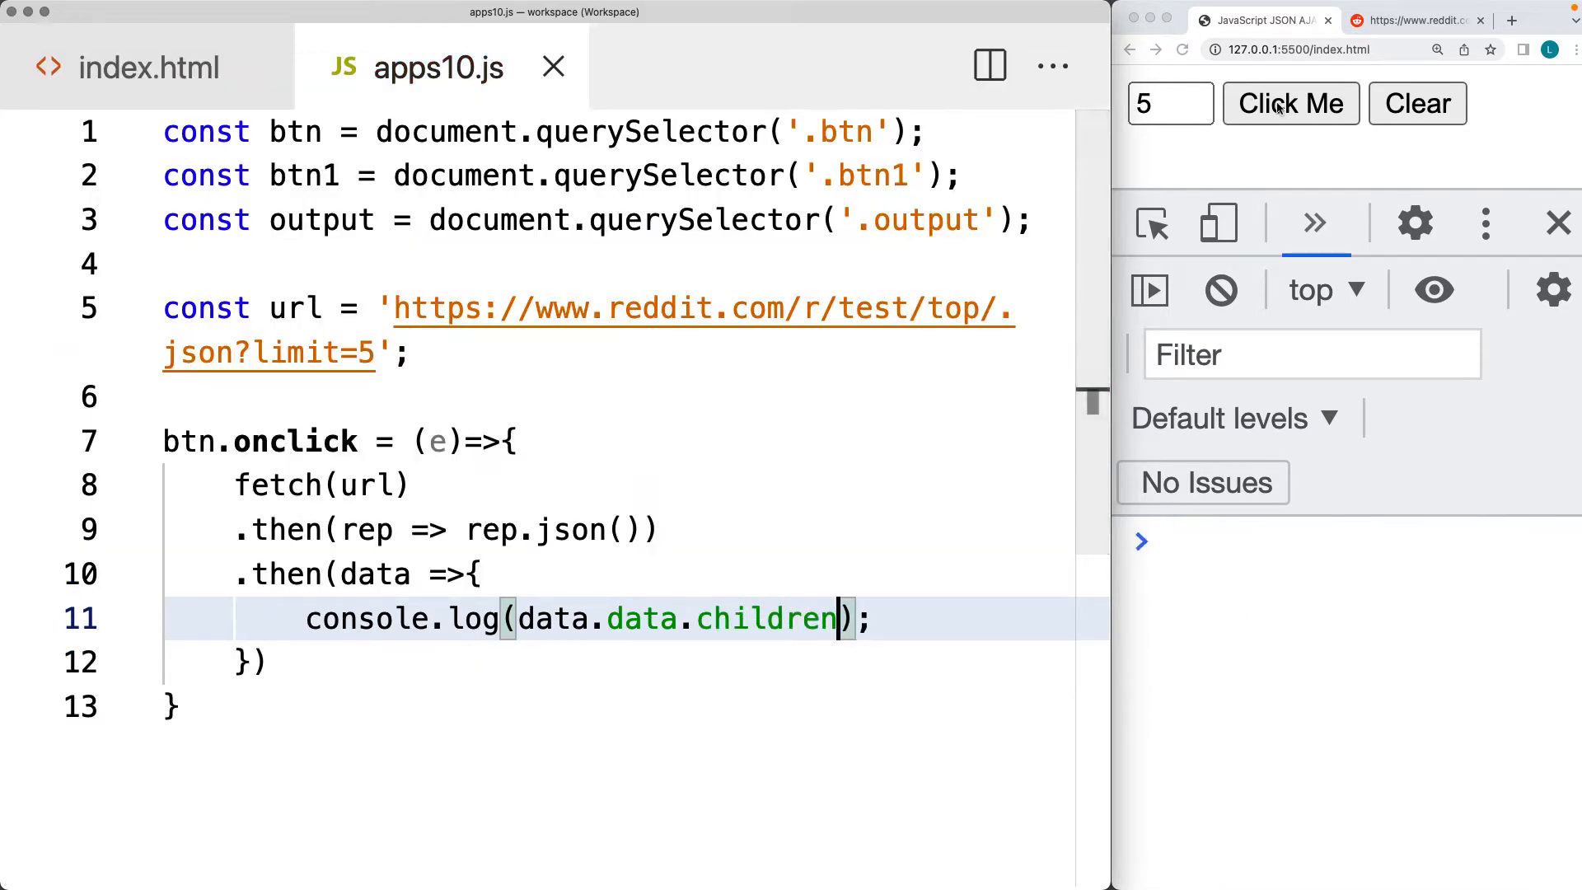
Log data.data.children instead, rerun the request and expand the first of the five child posts
left_click(1289, 102)
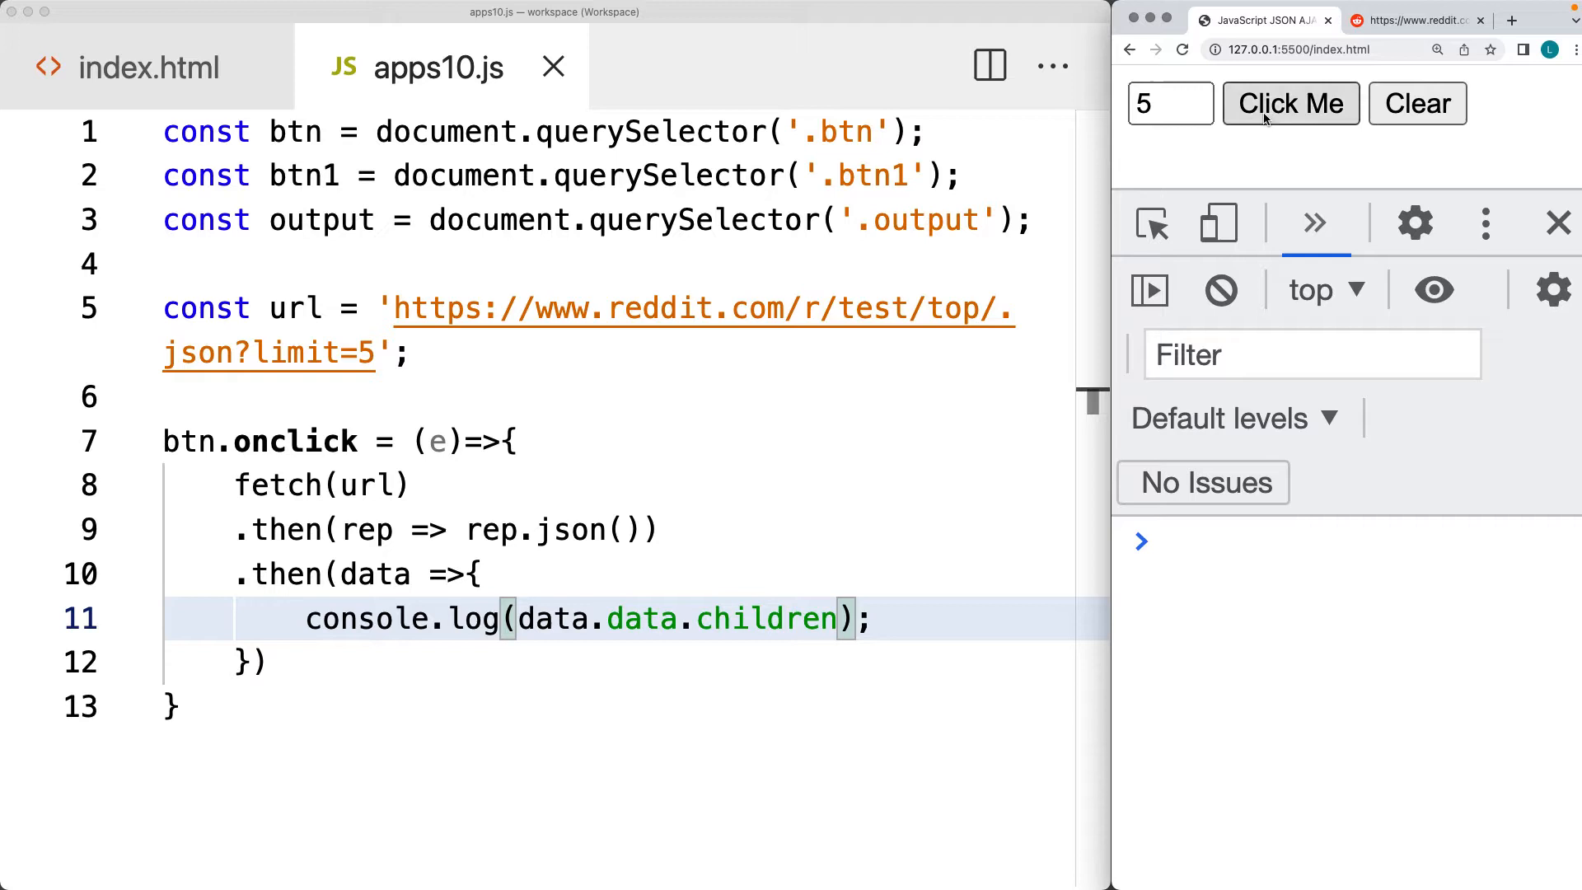
left_click(1289, 102)
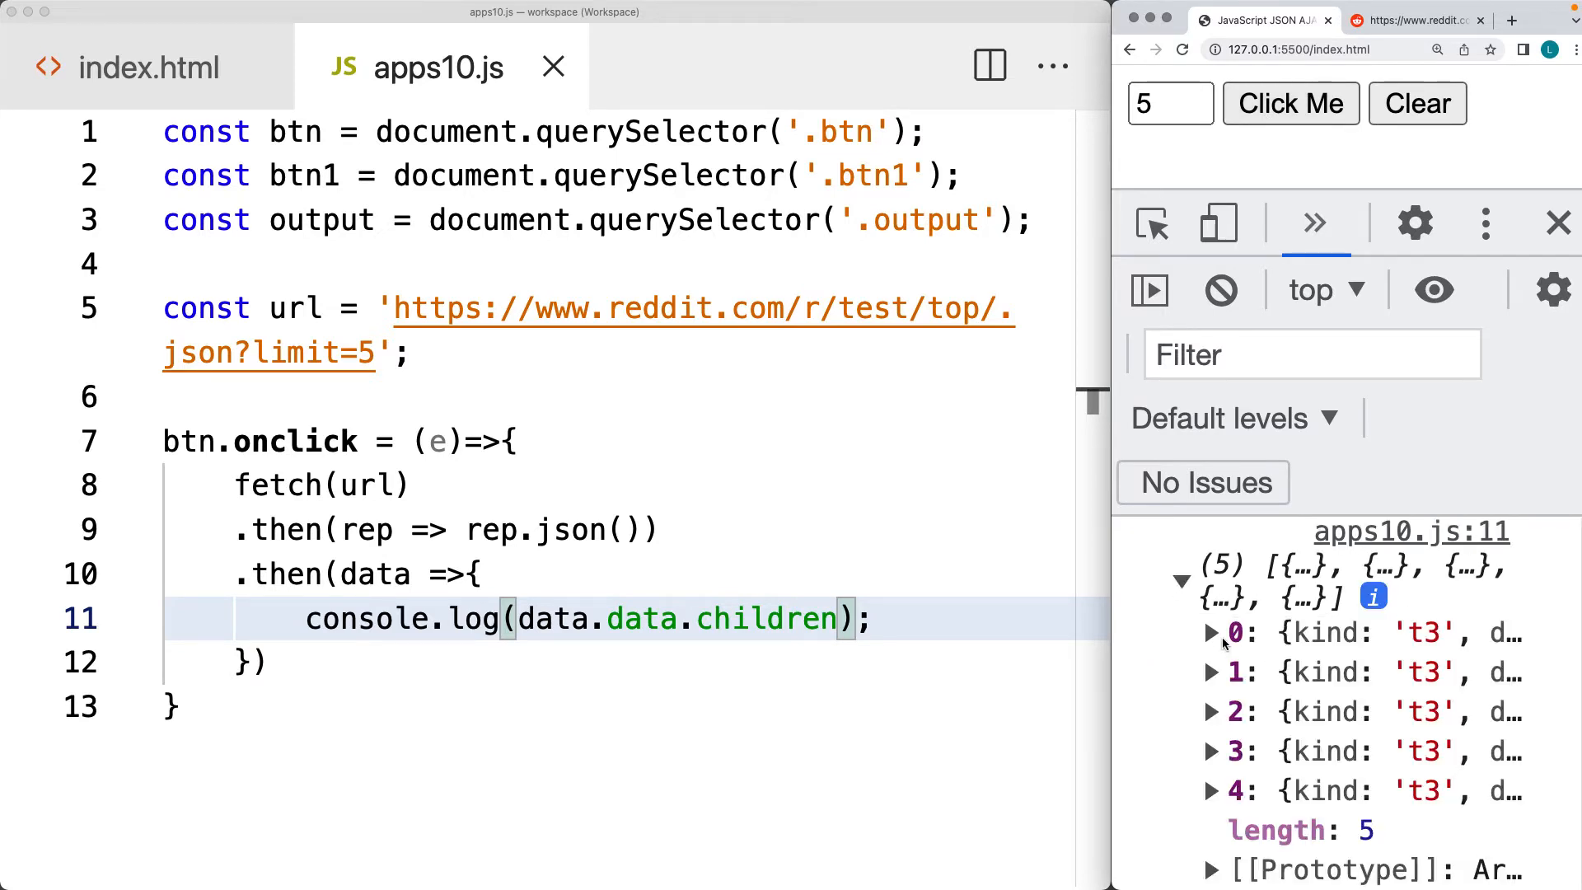
left_click(1209, 633)
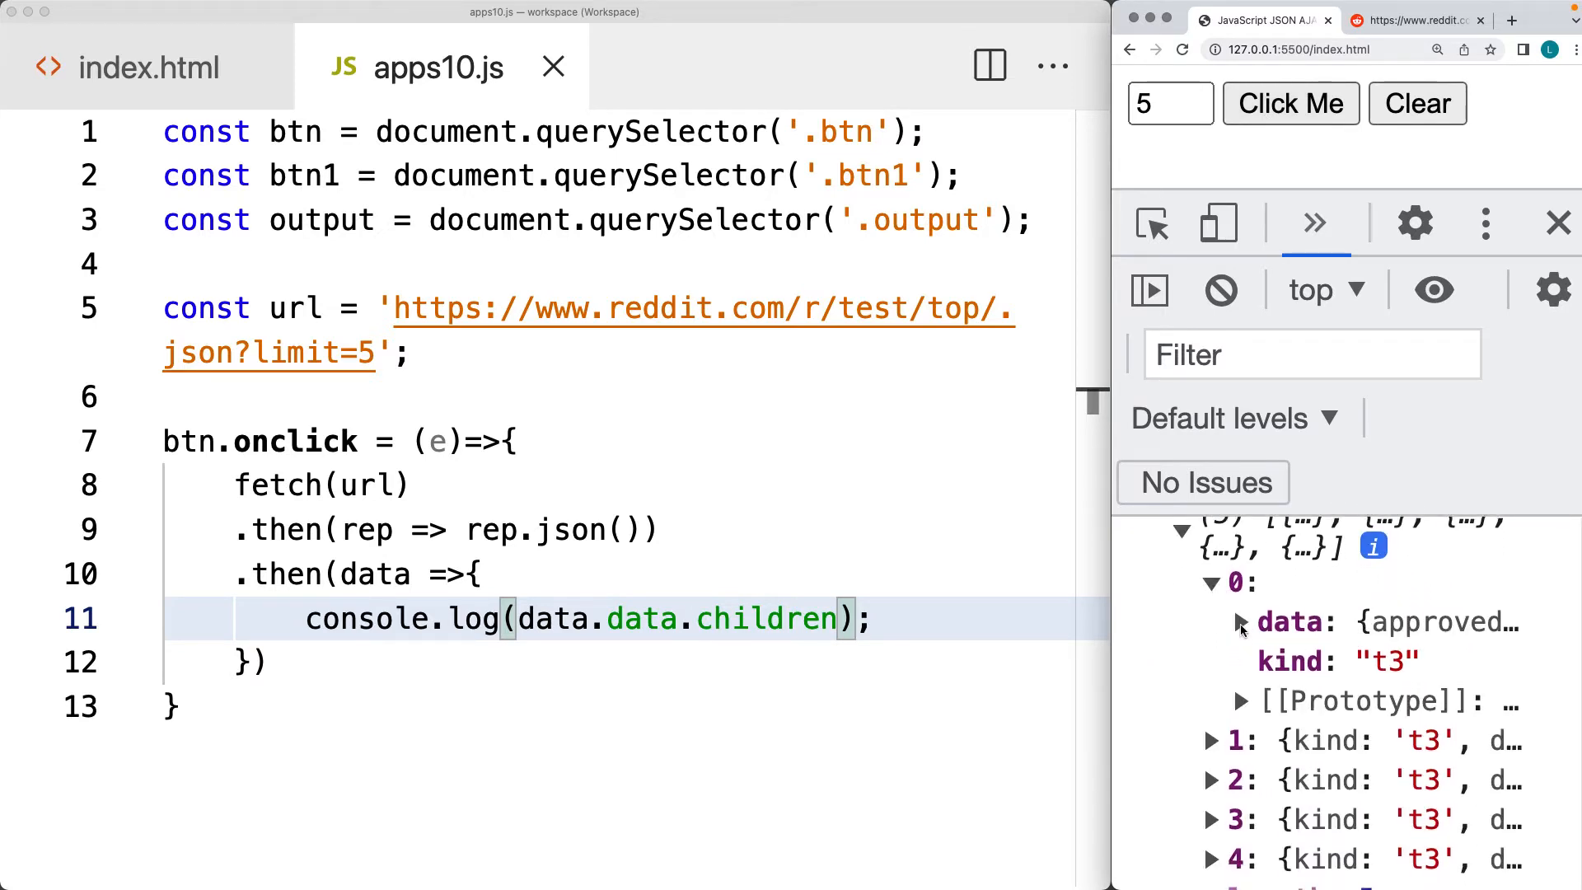
left_click(1243, 623)
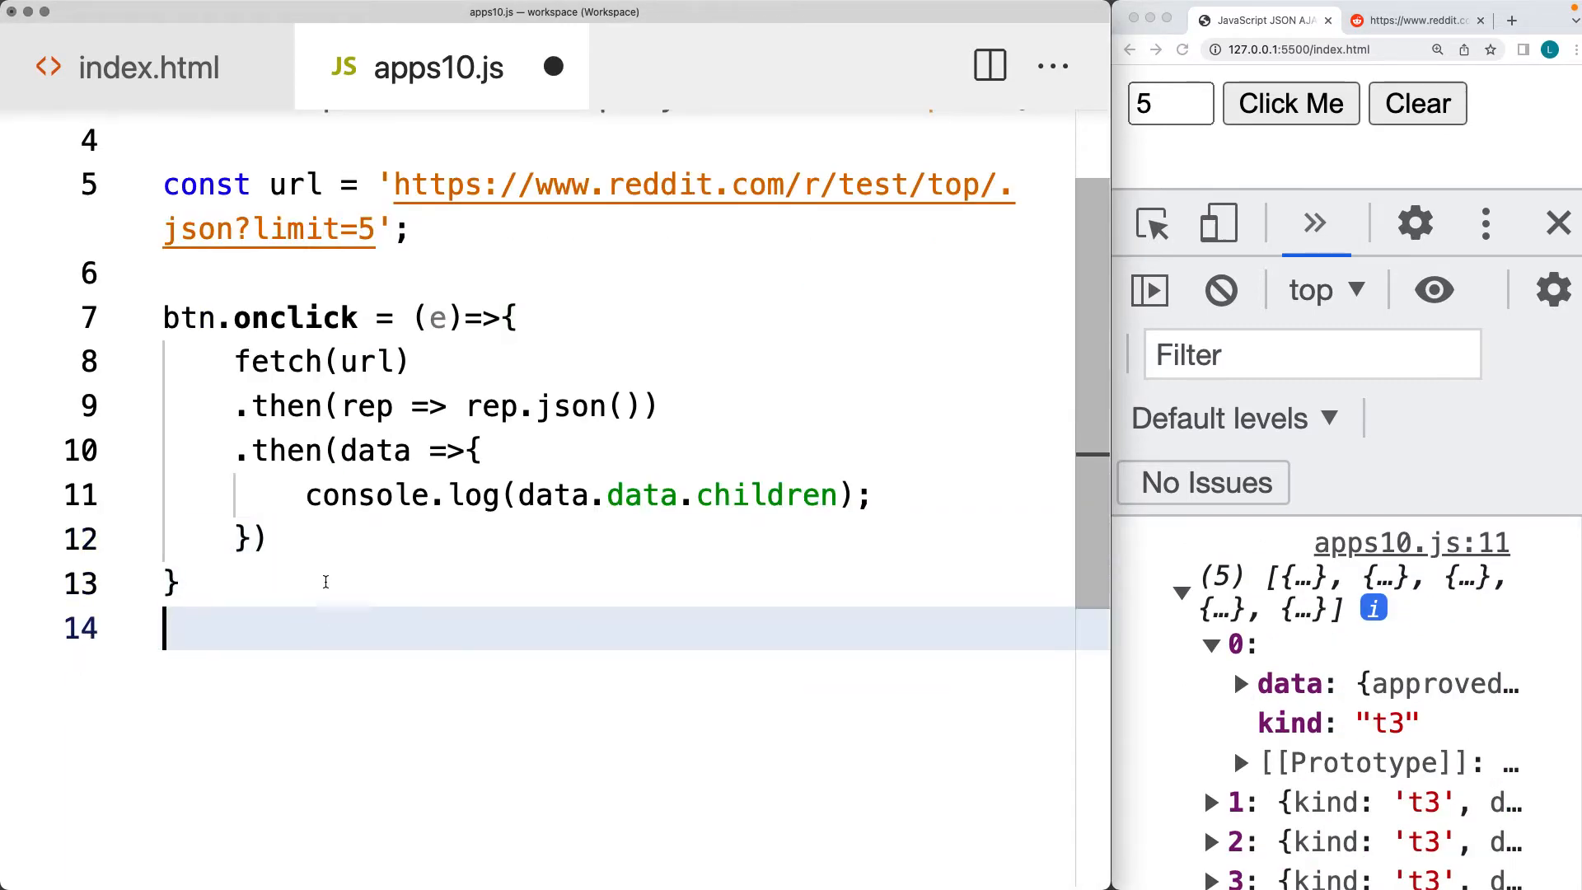
Write function getData(data){ that logs data and starts a data.forEach loop
type("function")
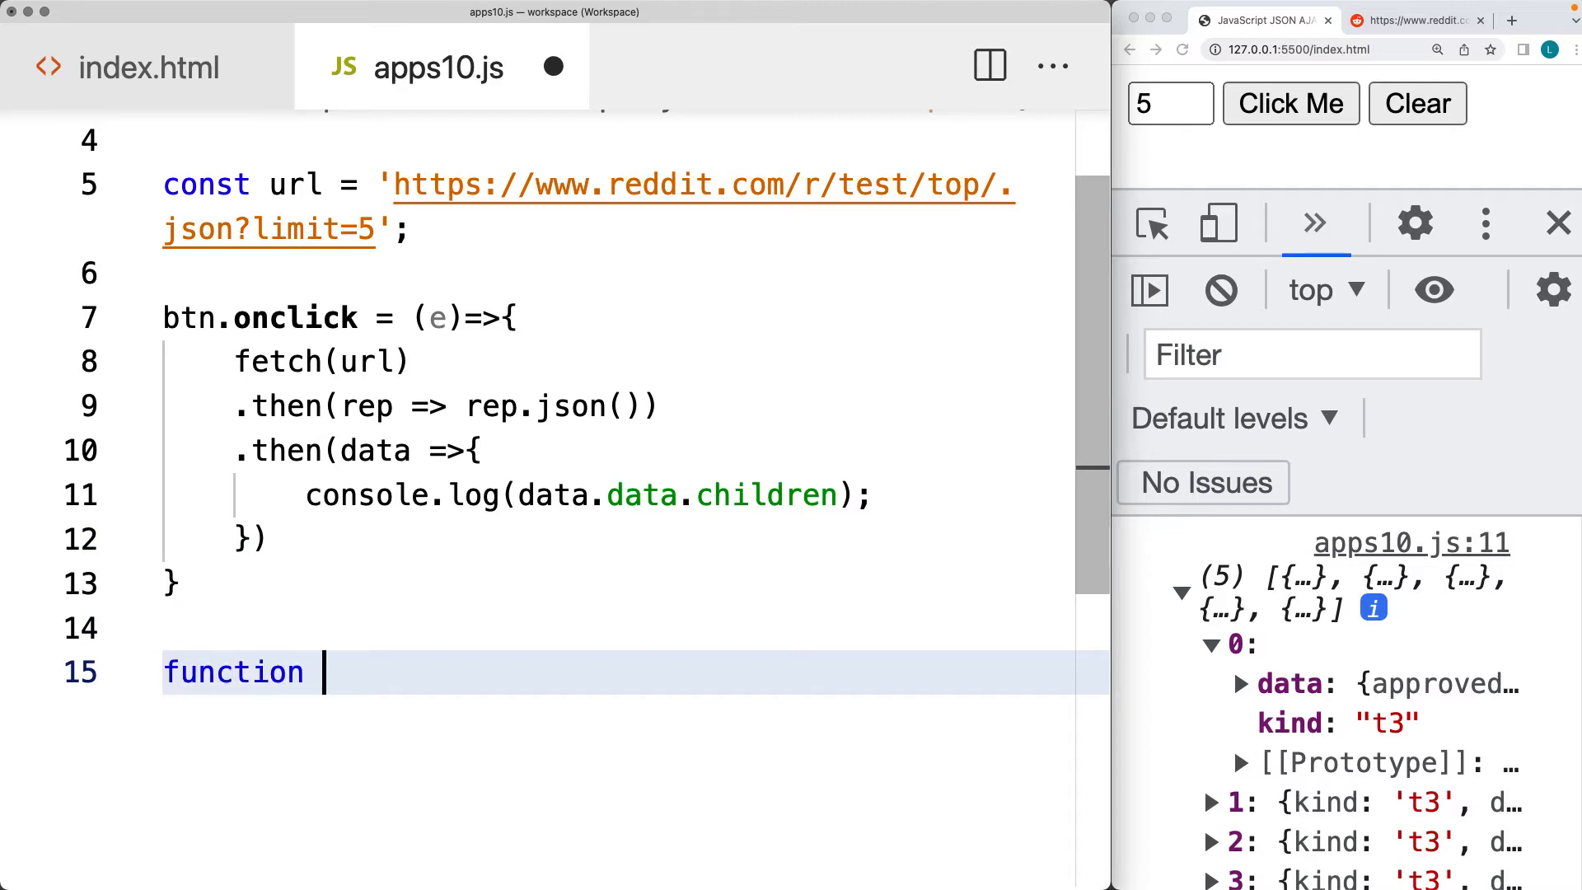
type("getData()")
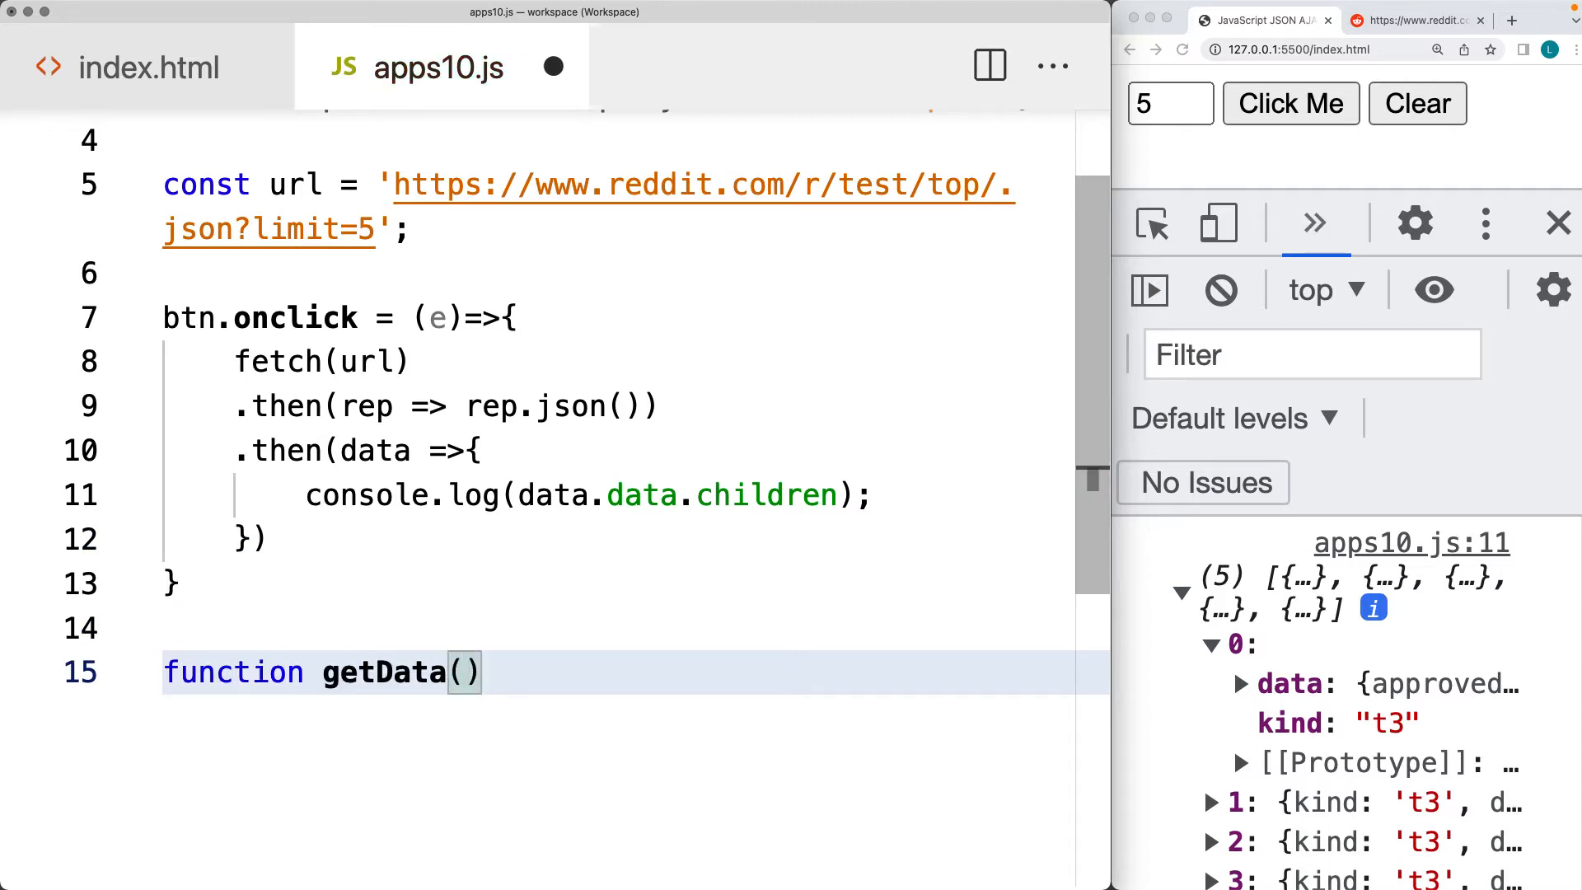
type("data){")
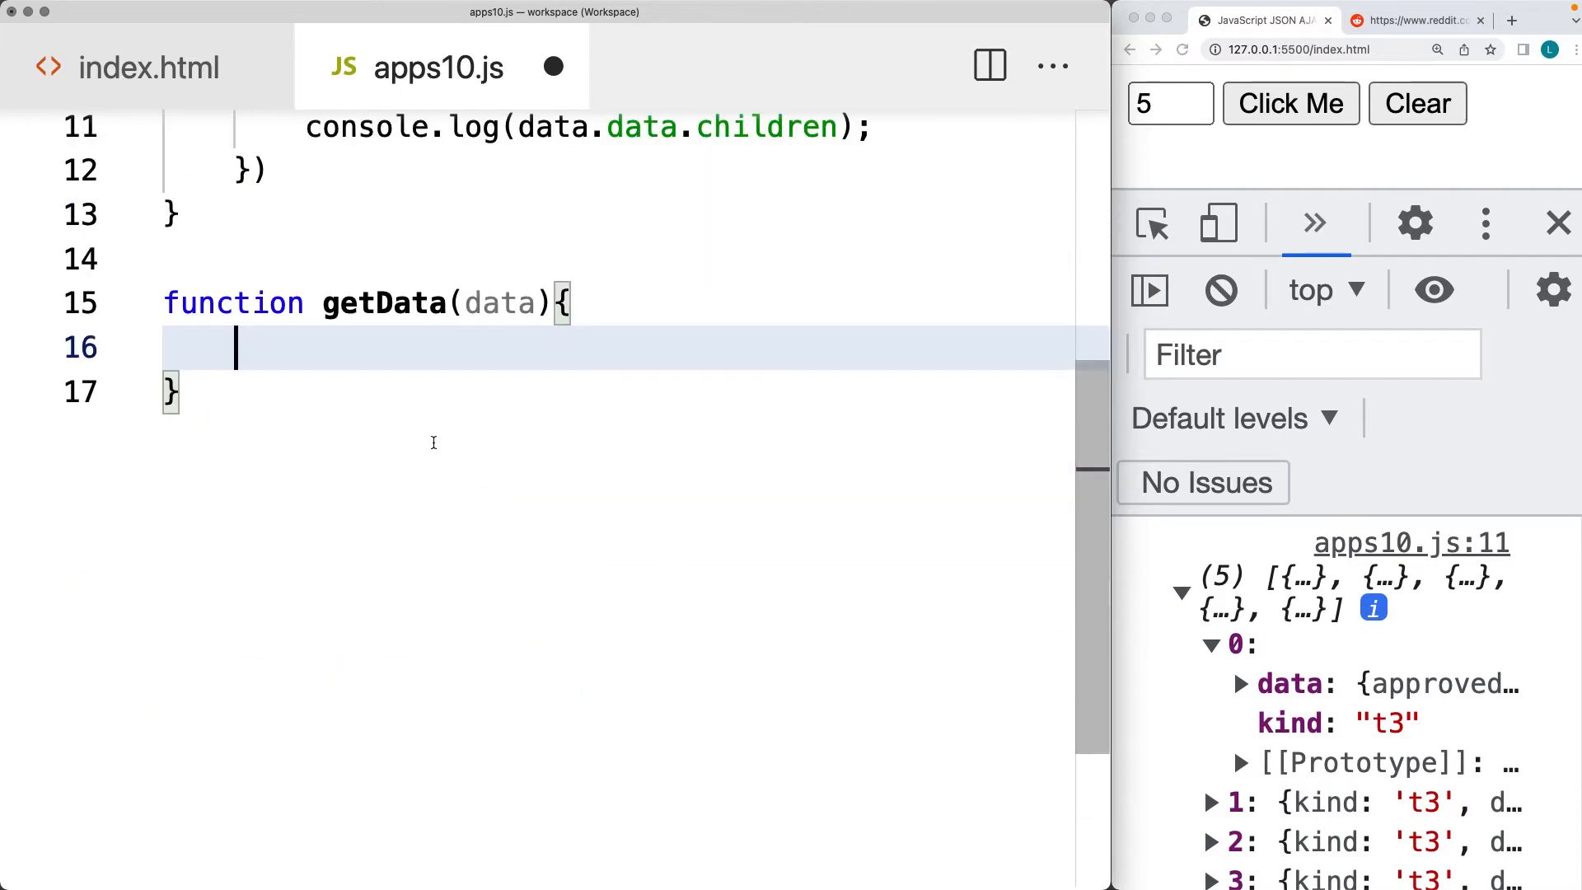
type("console.log(data);")
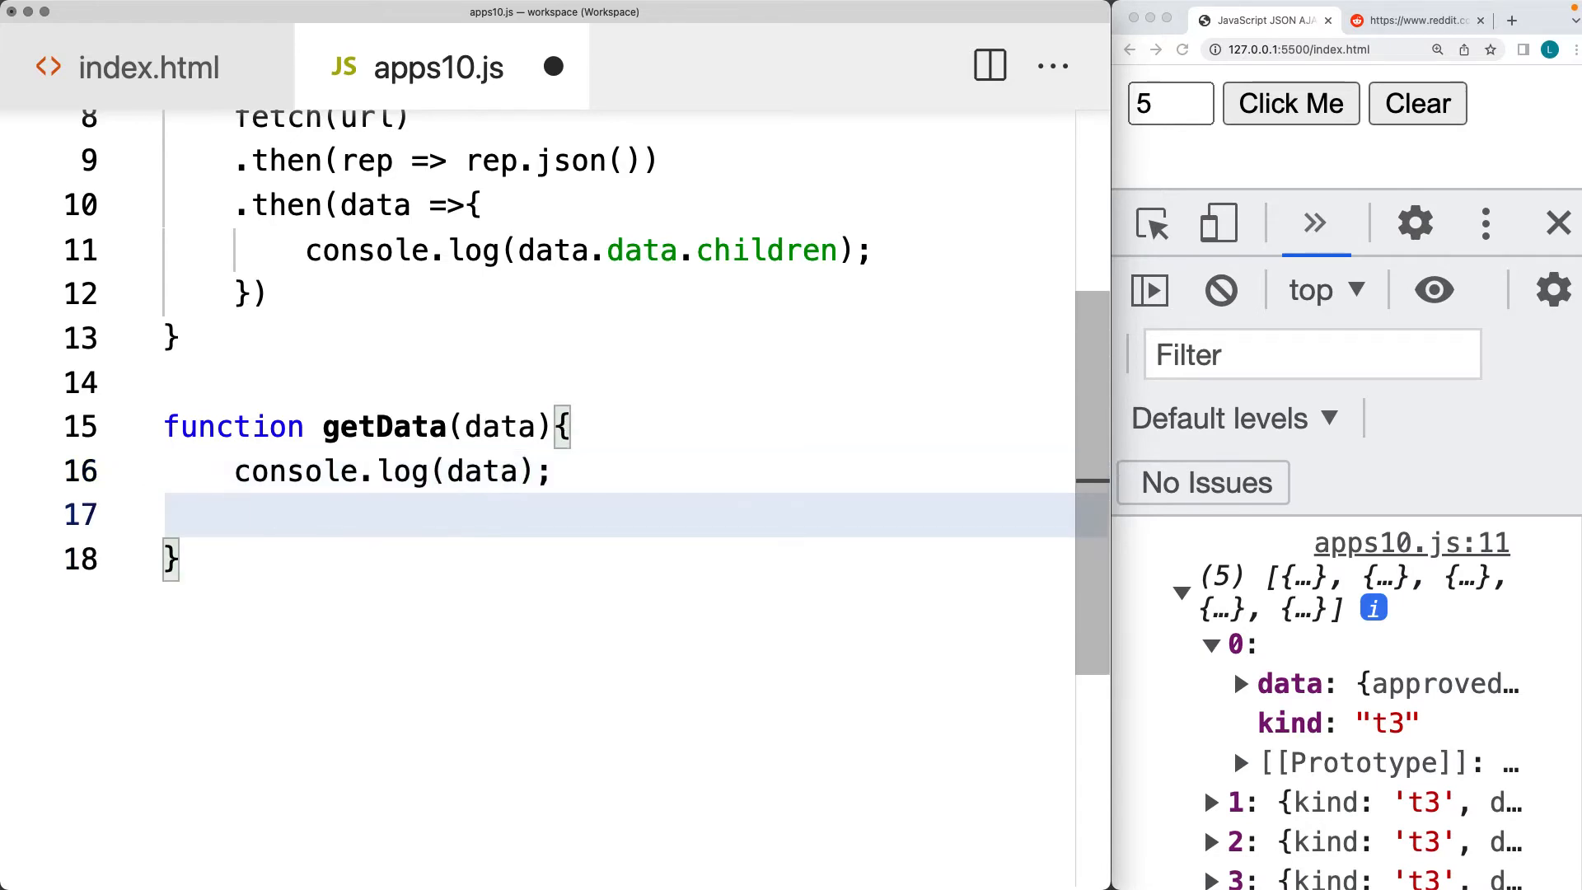
type("data.forEach(())")
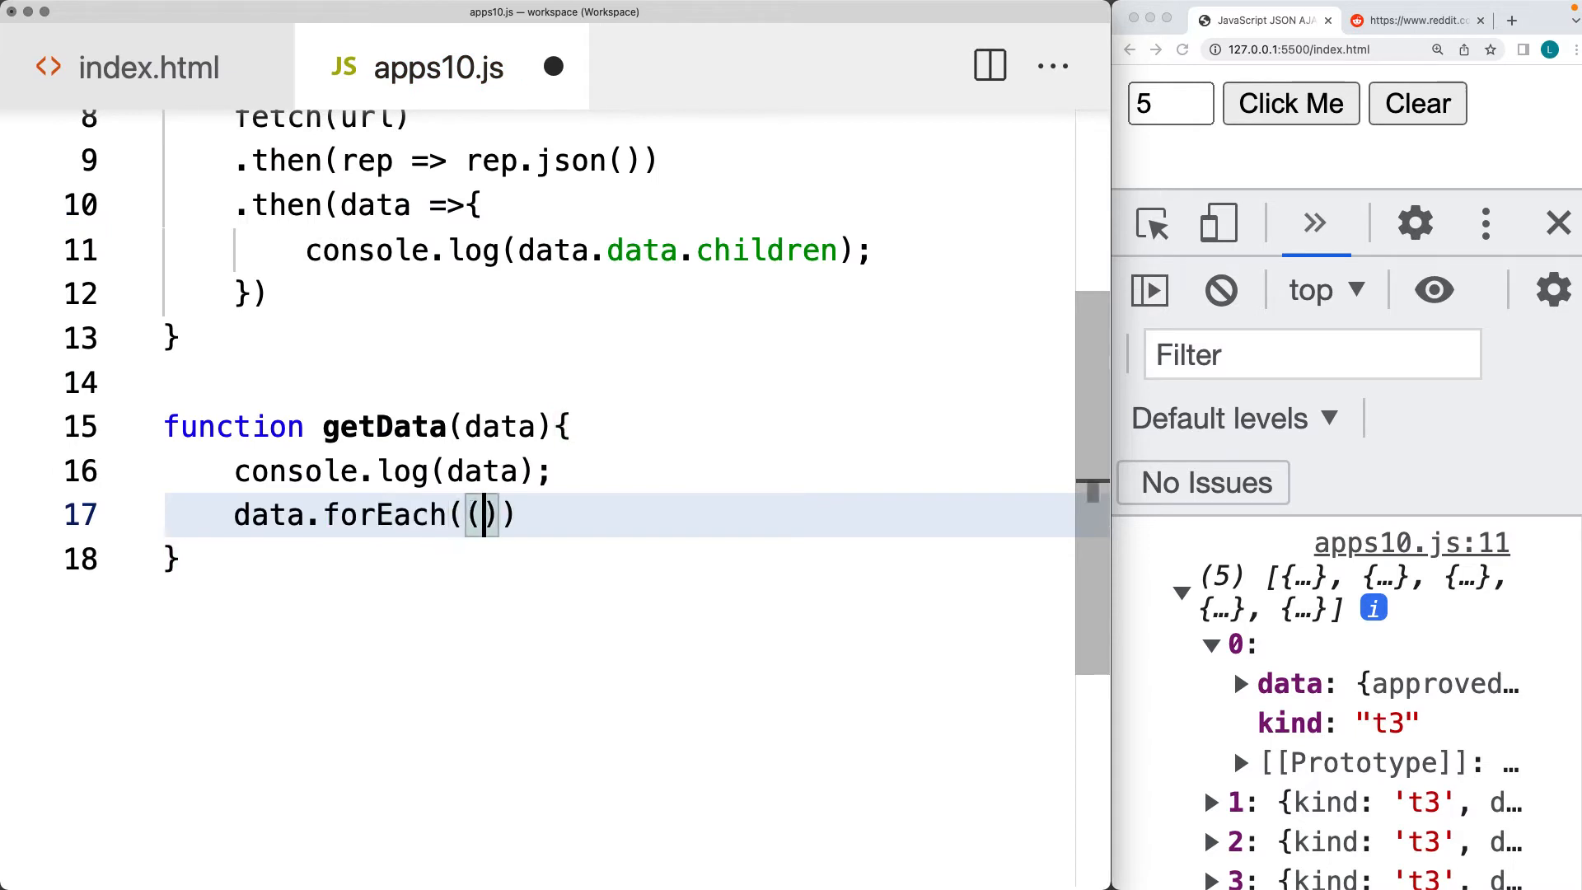
Inside the forEach, take (item)=>{ and console.log(item.data)
type("item")
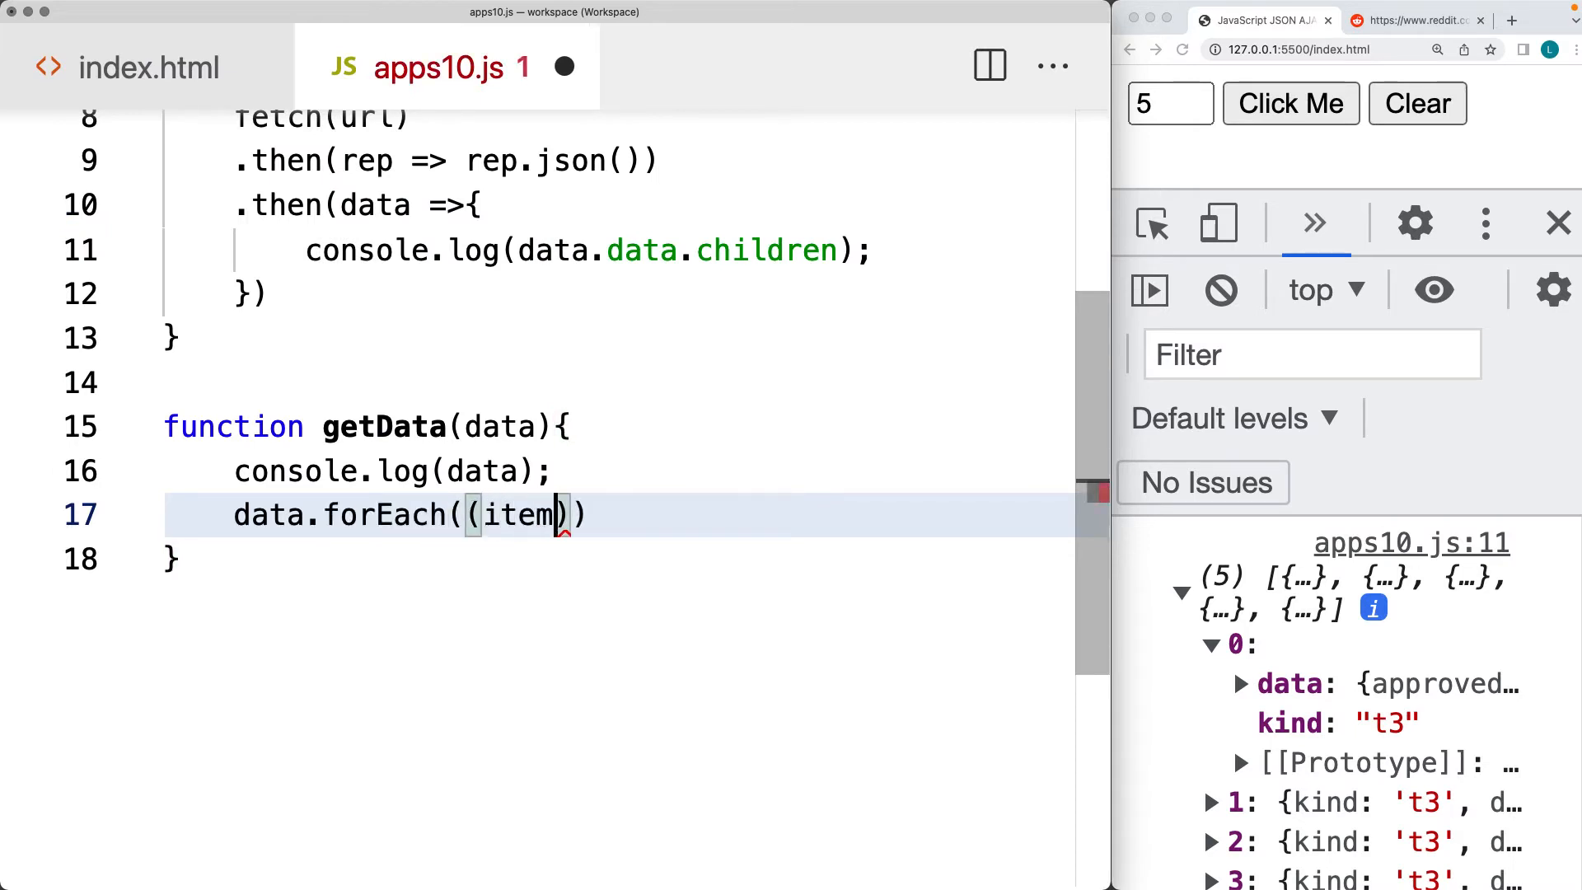
type("=>{")
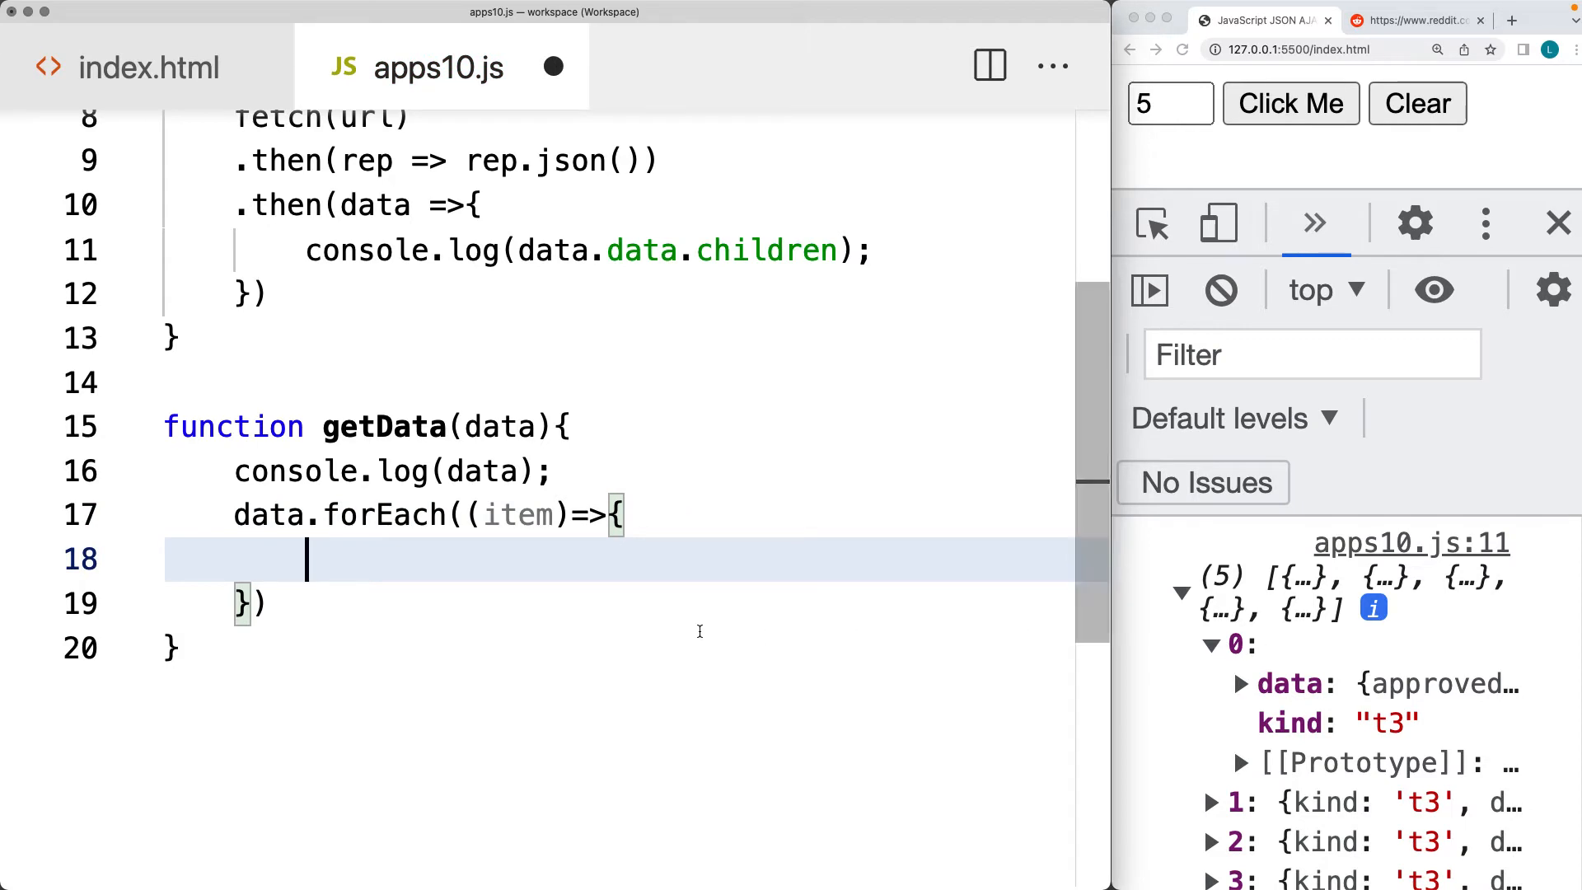
type("console.log")
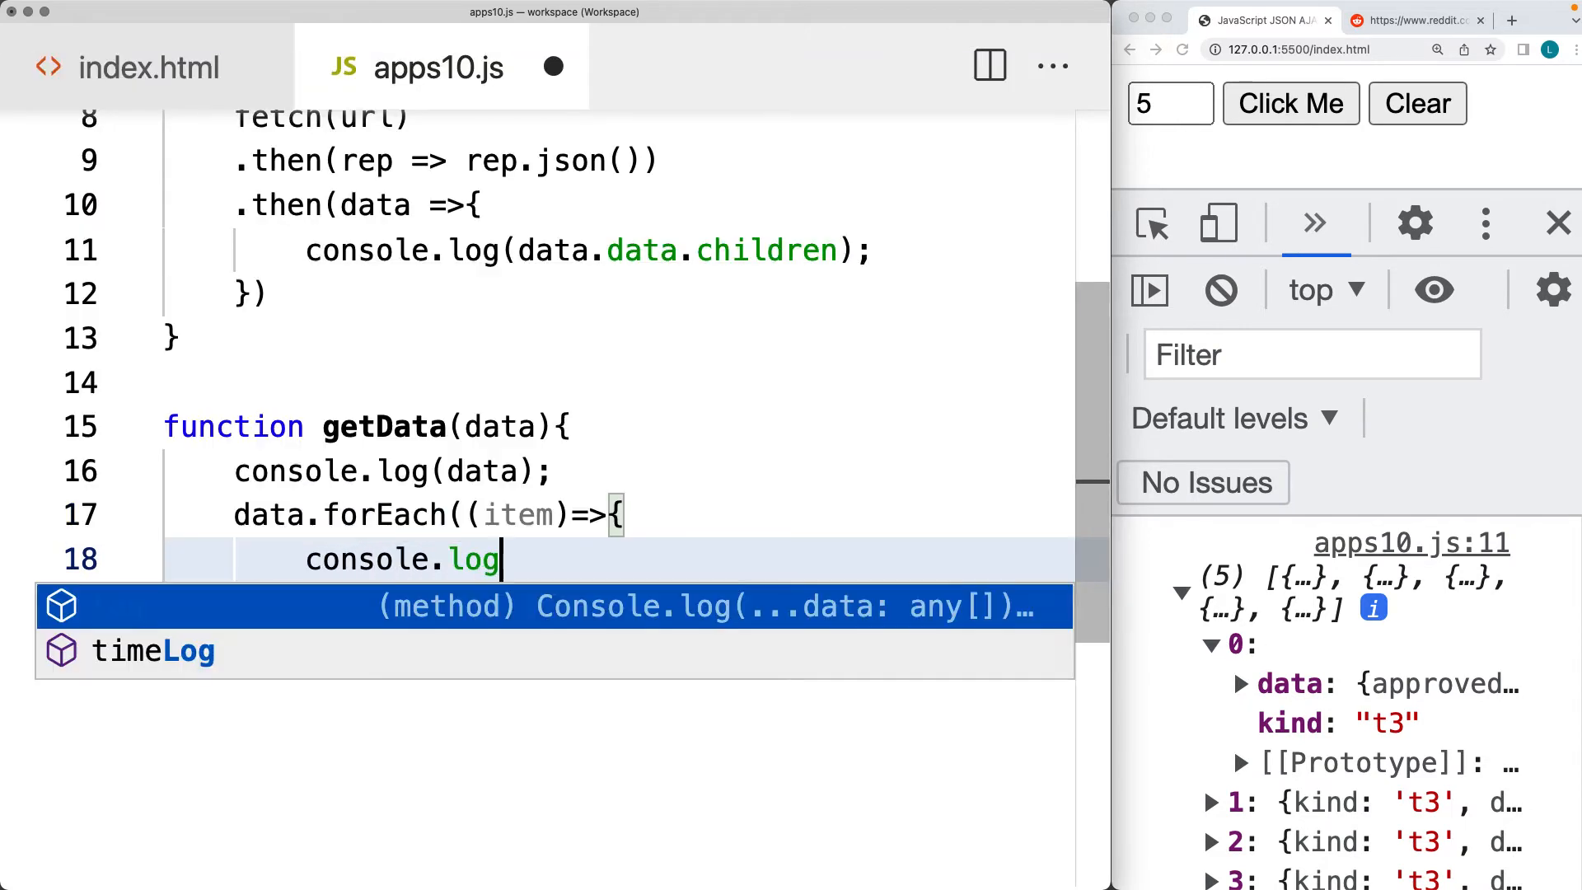
type("()")
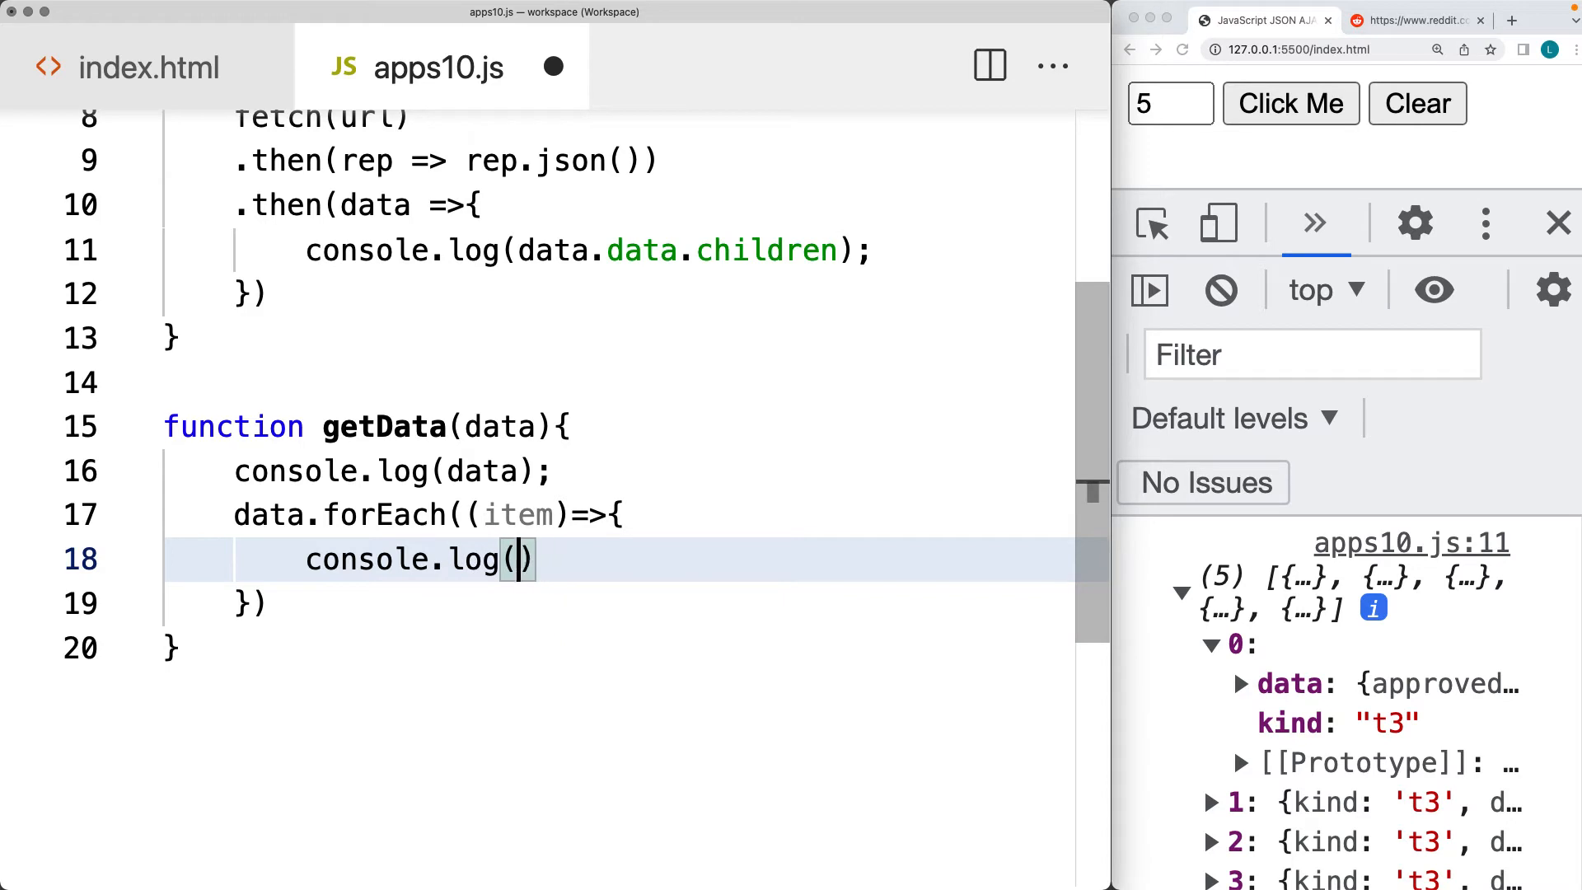
type("item.data")
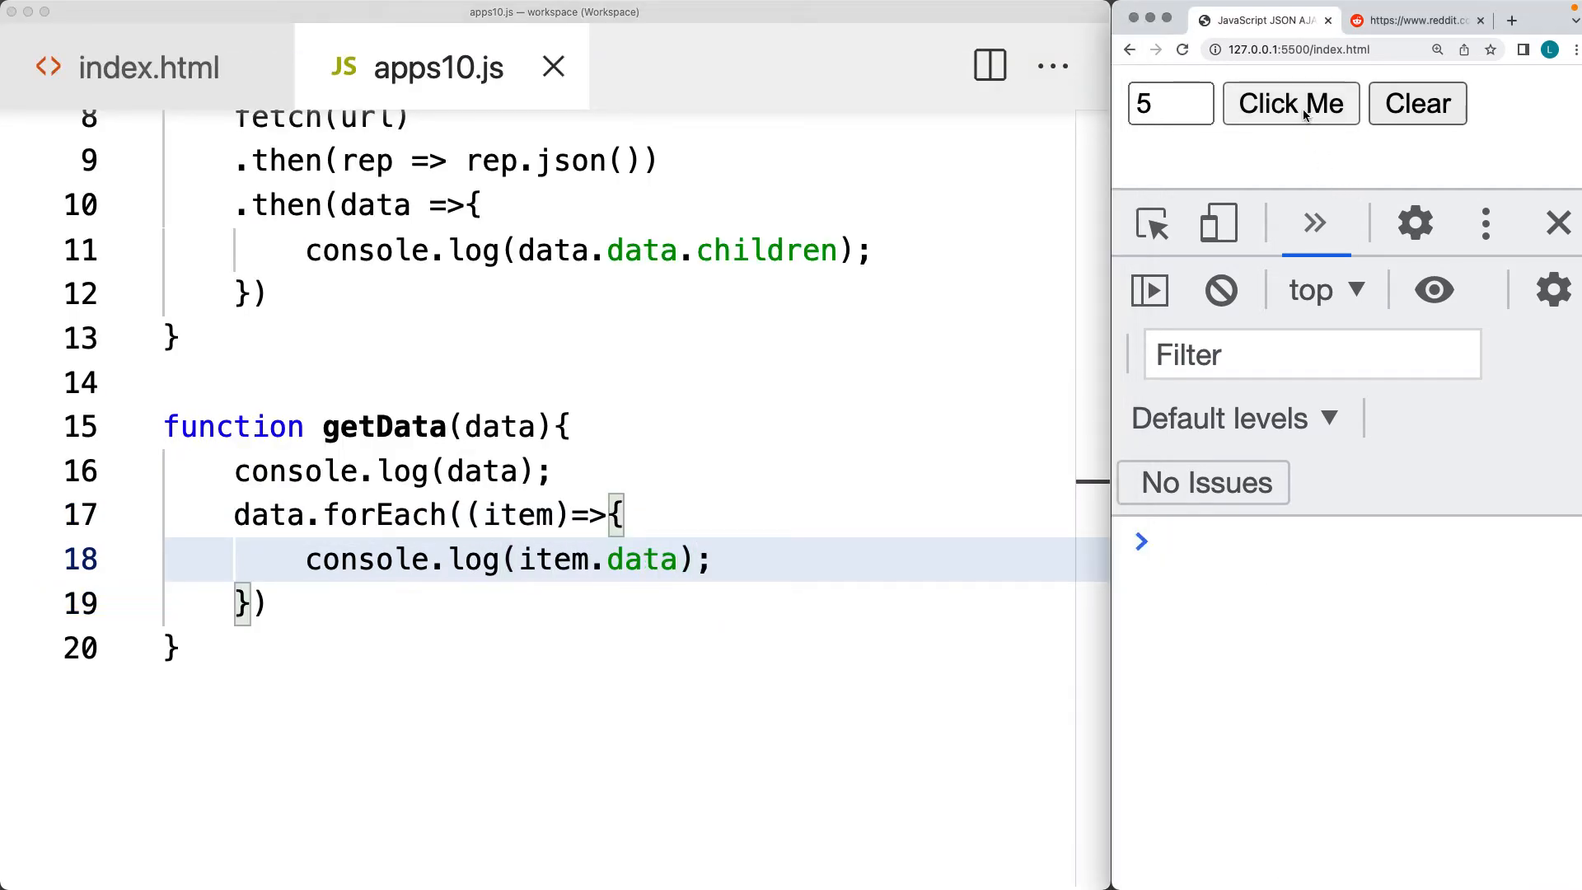
Replace the handler's console.log with getData(data.data.children), rerun Click Me and expand a logged post
left_click(1289, 102)
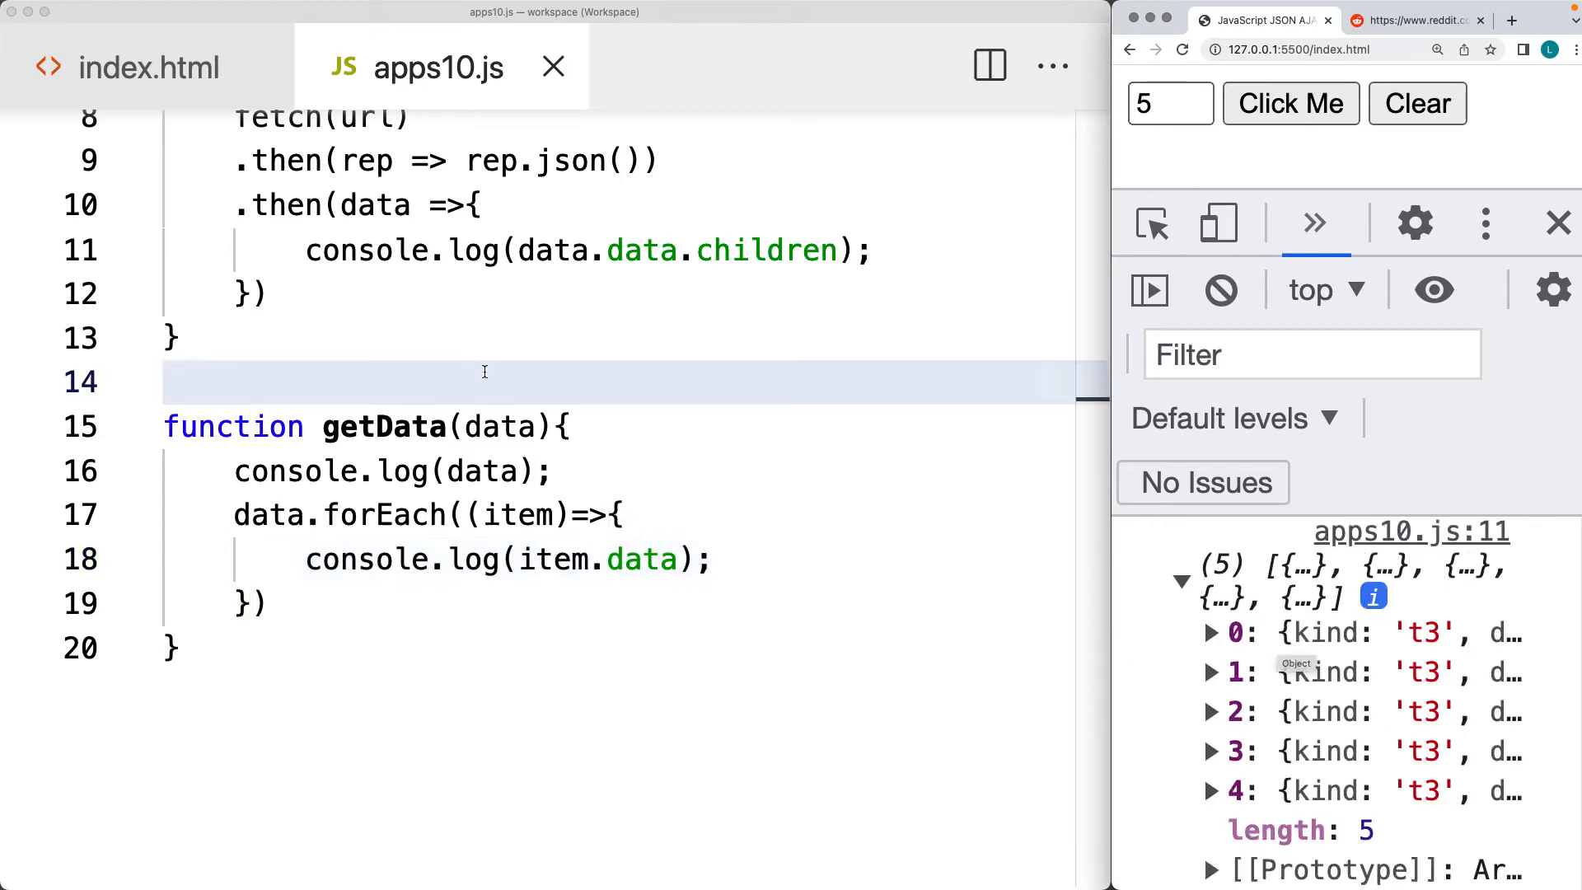
double_click(384, 425)
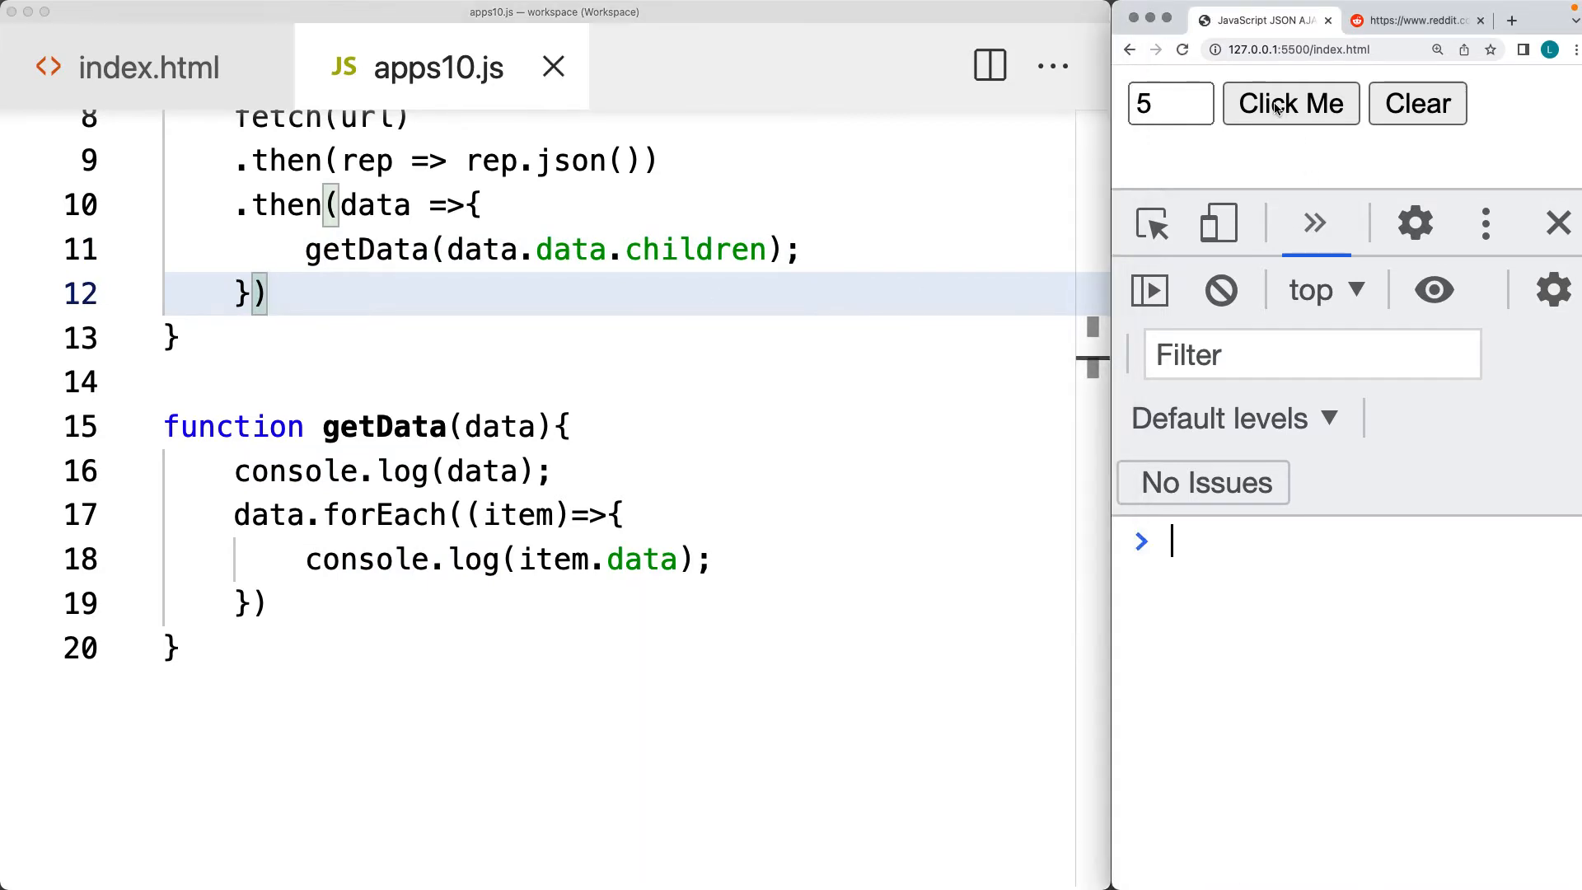
left_click(1289, 102)
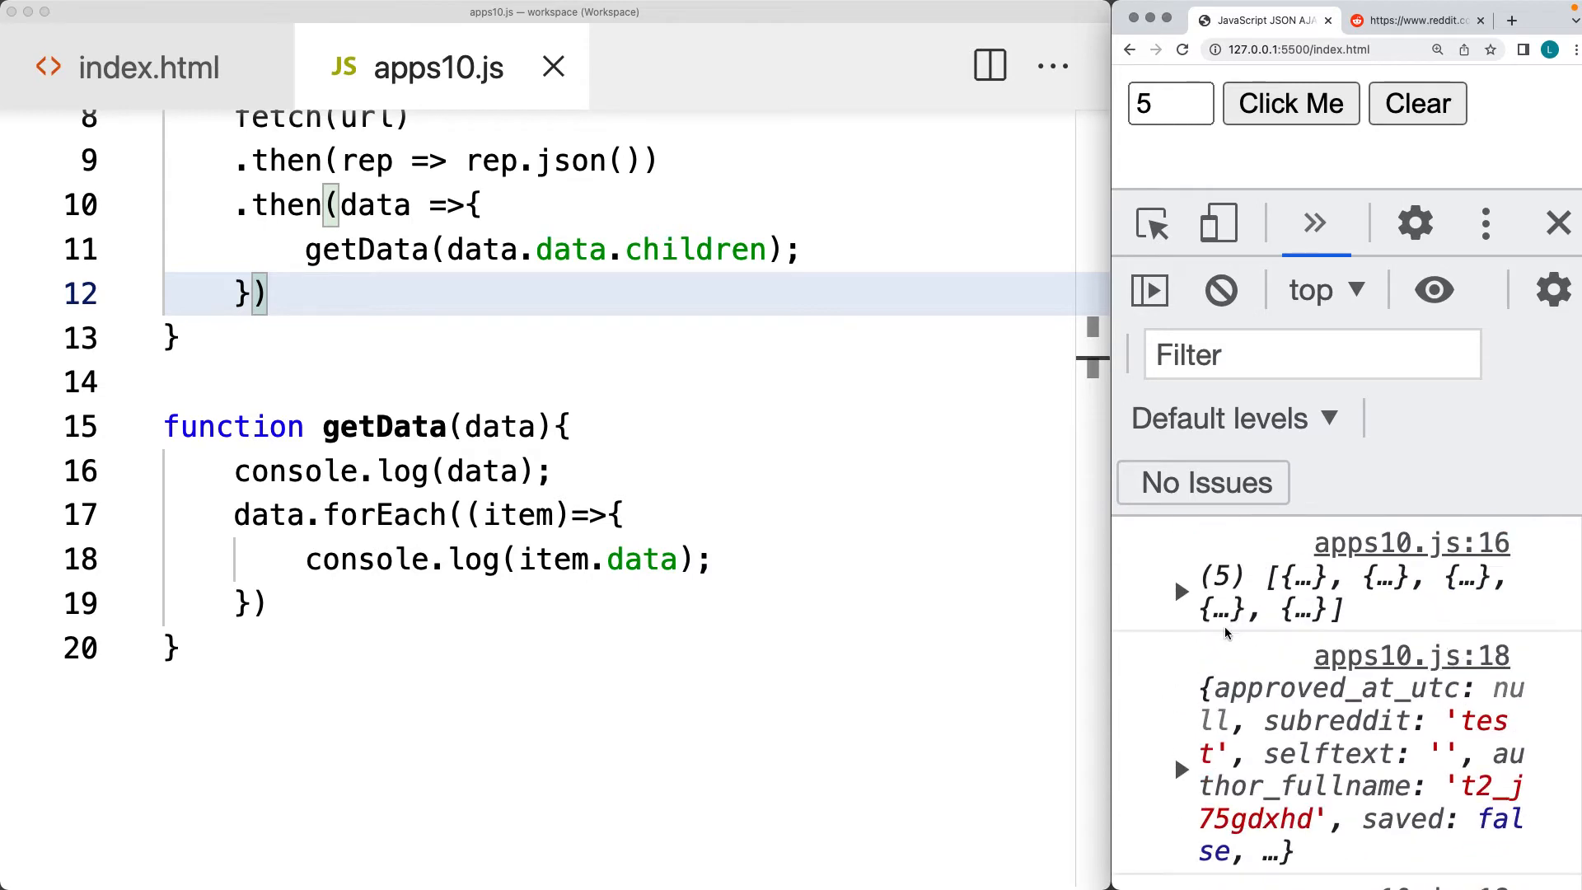
left_click(1180, 770)
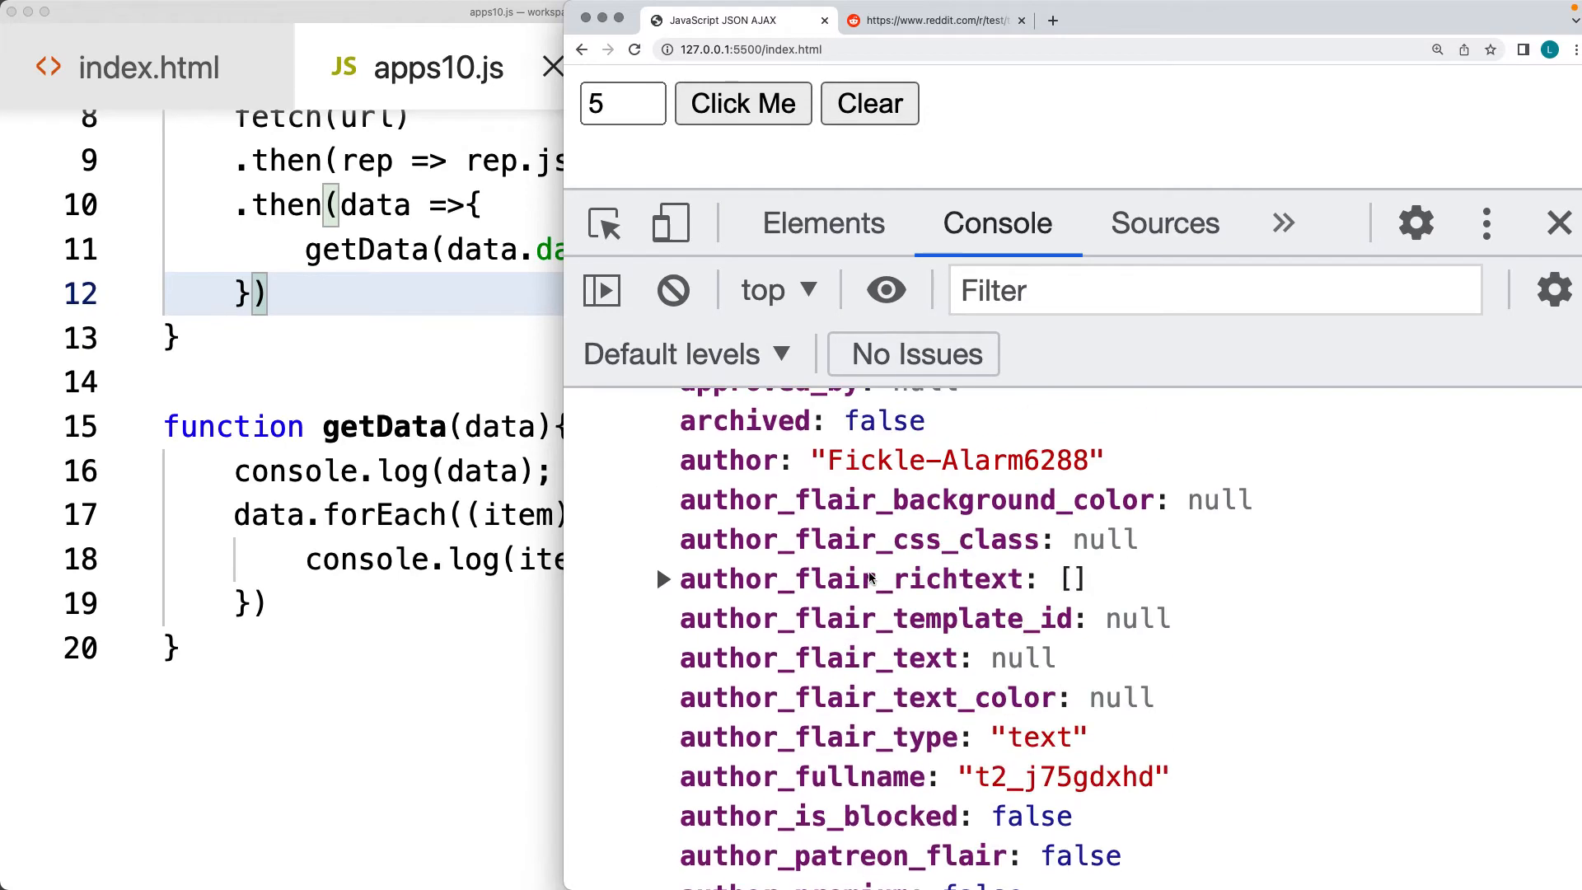
Scroll the expanded post object down to its thumbnail, title and url properties
scroll("down", 3)
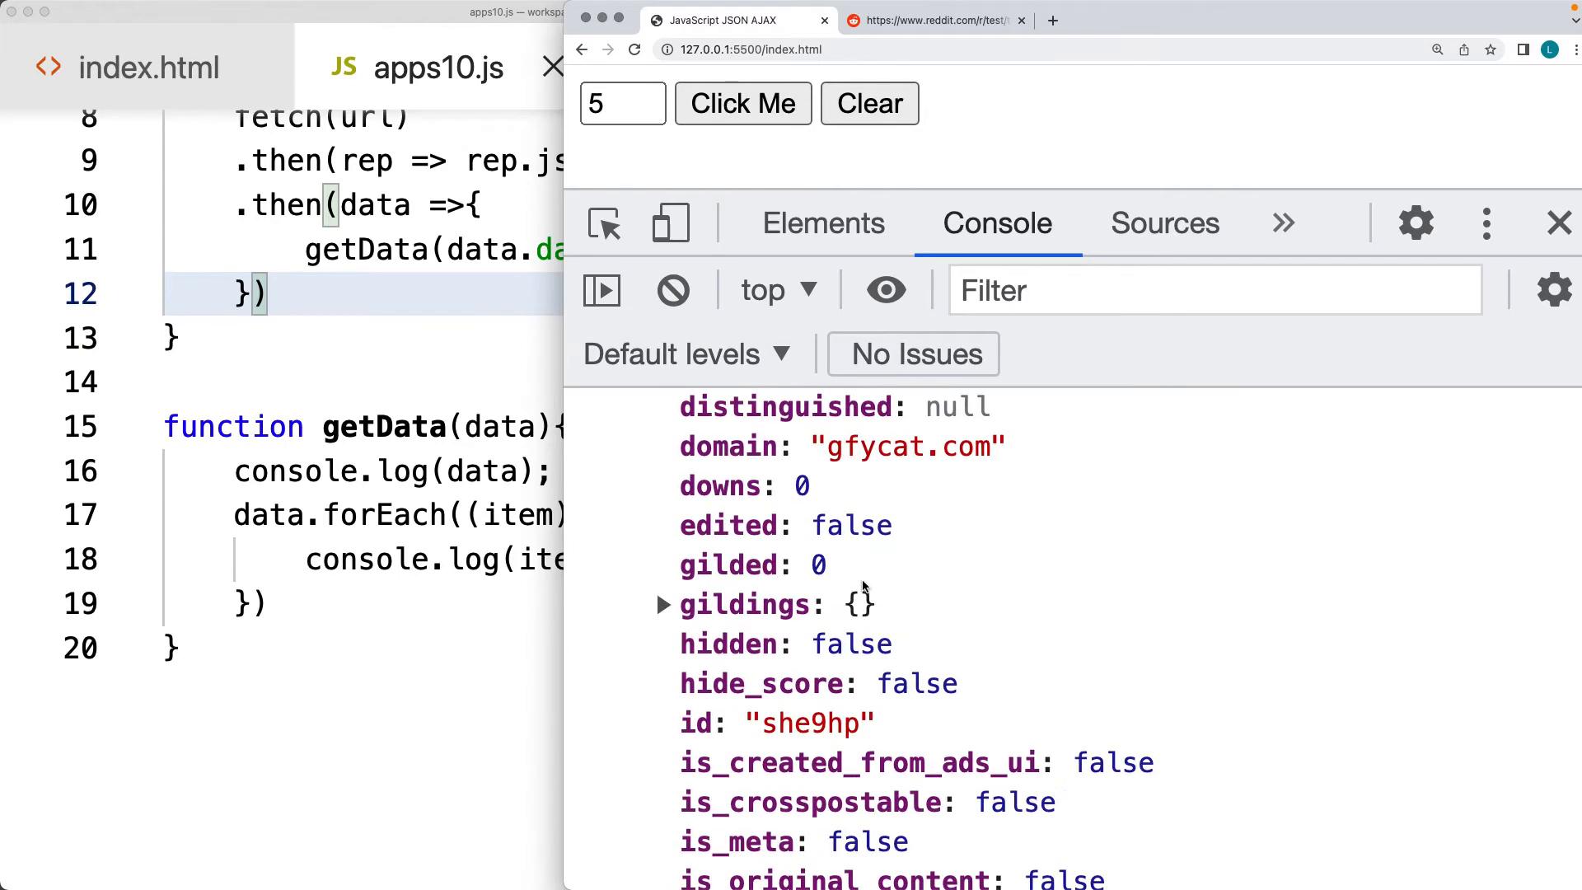
scroll("down", 3)
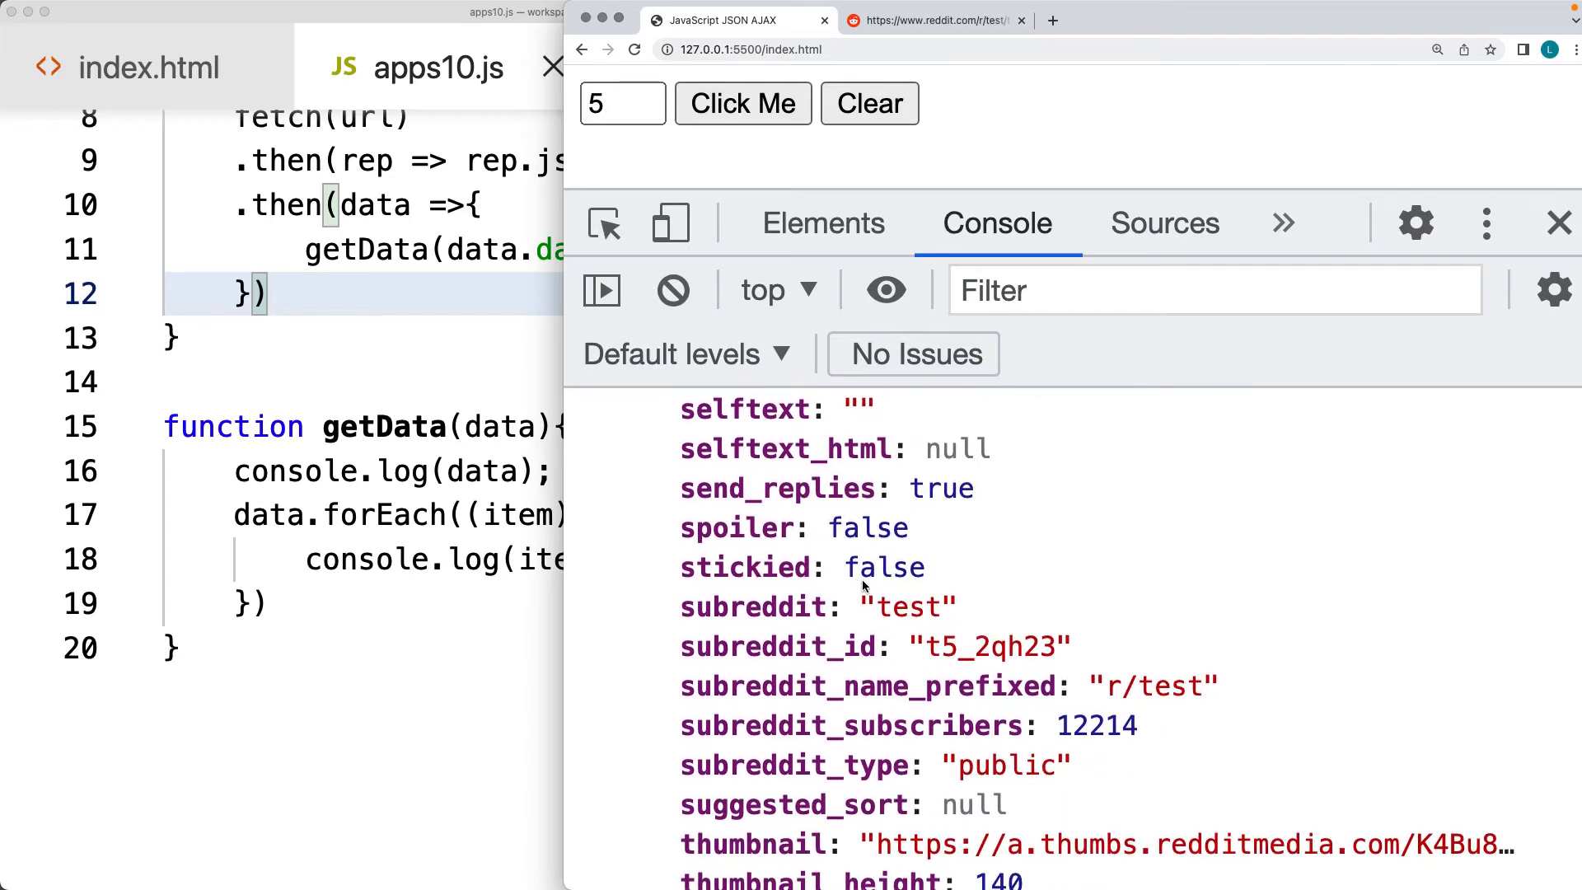
scroll("down", 3)
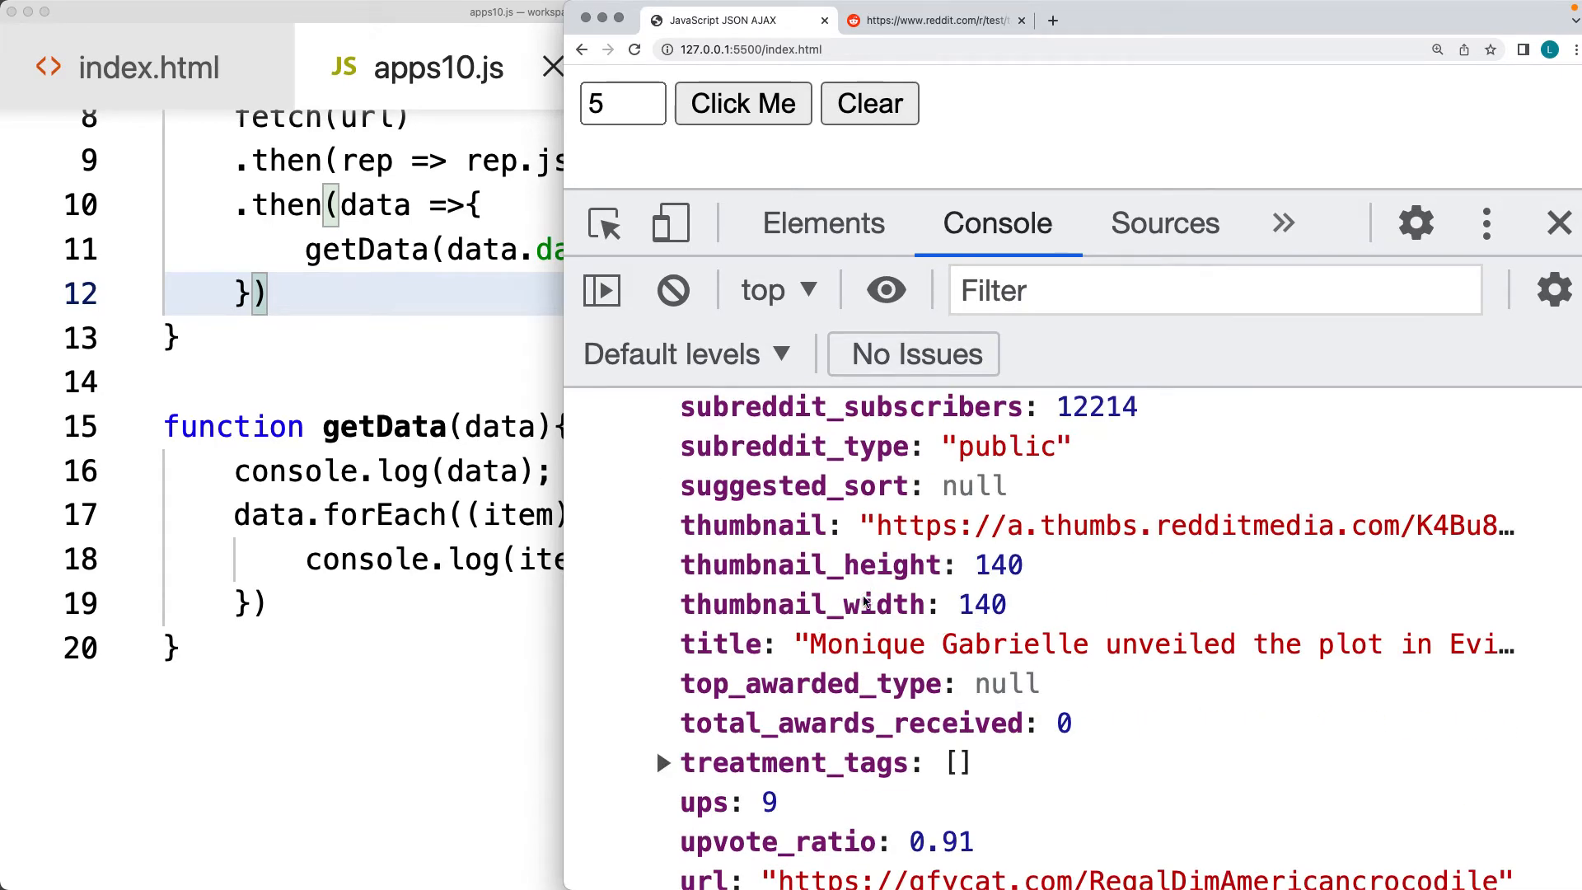
mouse_move(722, 661)
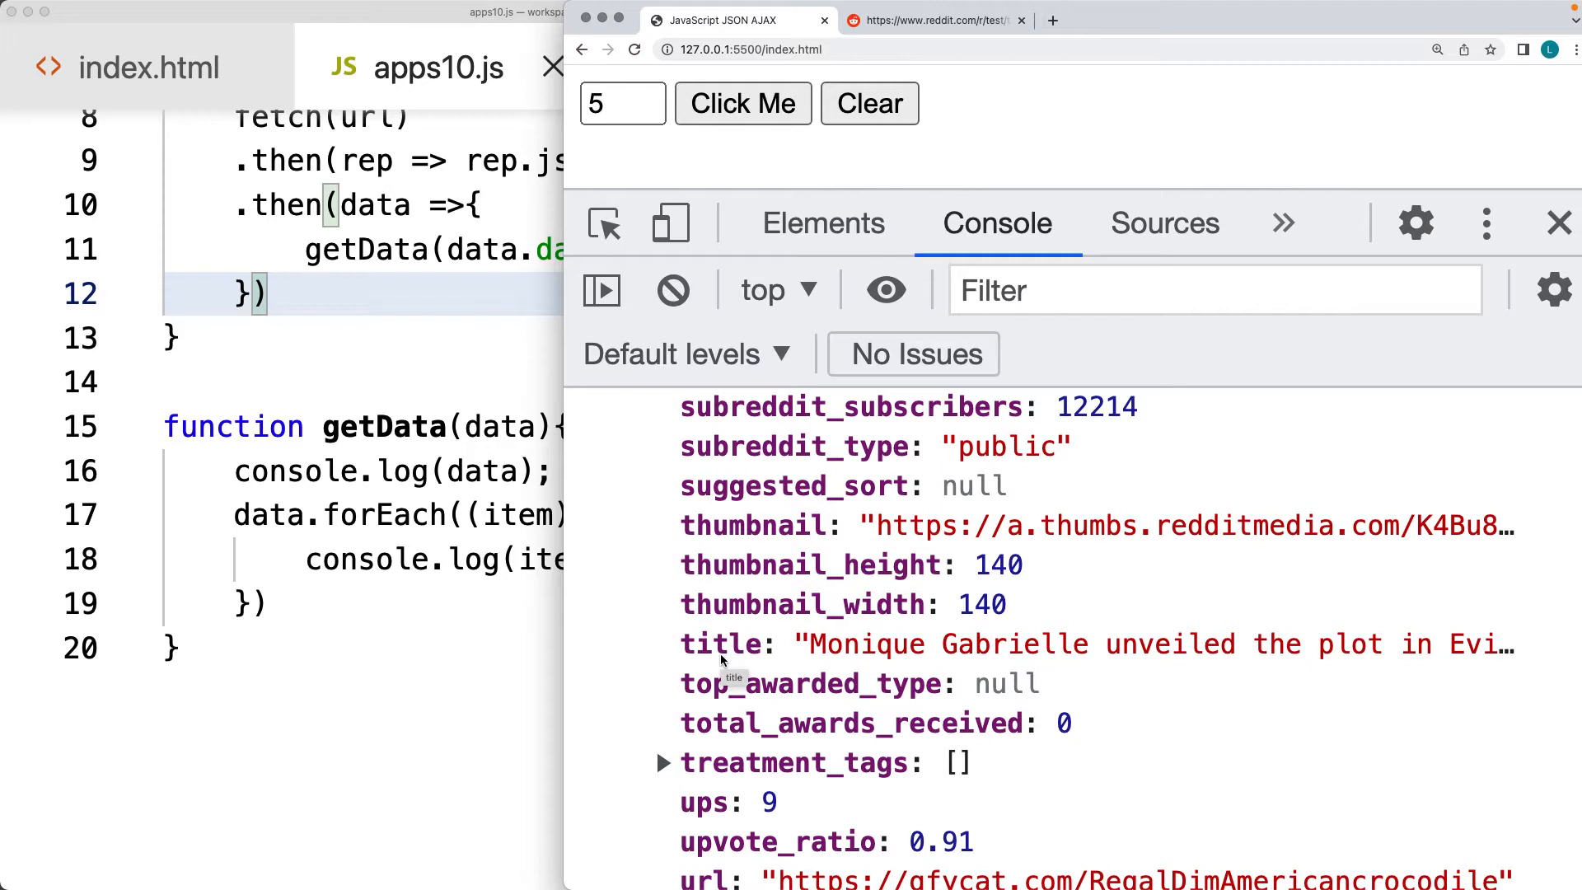
mouse_move(577, 659)
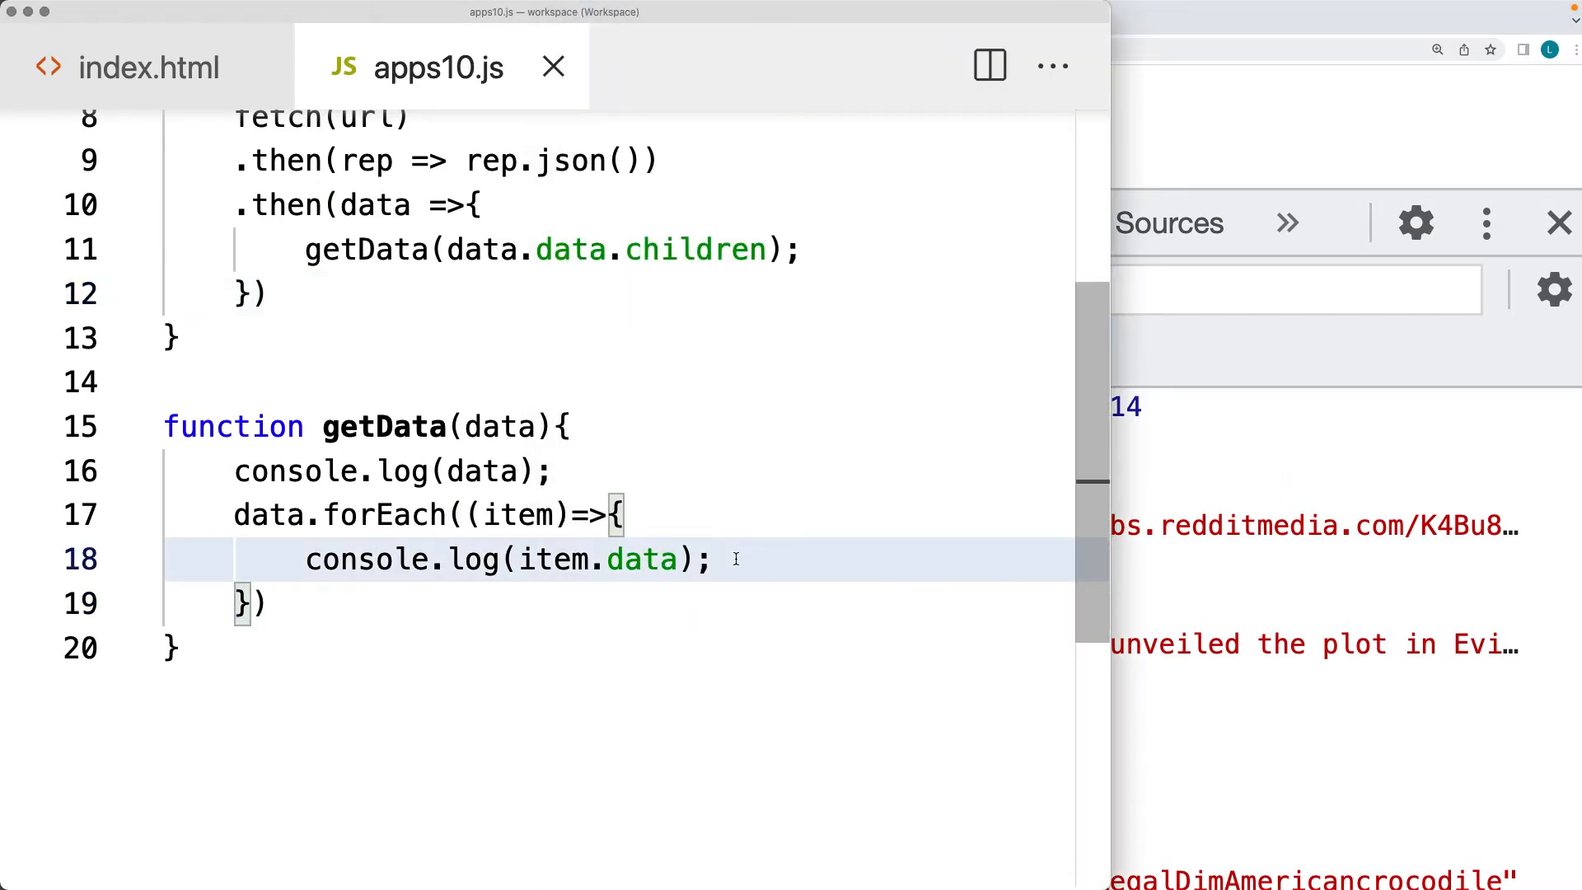
Write the comment //thumbnail title url inside the forEach loop
type("//thum")
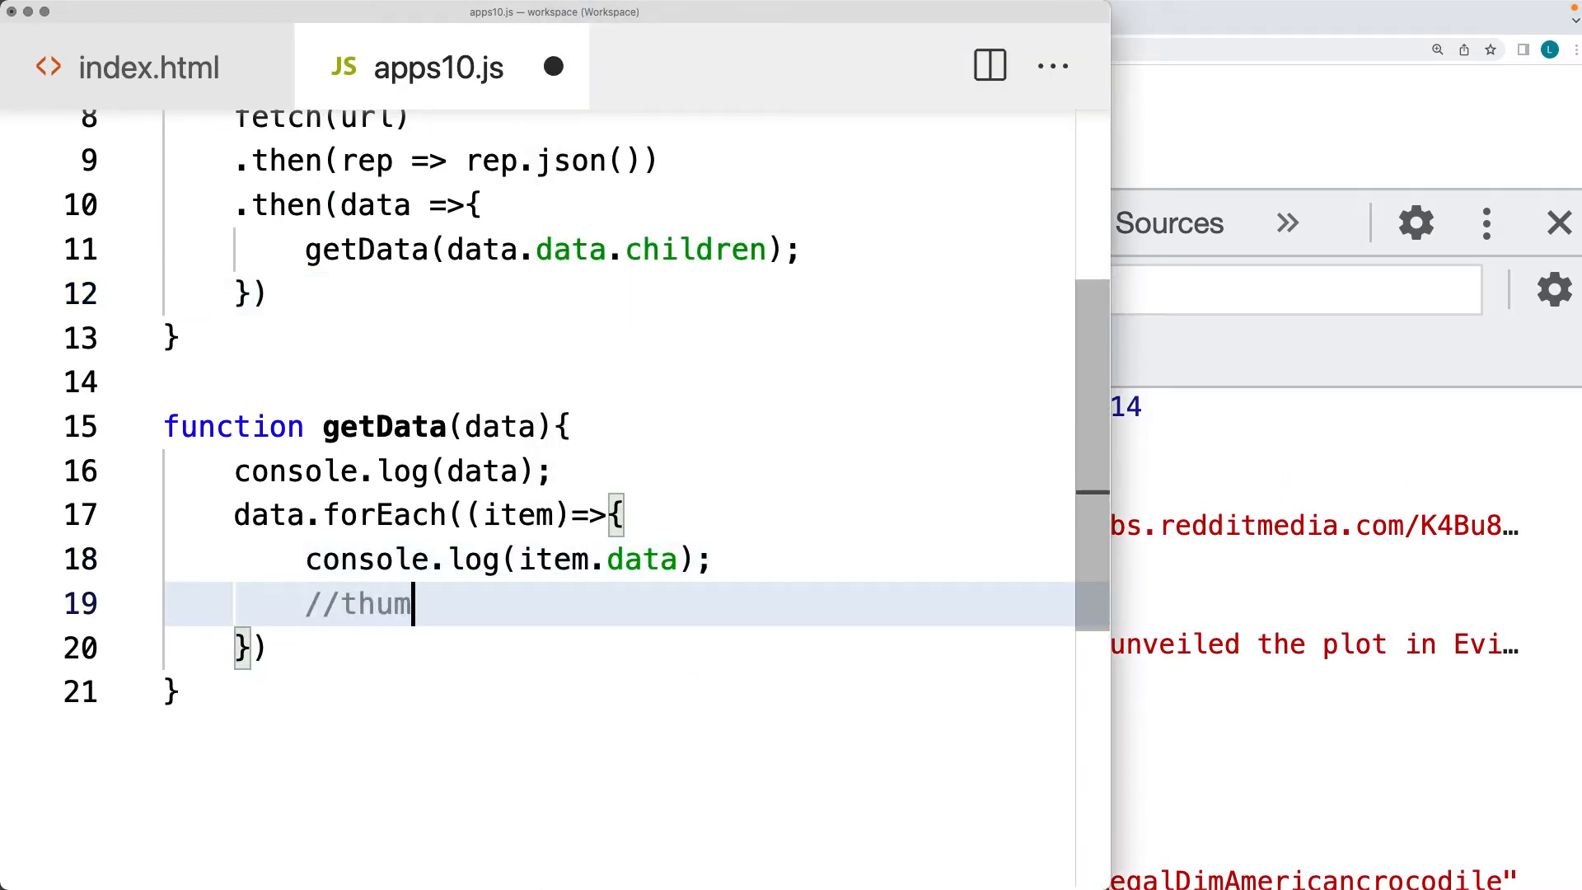
type("bnail")
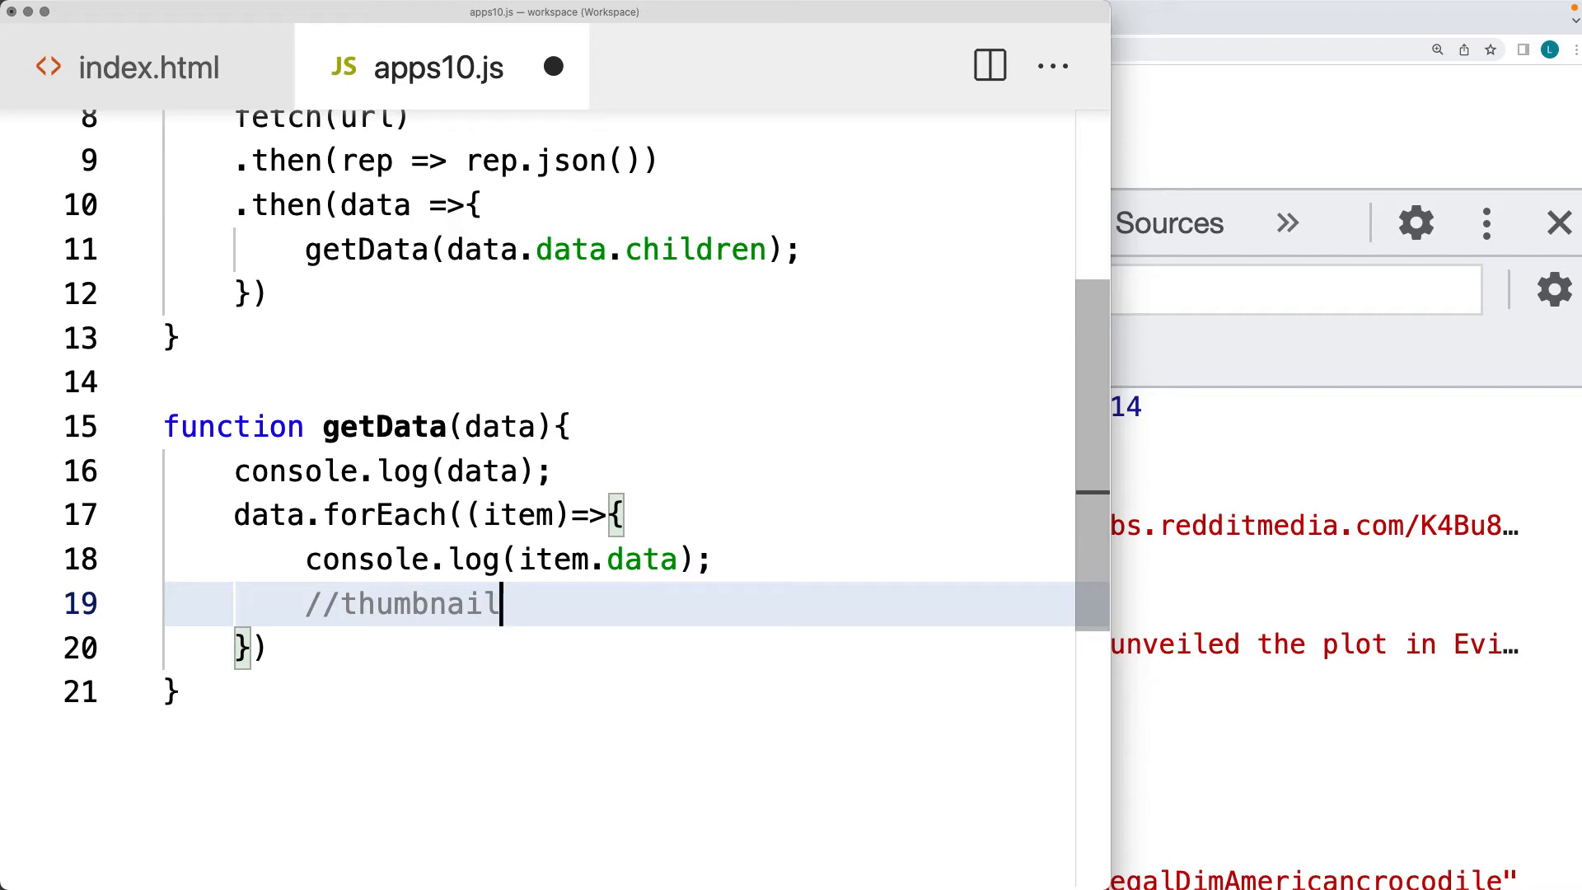
type("title")
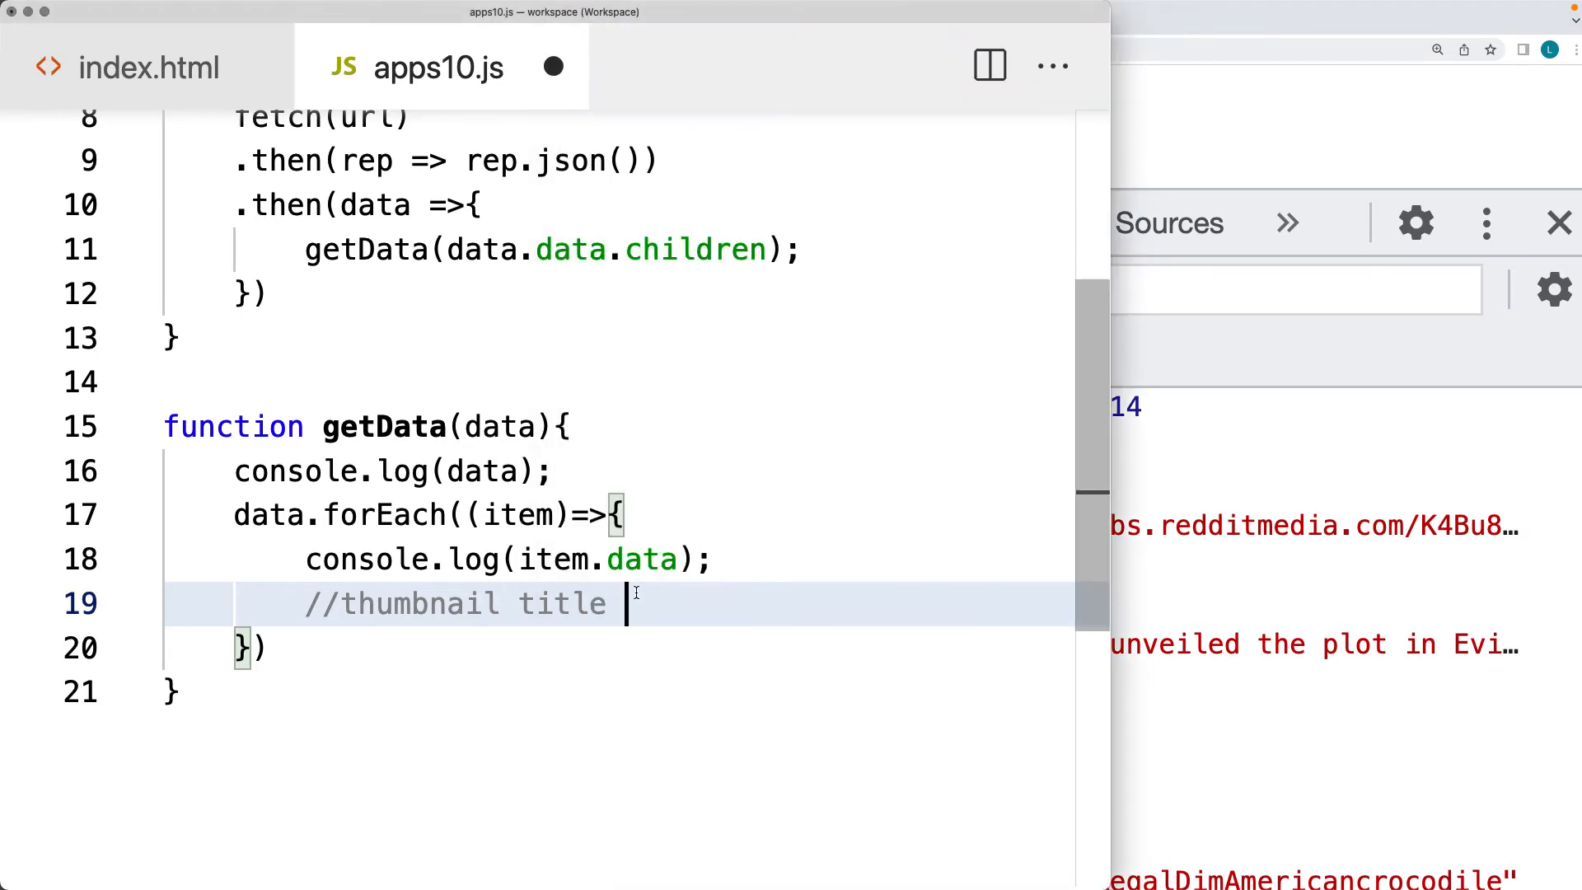
type("url")
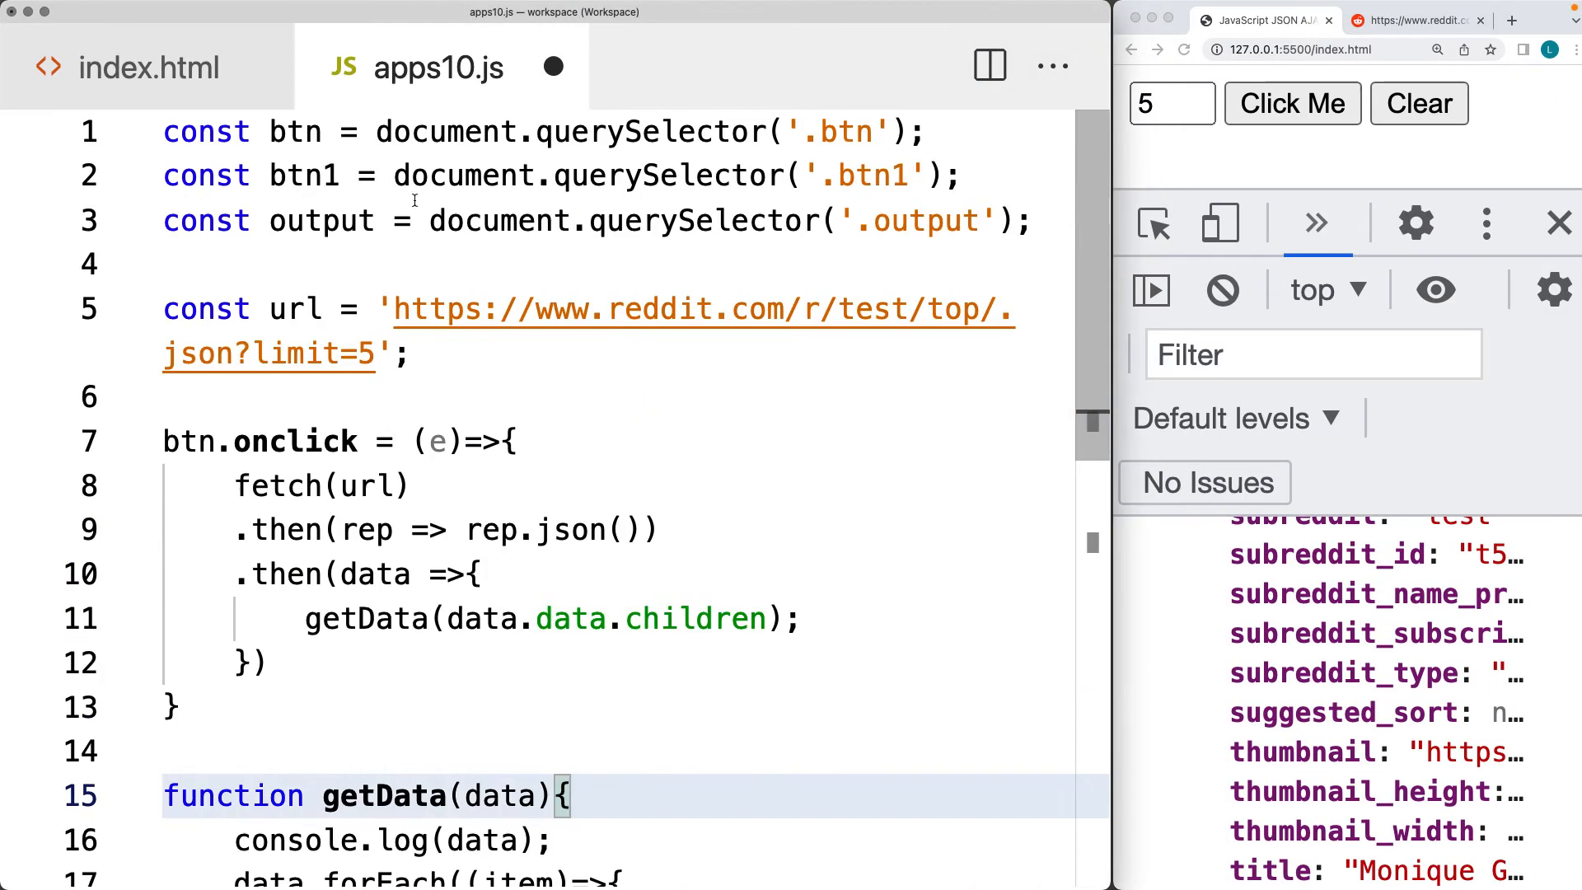
Declare let html = '' before the loop and assign output.innerHTML = html; after it
double_click(322, 219)
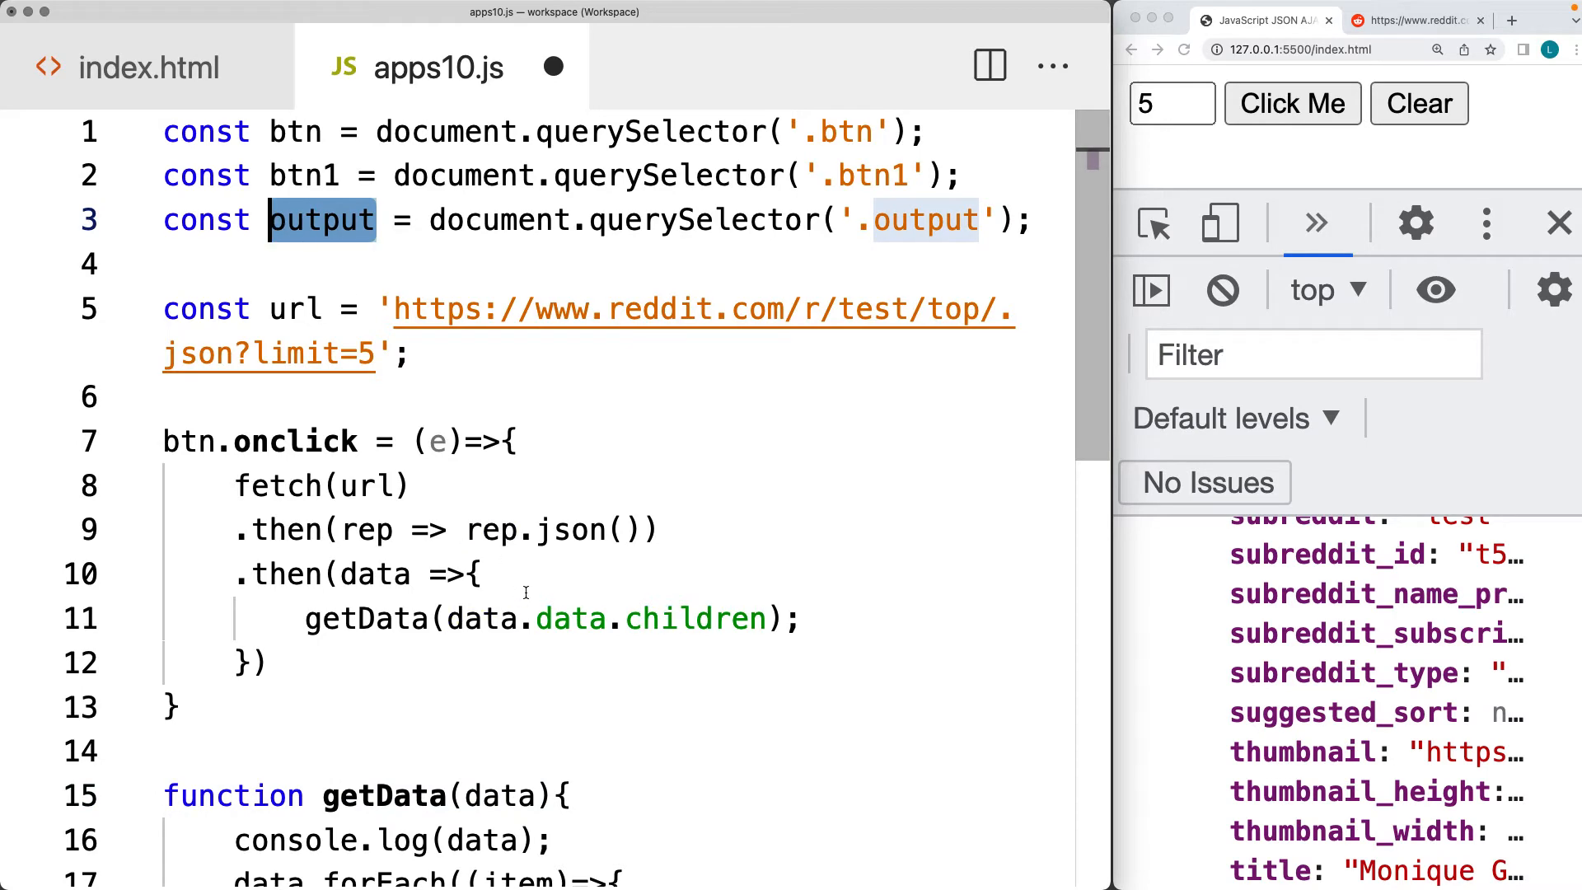
type("let")
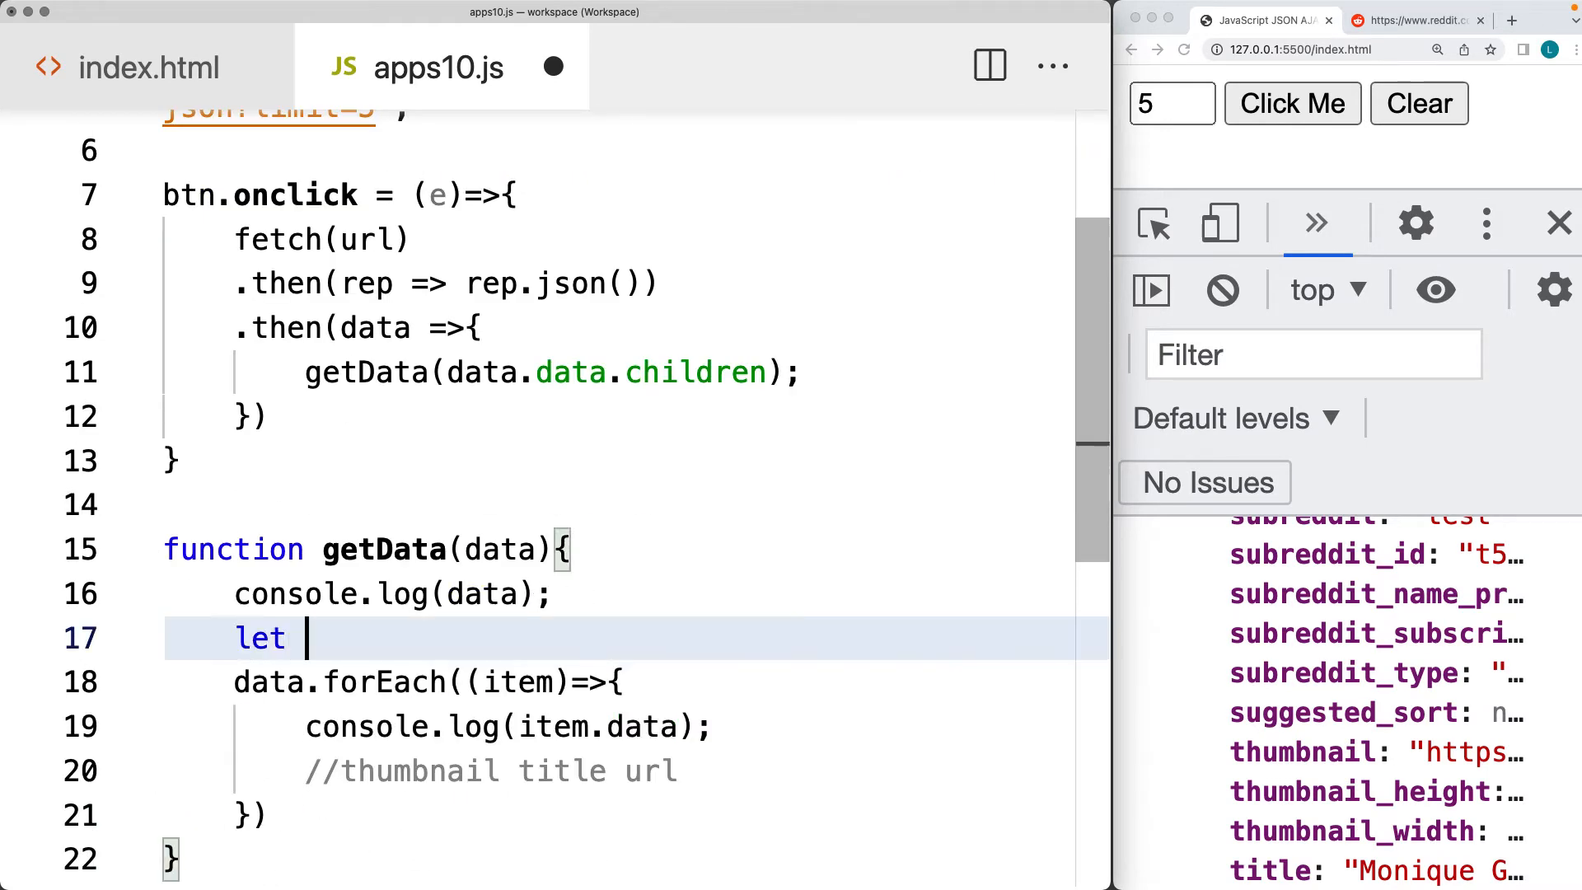
type("html = '';")
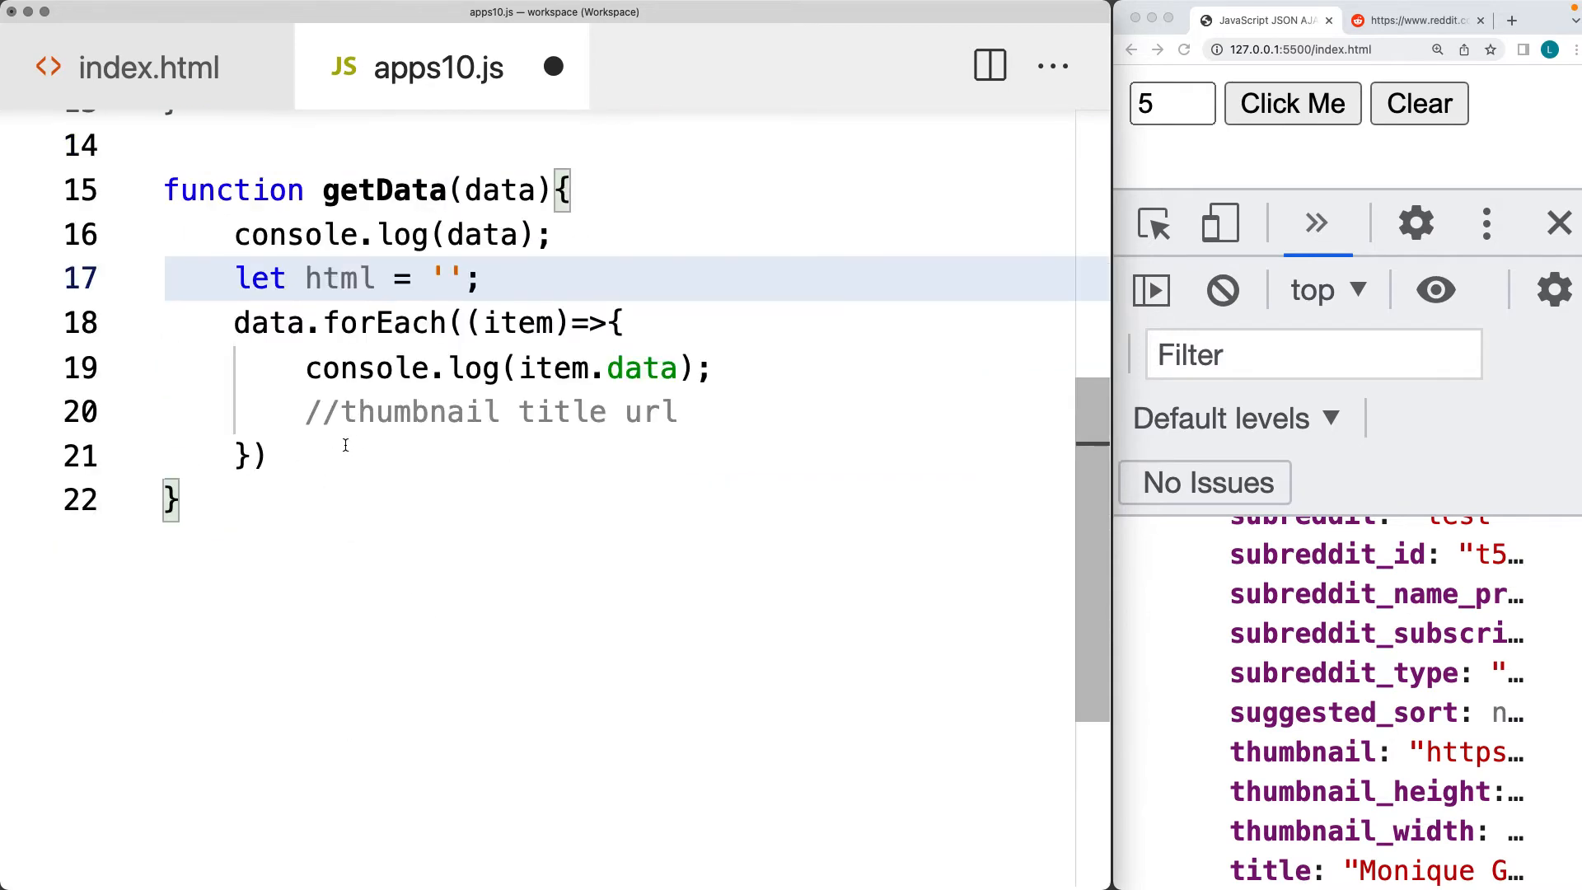
type("output.")
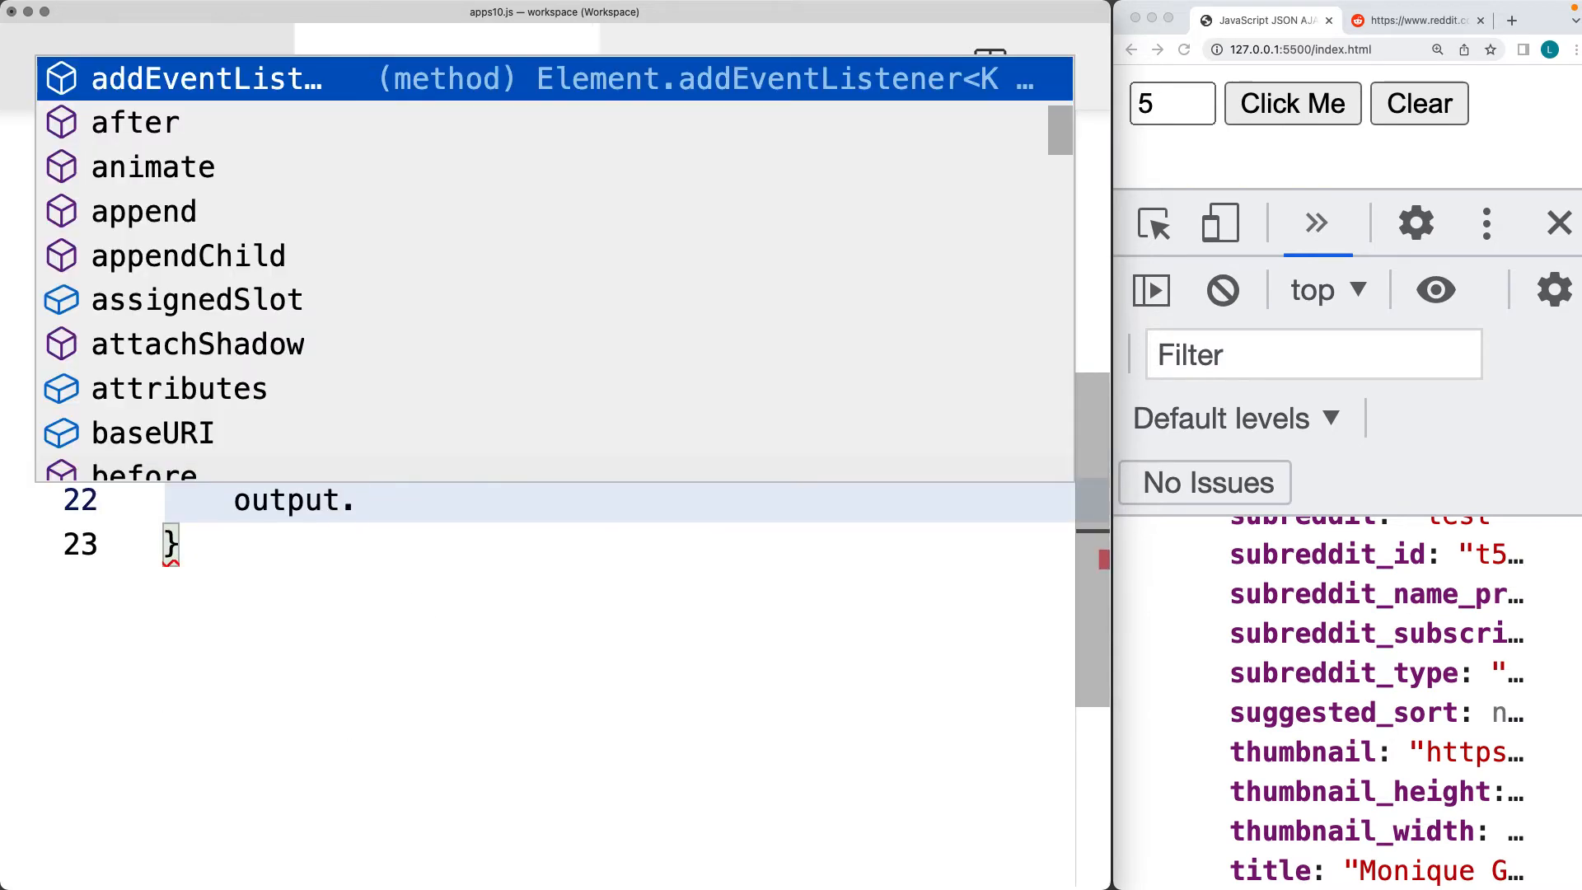
type("innerHTML =")
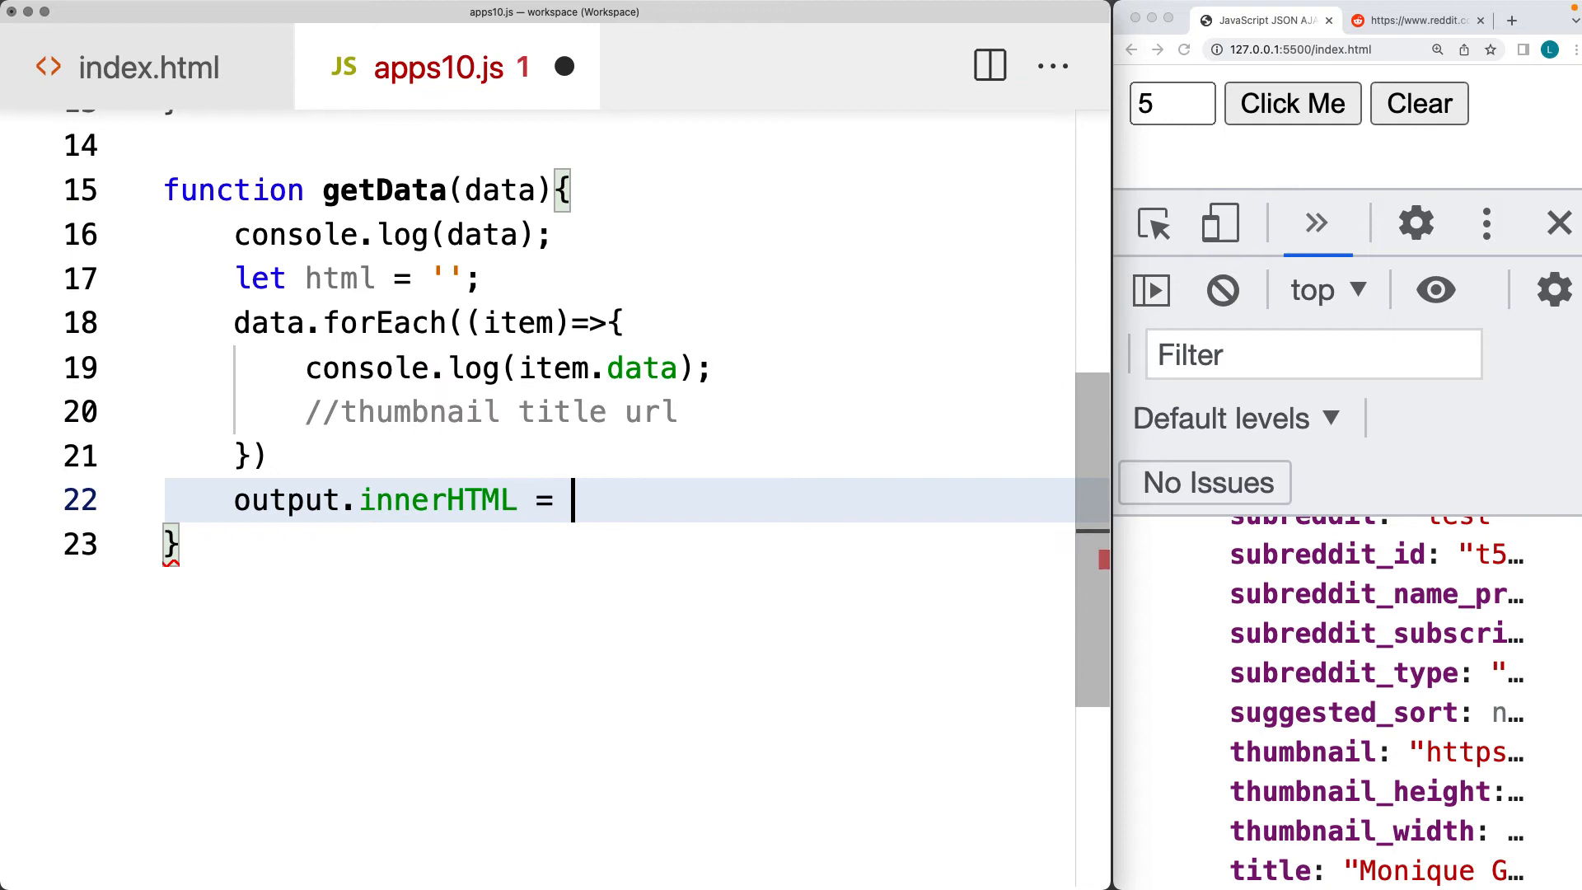
type("html;")
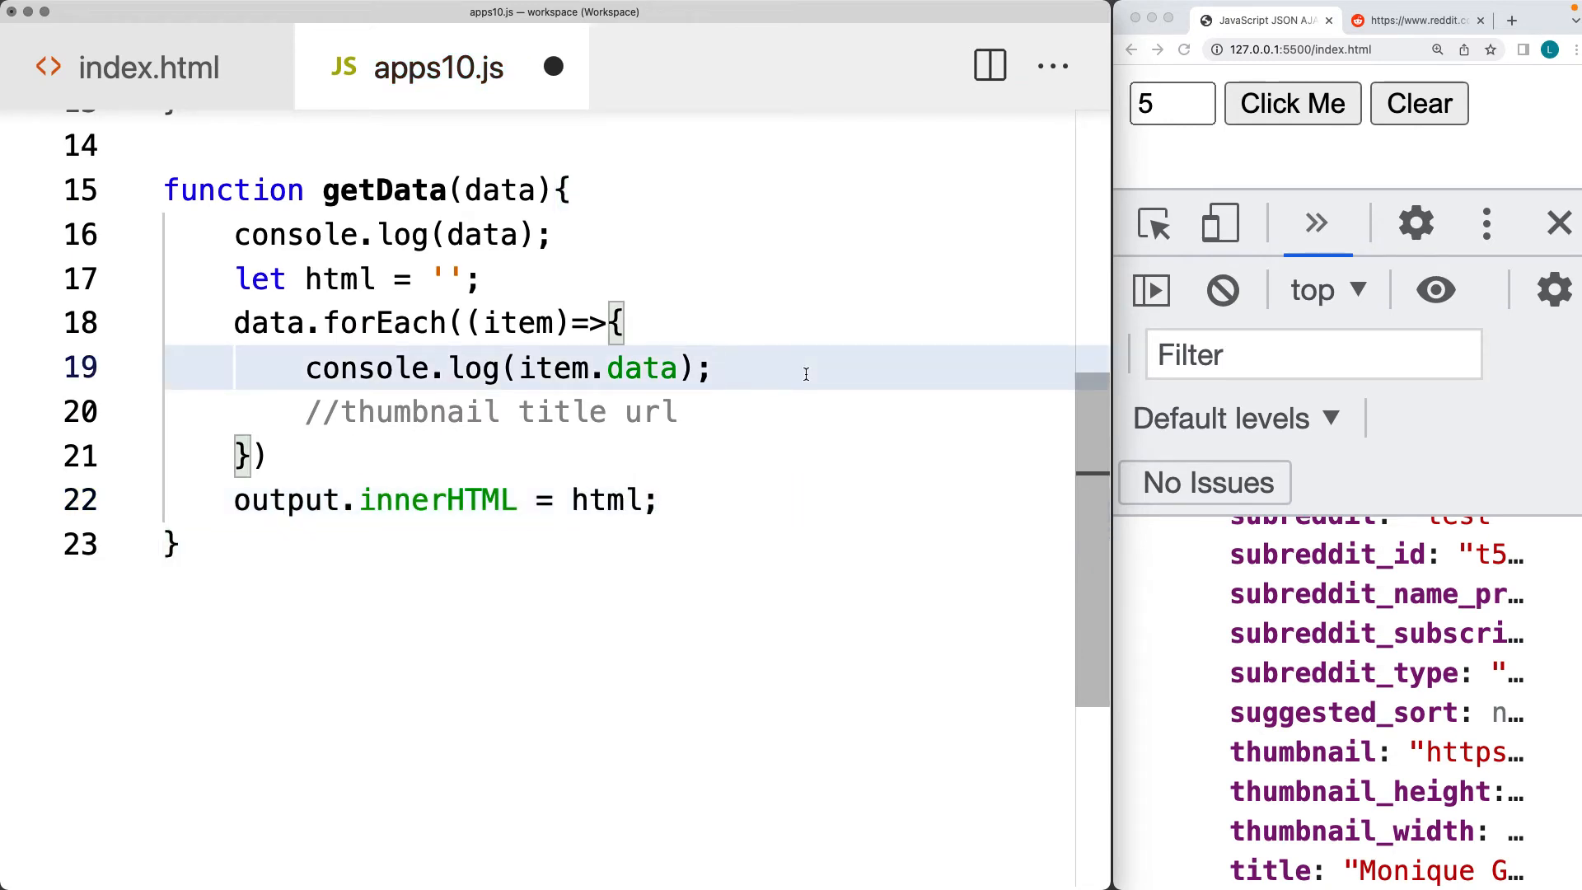
Inside the loop, store each post's data with const el = item.data
key("enter")
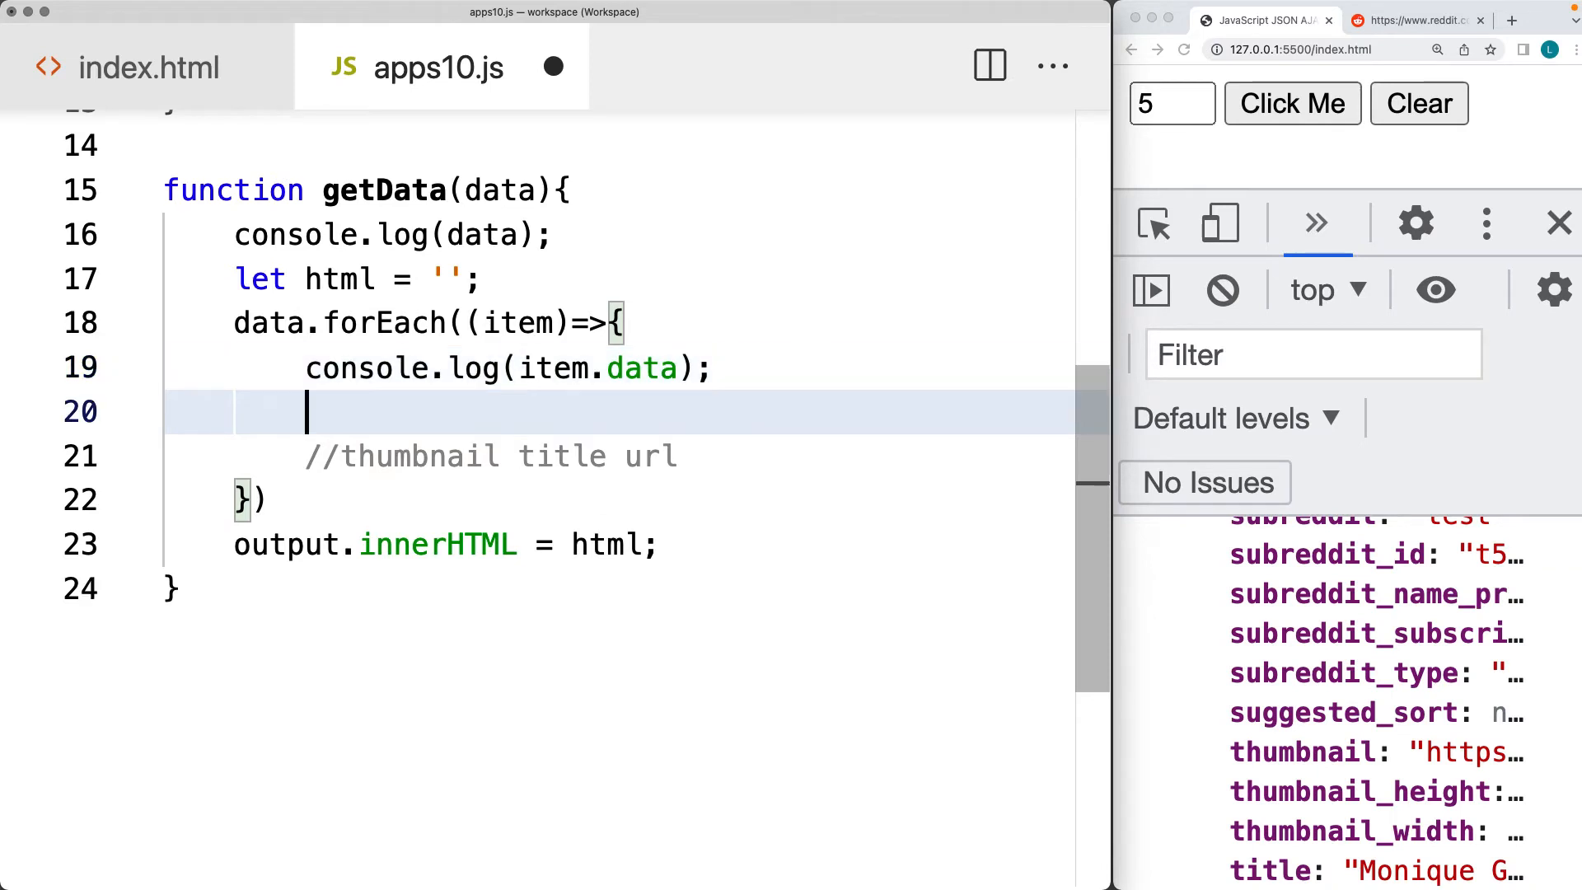
type("const el")
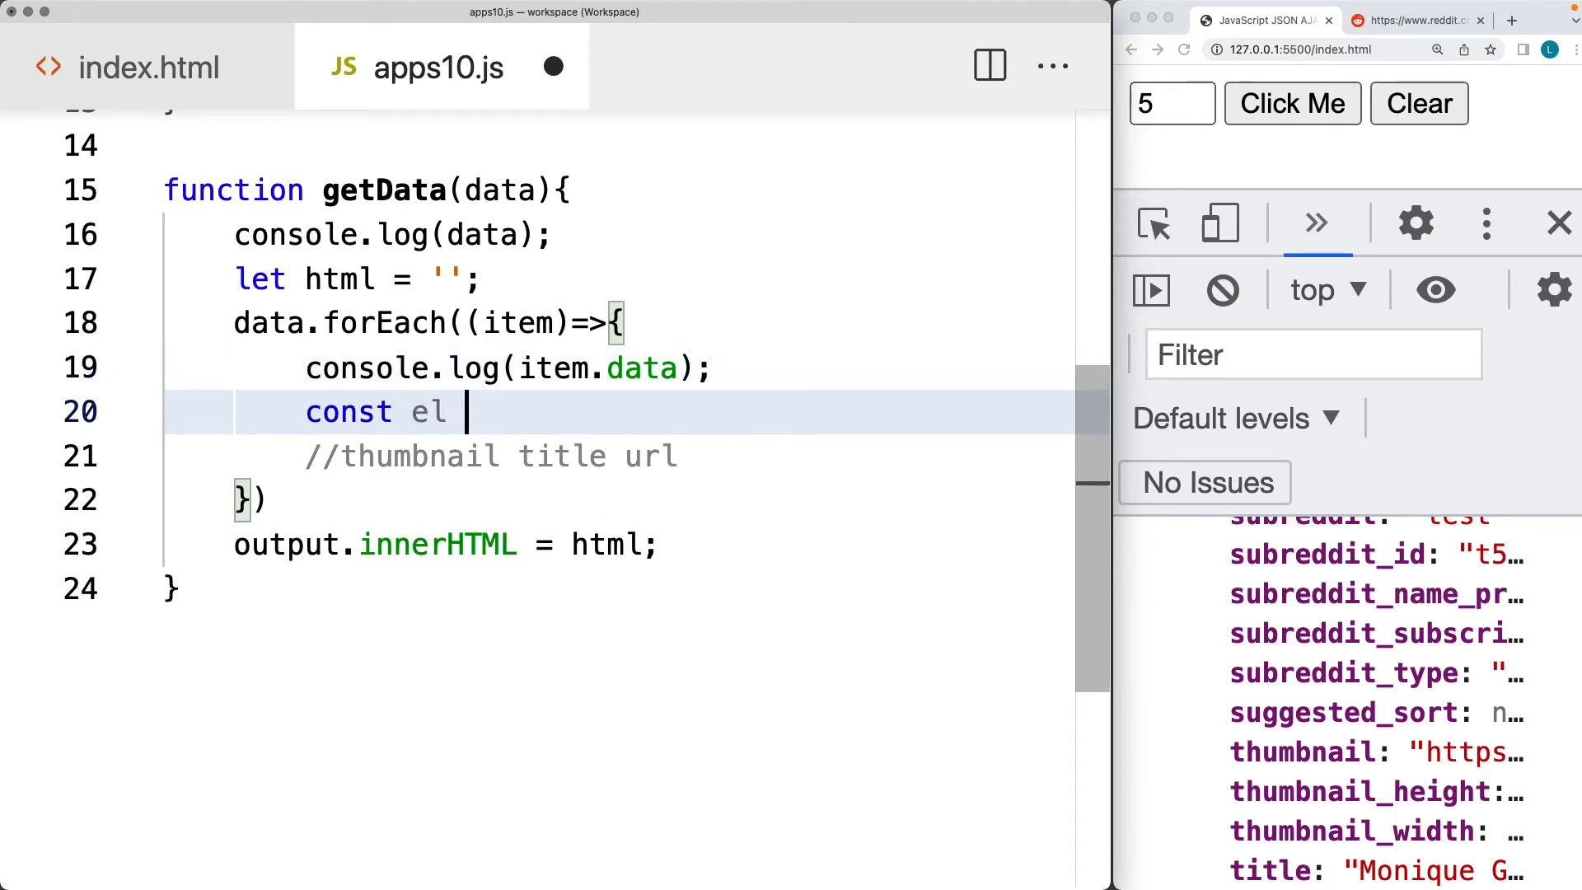
type("= item.data;")
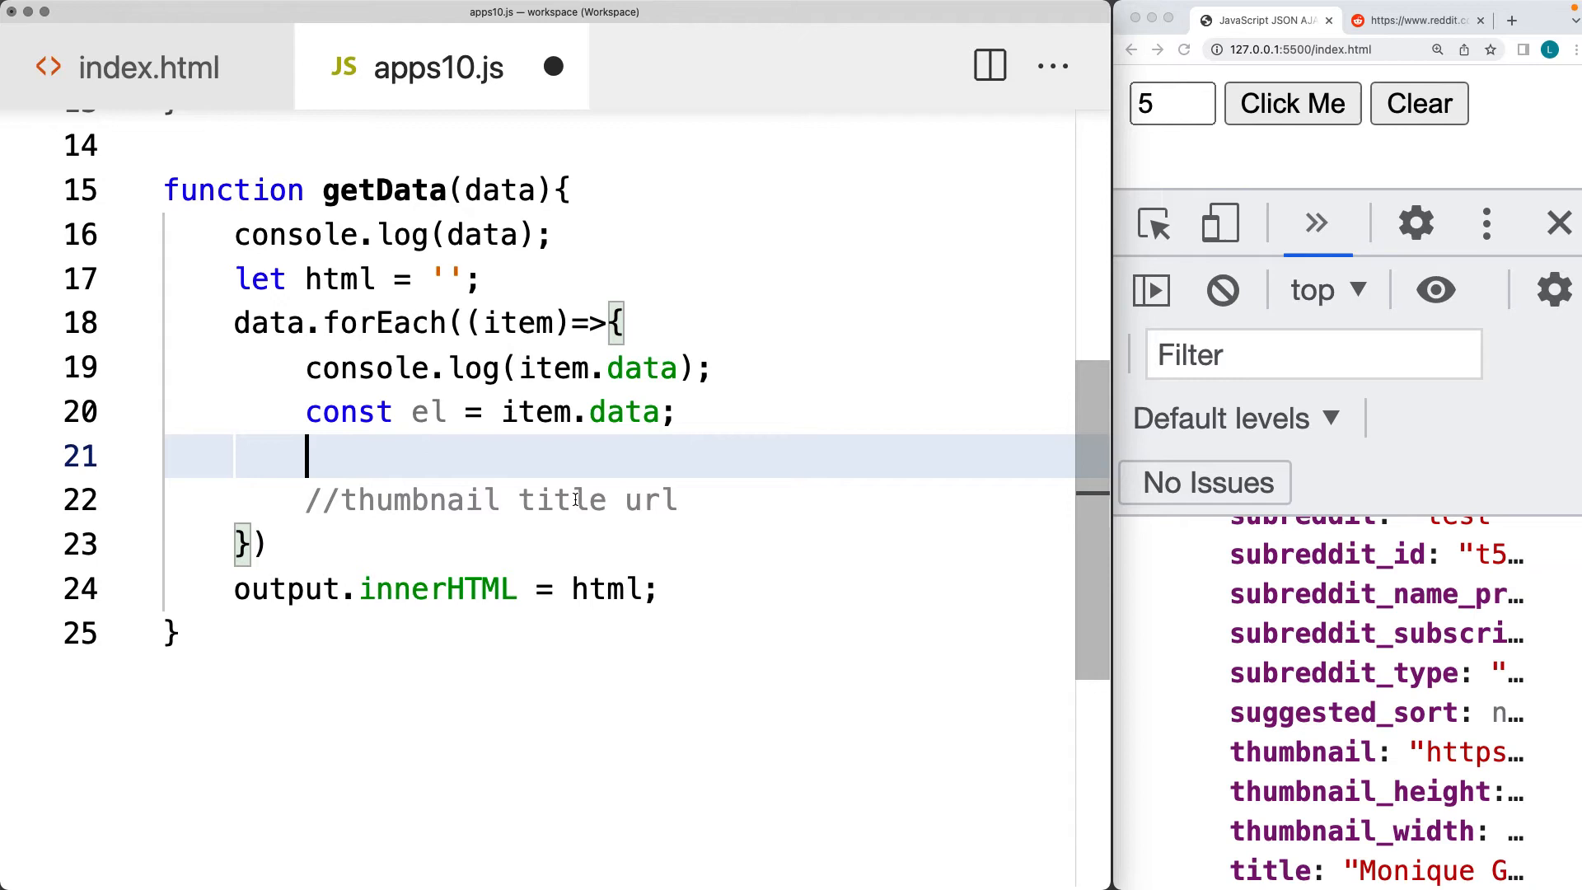
Append `<div><h3>${el.title}</h3>` to html each pass, with the closing </div>
type("html += ``;")
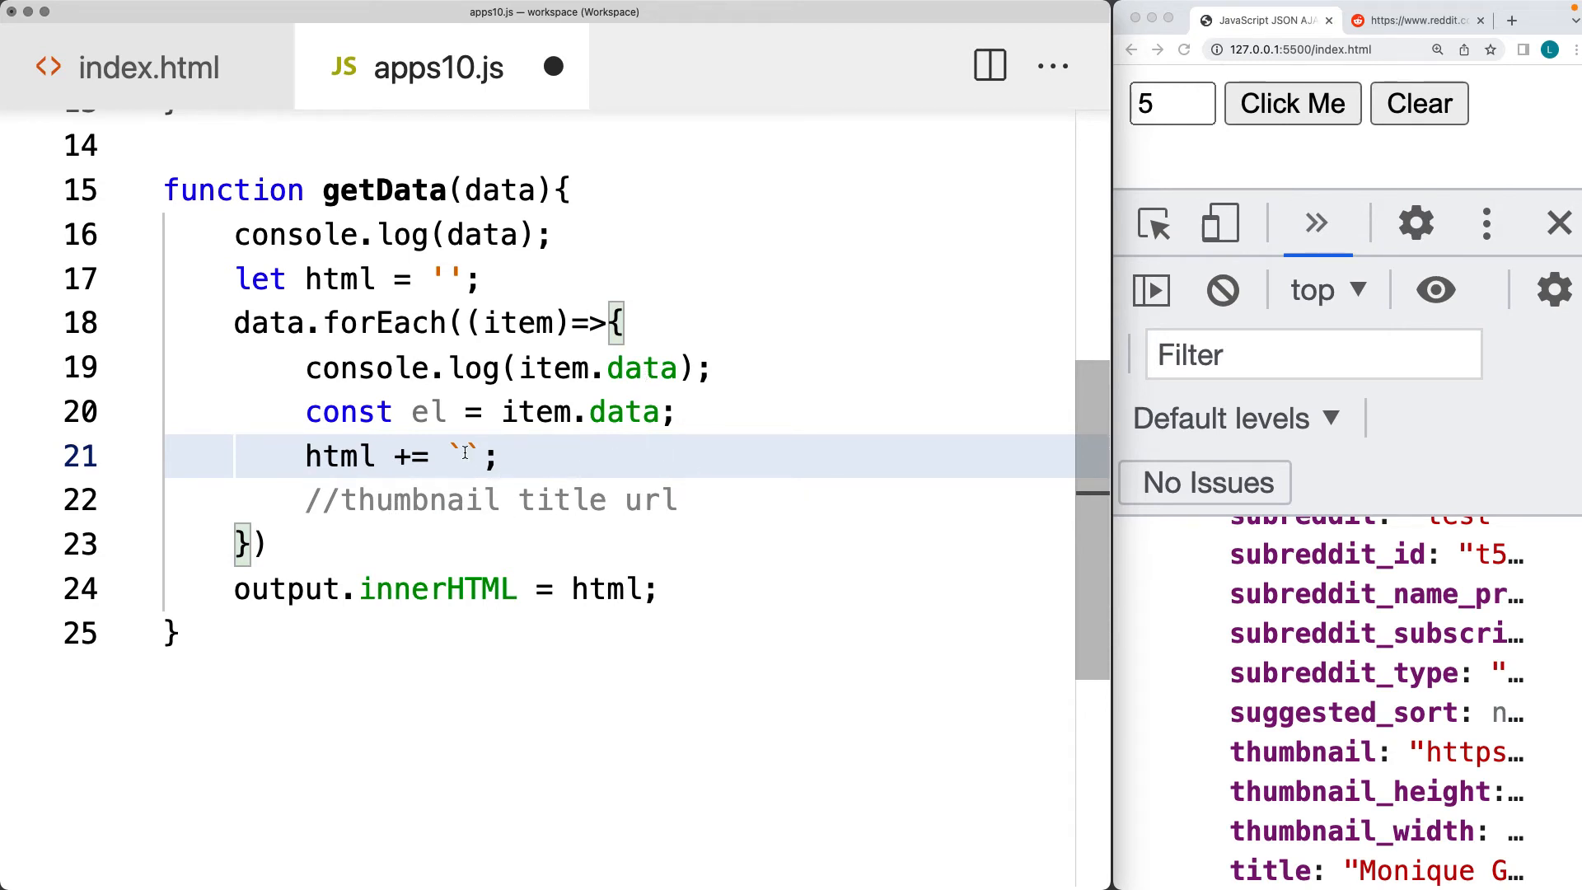
type("<div")
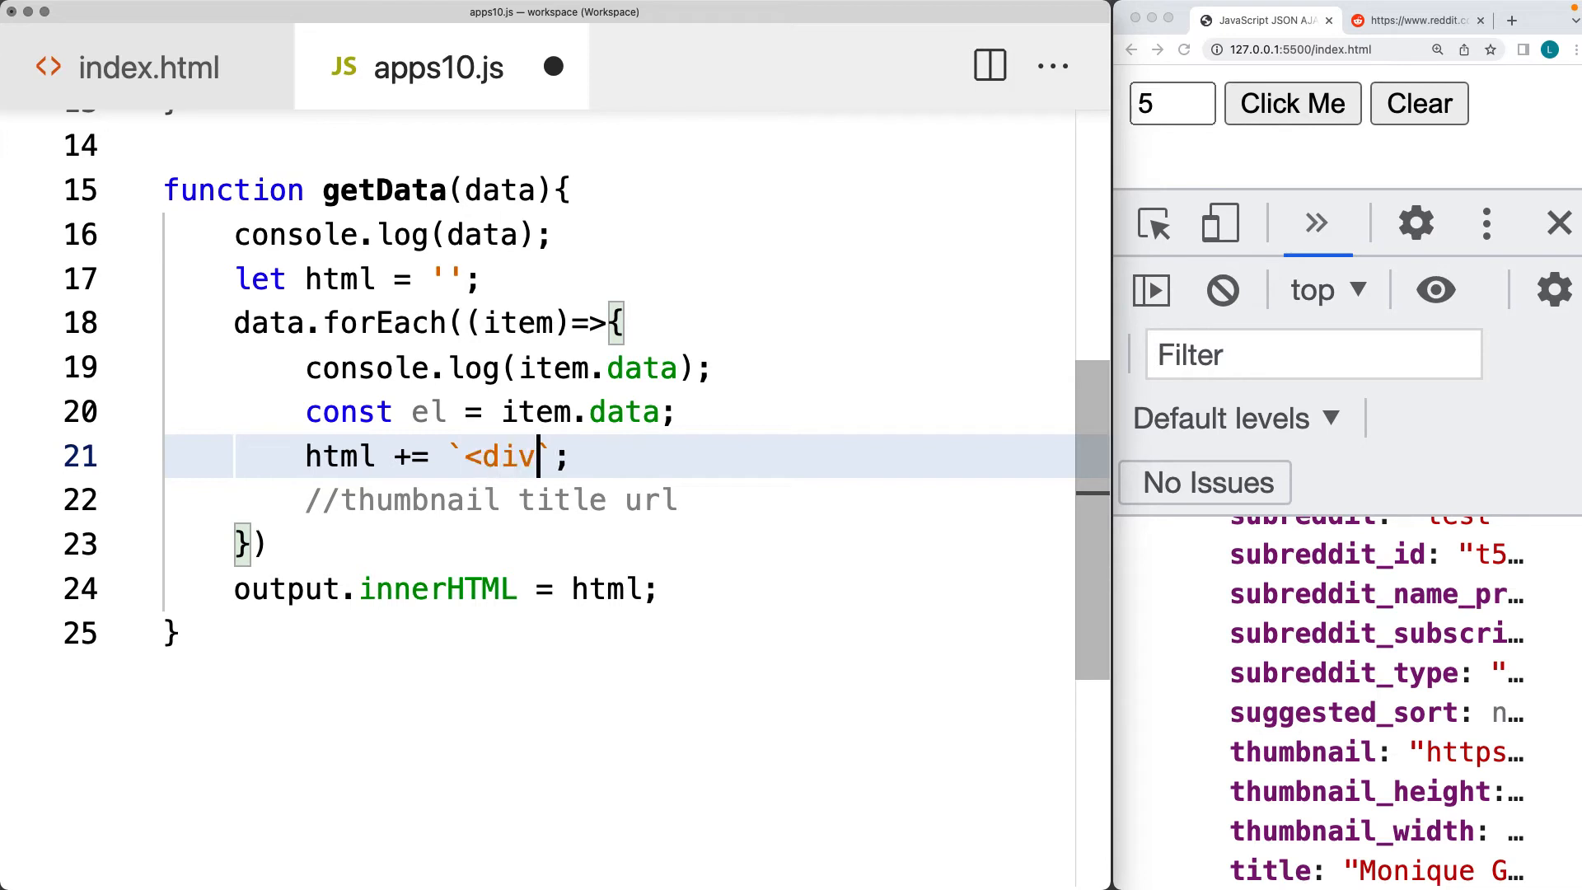
type("></d")
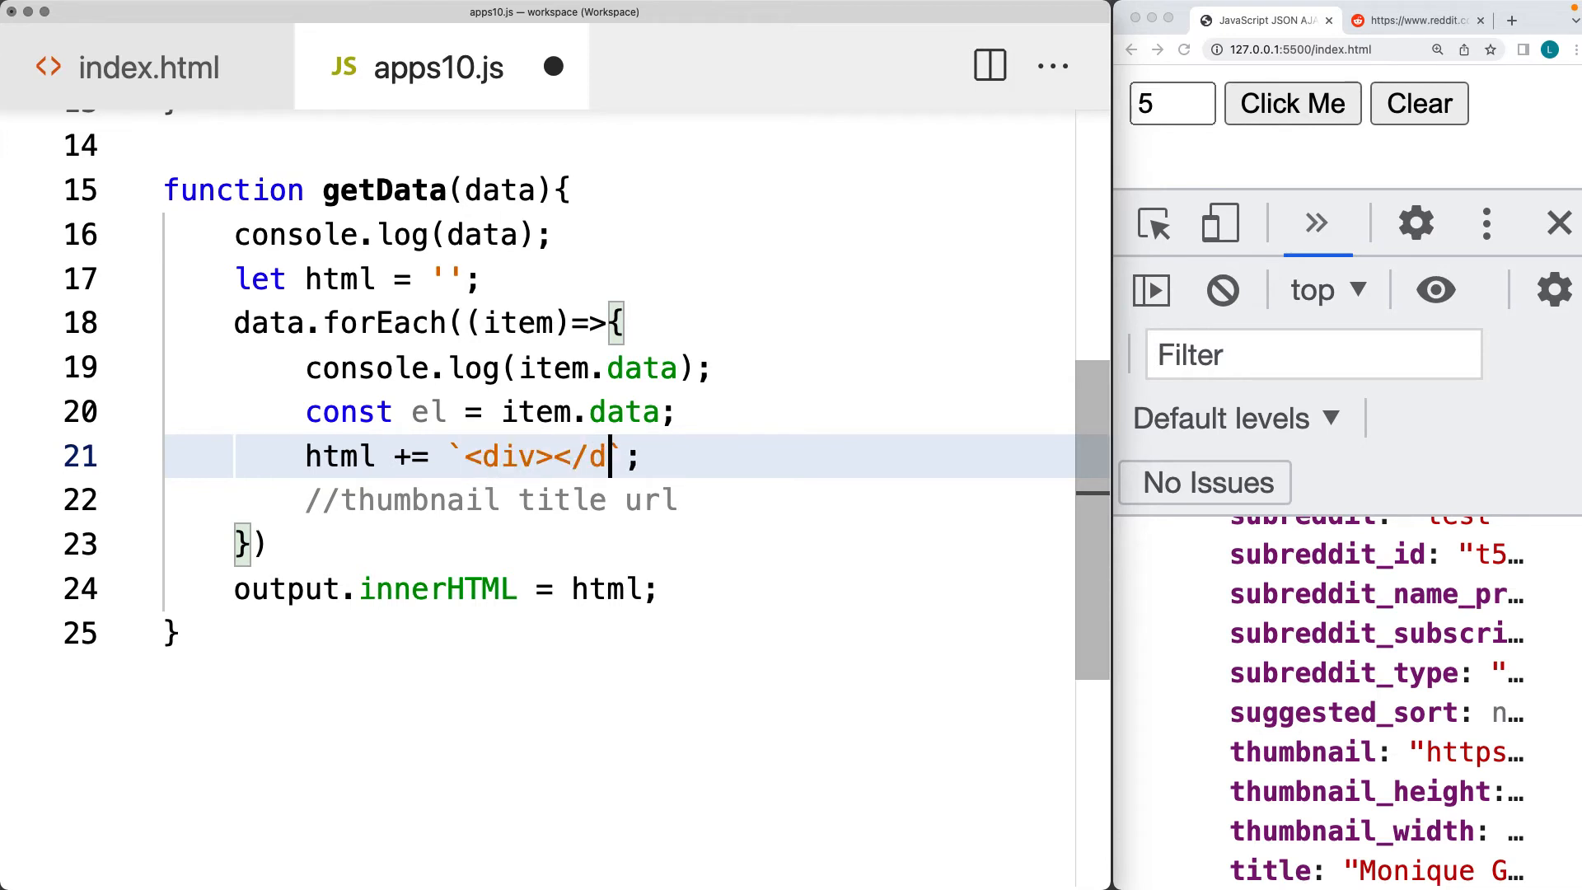
type("iv>")
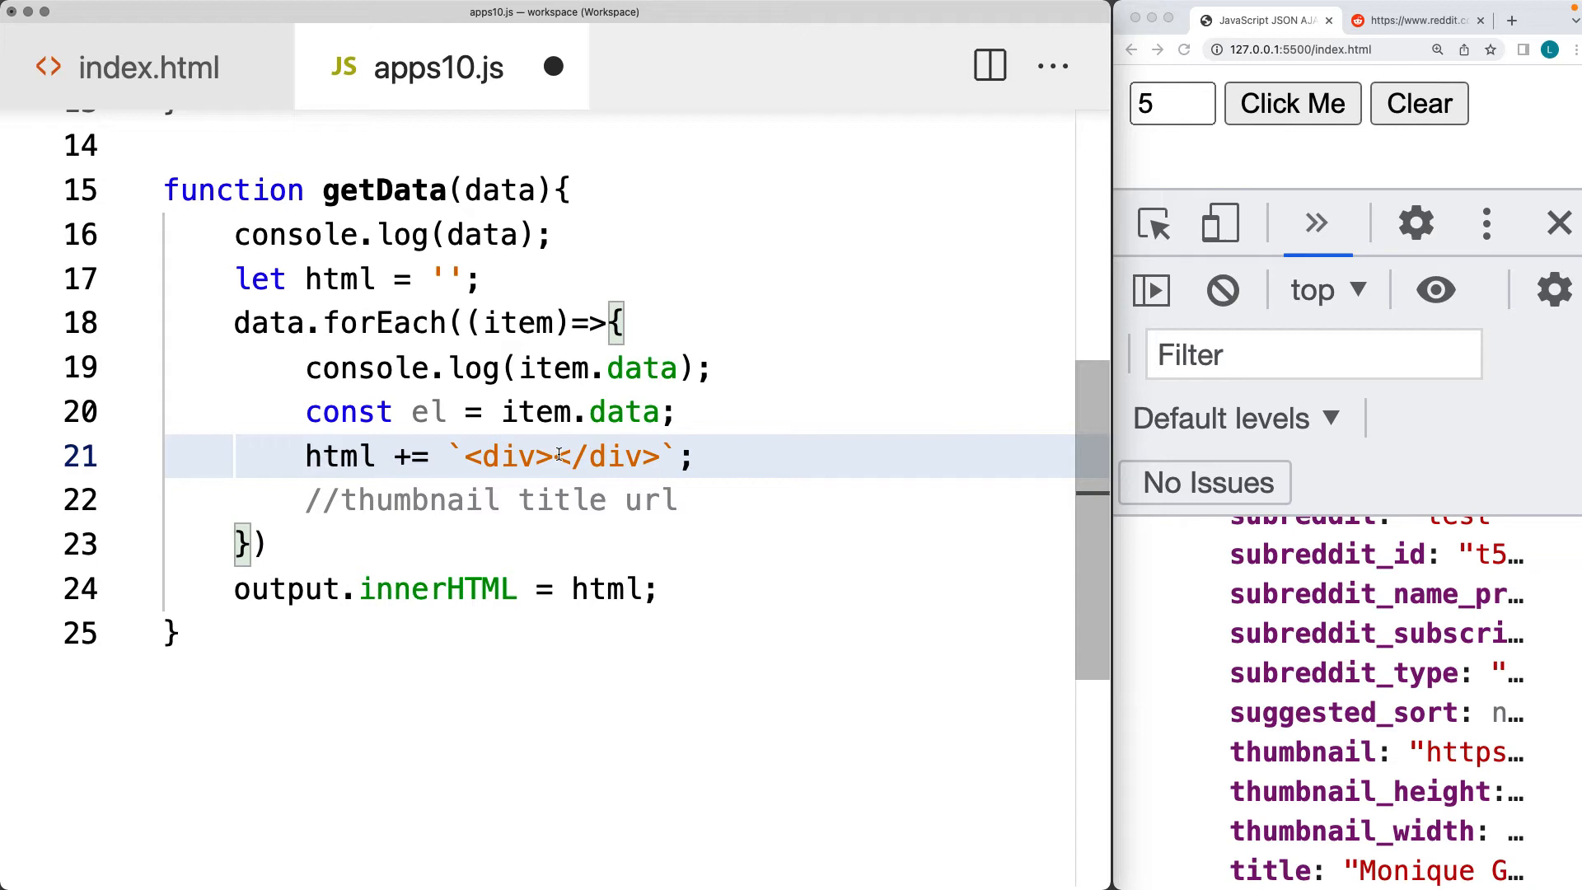
type("<")
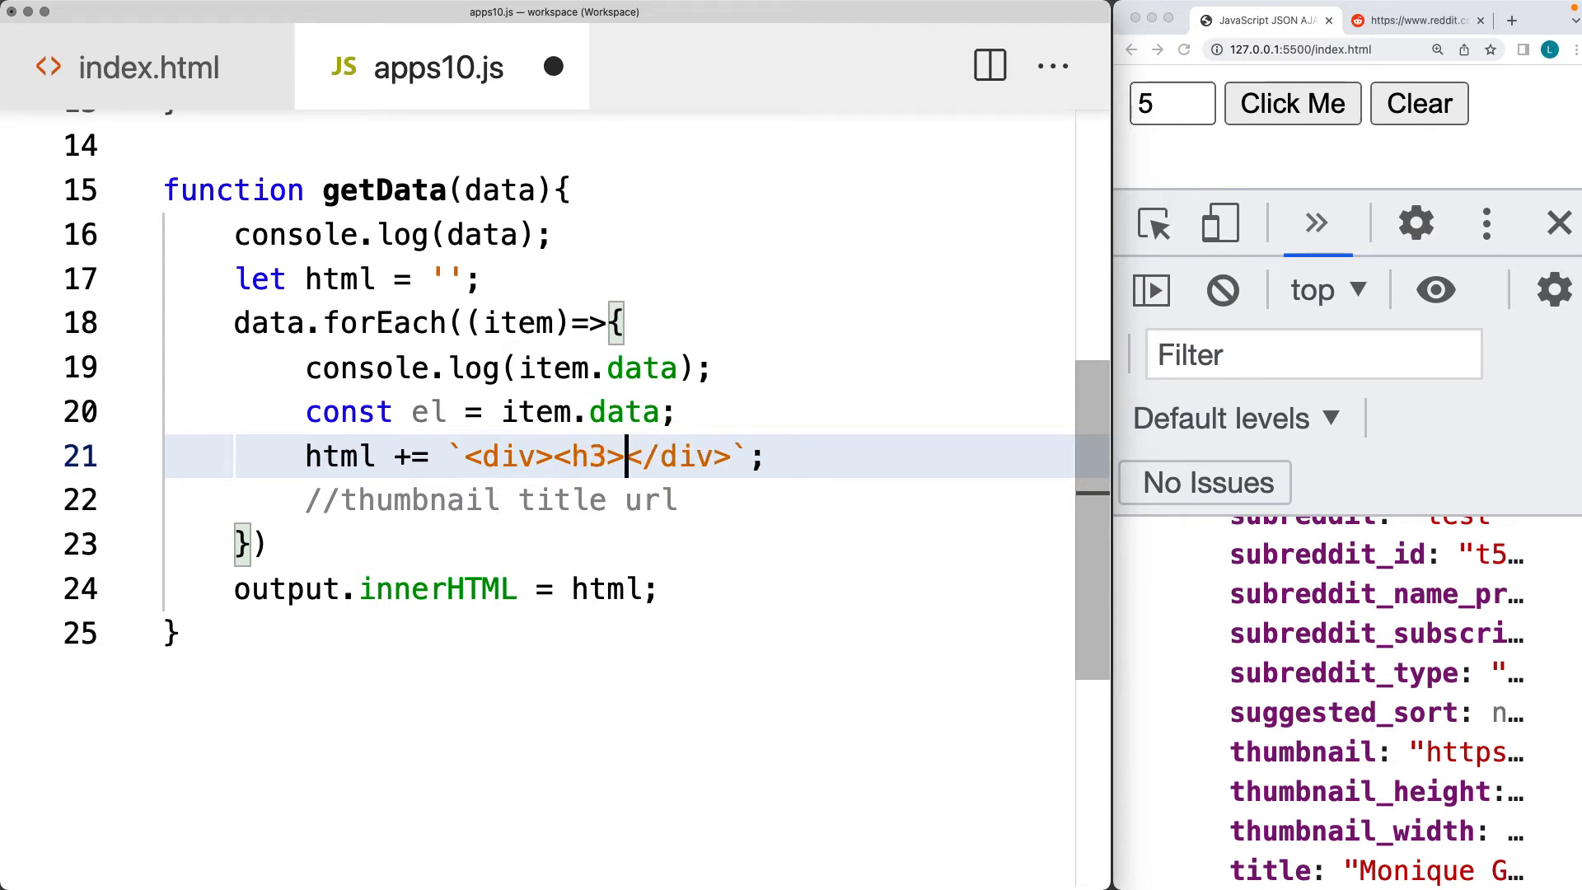
type("${el.title")
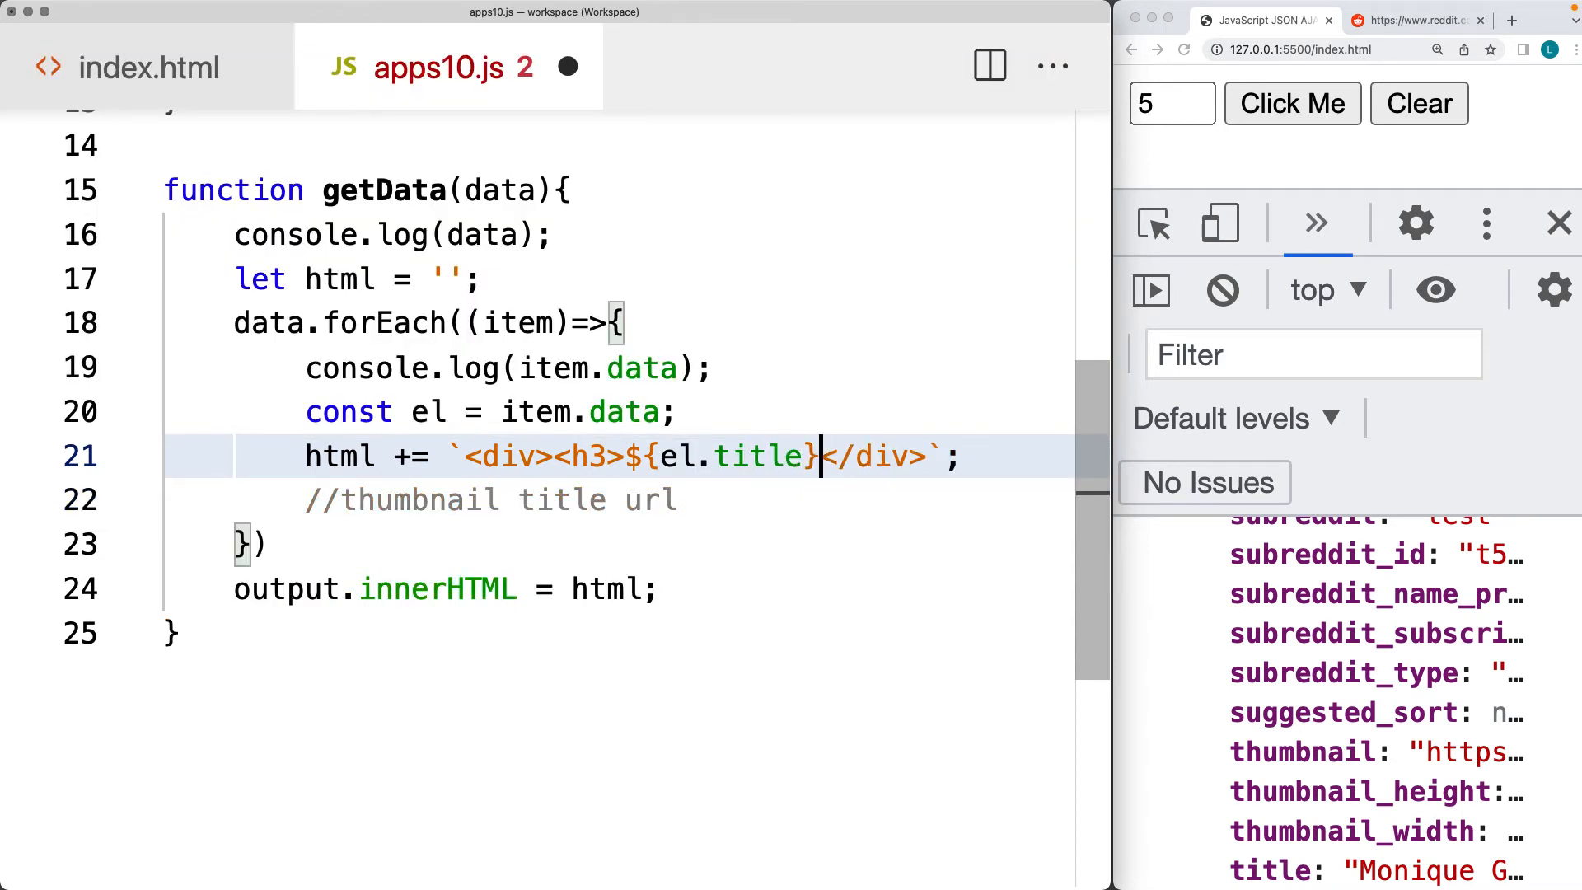
type("</h3")
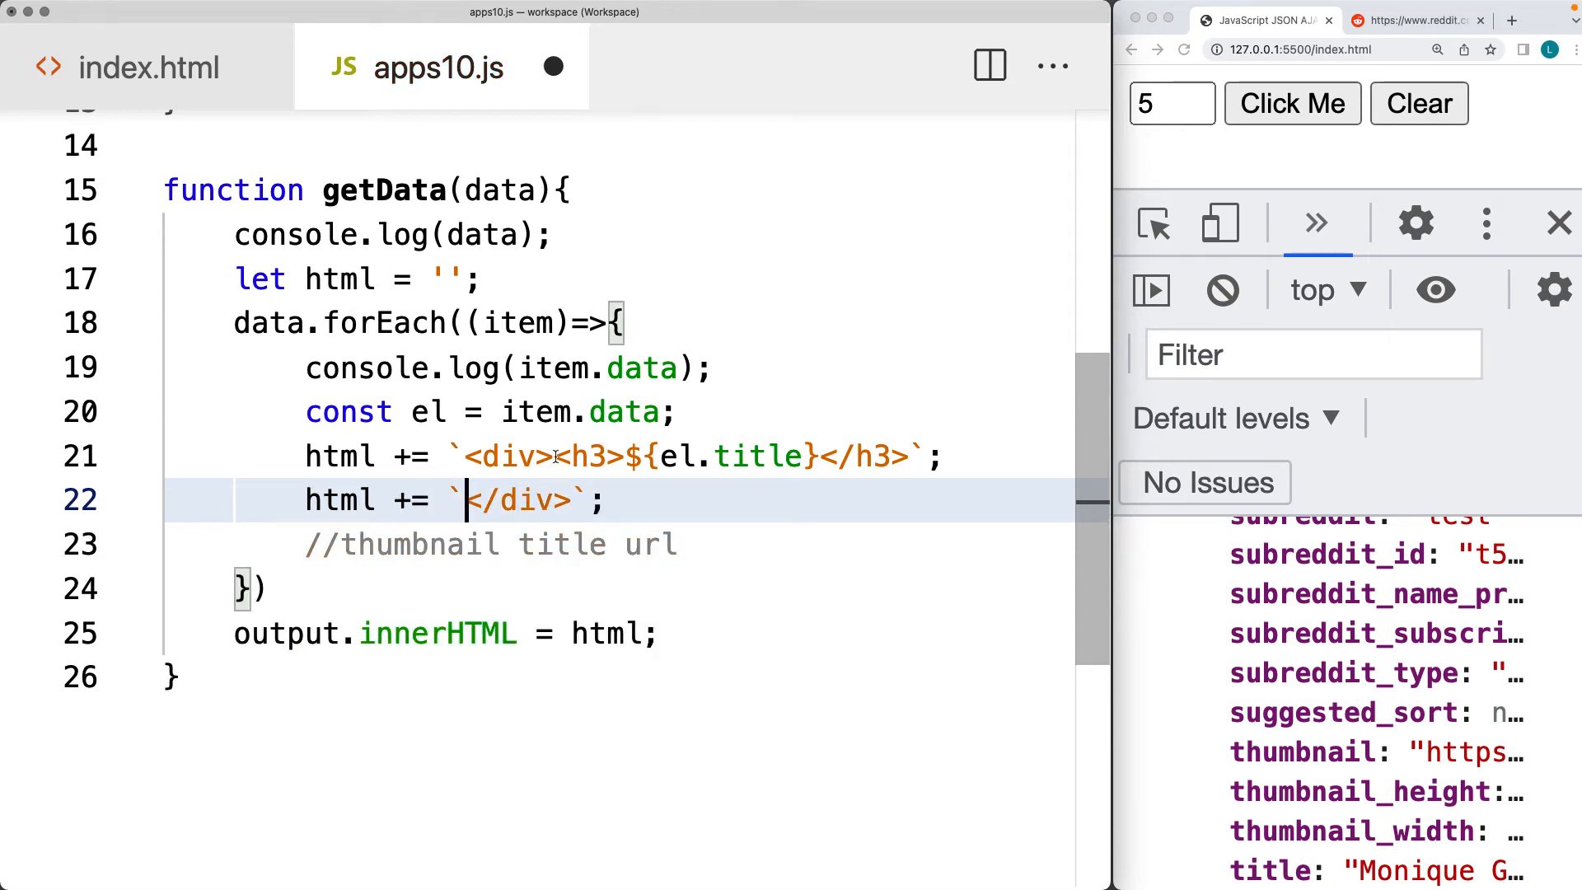
Add an <img src='${el.thumbnail}'> tag after the h3 in the template string
type("<")
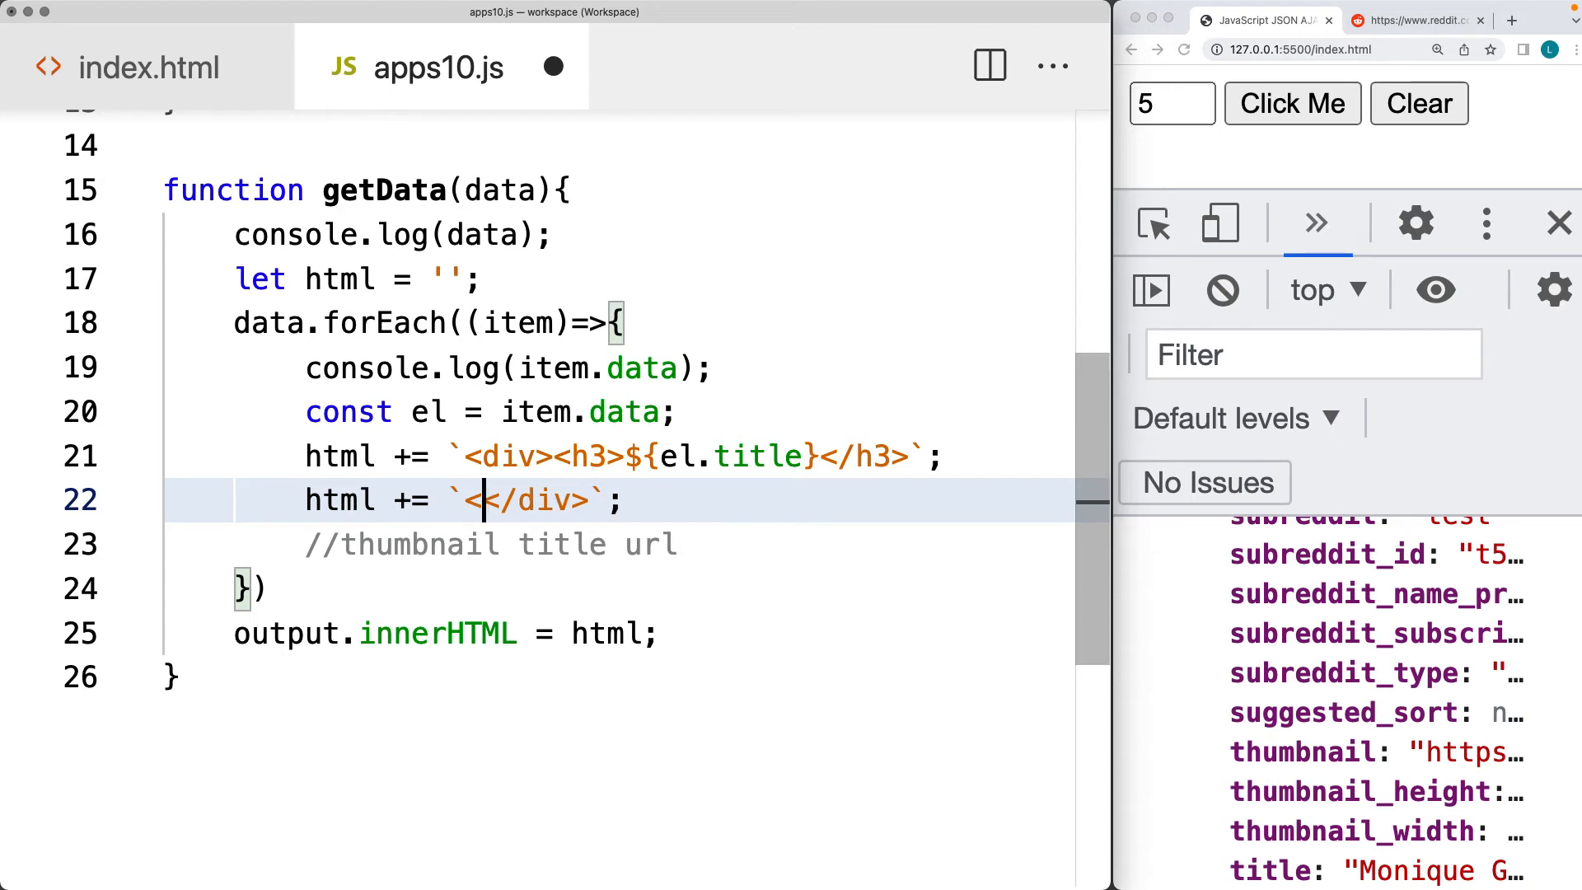
type("img src")
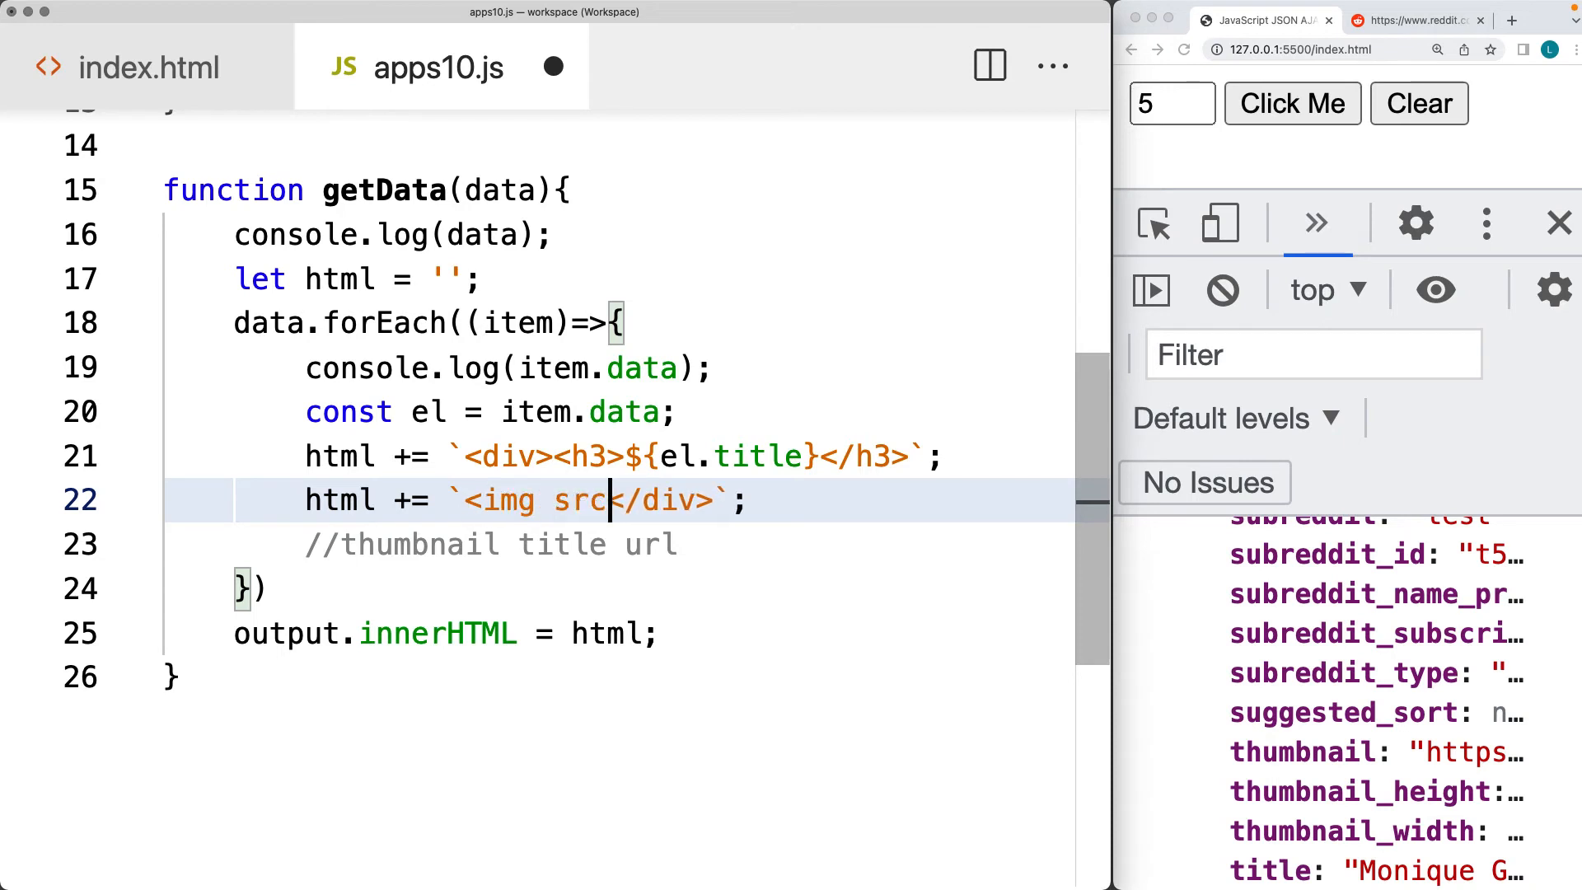
type("='")
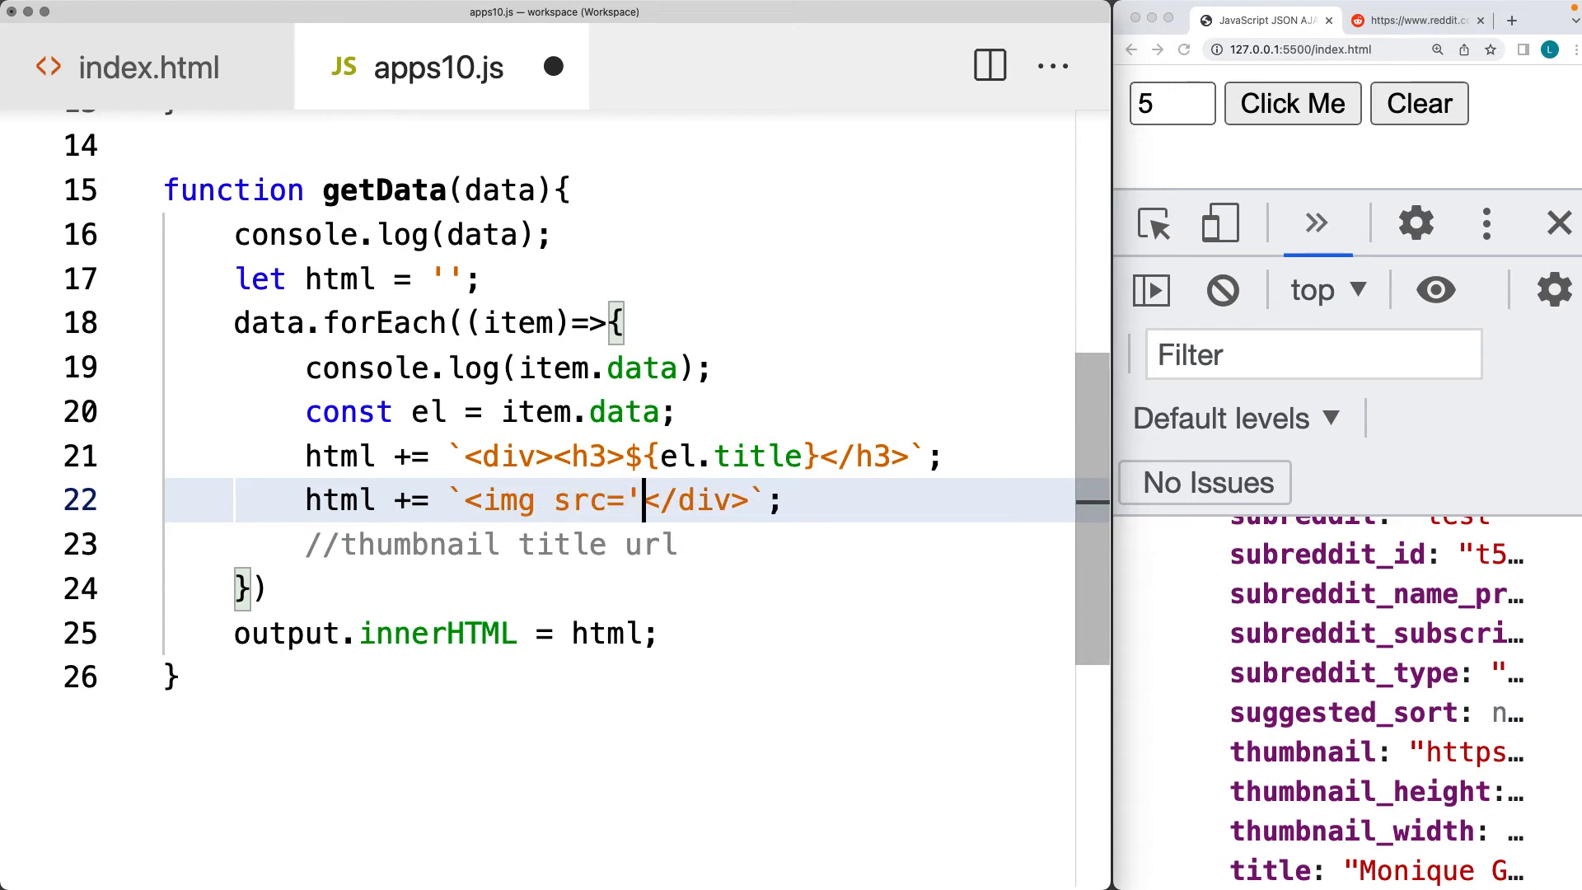
type("${e")
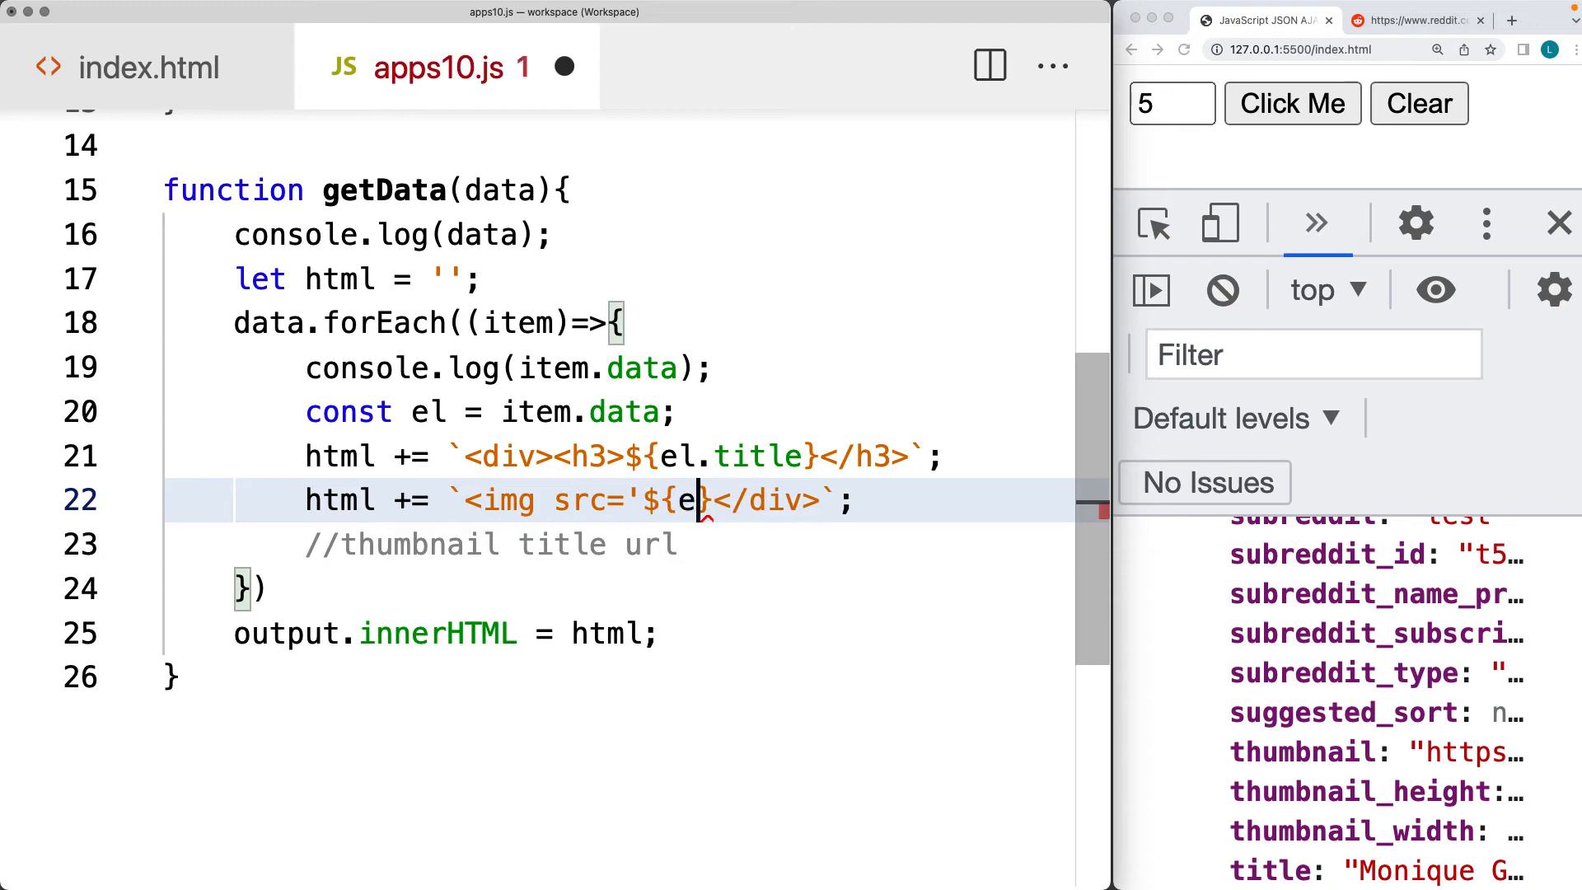
type(".thumb")
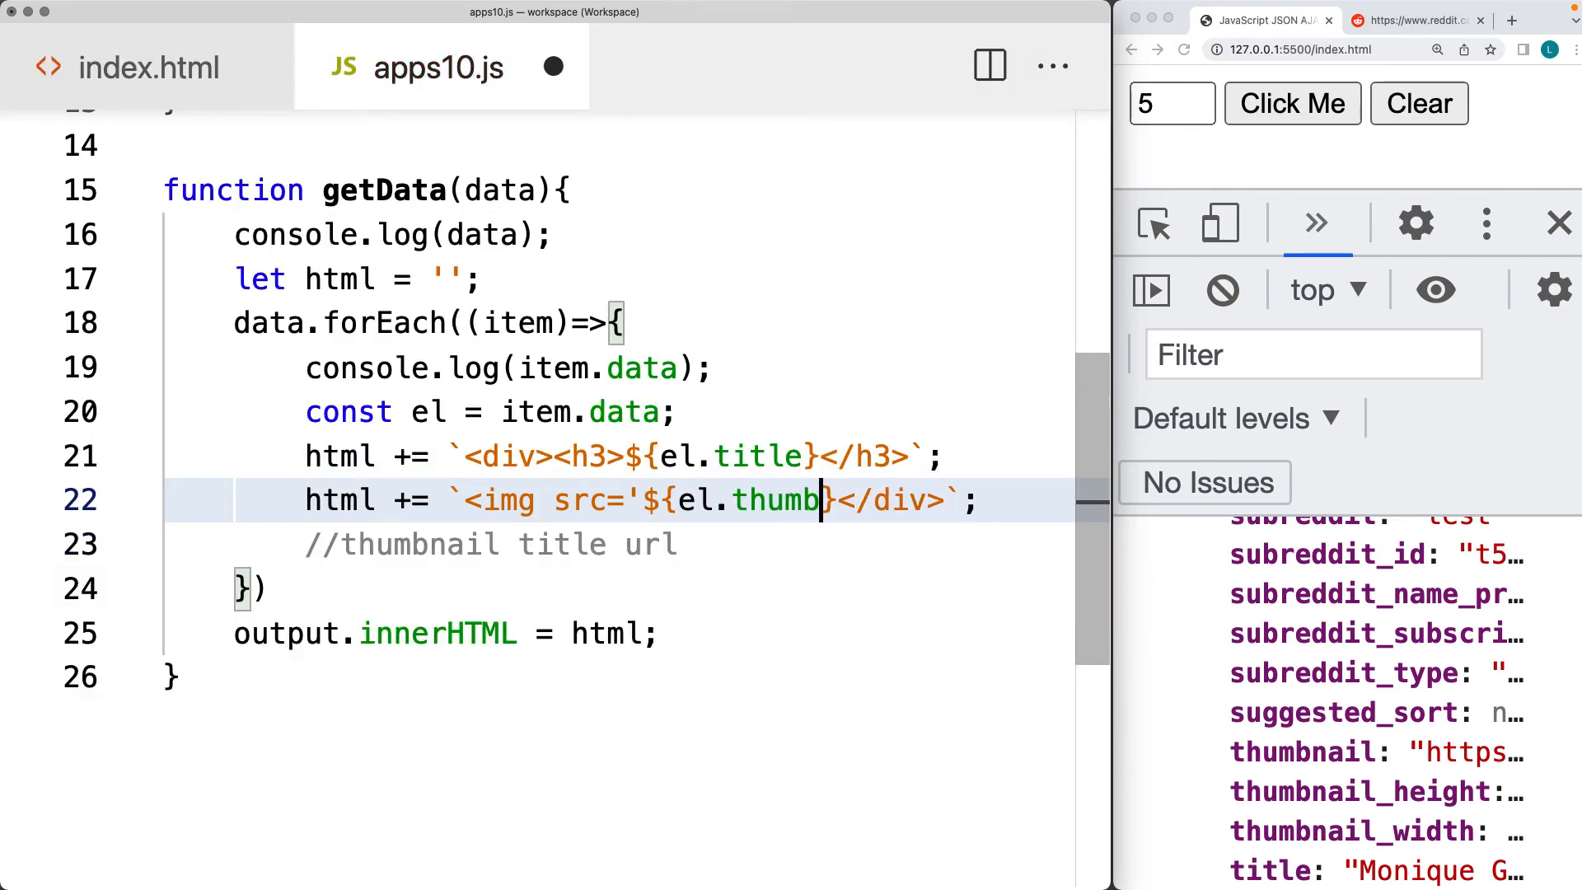
type("nail}")
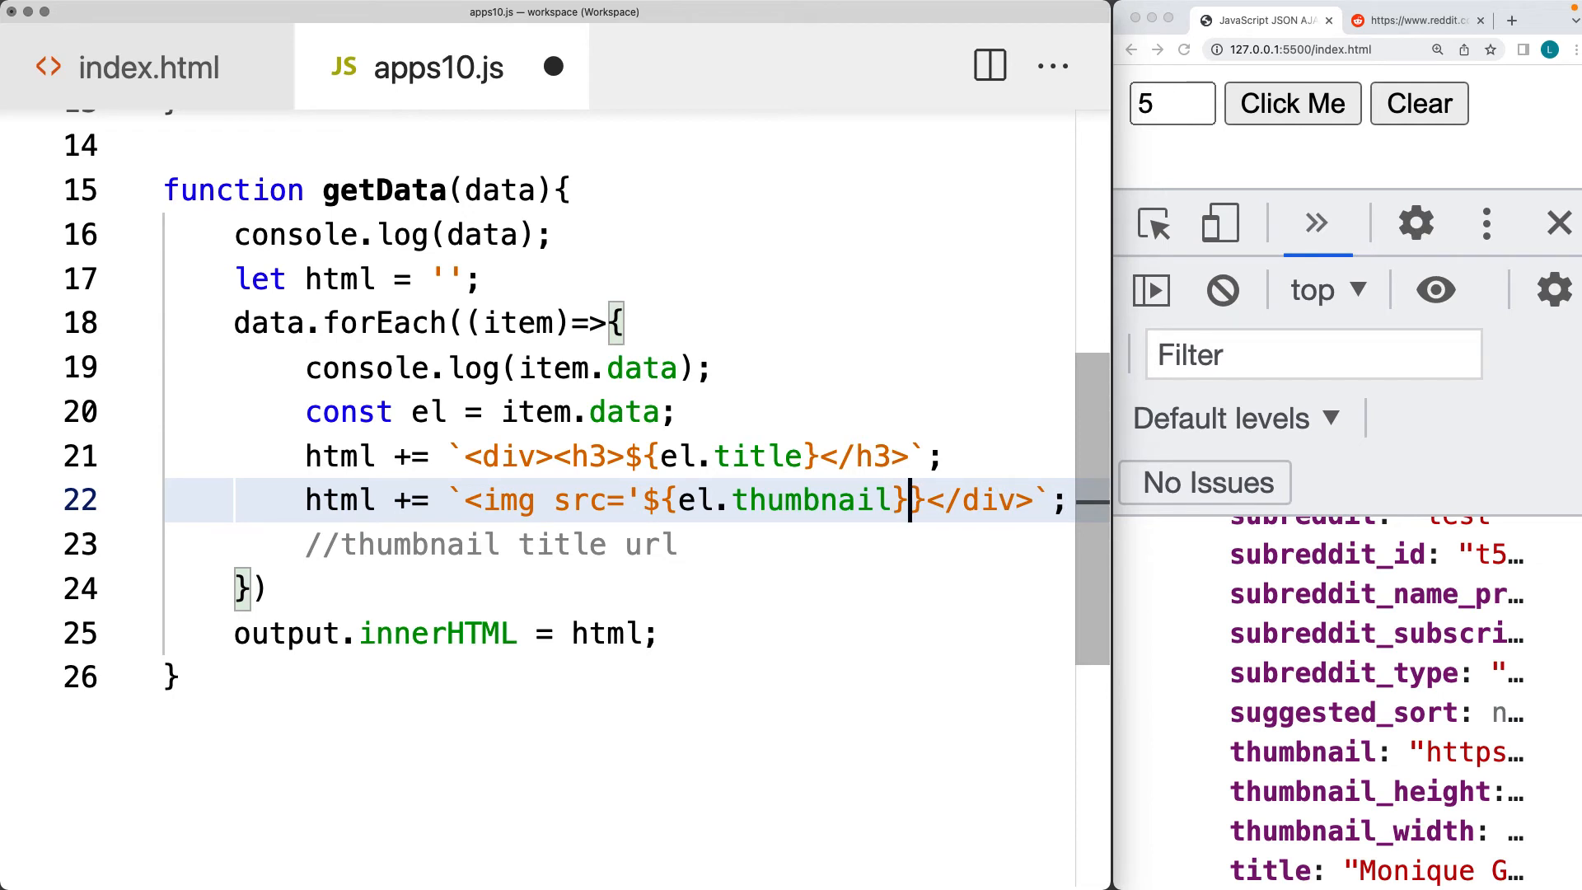
Move the closing </div> onto its own html += line and end the img line with a semicolon
key("Enter")
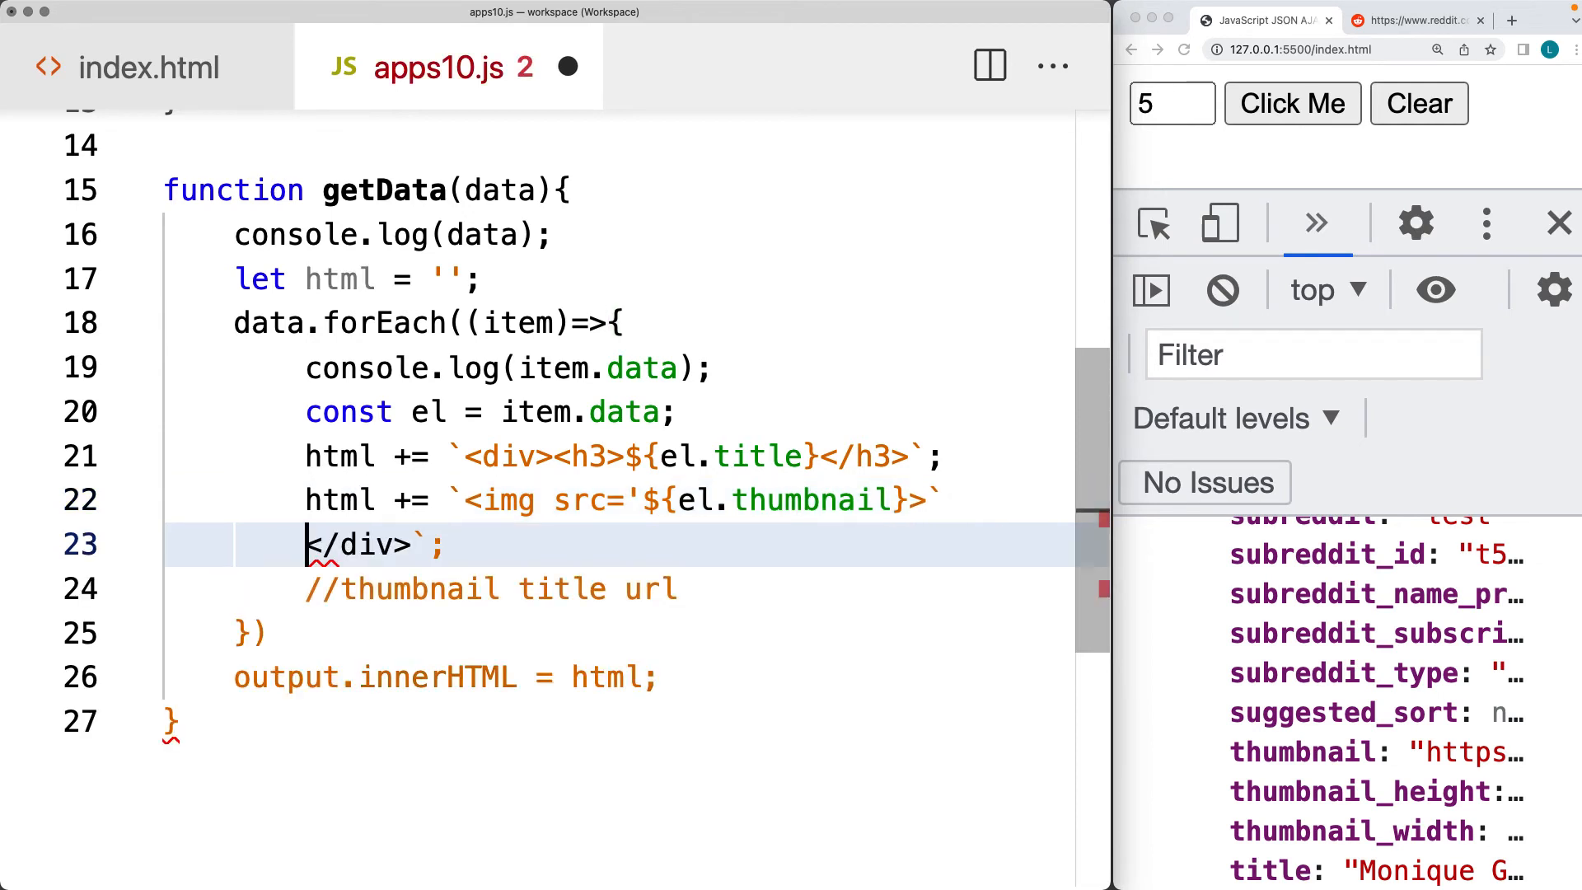
left_click(964, 499)
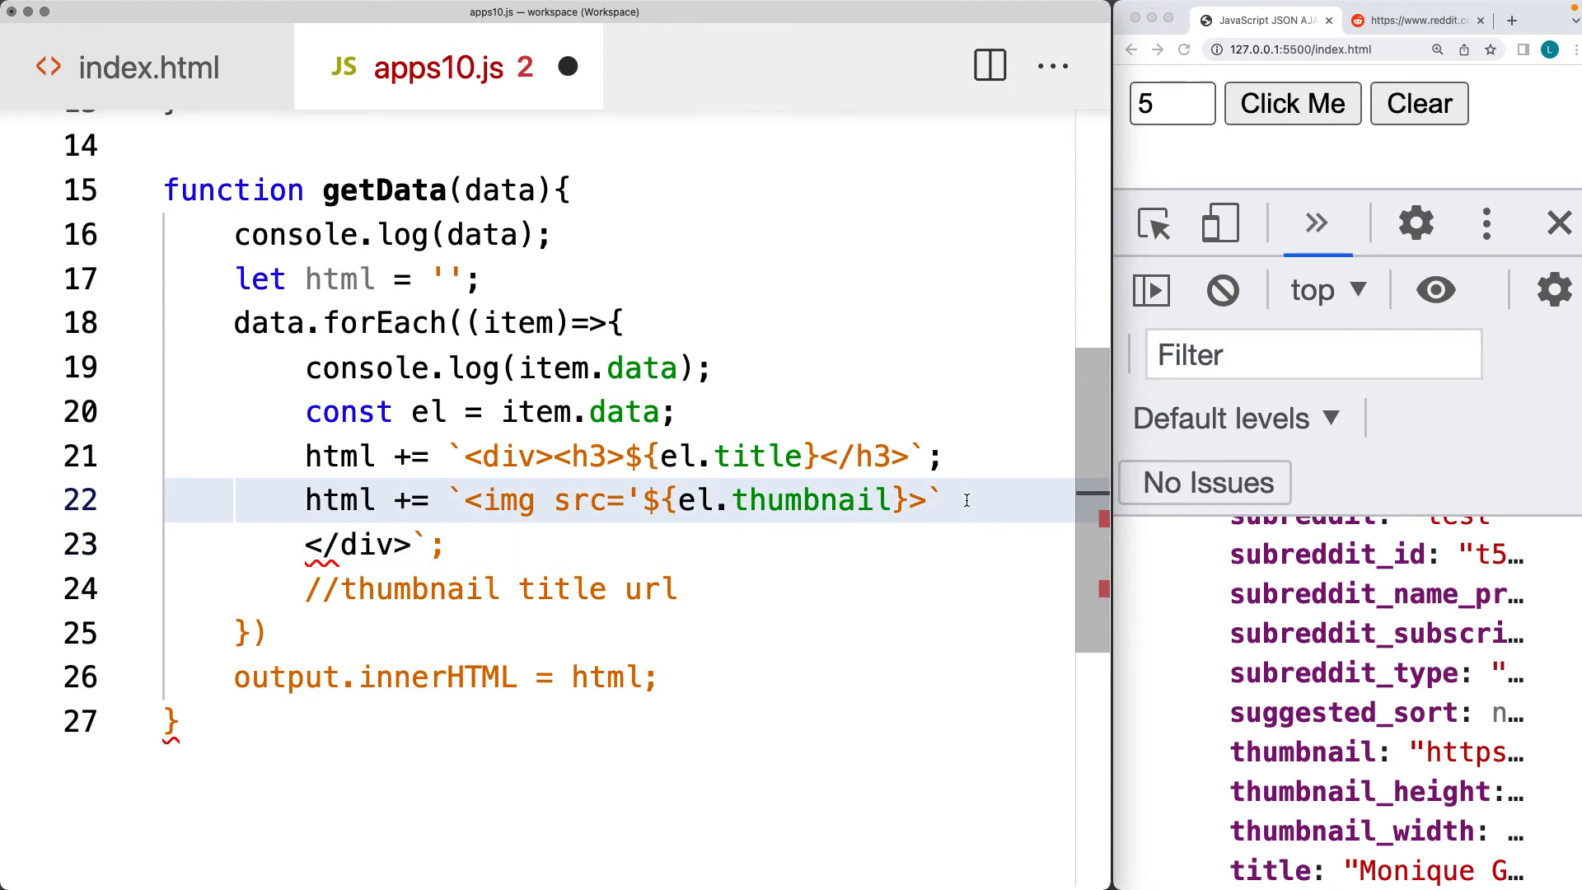
type(";")
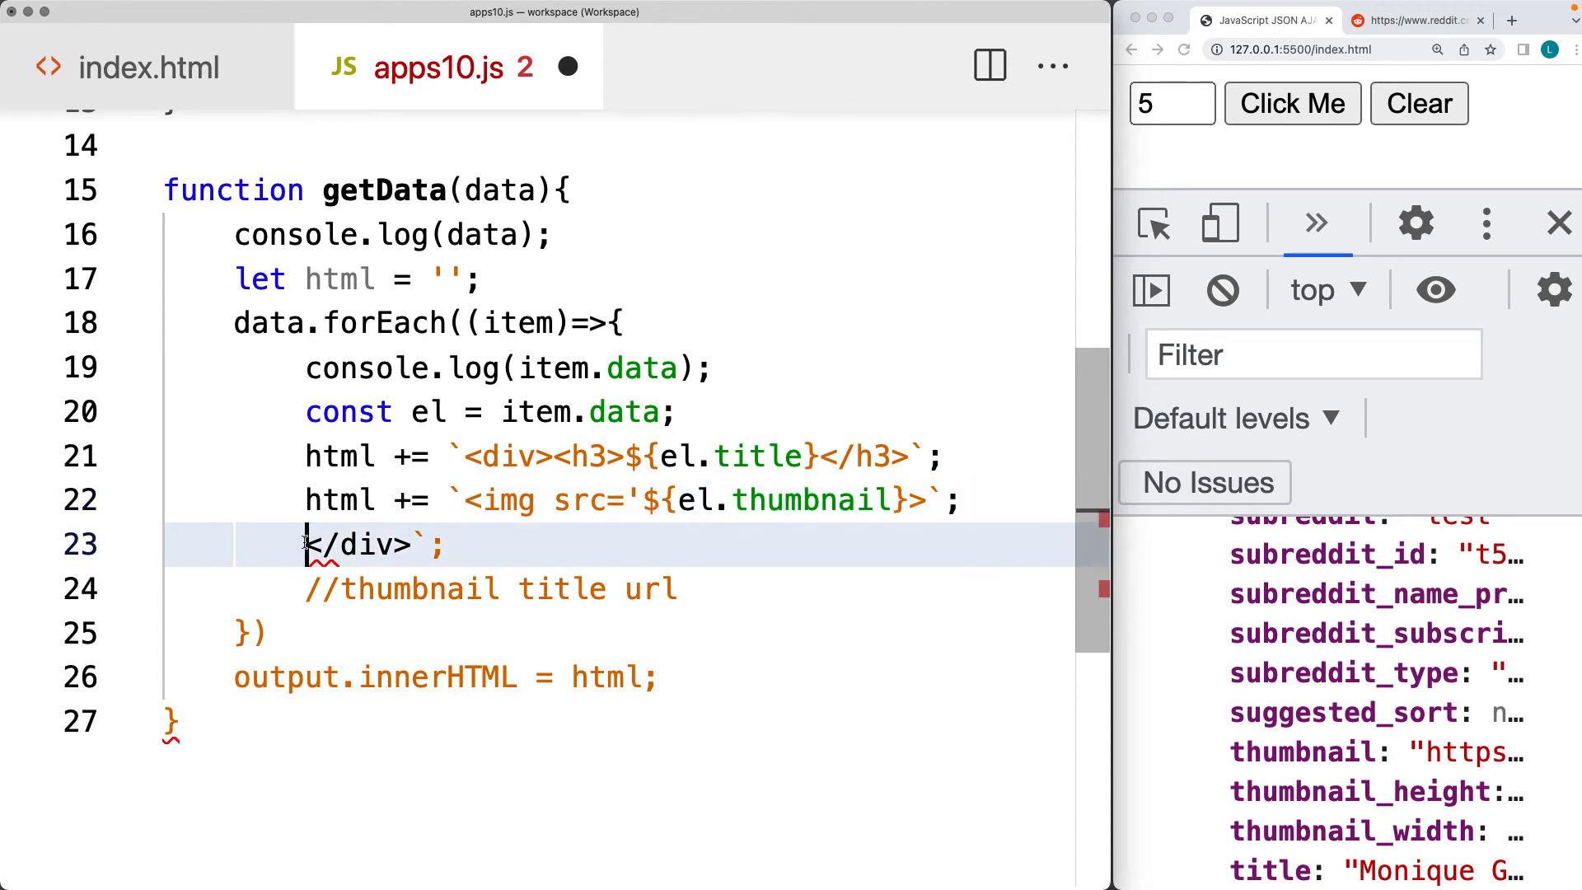
type("html +=")
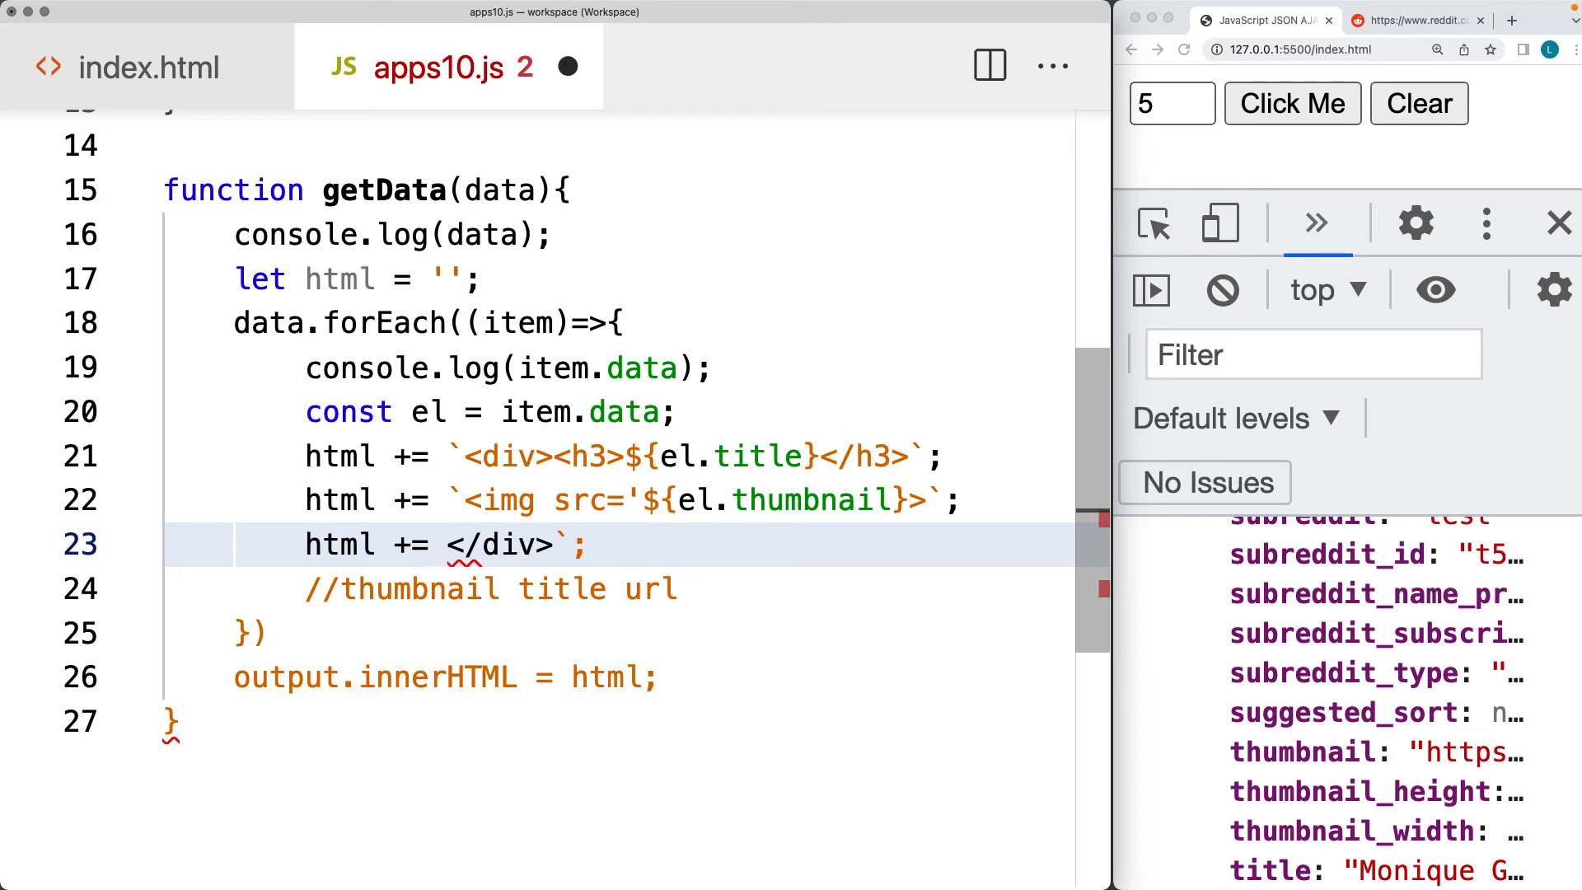
Add <a href='${el.url}' target='_blank'>${el.url}</a> before the closing div and save apps10.js
type("`<a href=")
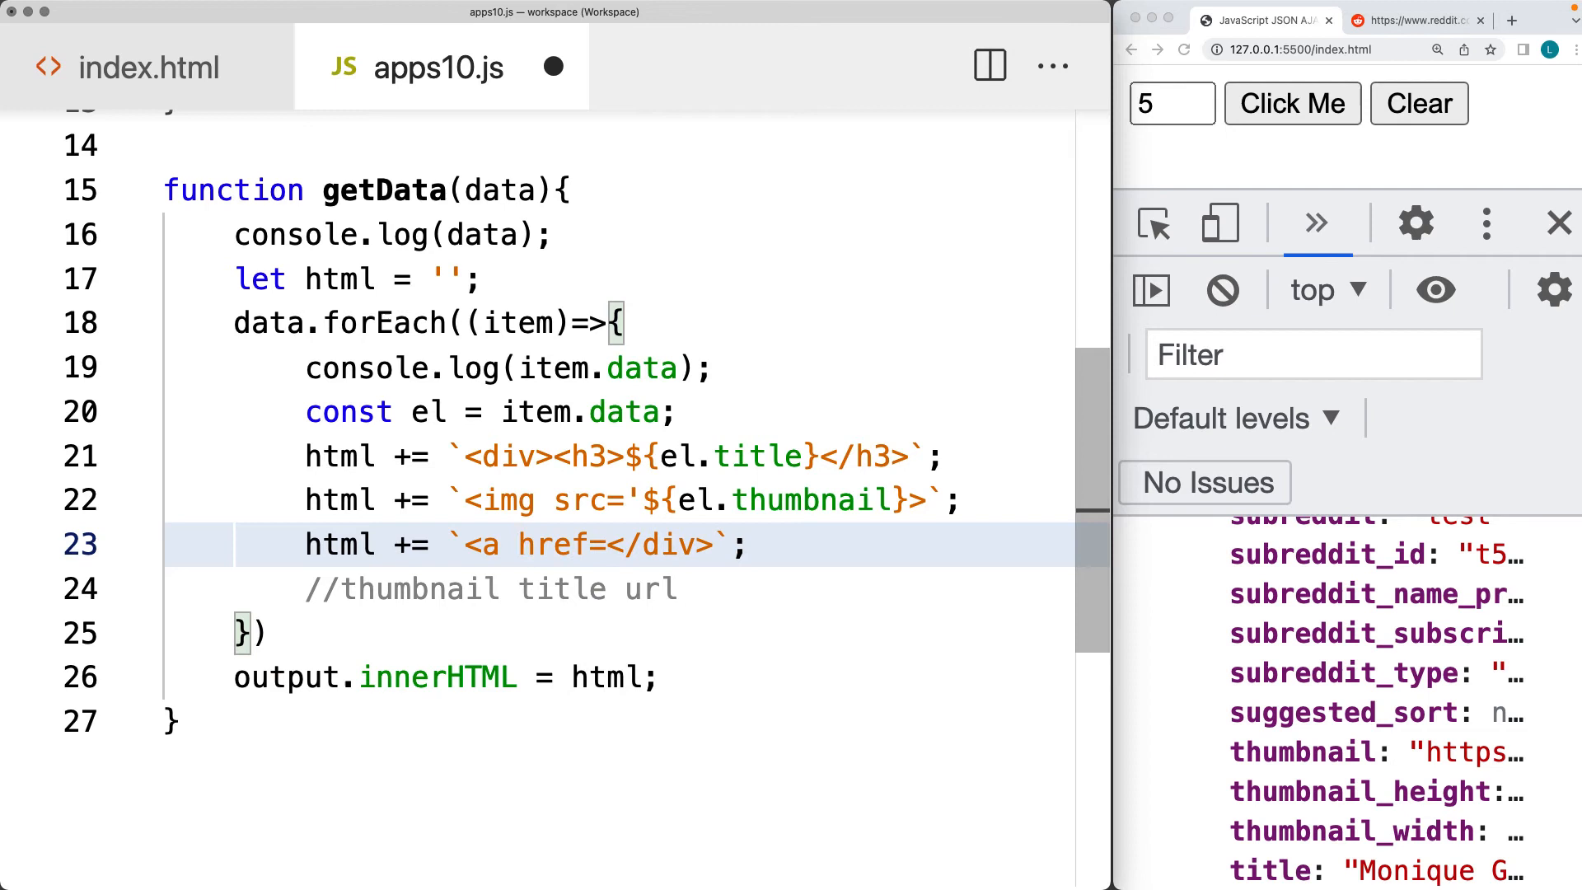
type("'")
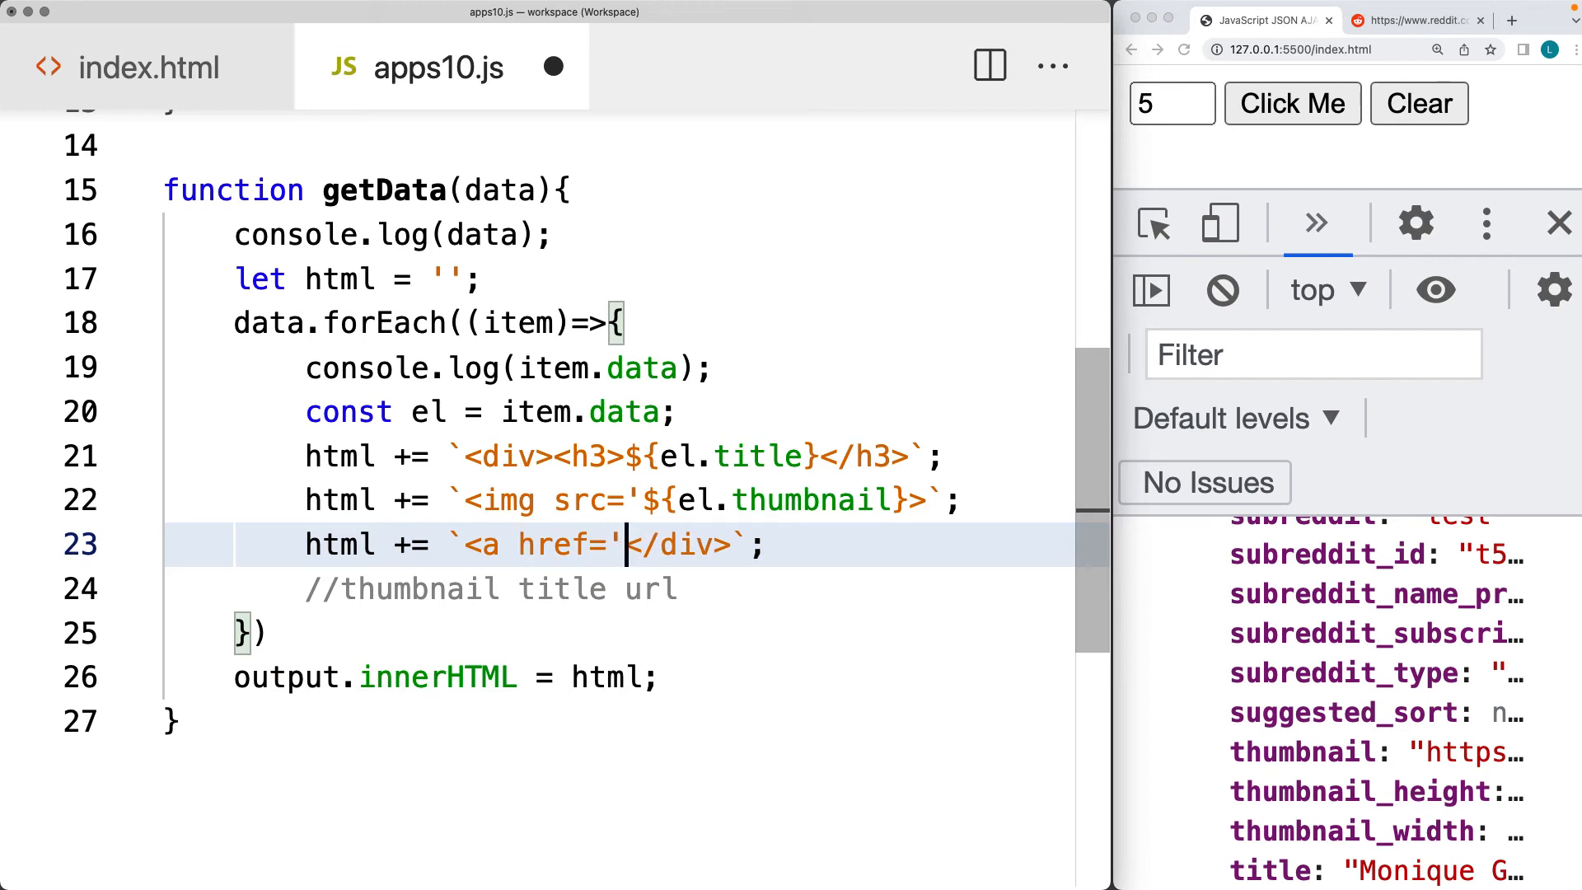
type("${el.")
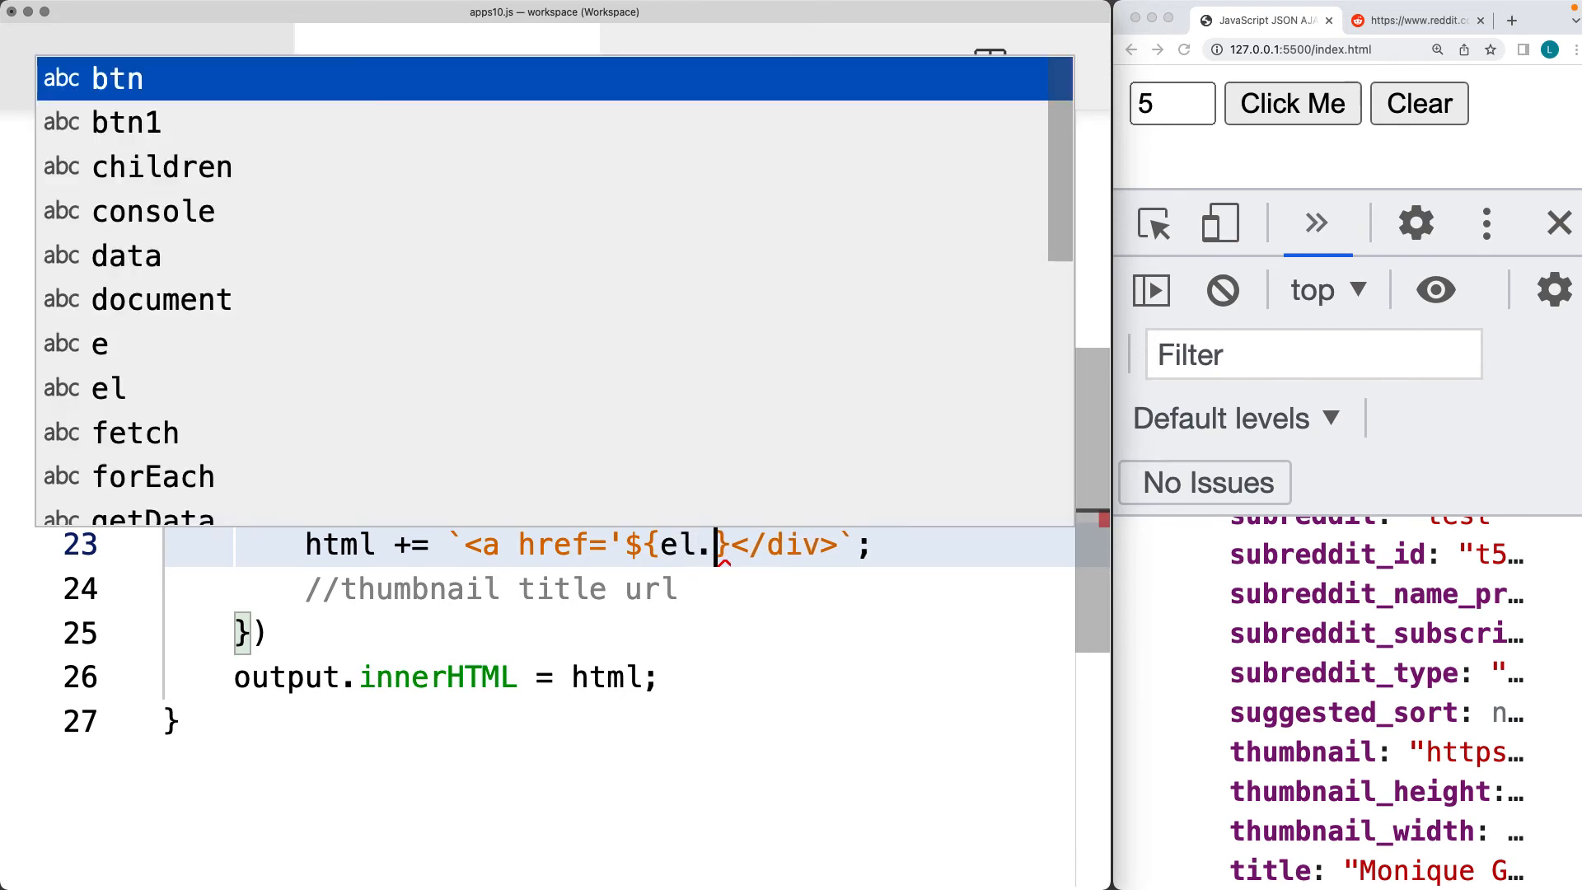
type("url ta")
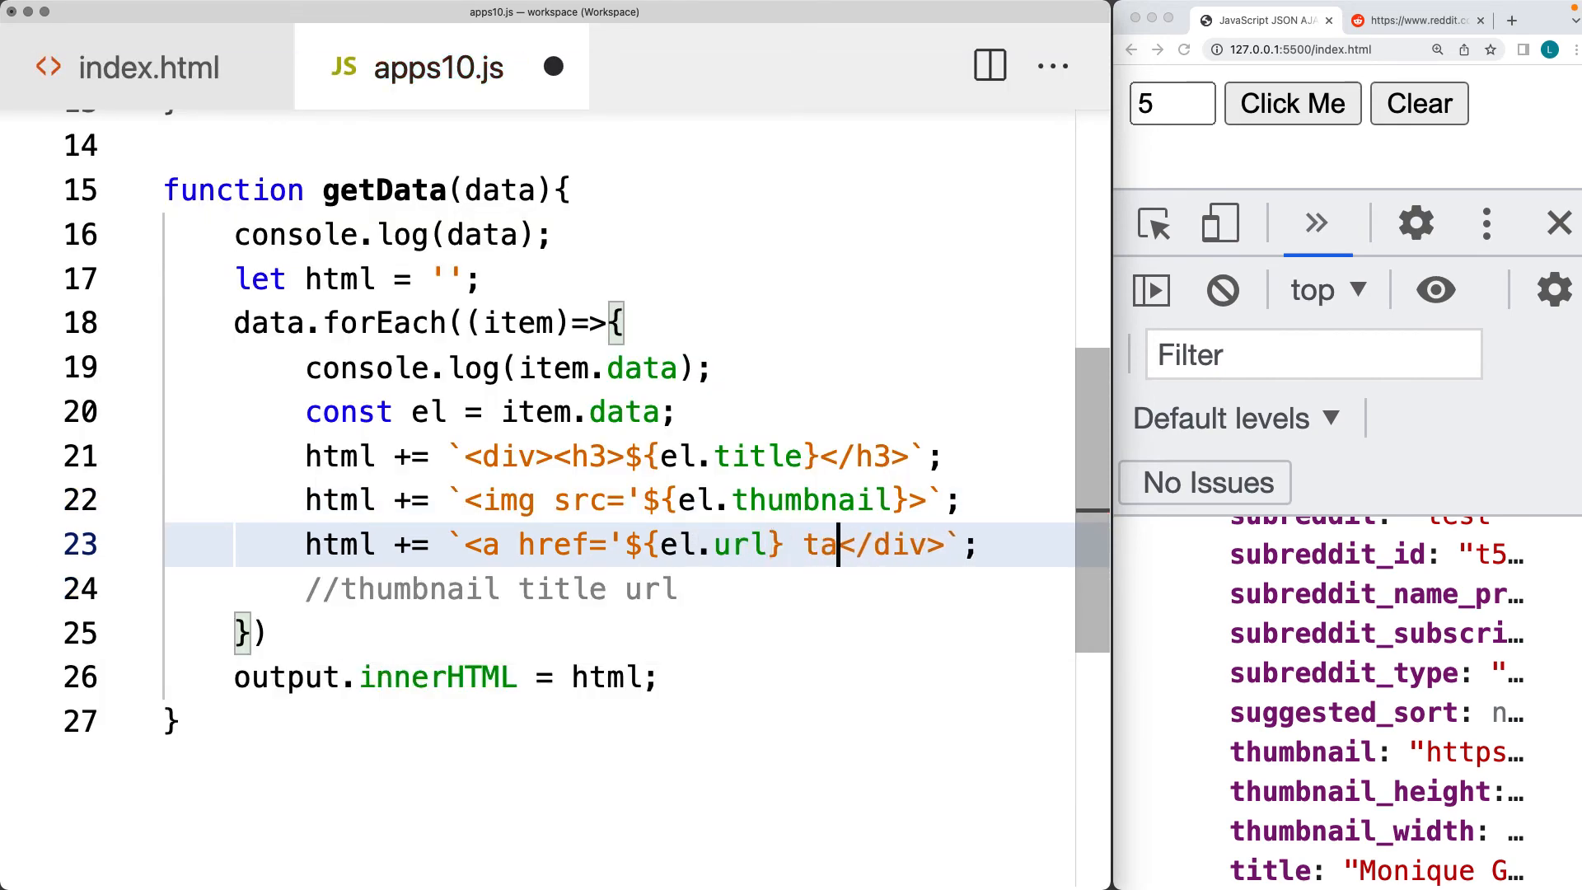
type("rget+")
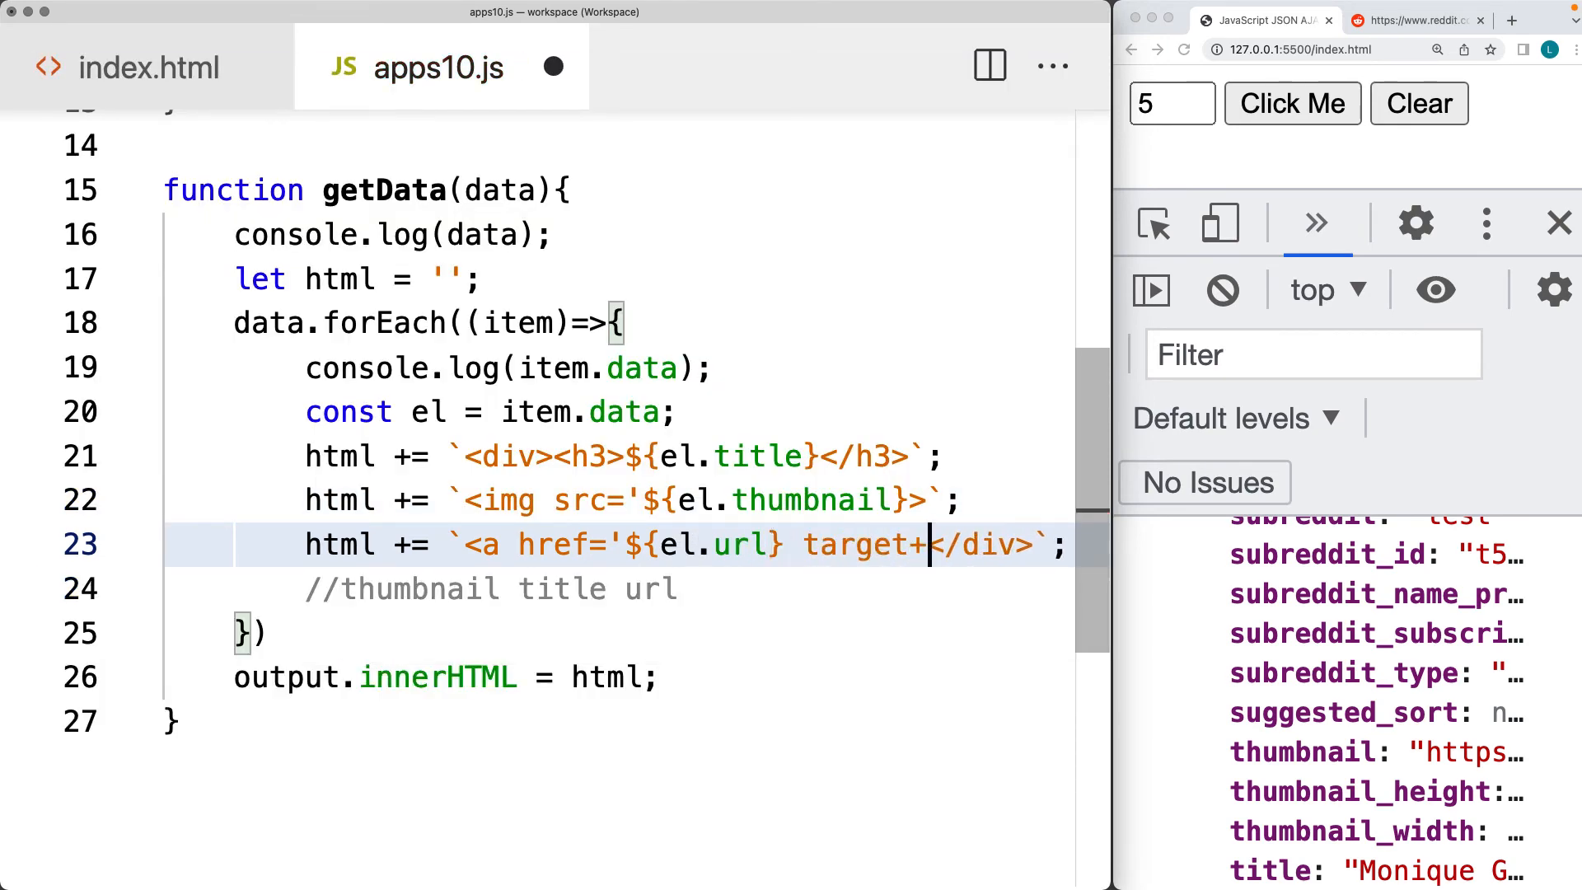
type("'_blank'>")
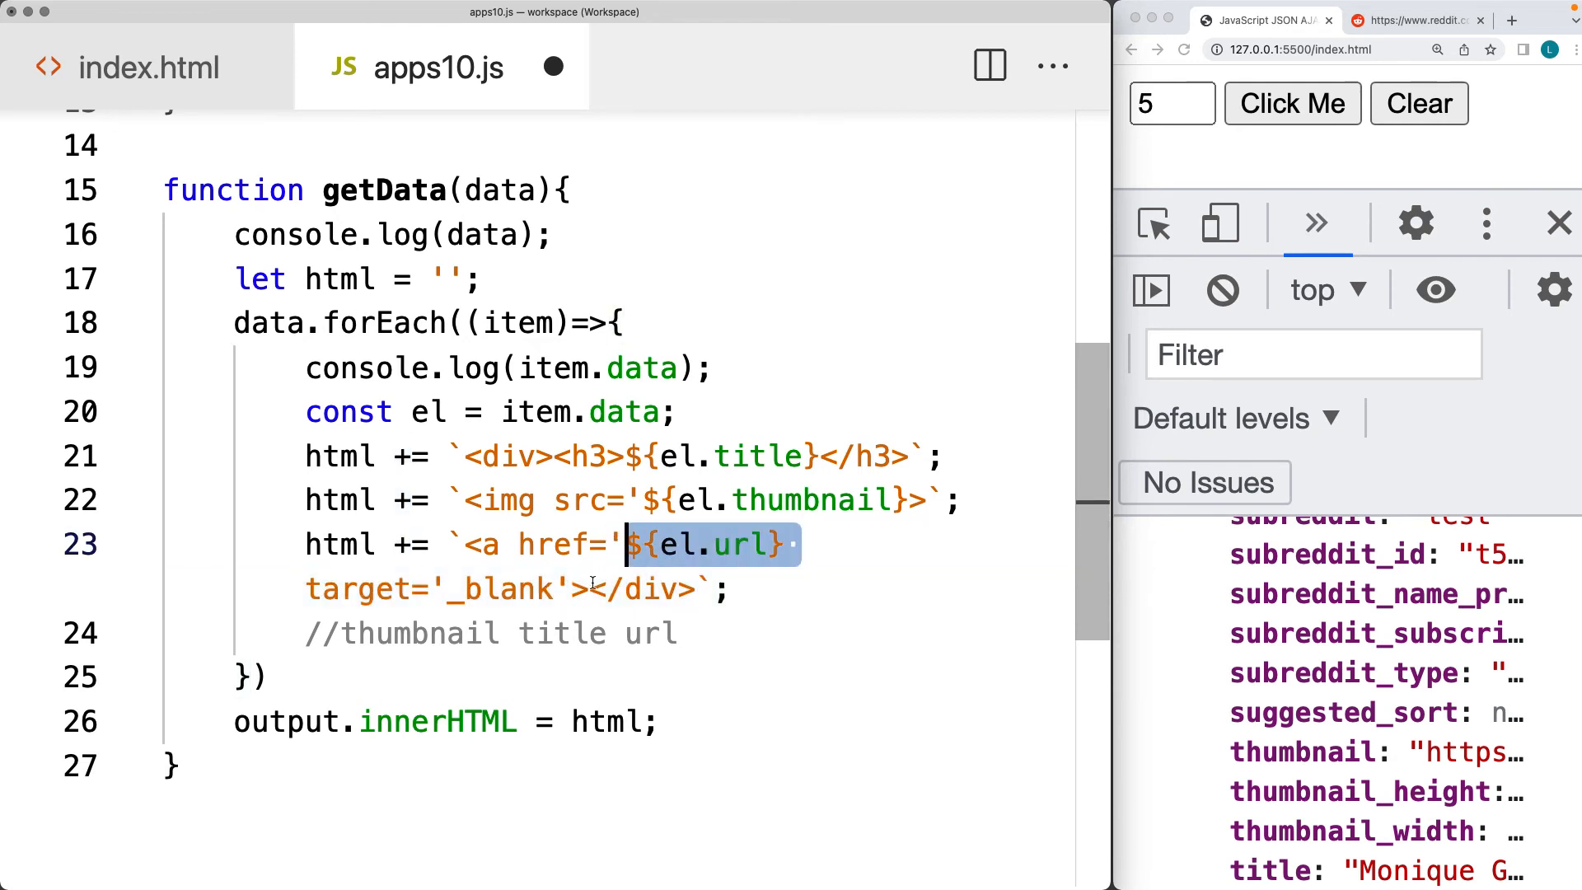
type("${el.url}")
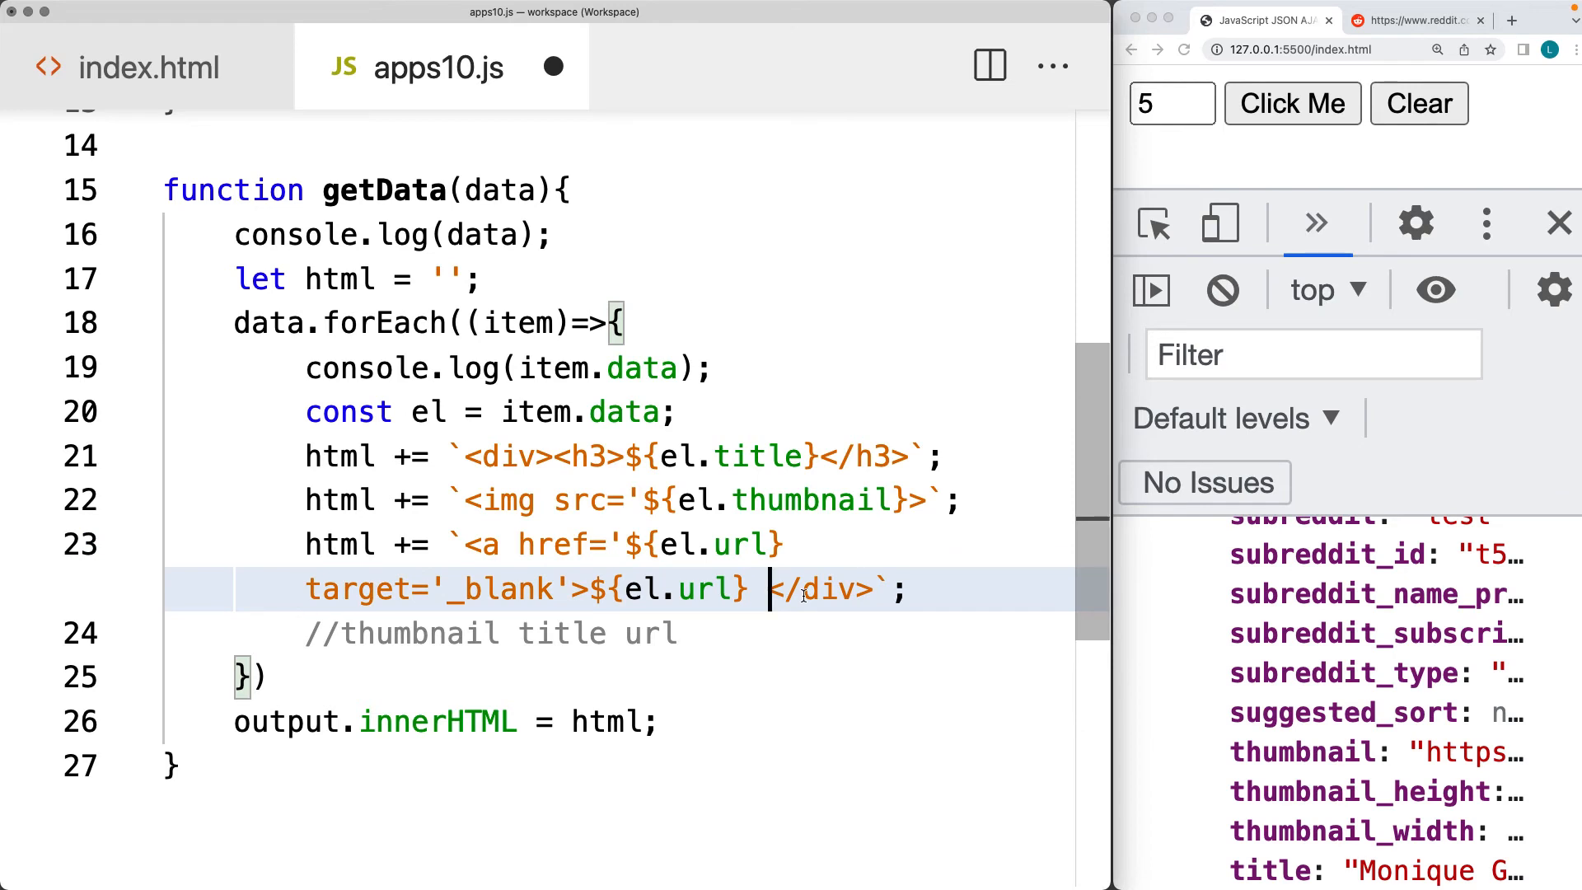
type("</a>")
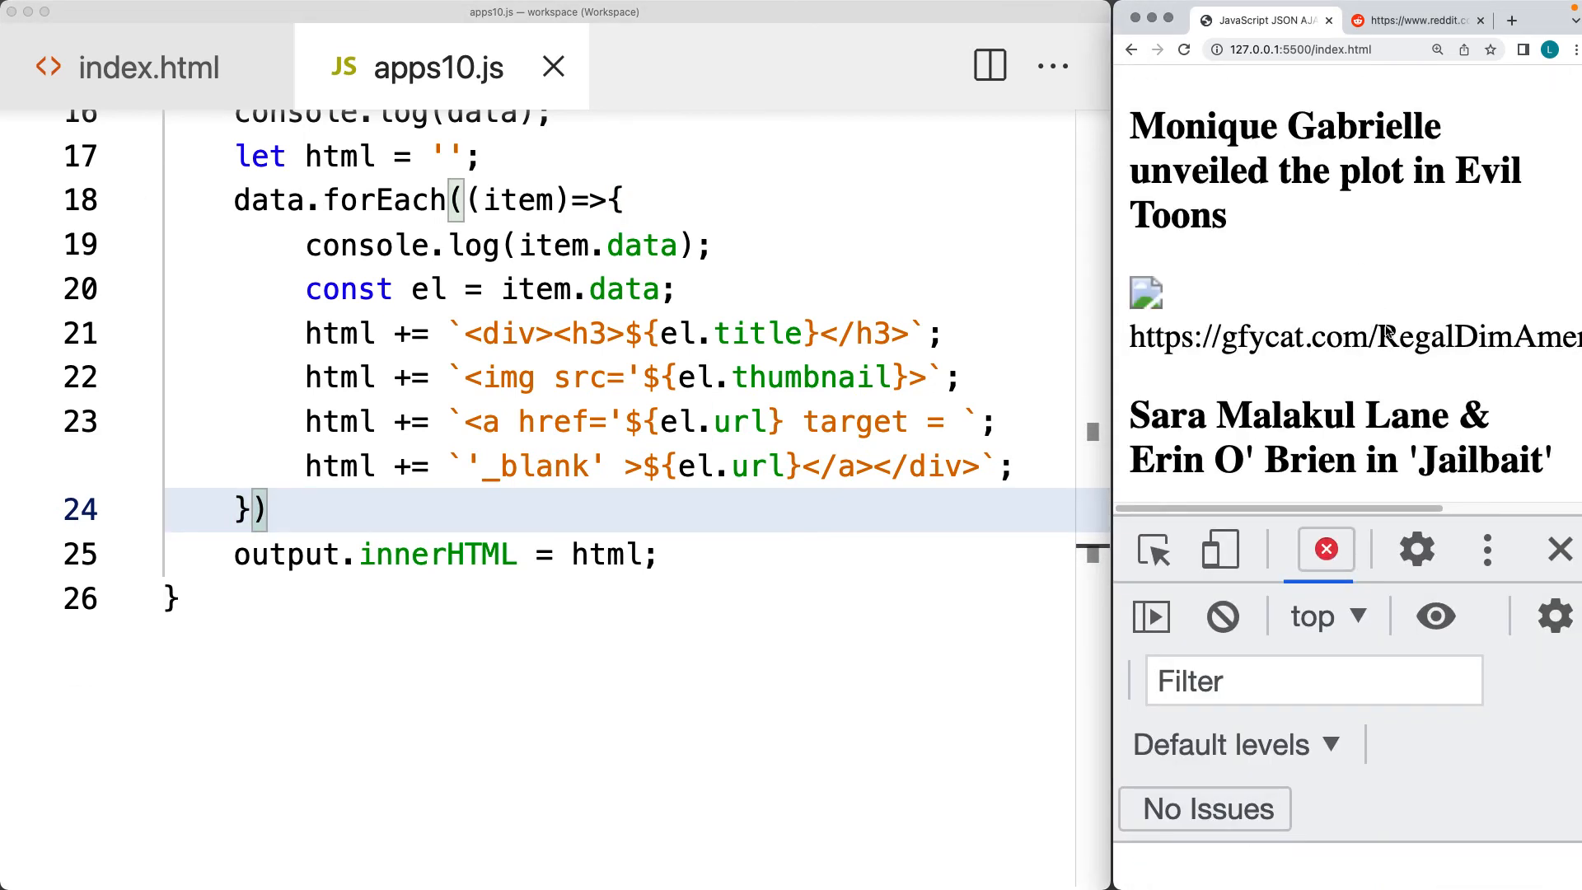
Scroll past the rendered titles and broken images to the console's GET 404 errors
scroll("down", 3)
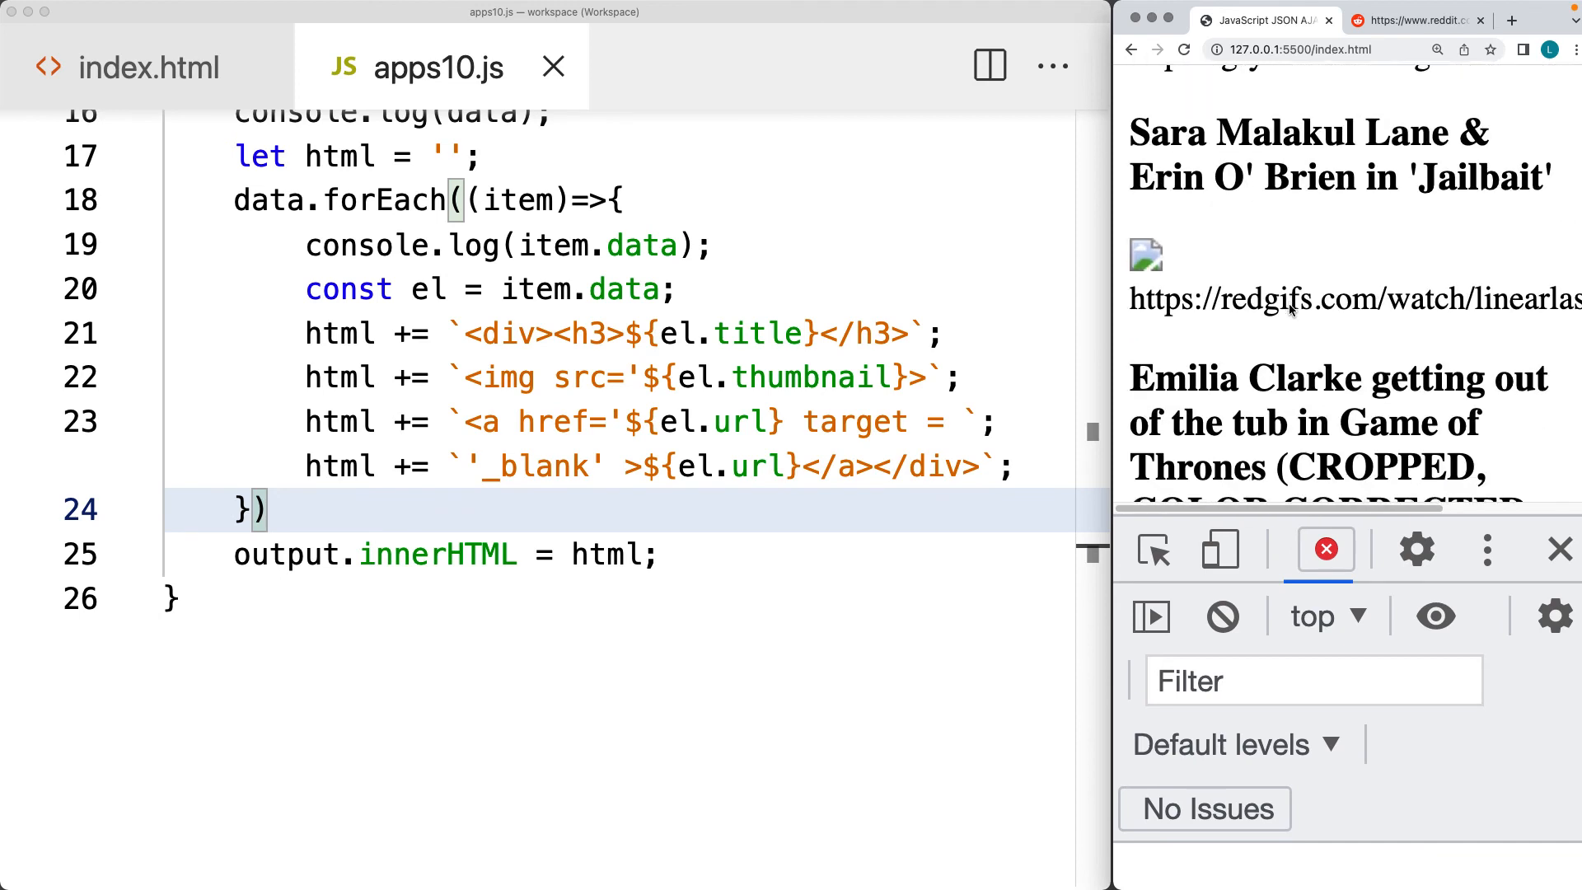
scroll("down", 3)
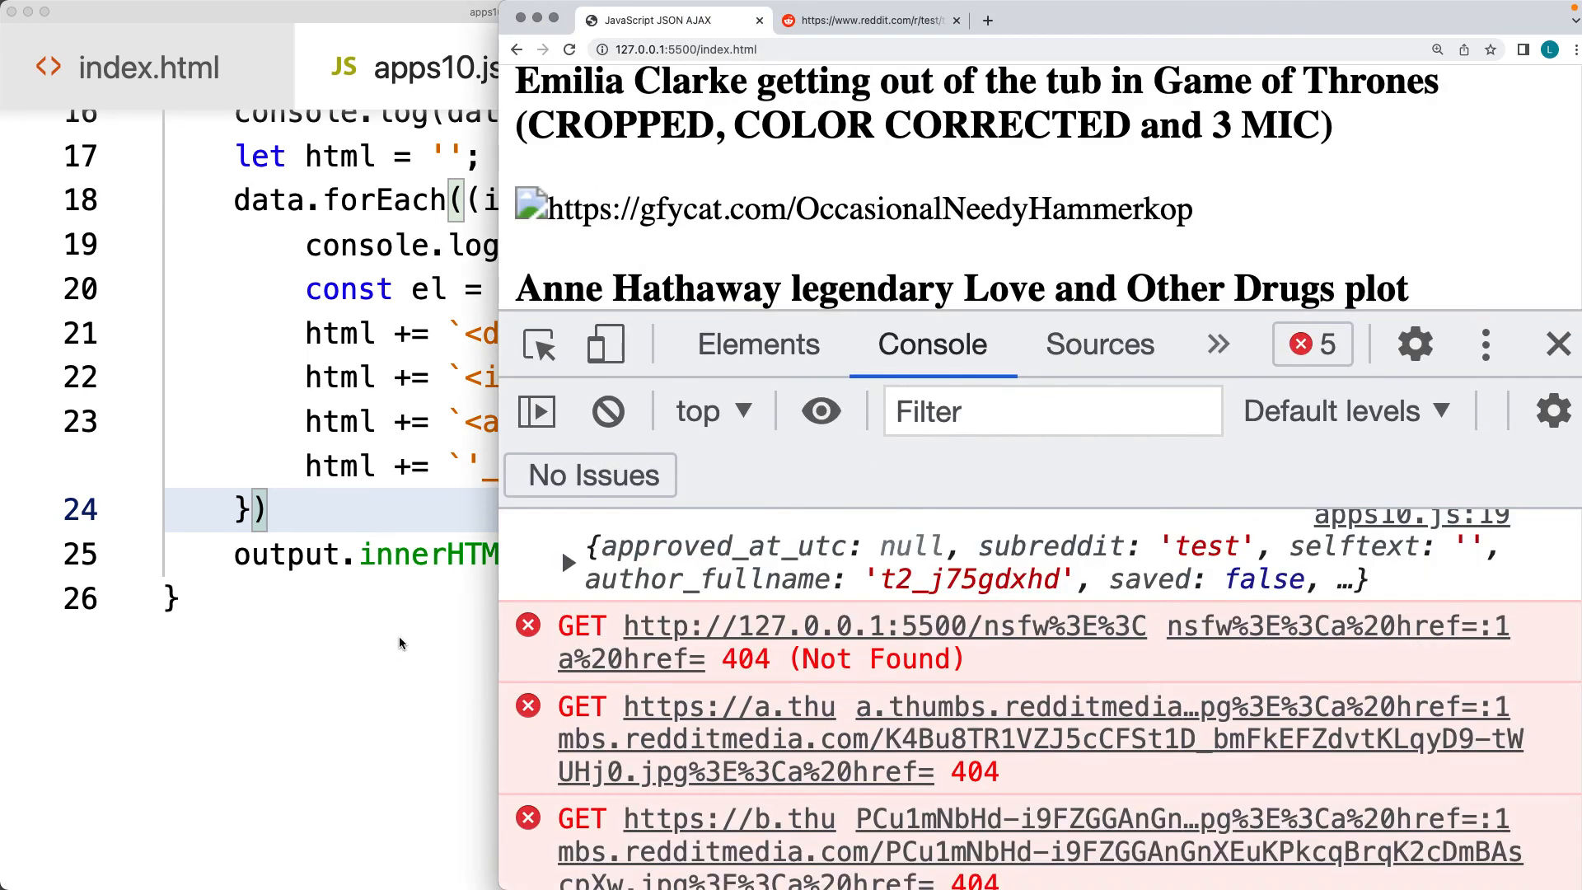
Expand body > div > div.output in the Elements panel to reveal the img src swallowing the link markup
left_click(756, 344)
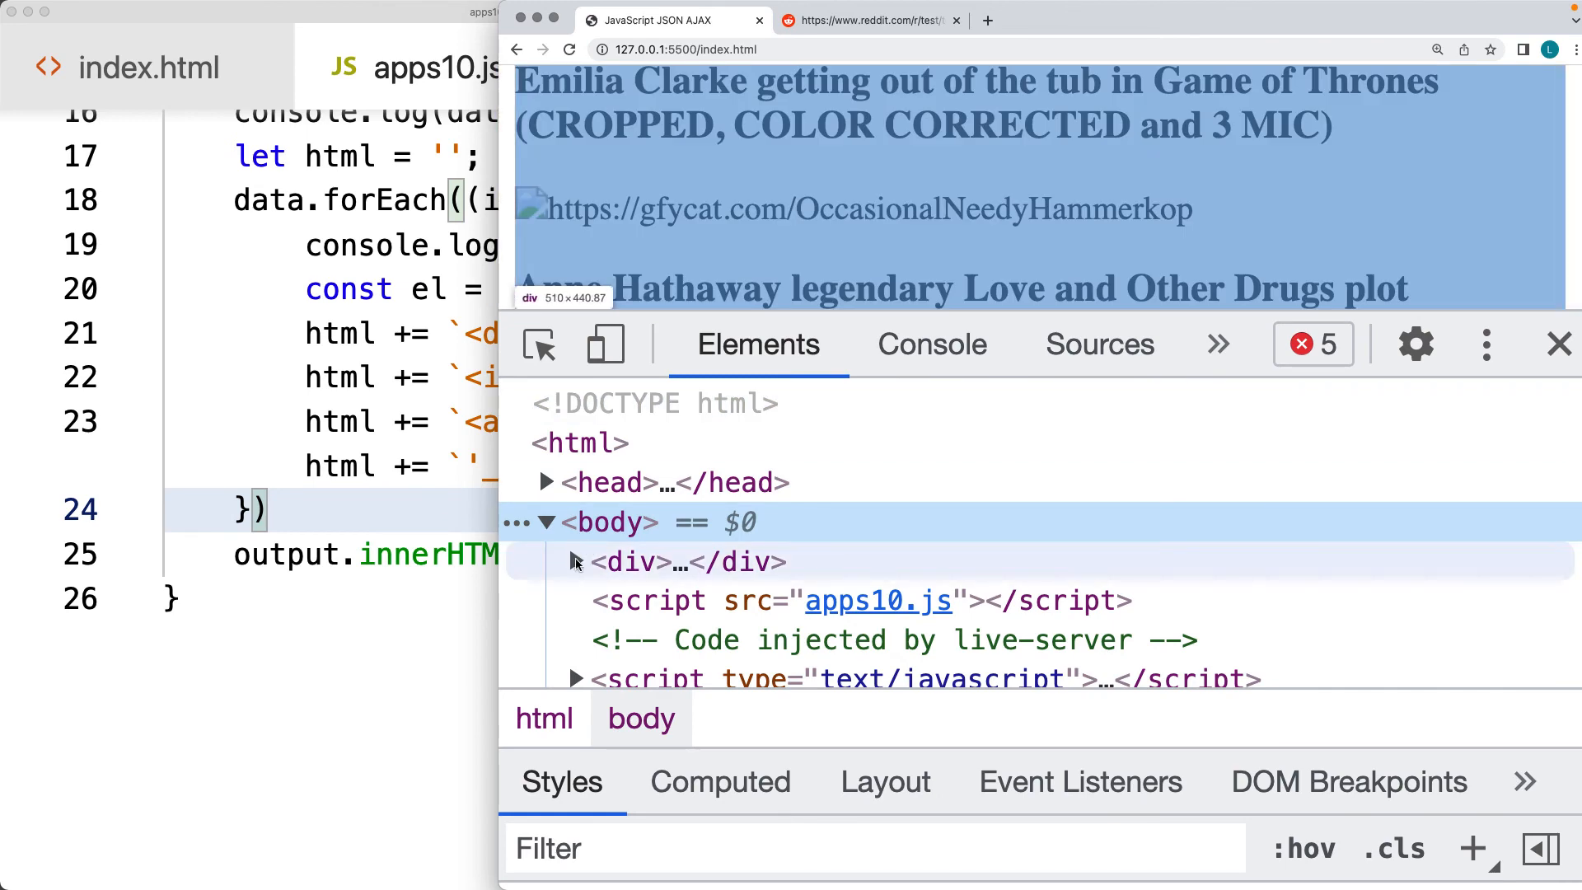
left_click(573, 562)
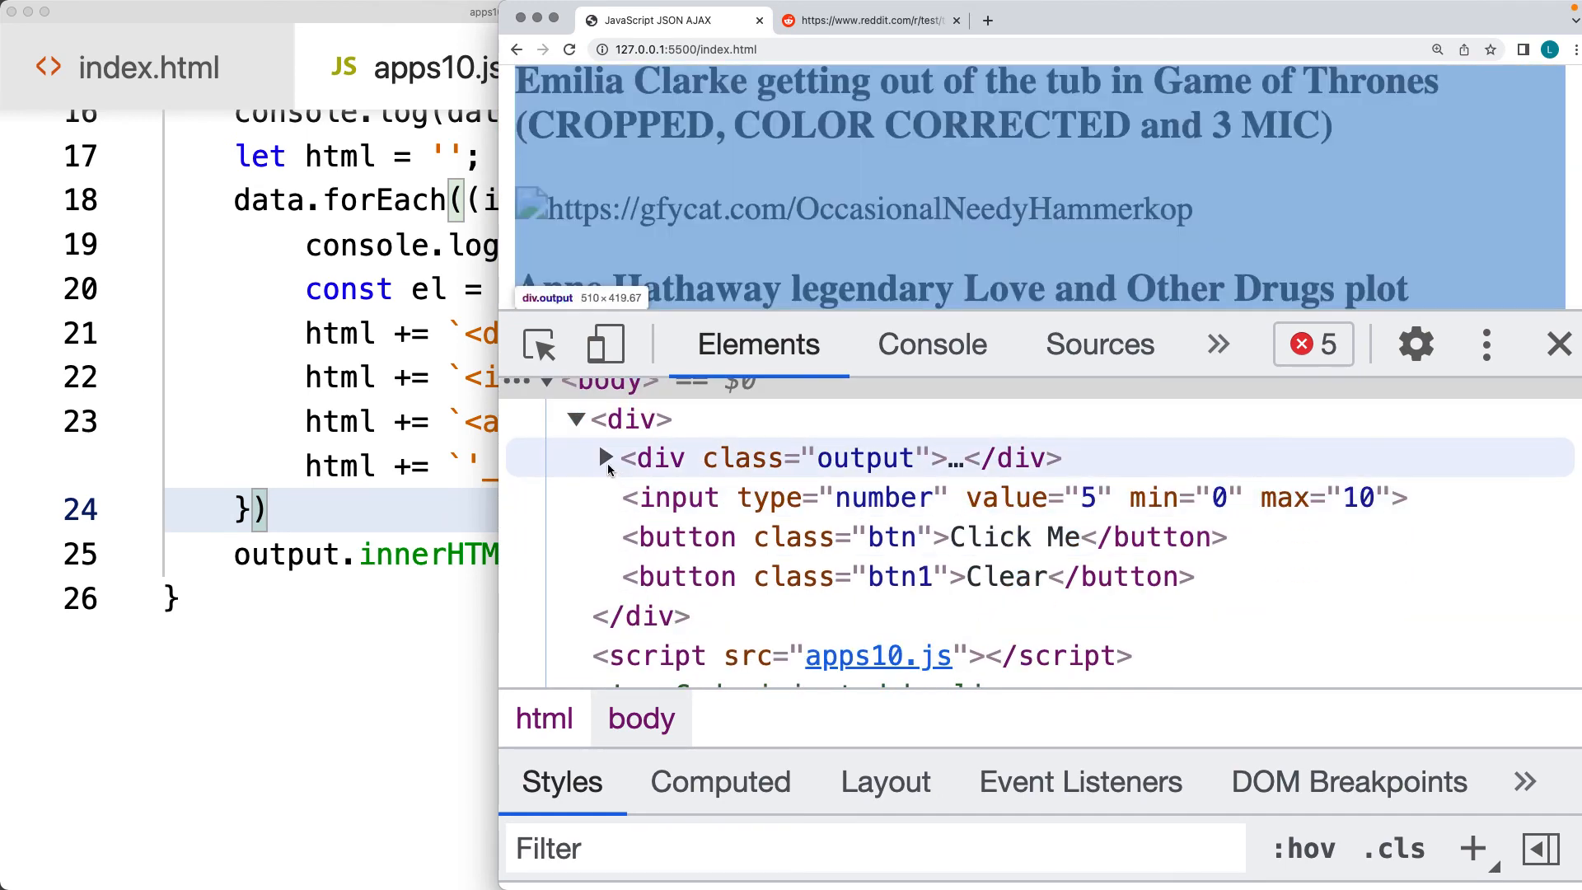
left_click(603, 457)
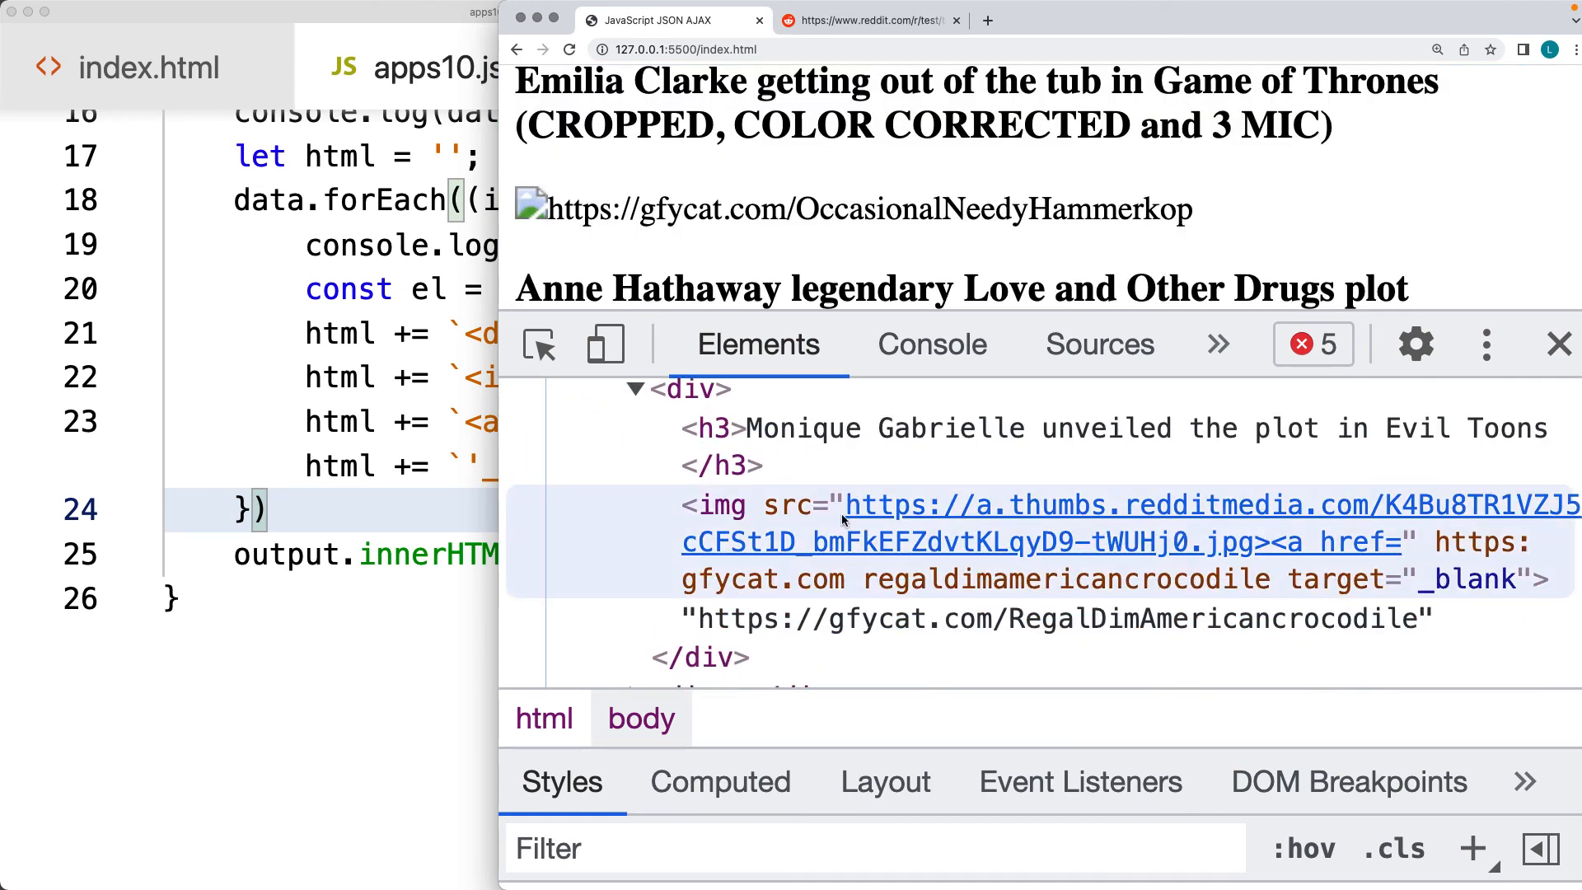
mouse_move(1363, 557)
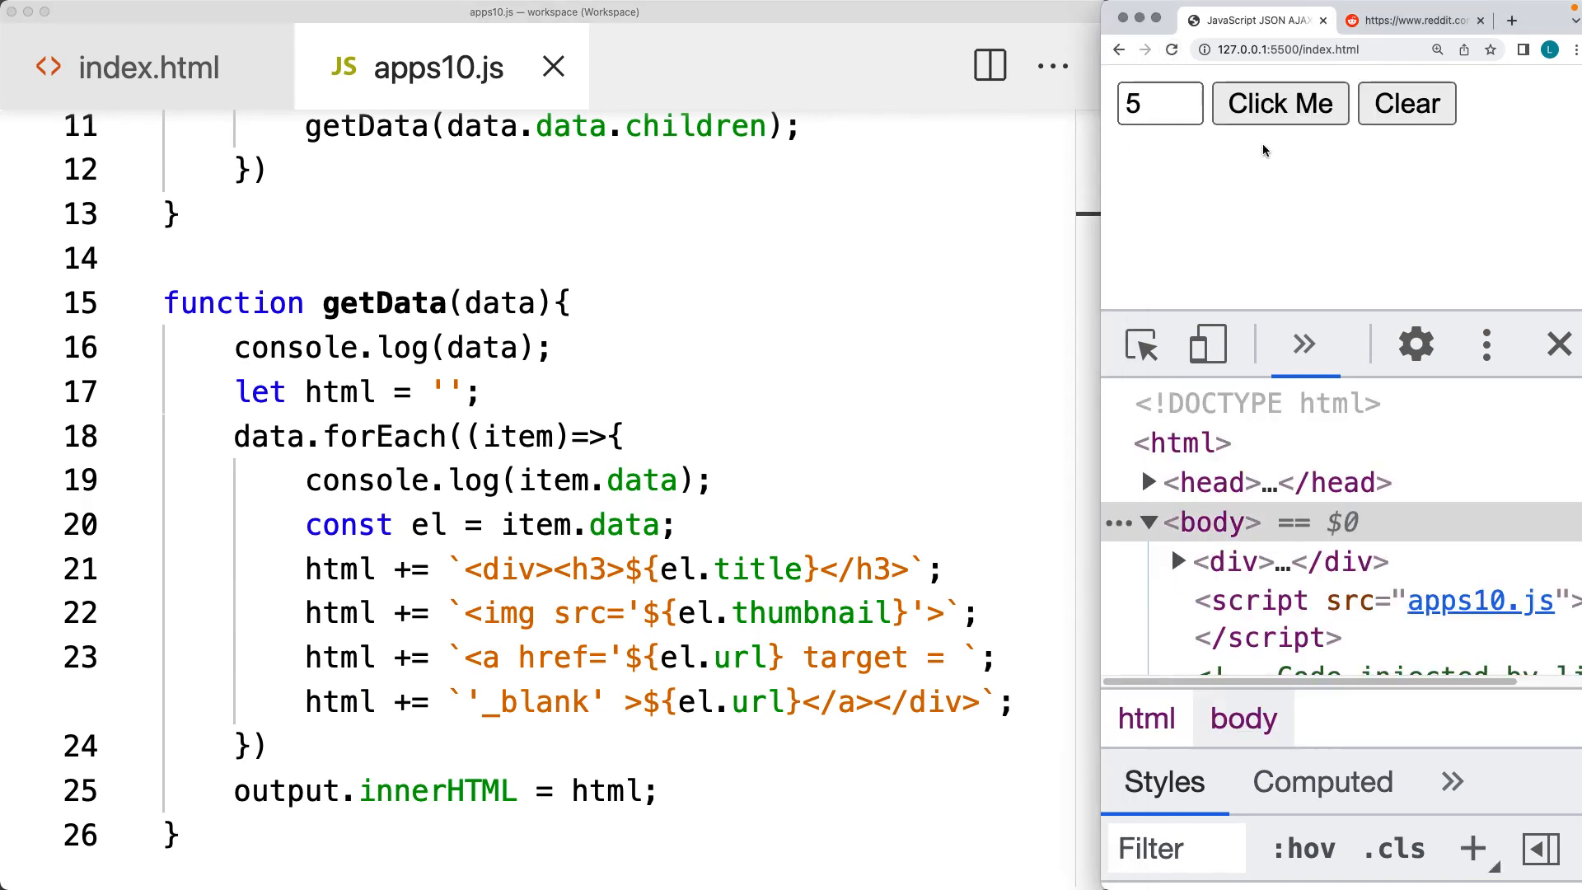
Click Me again and scroll through posts now showing titles, working thumbnails and links
left_click(1279, 103)
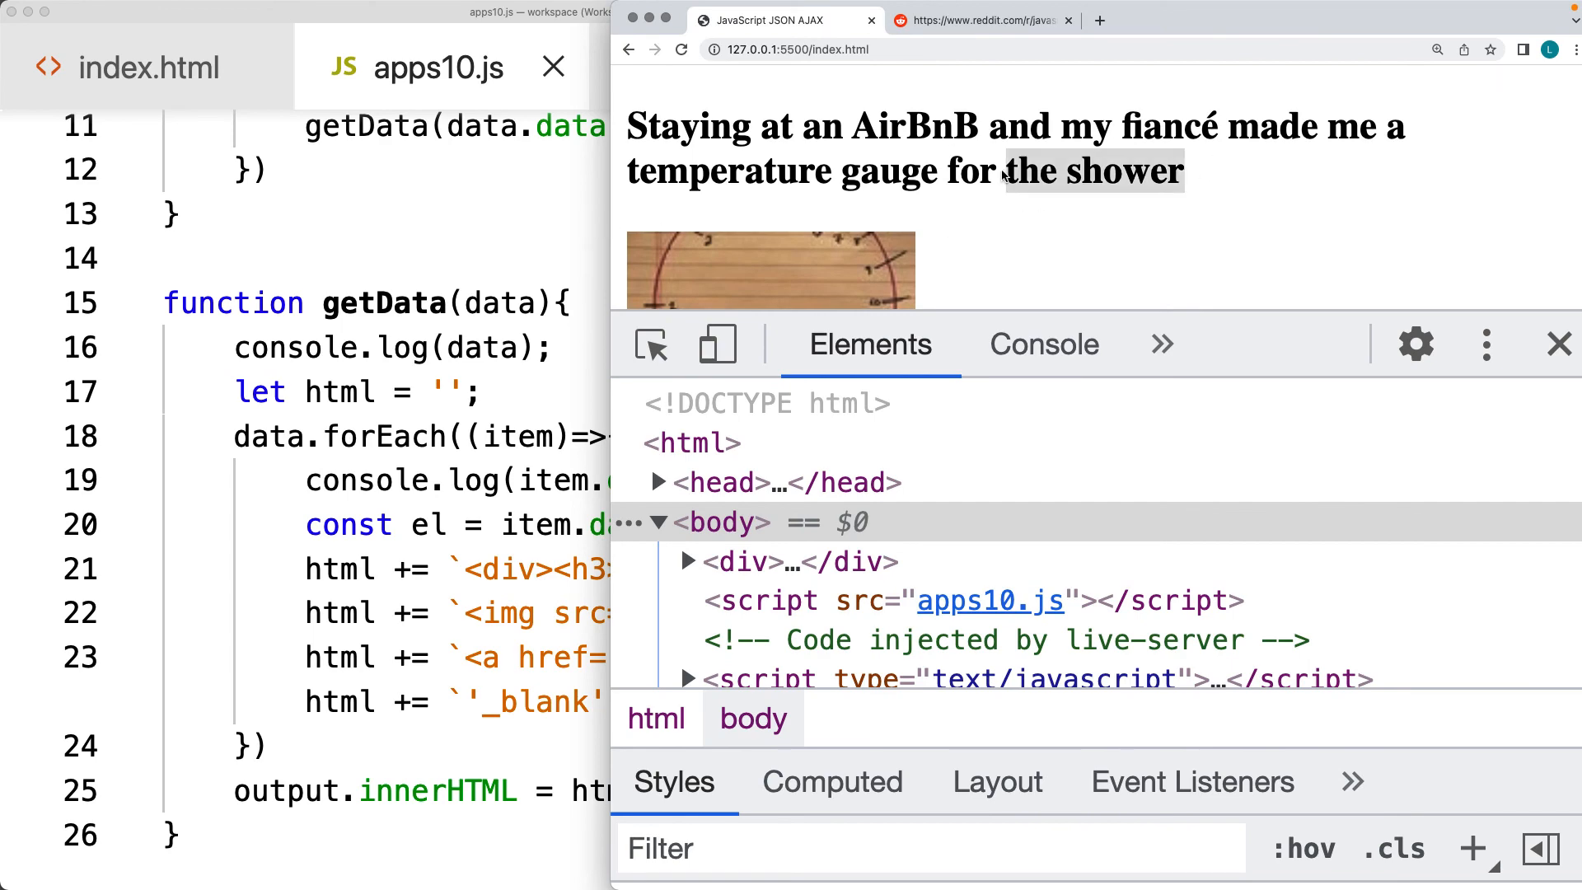
scroll("down", 3)
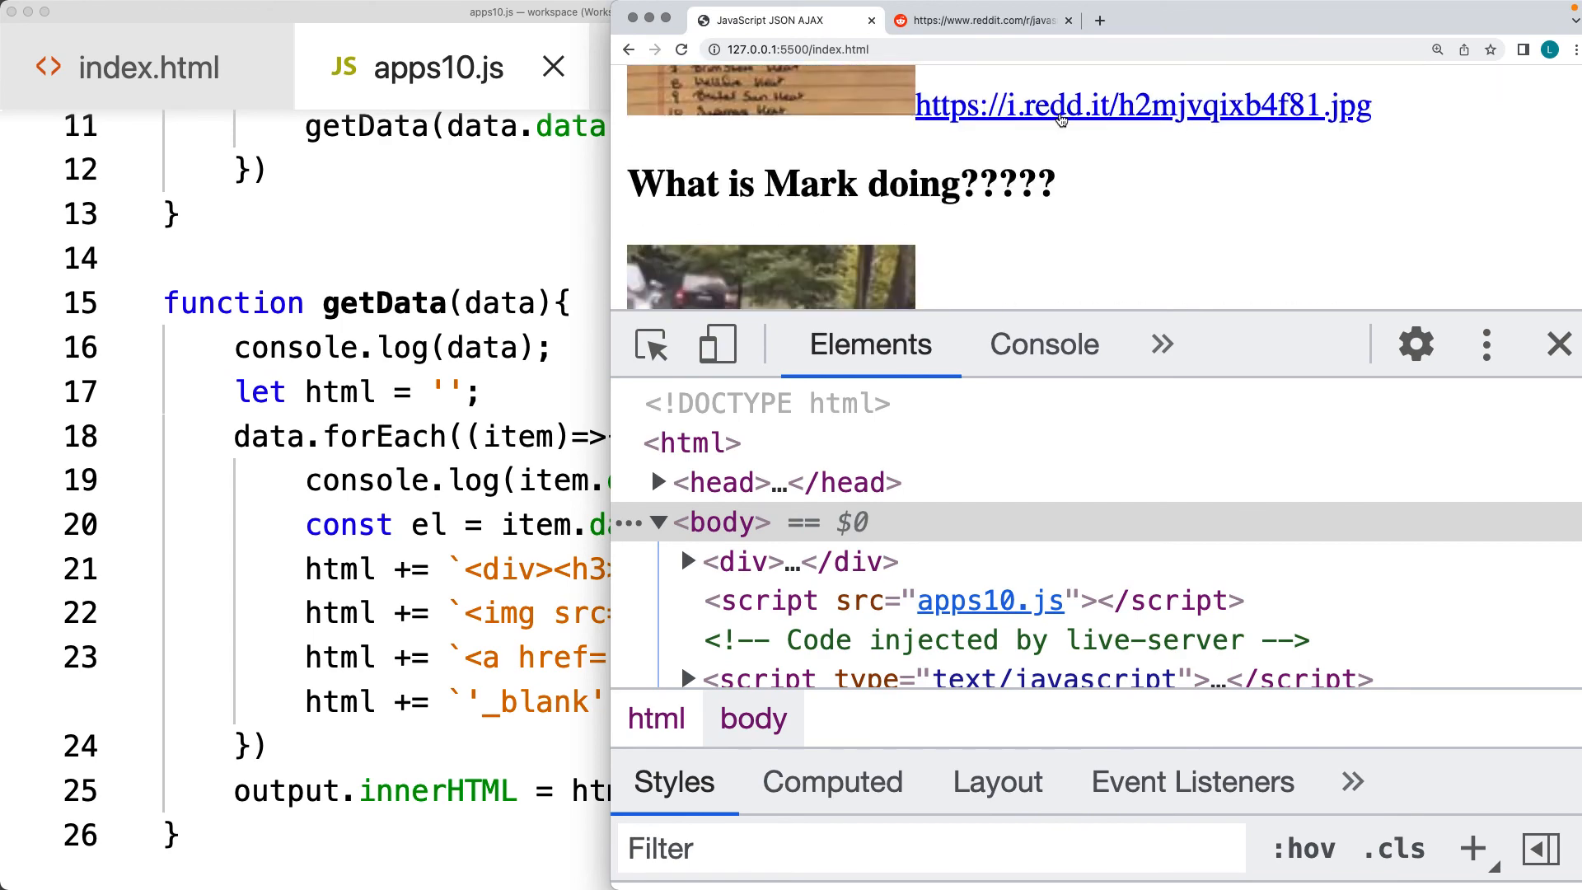